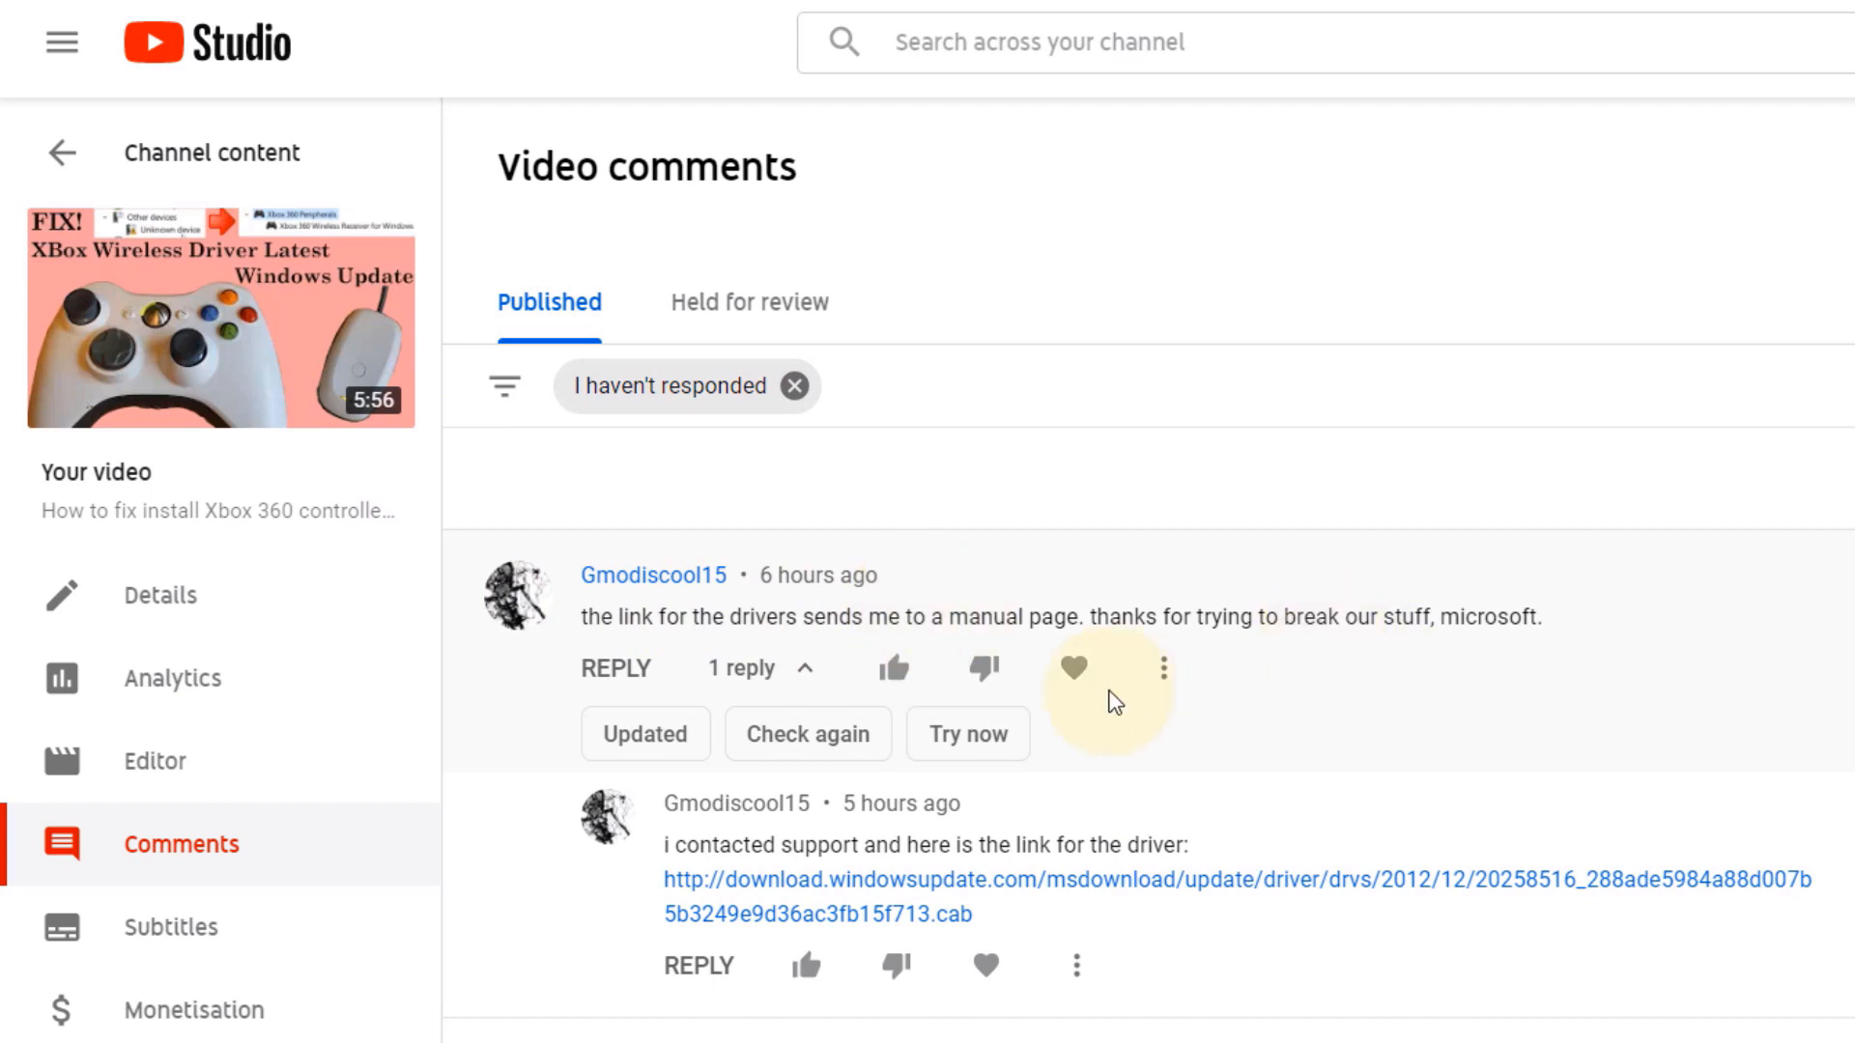
pyautogui.moveTo(1518, 968)
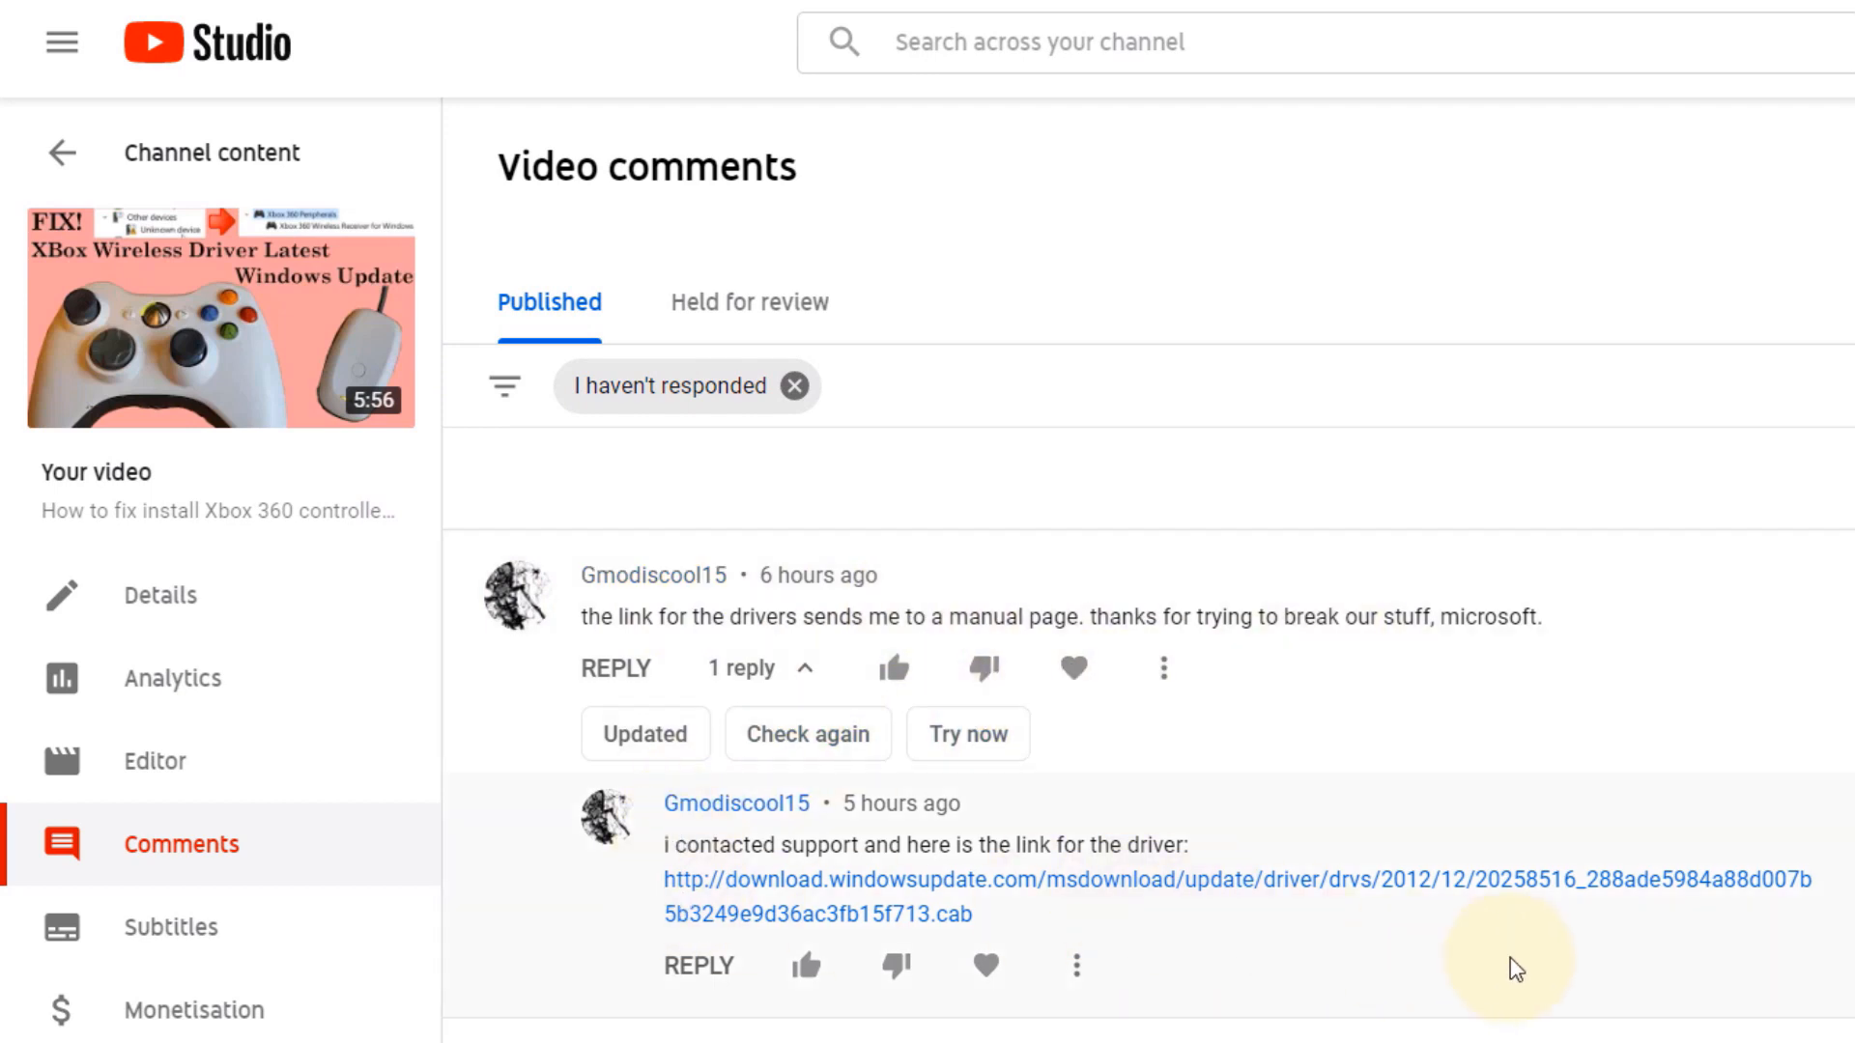
pyautogui.moveTo(1407, 935)
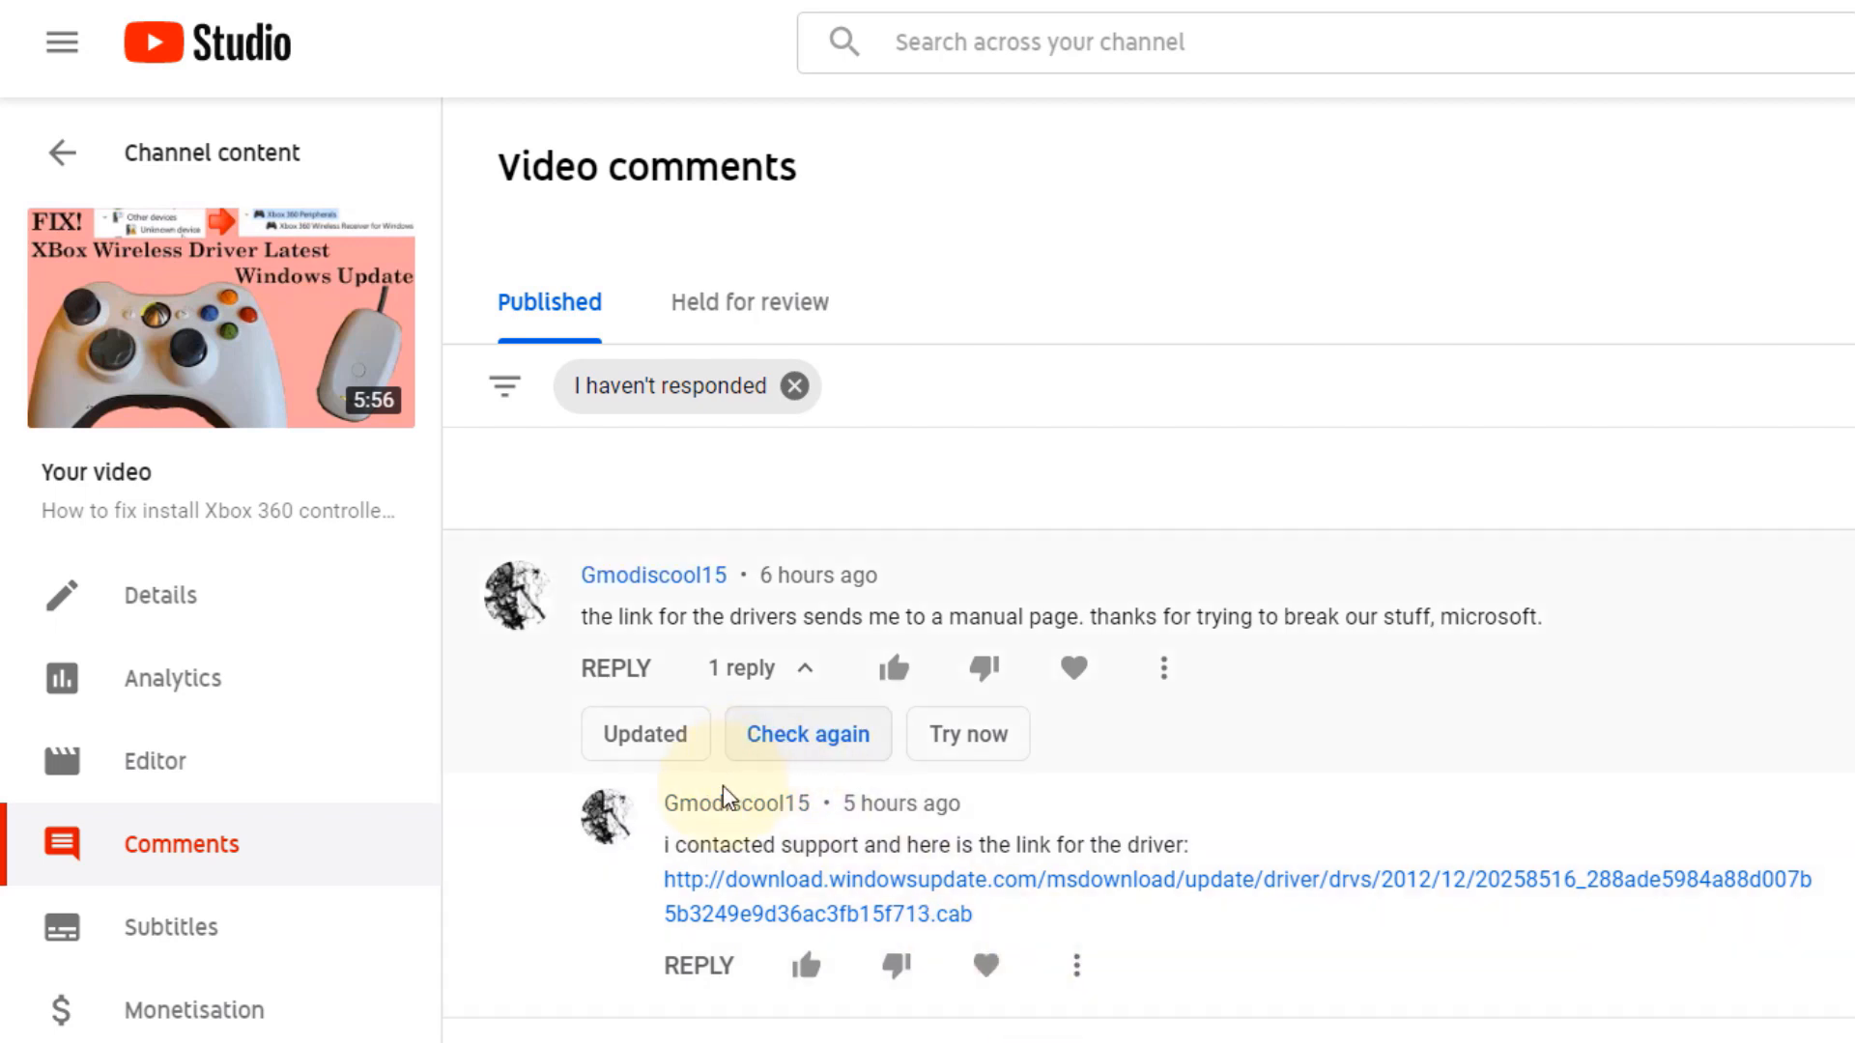
pyautogui.moveTo(1120, 941)
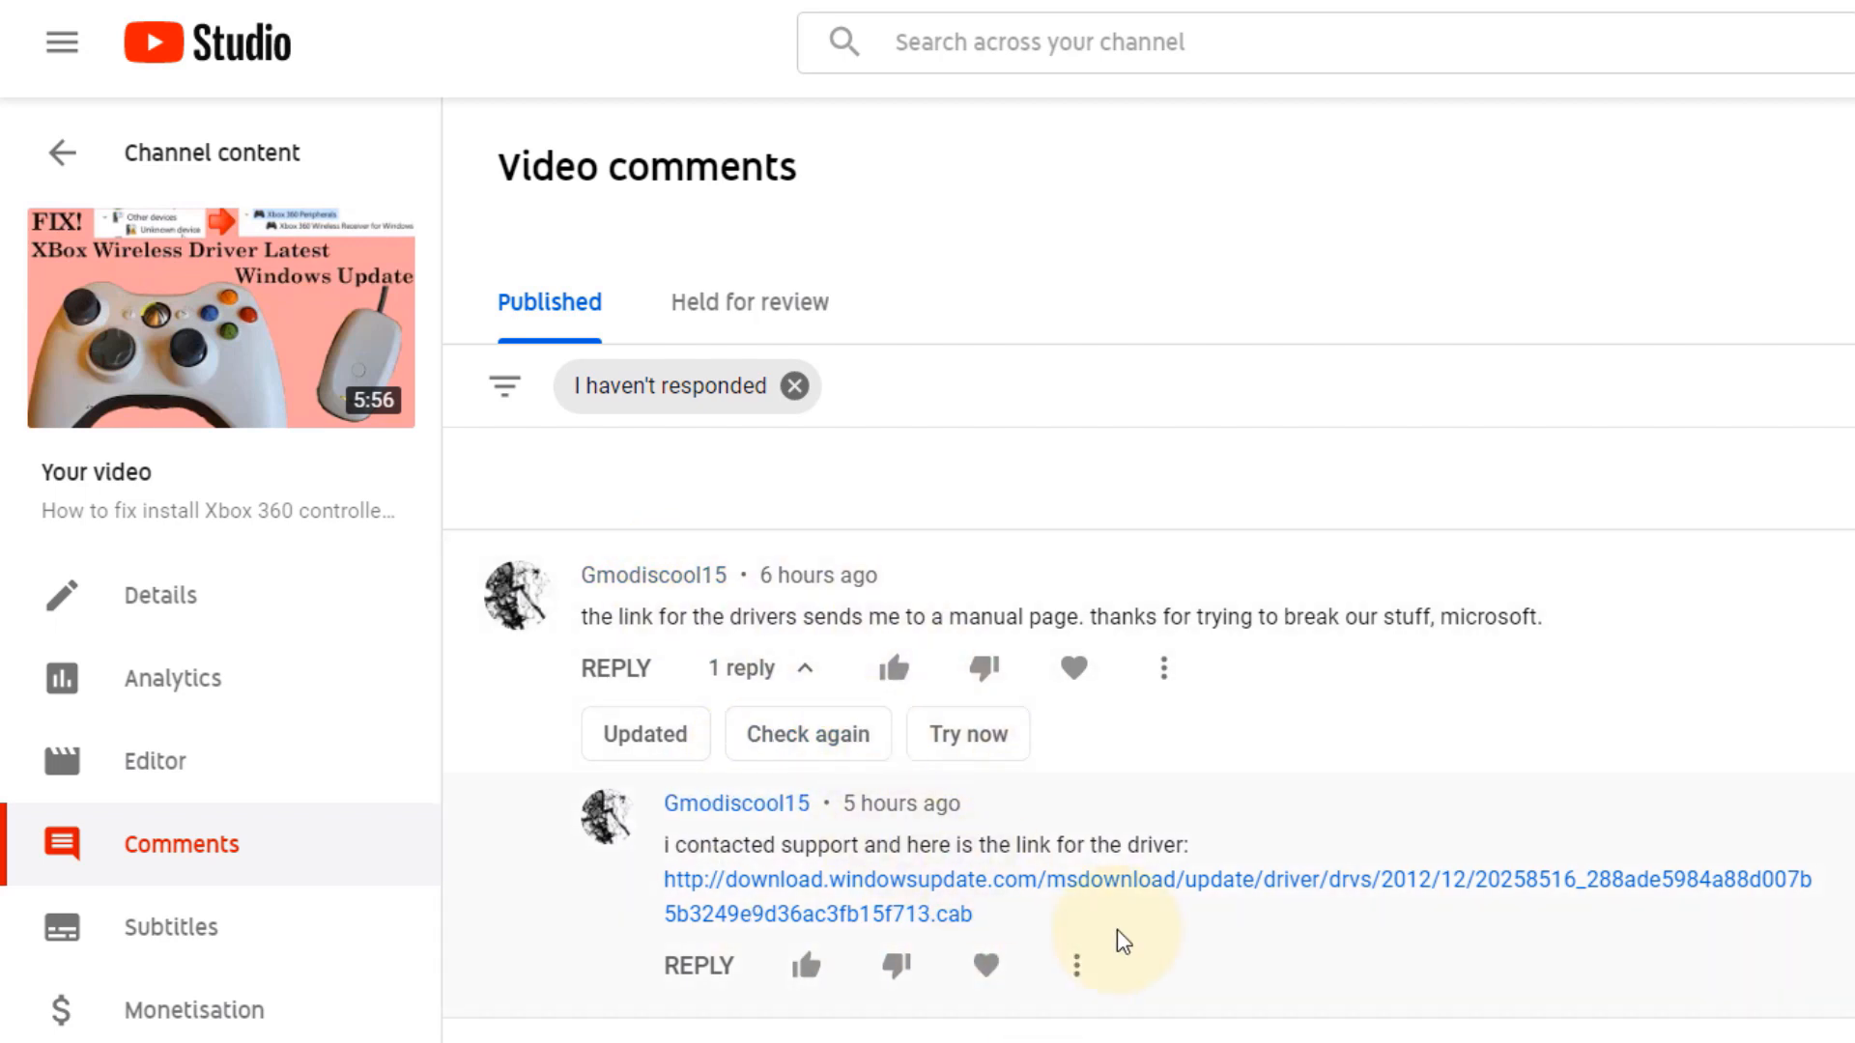
pyautogui.moveTo(1154, 958)
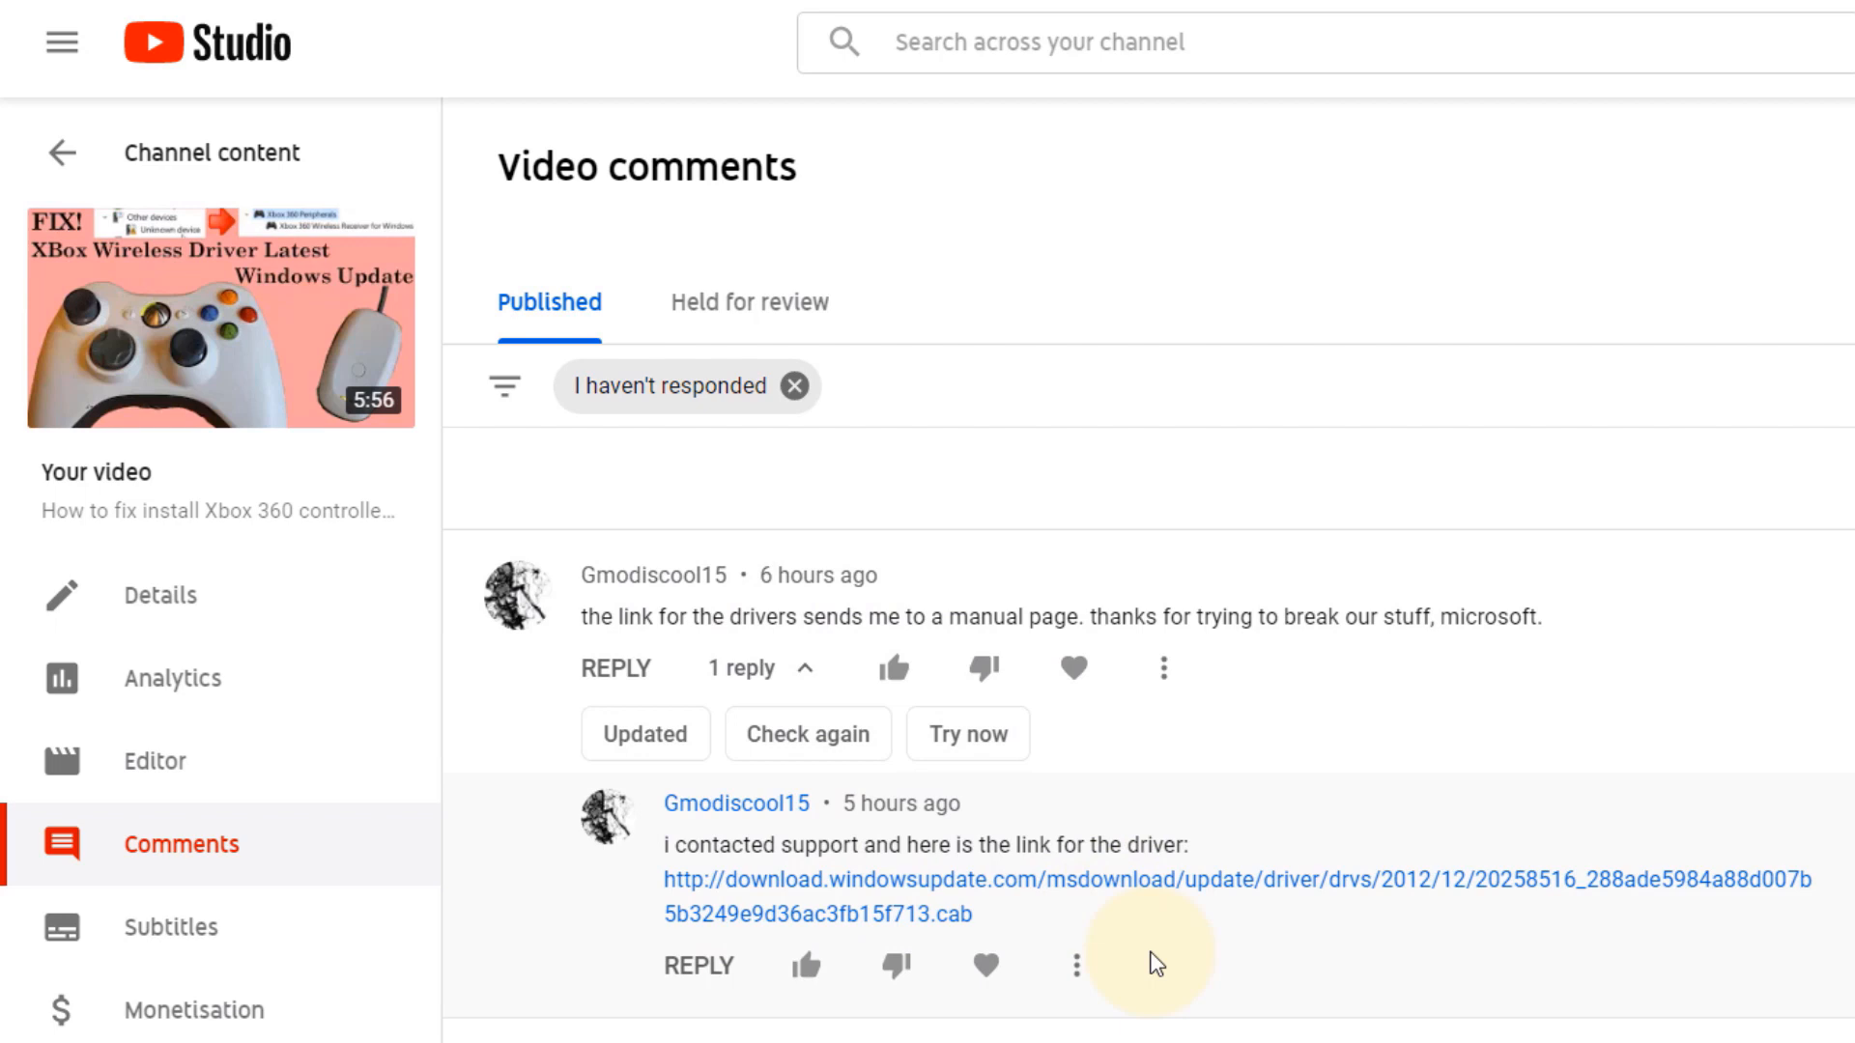
pyautogui.moveTo(620, 497)
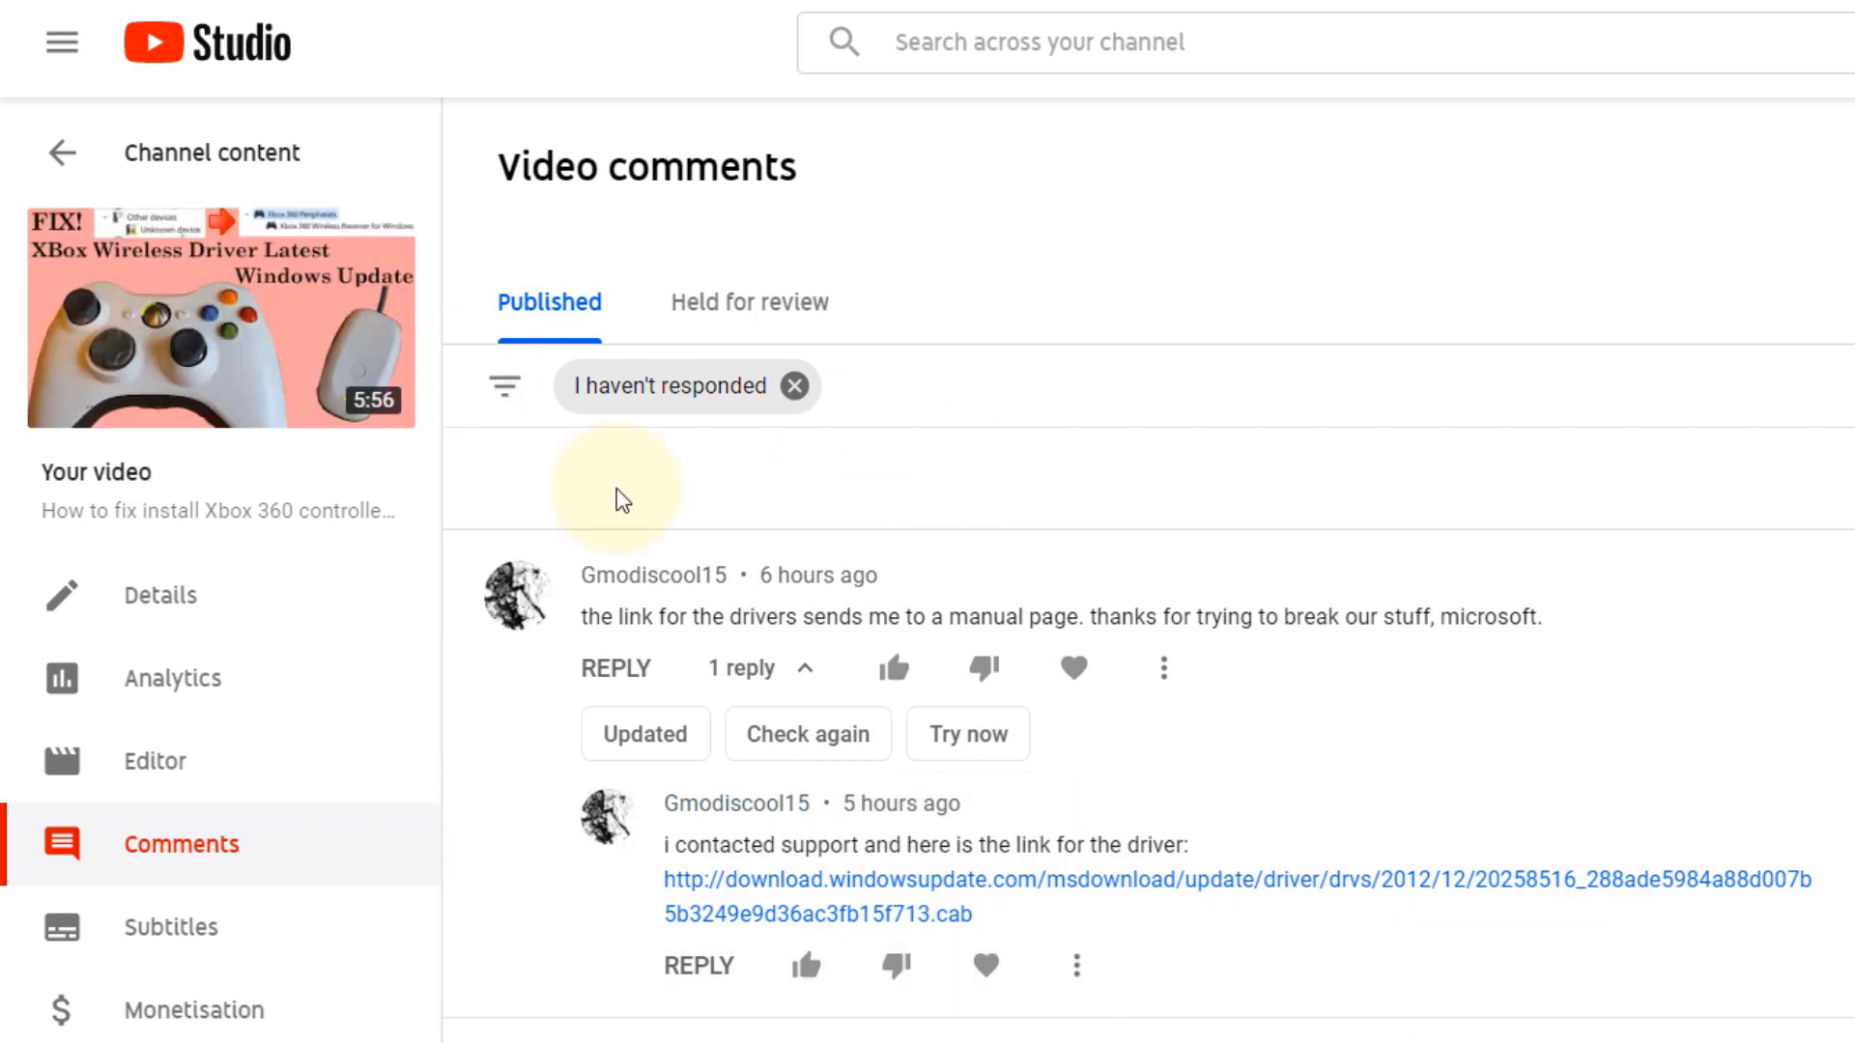
pyautogui.moveTo(962, 491)
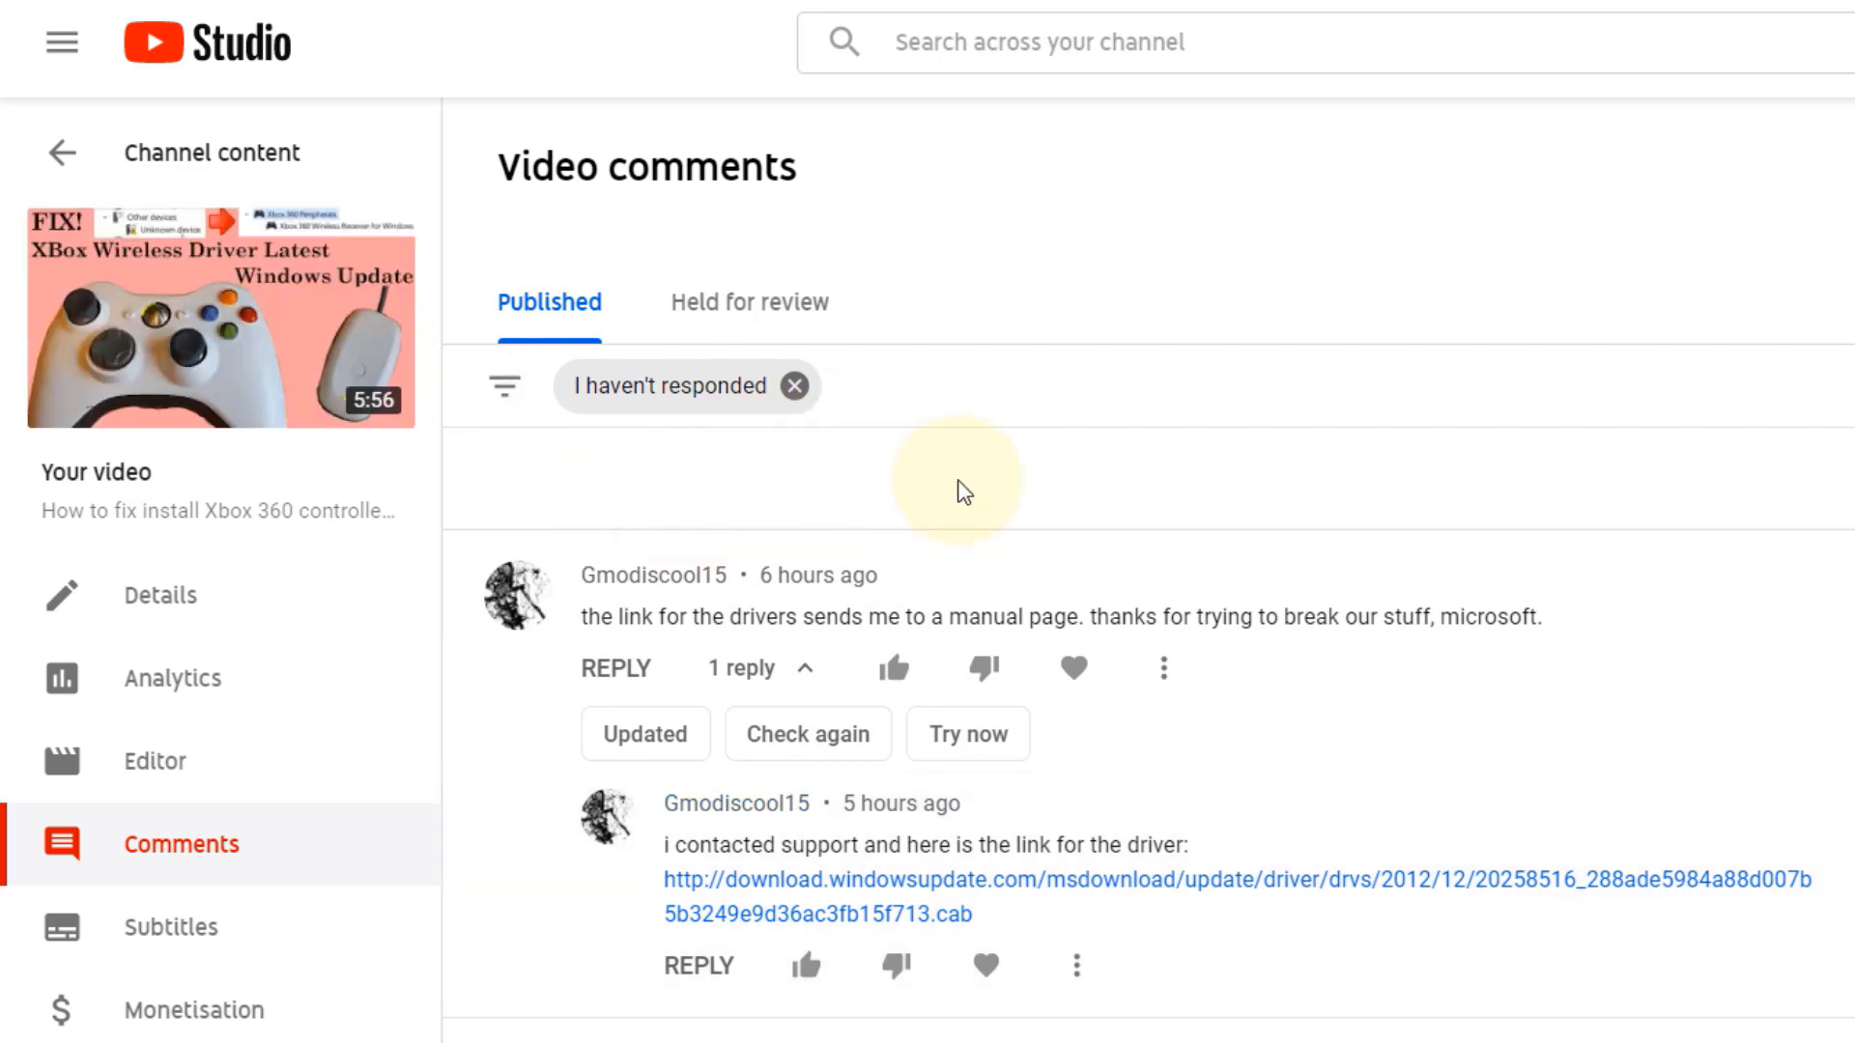
pyautogui.moveTo(1213, 566)
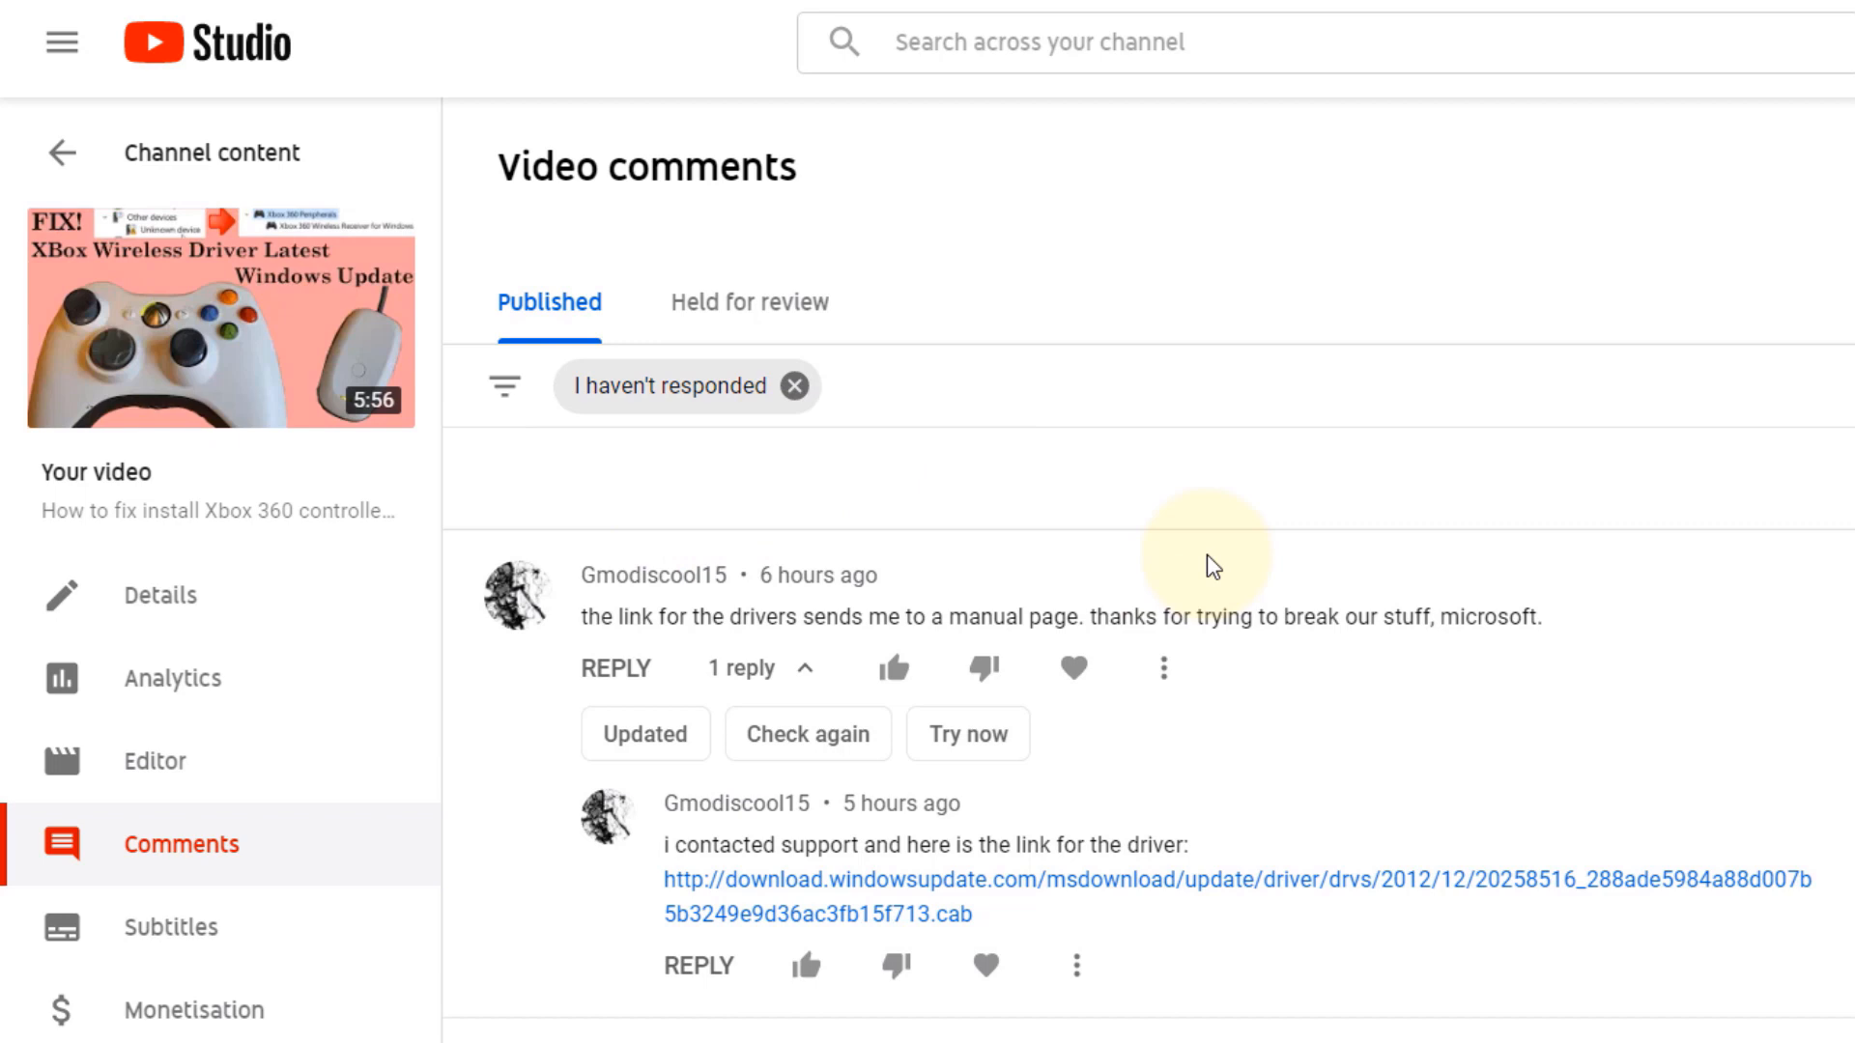
pyautogui.moveTo(815, 898)
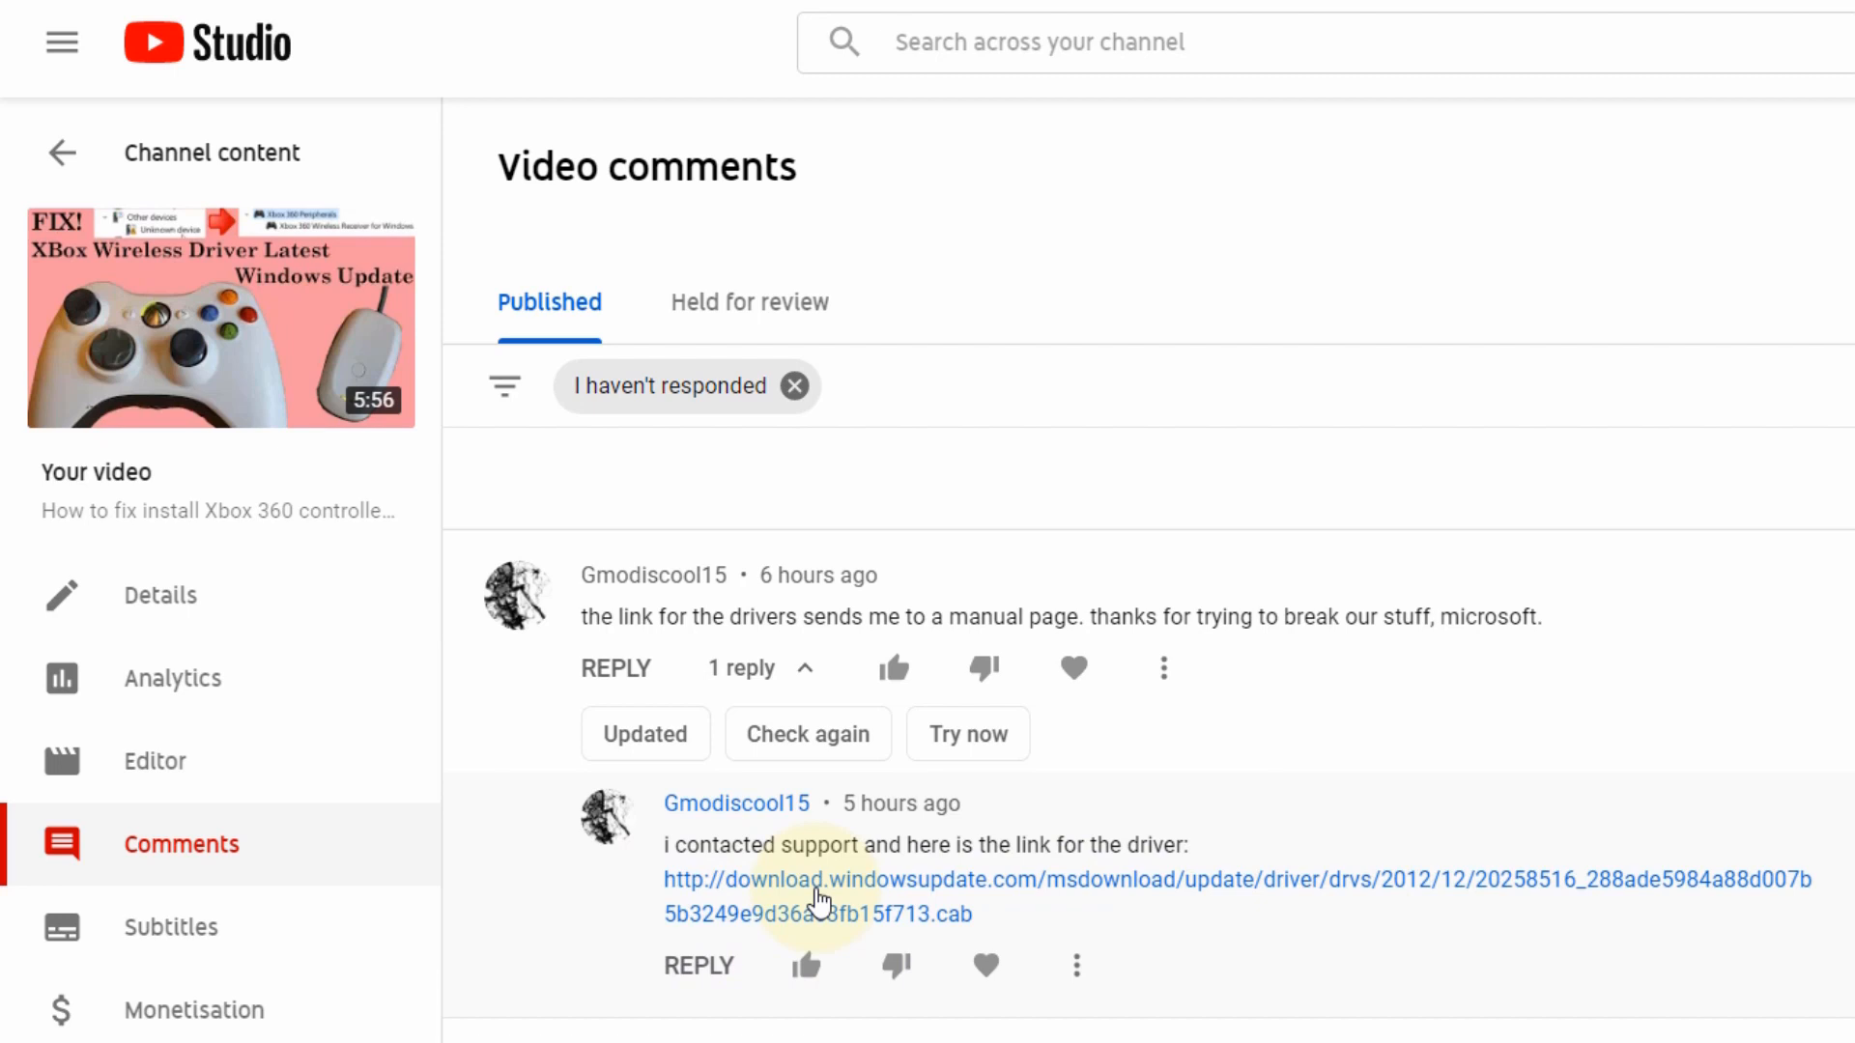
pyautogui.moveTo(1503, 984)
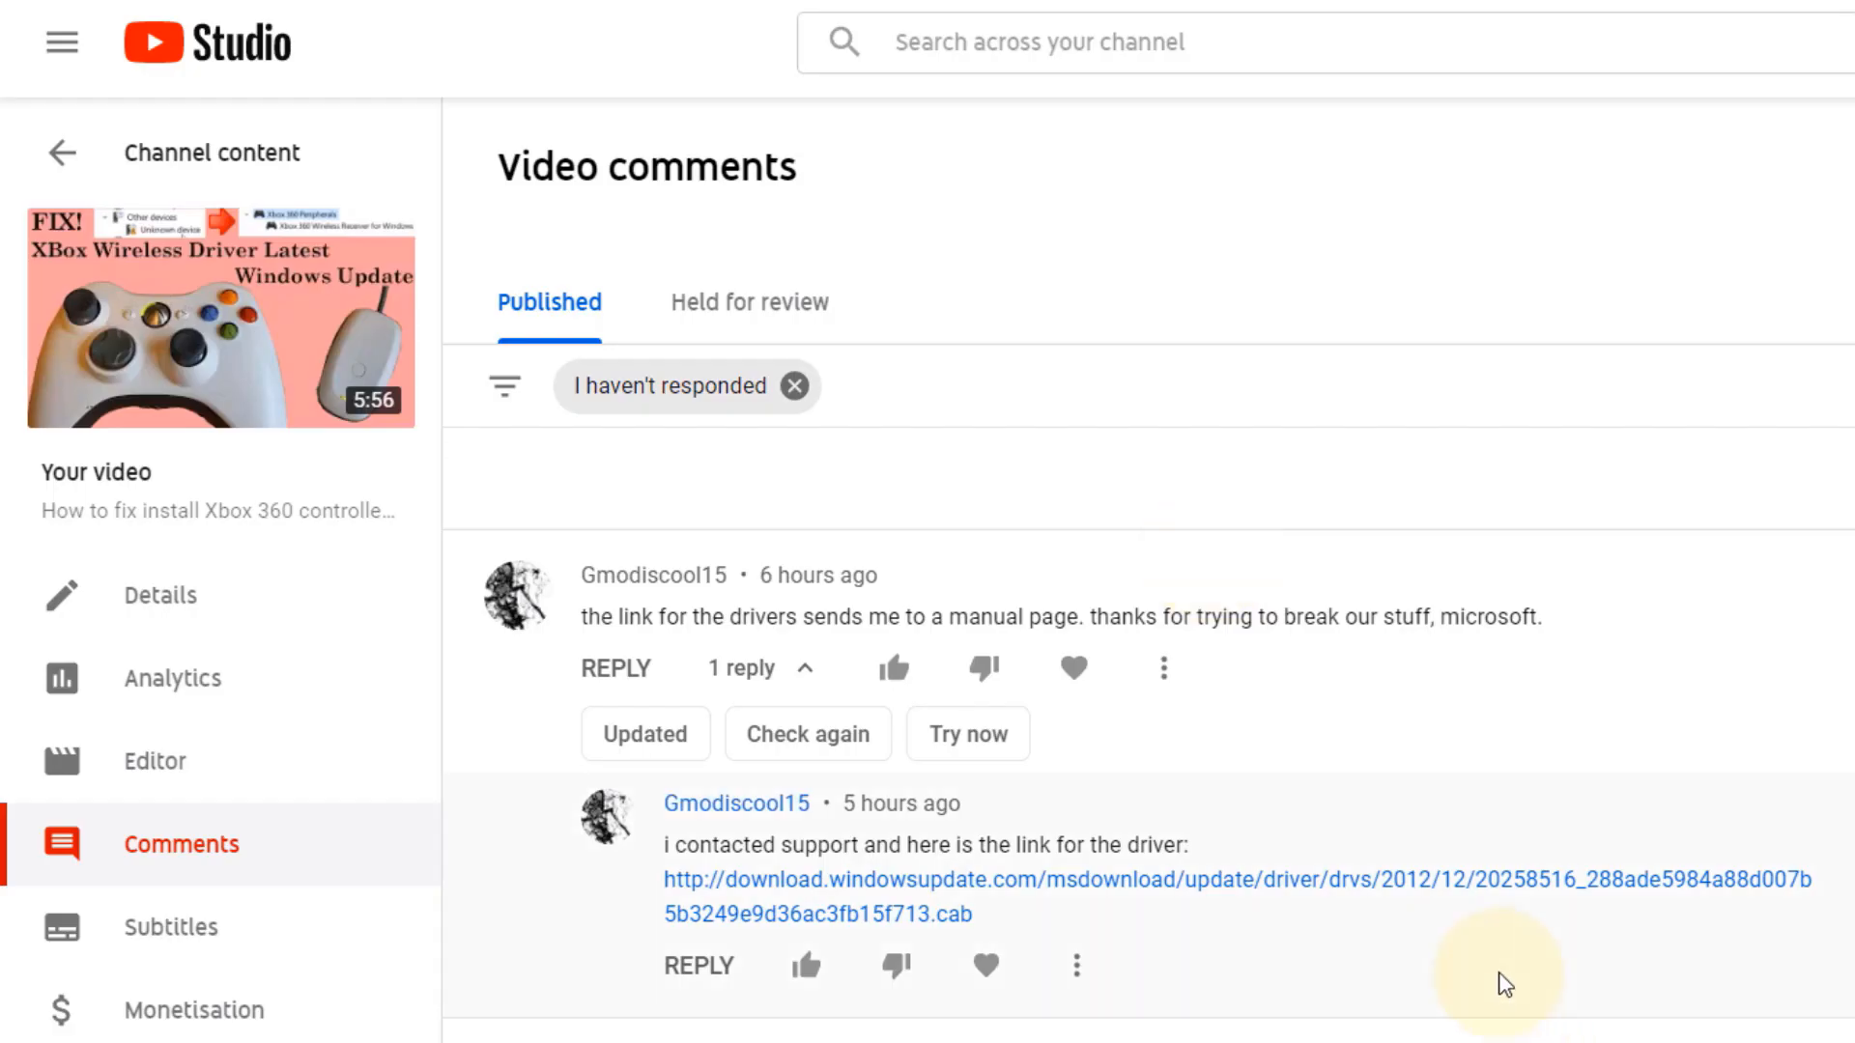
pyautogui.moveTo(1365, 952)
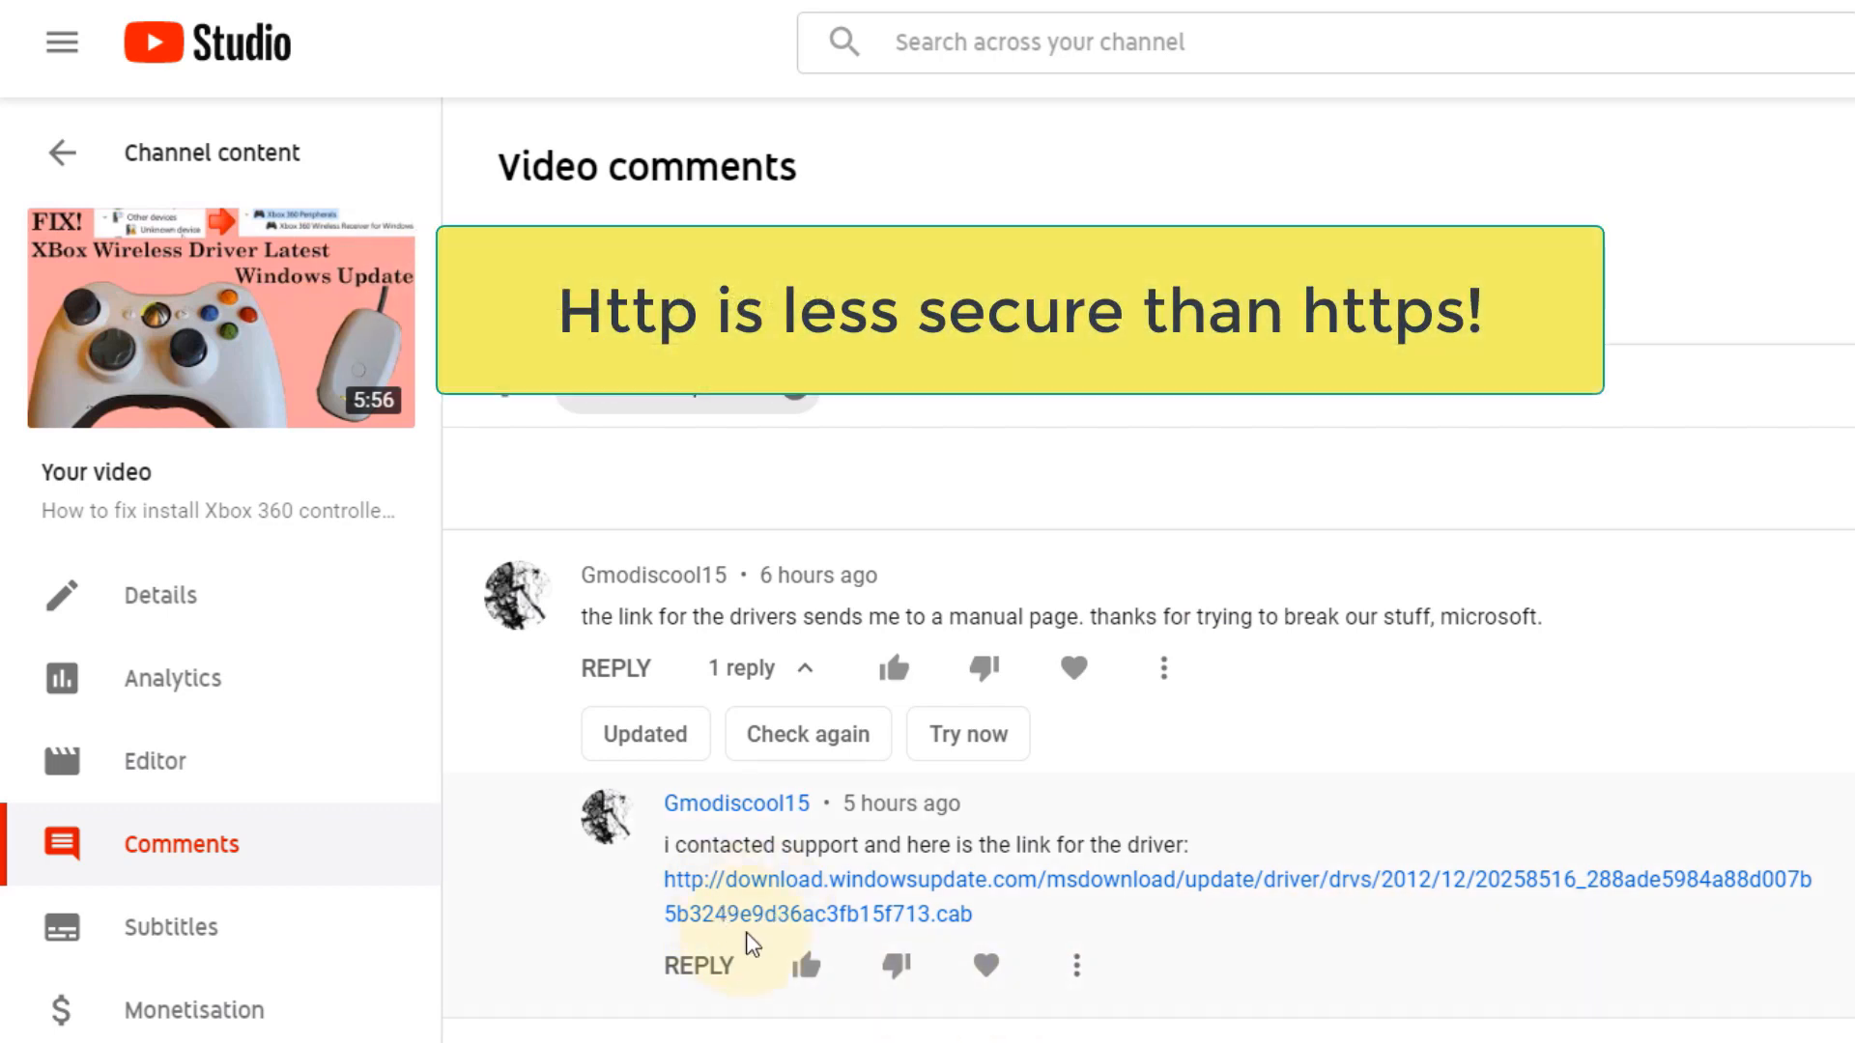
pyautogui.moveTo(1221, 971)
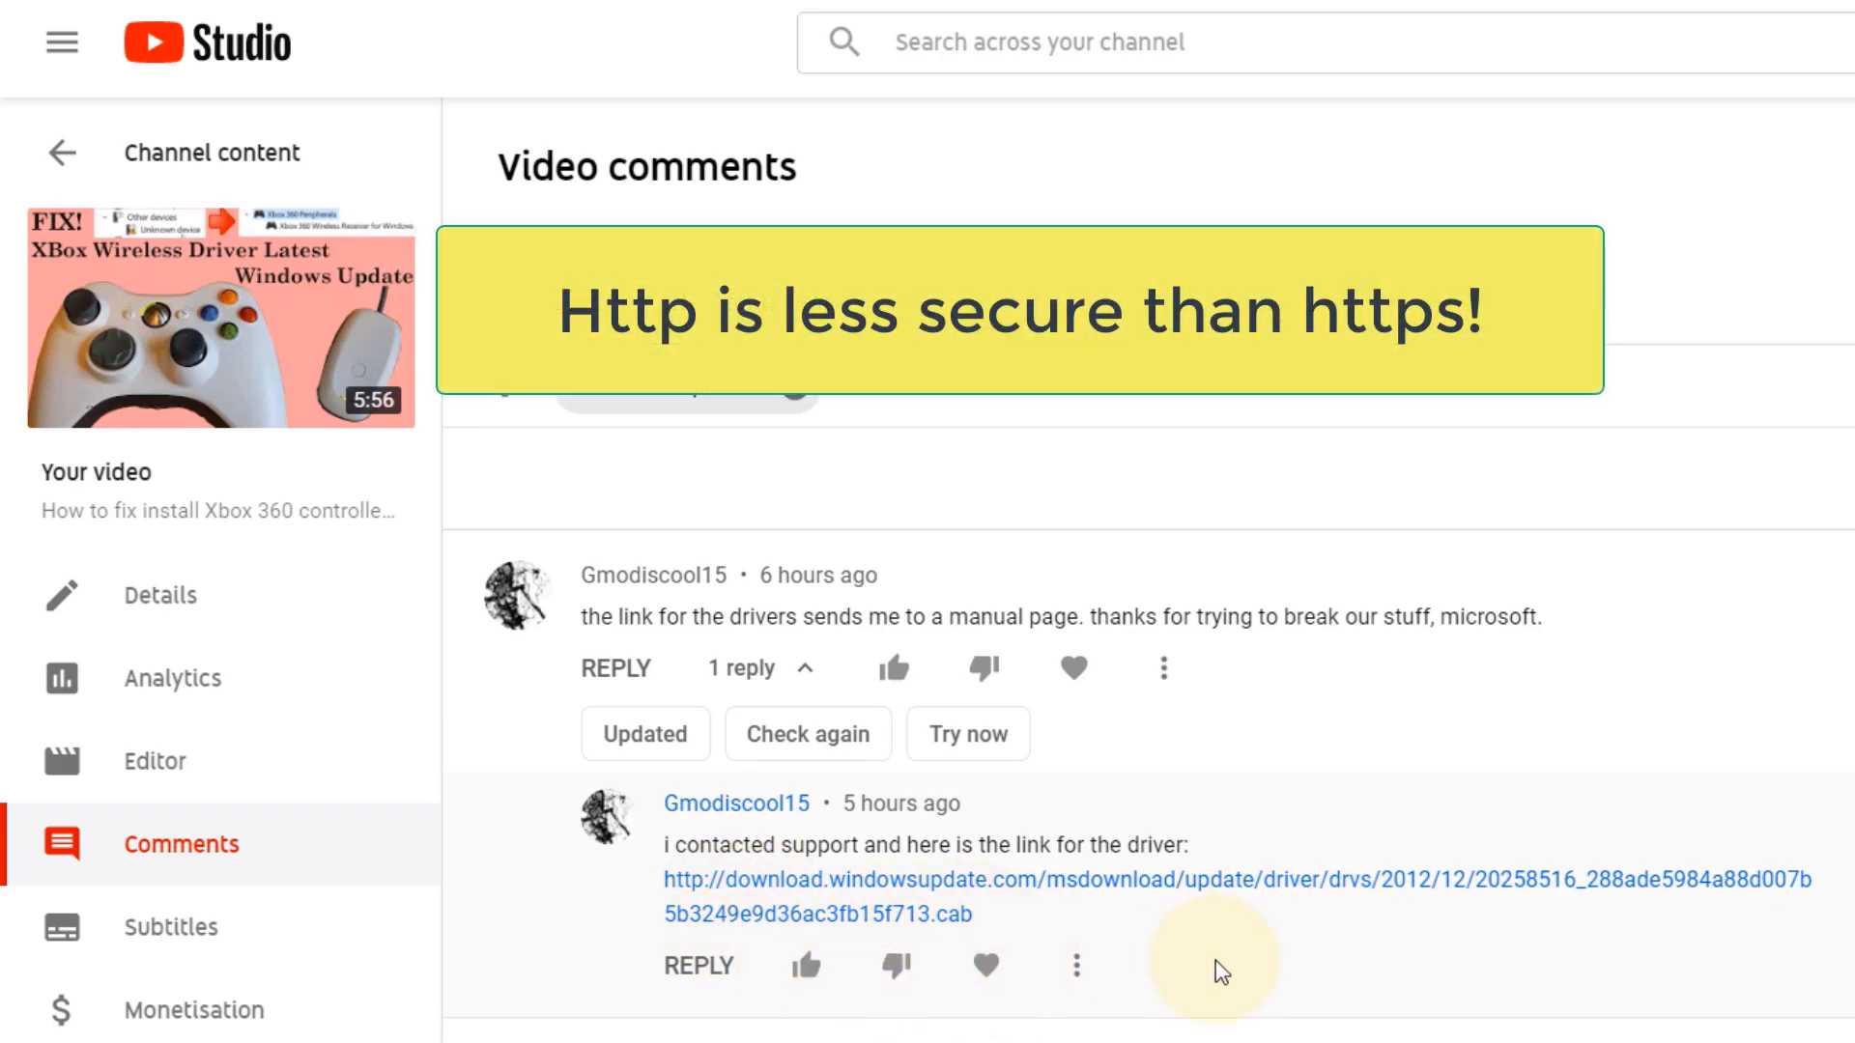
pyautogui.moveTo(674, 908)
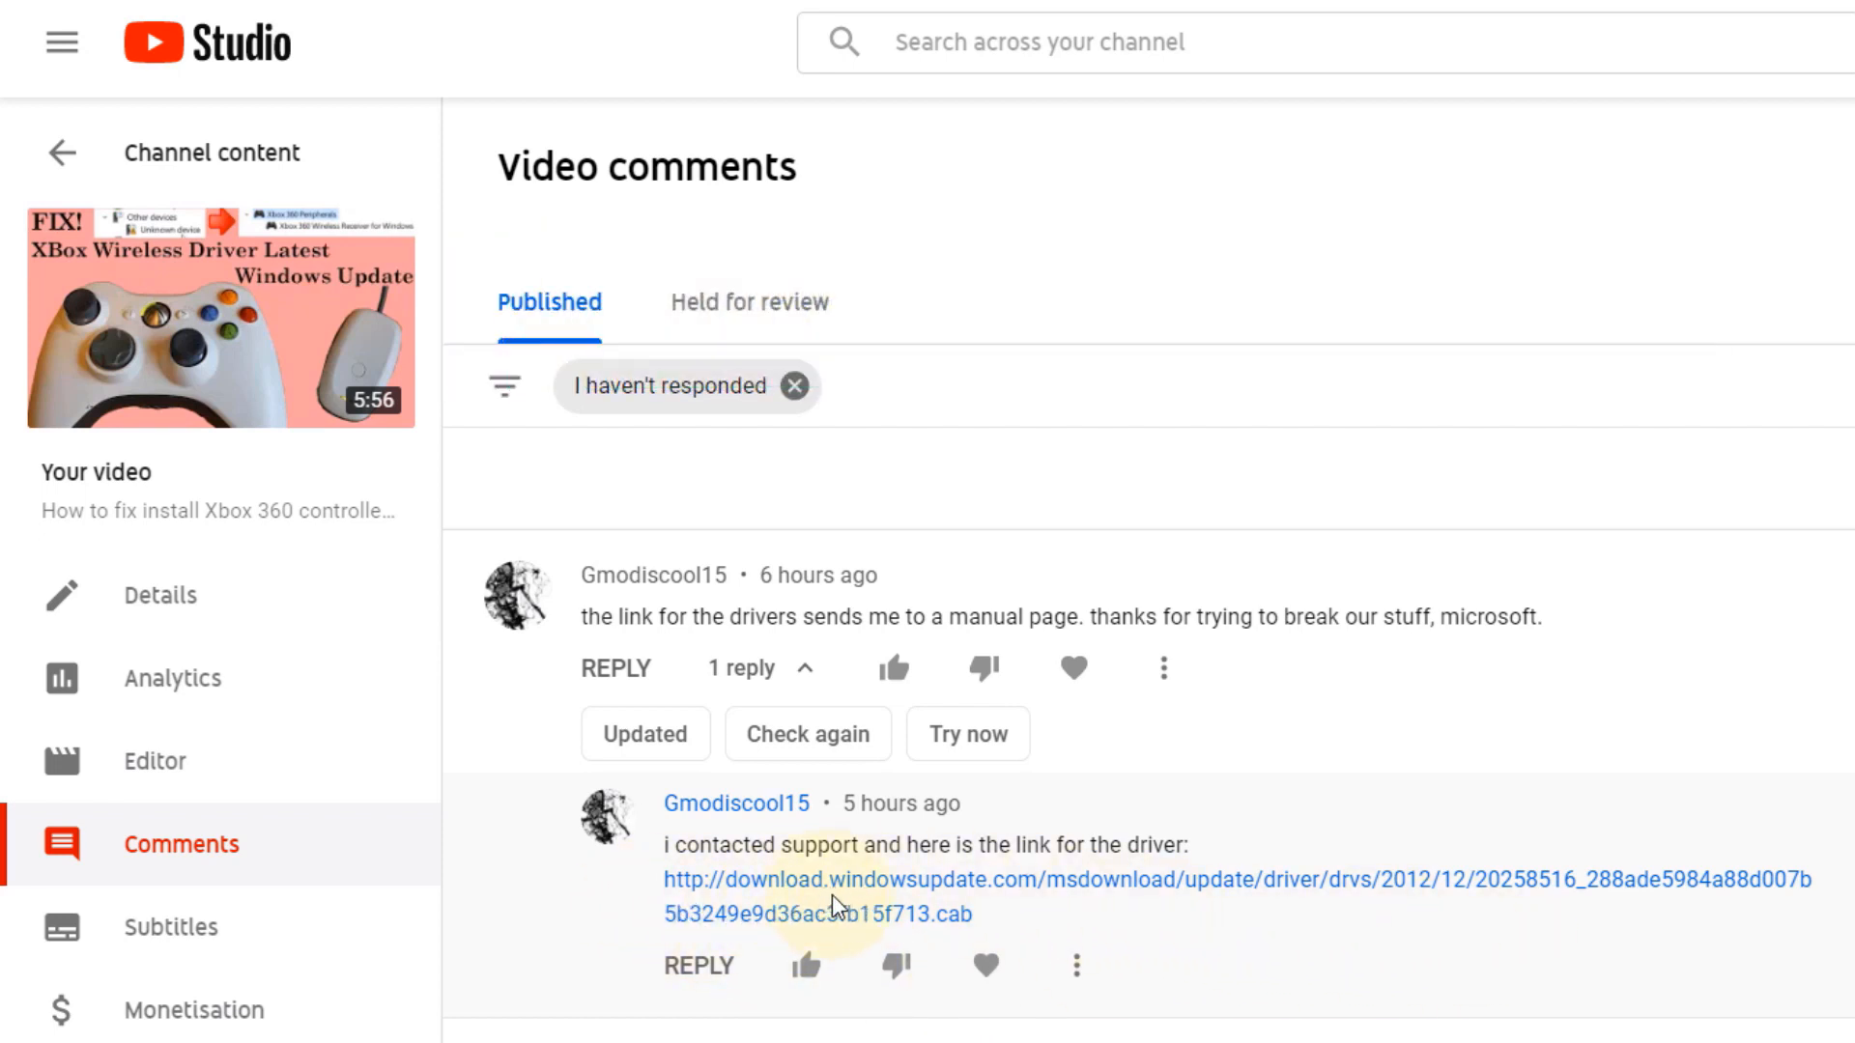
pyautogui.moveTo(982, 910)
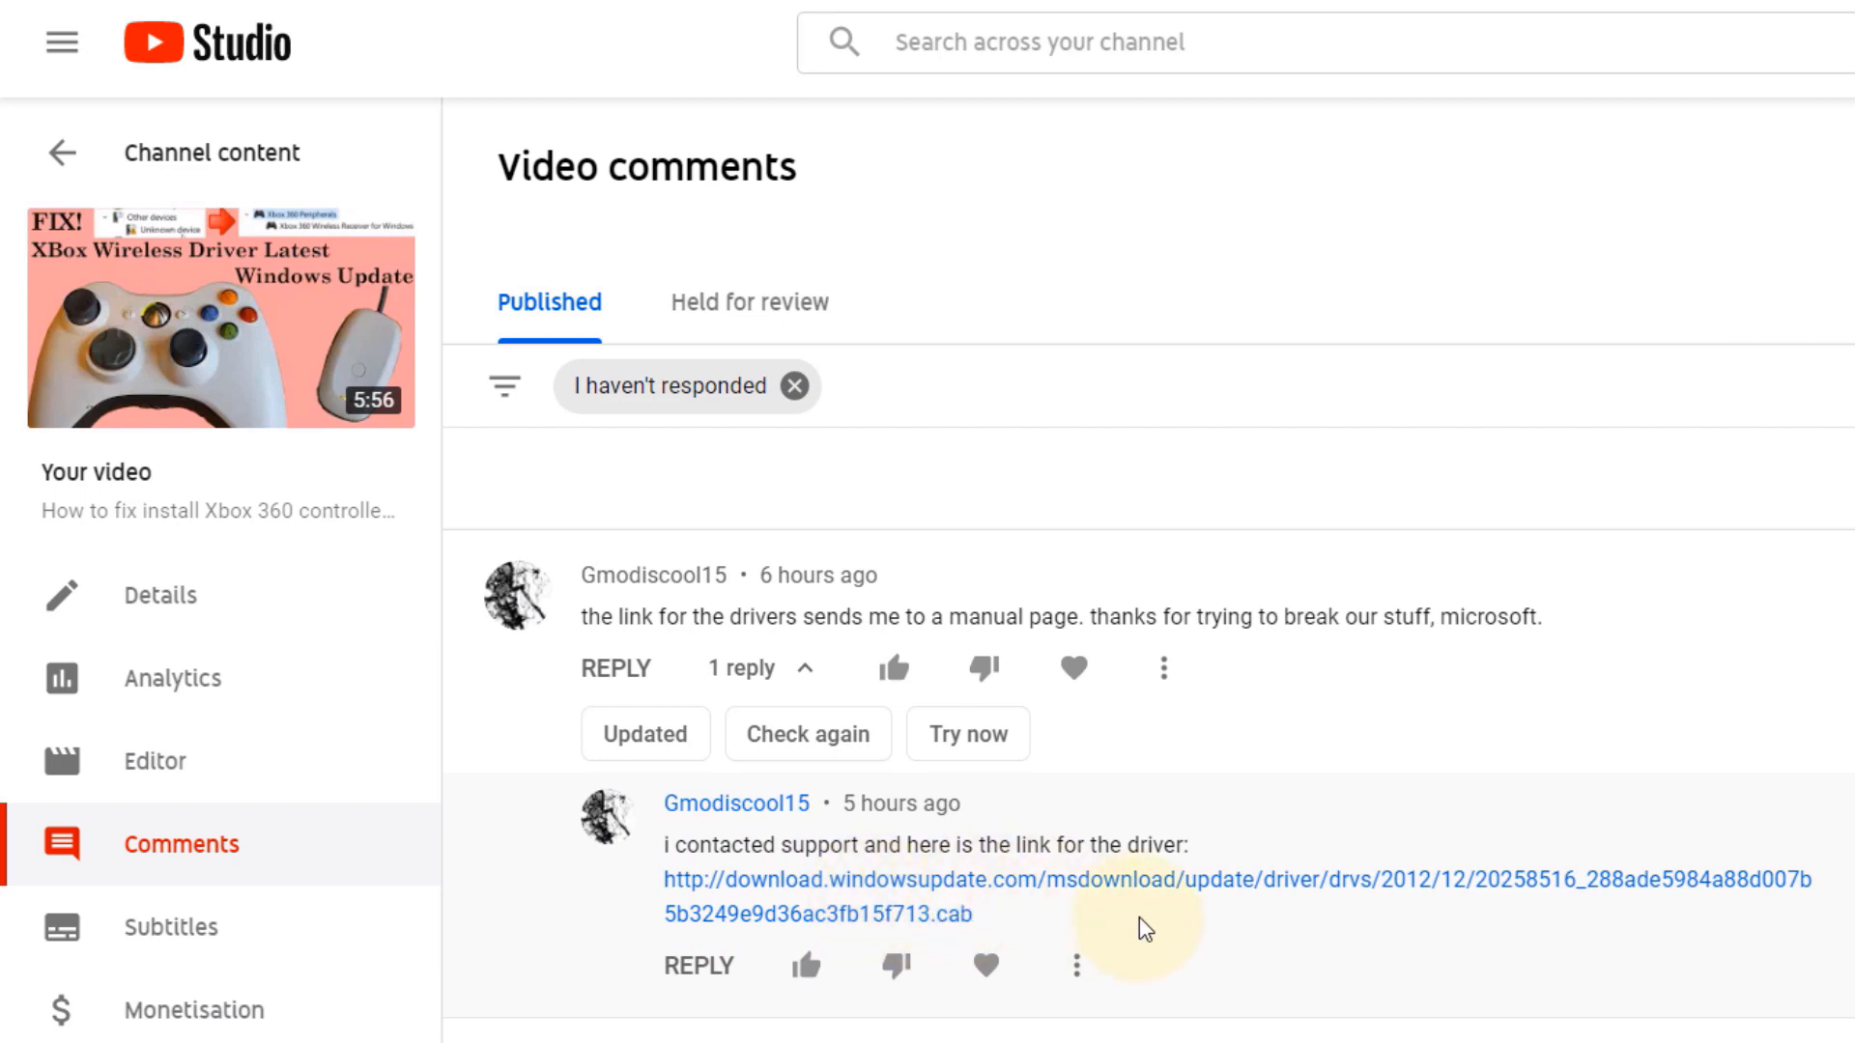
pyautogui.moveTo(1085, 919)
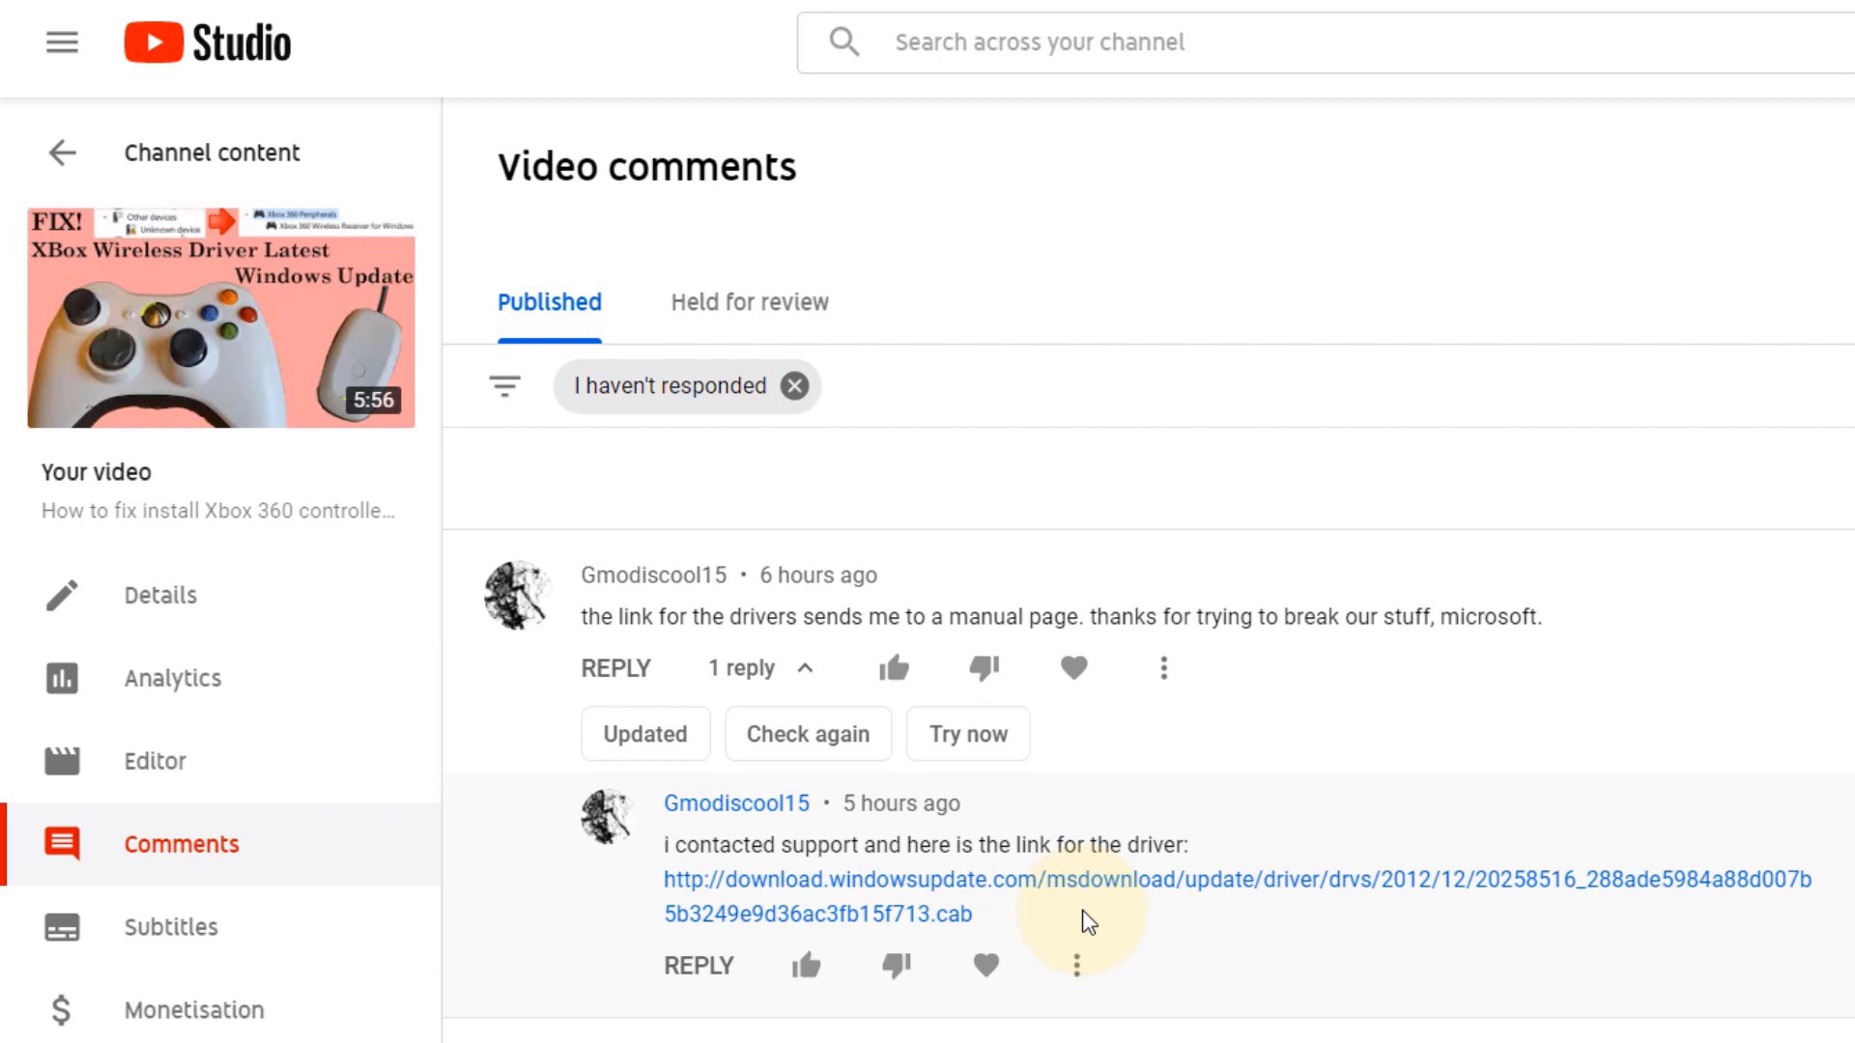
pyautogui.moveTo(1387, 918)
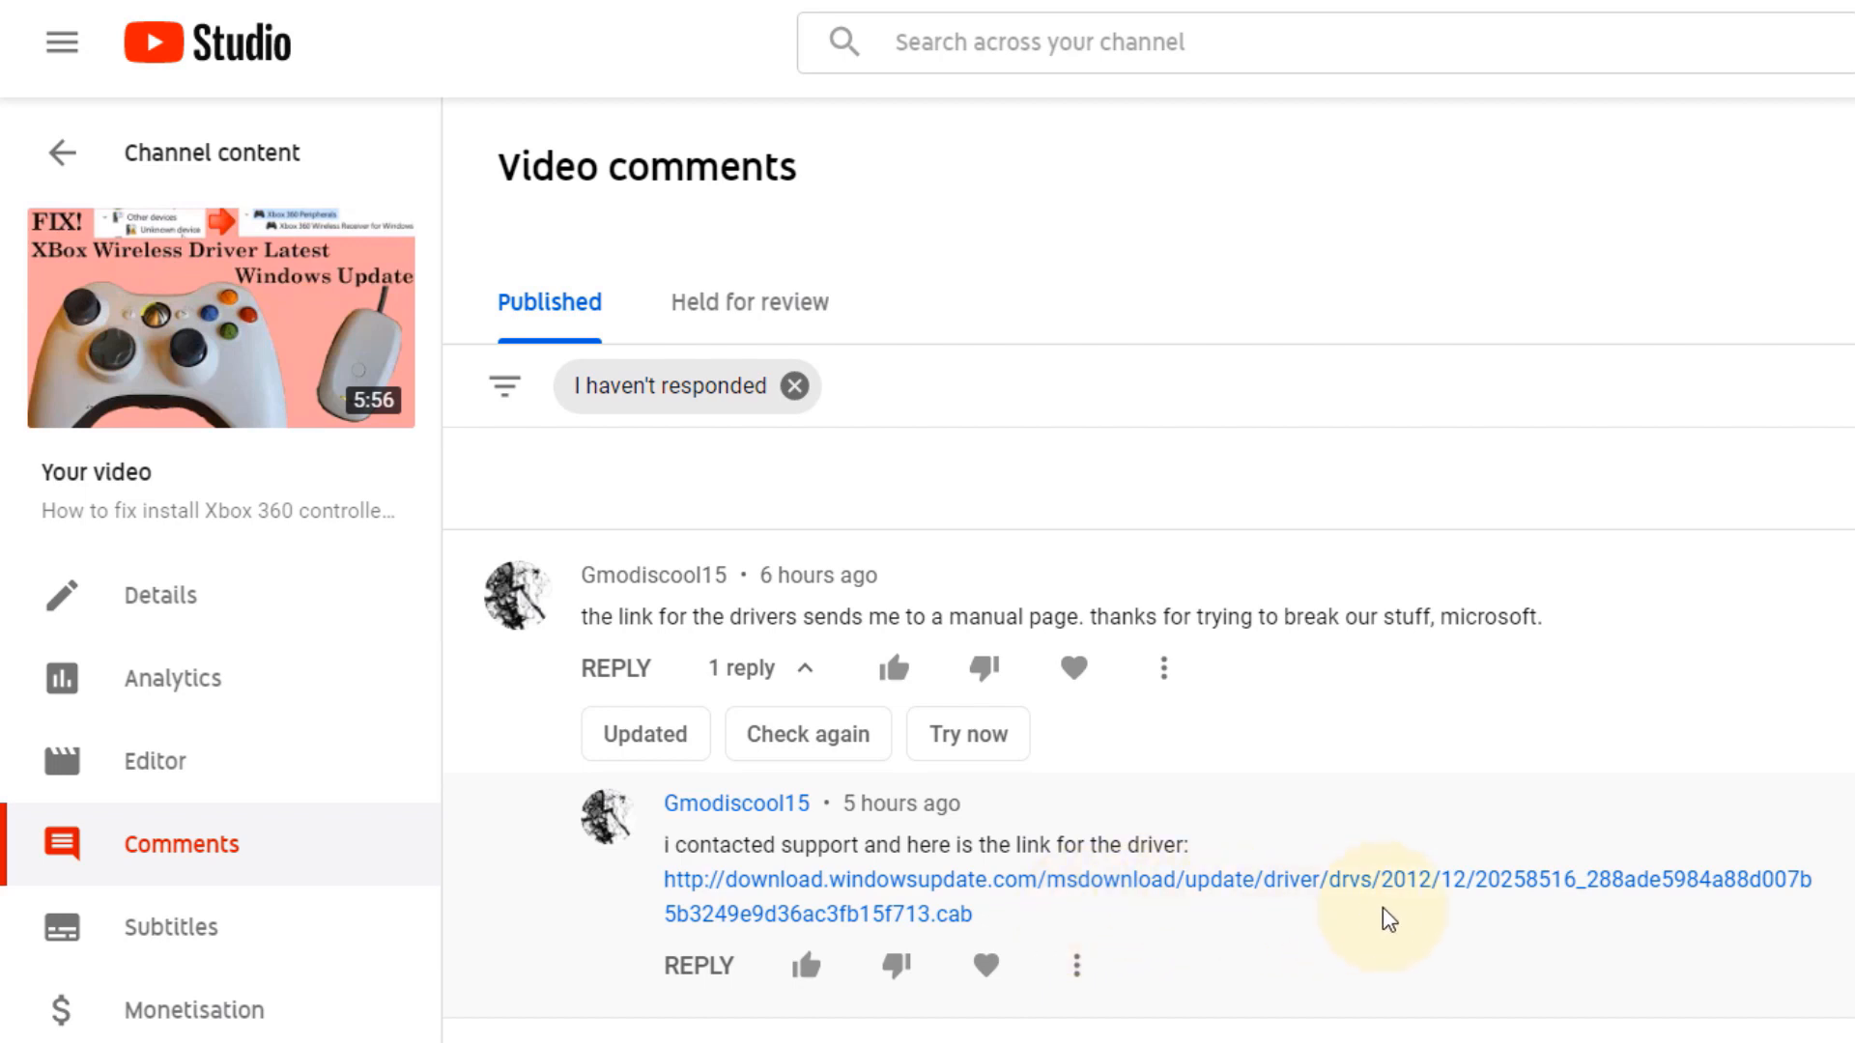
pyautogui.moveTo(1051, 813)
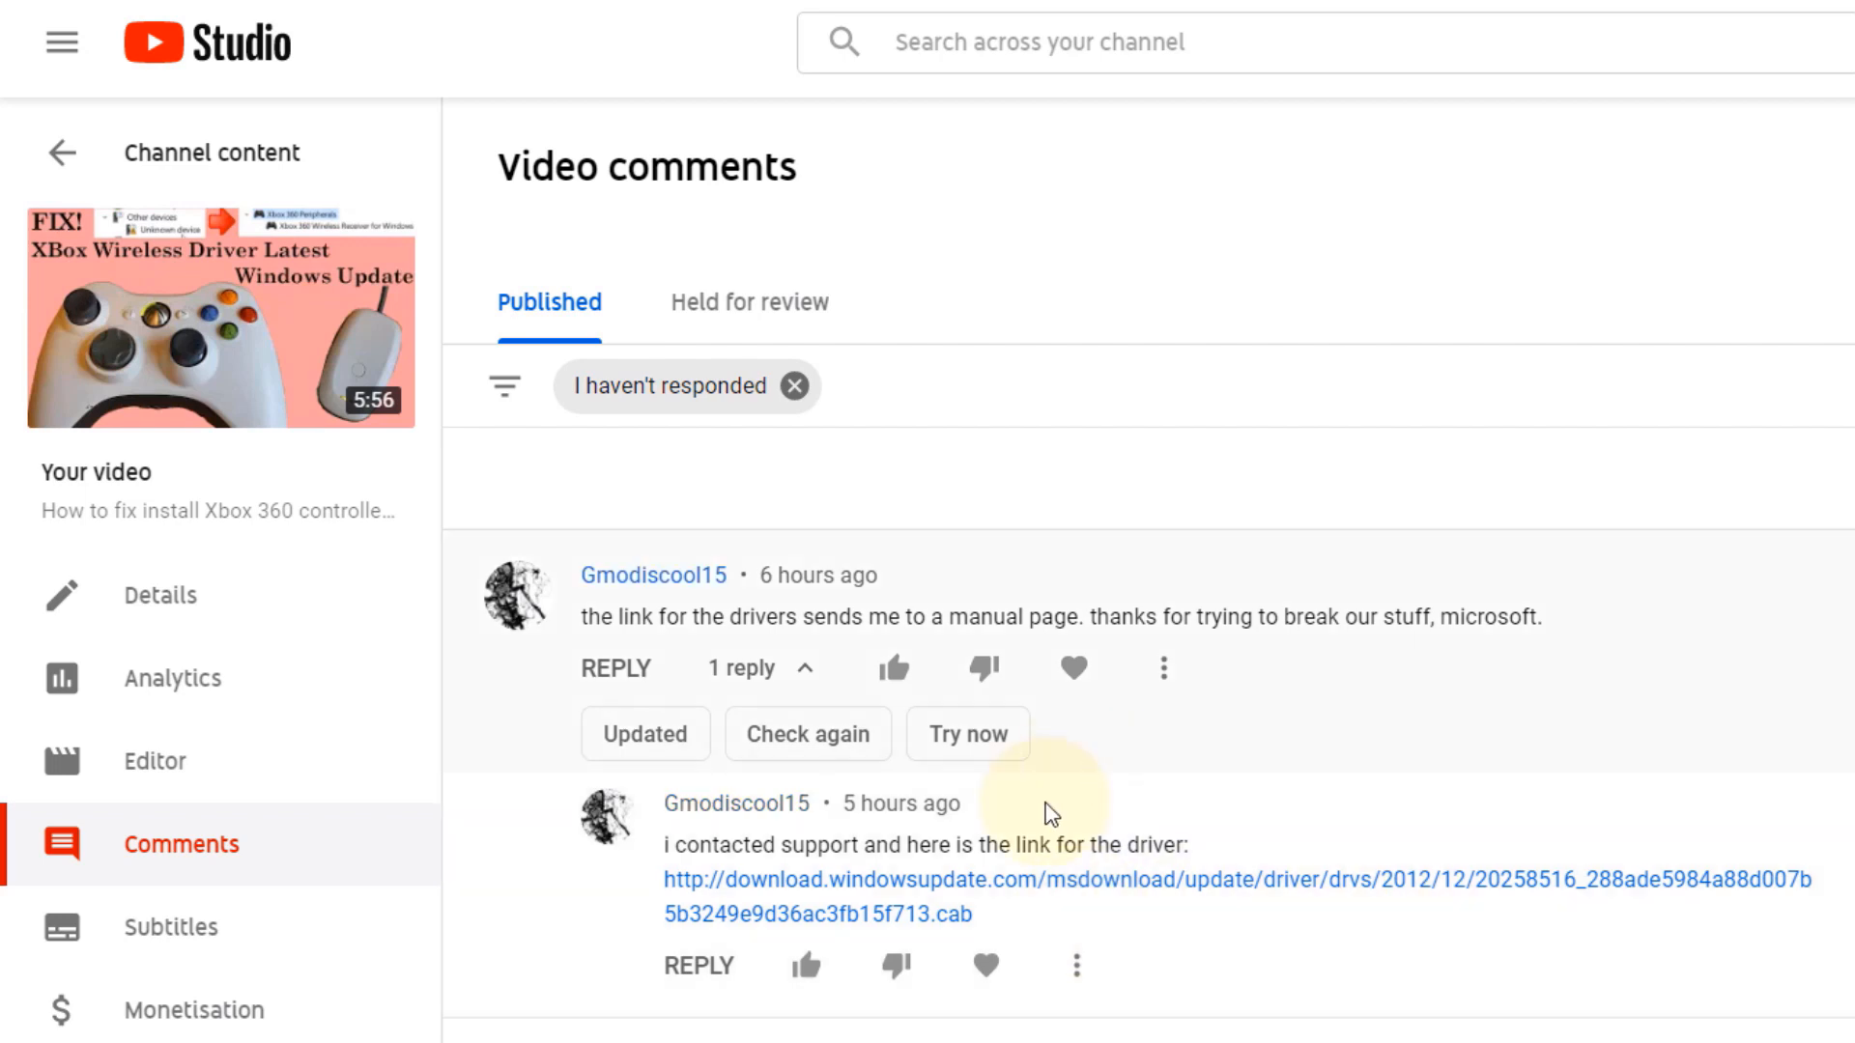
pyautogui.moveTo(1335, 929)
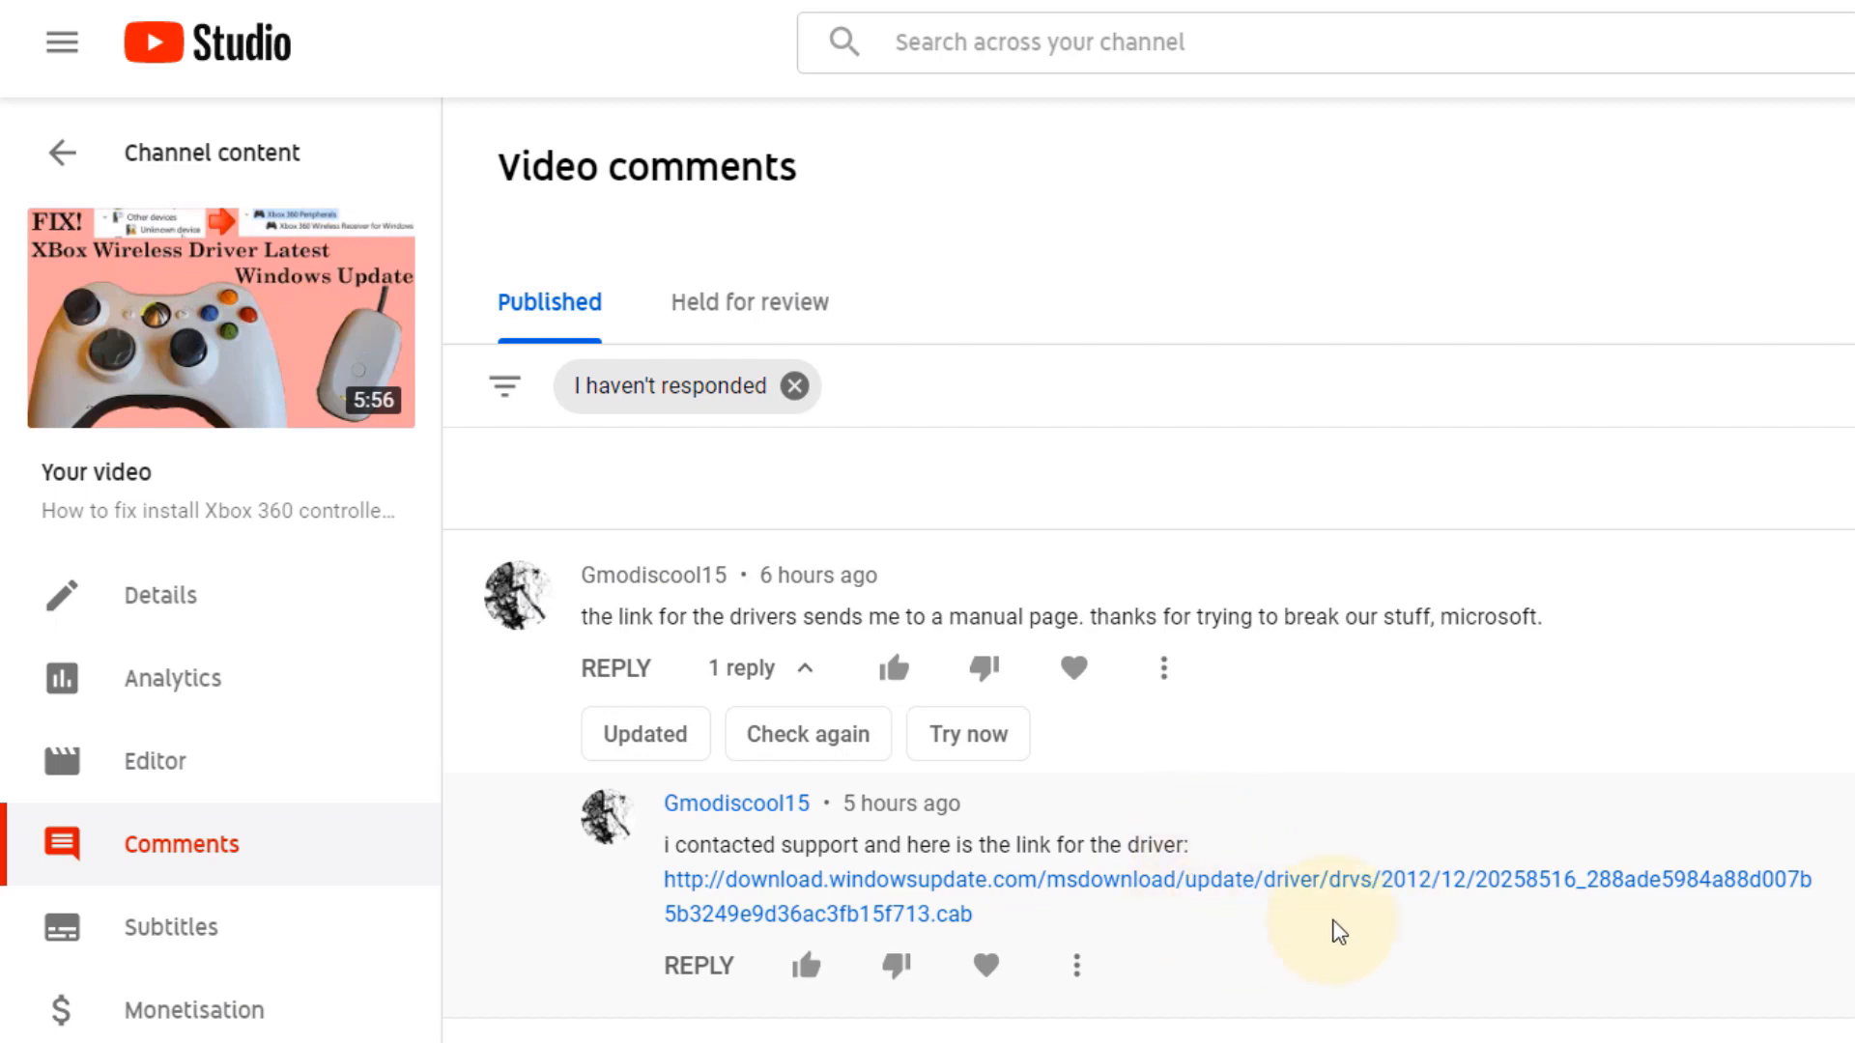
pyautogui.moveTo(1336, 910)
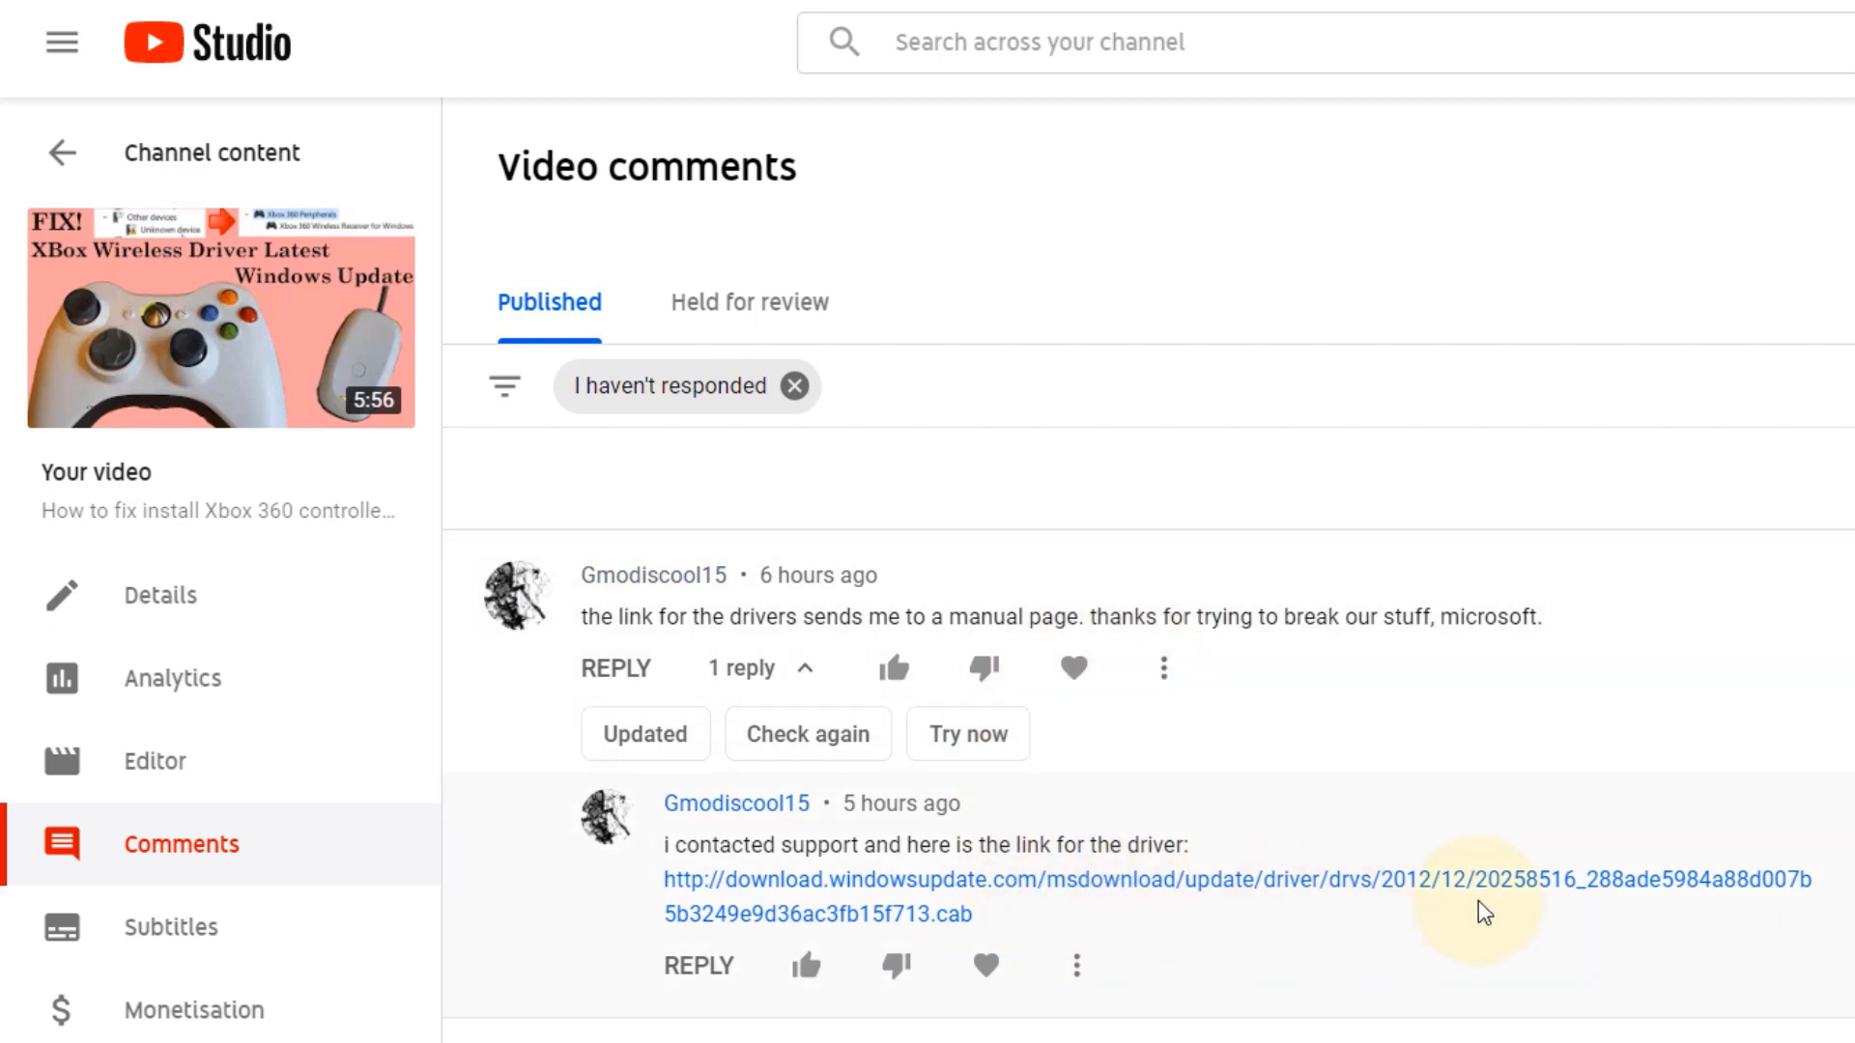
pyautogui.moveTo(1094, 902)
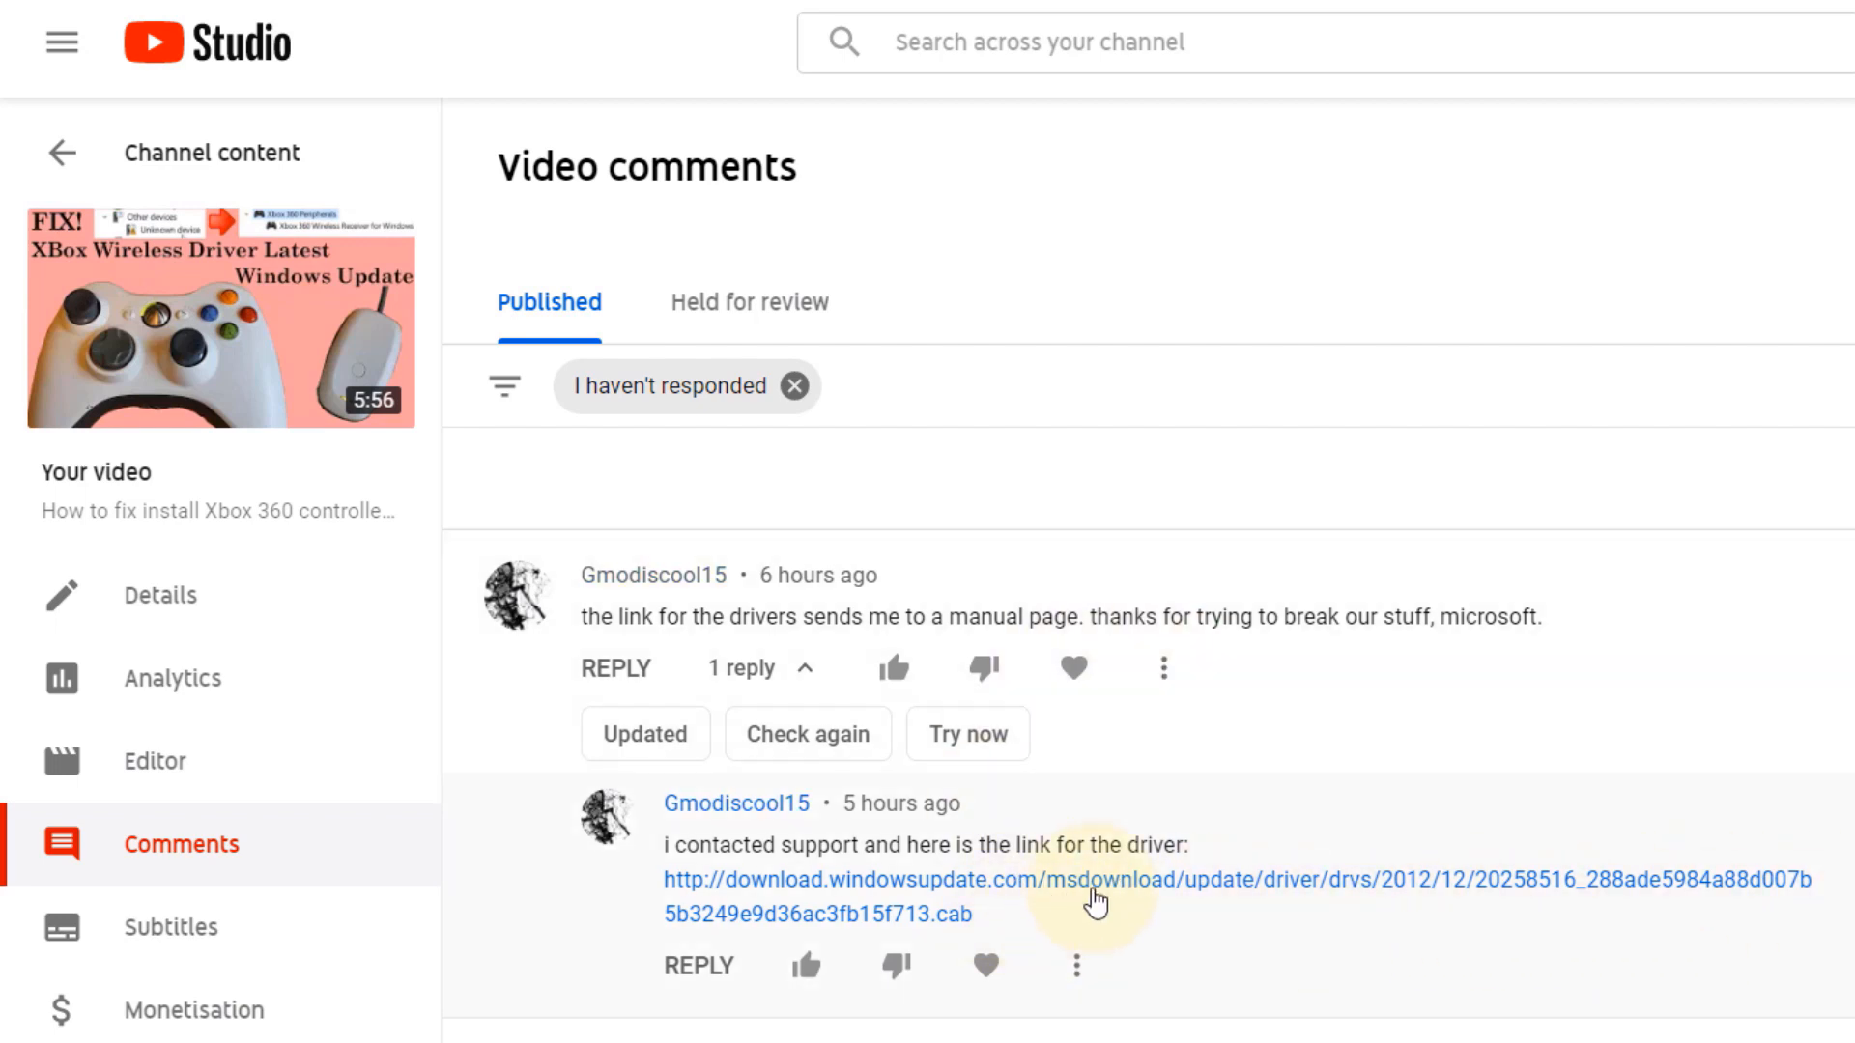
pyautogui.moveTo(1414, 892)
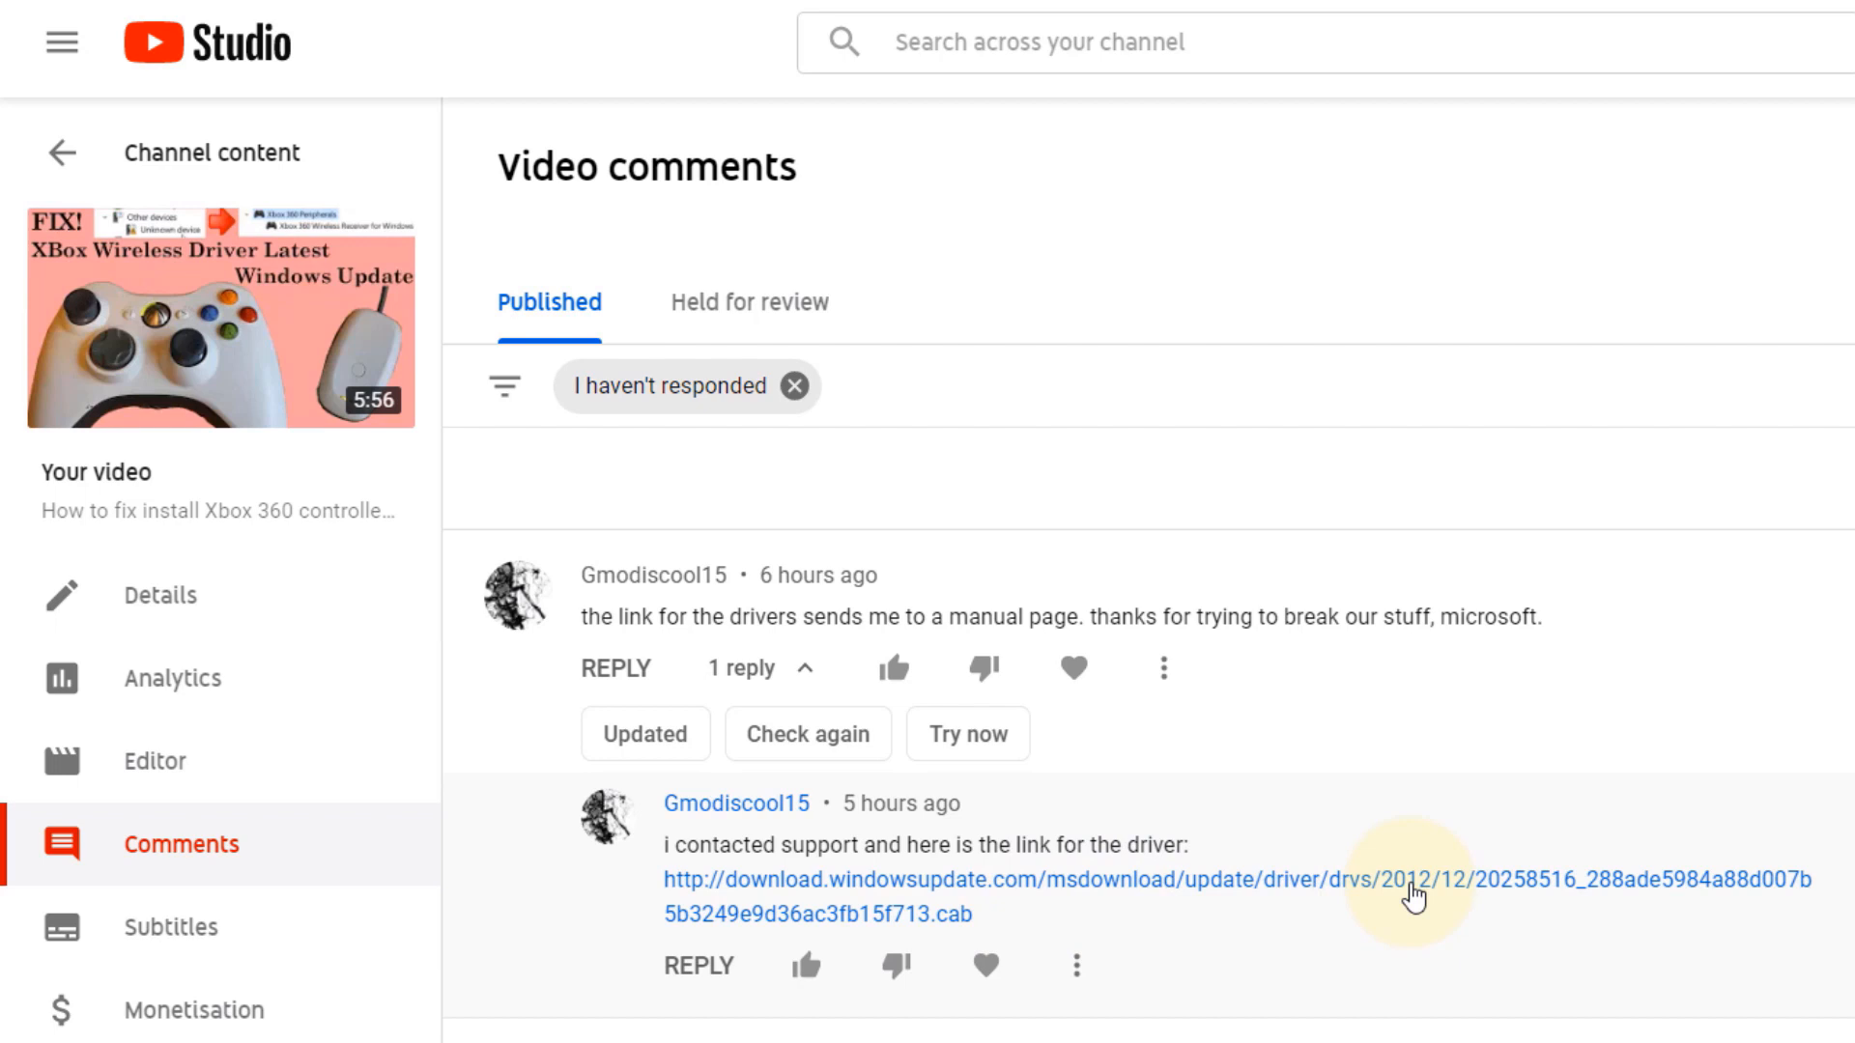
pyautogui.moveTo(1284, 933)
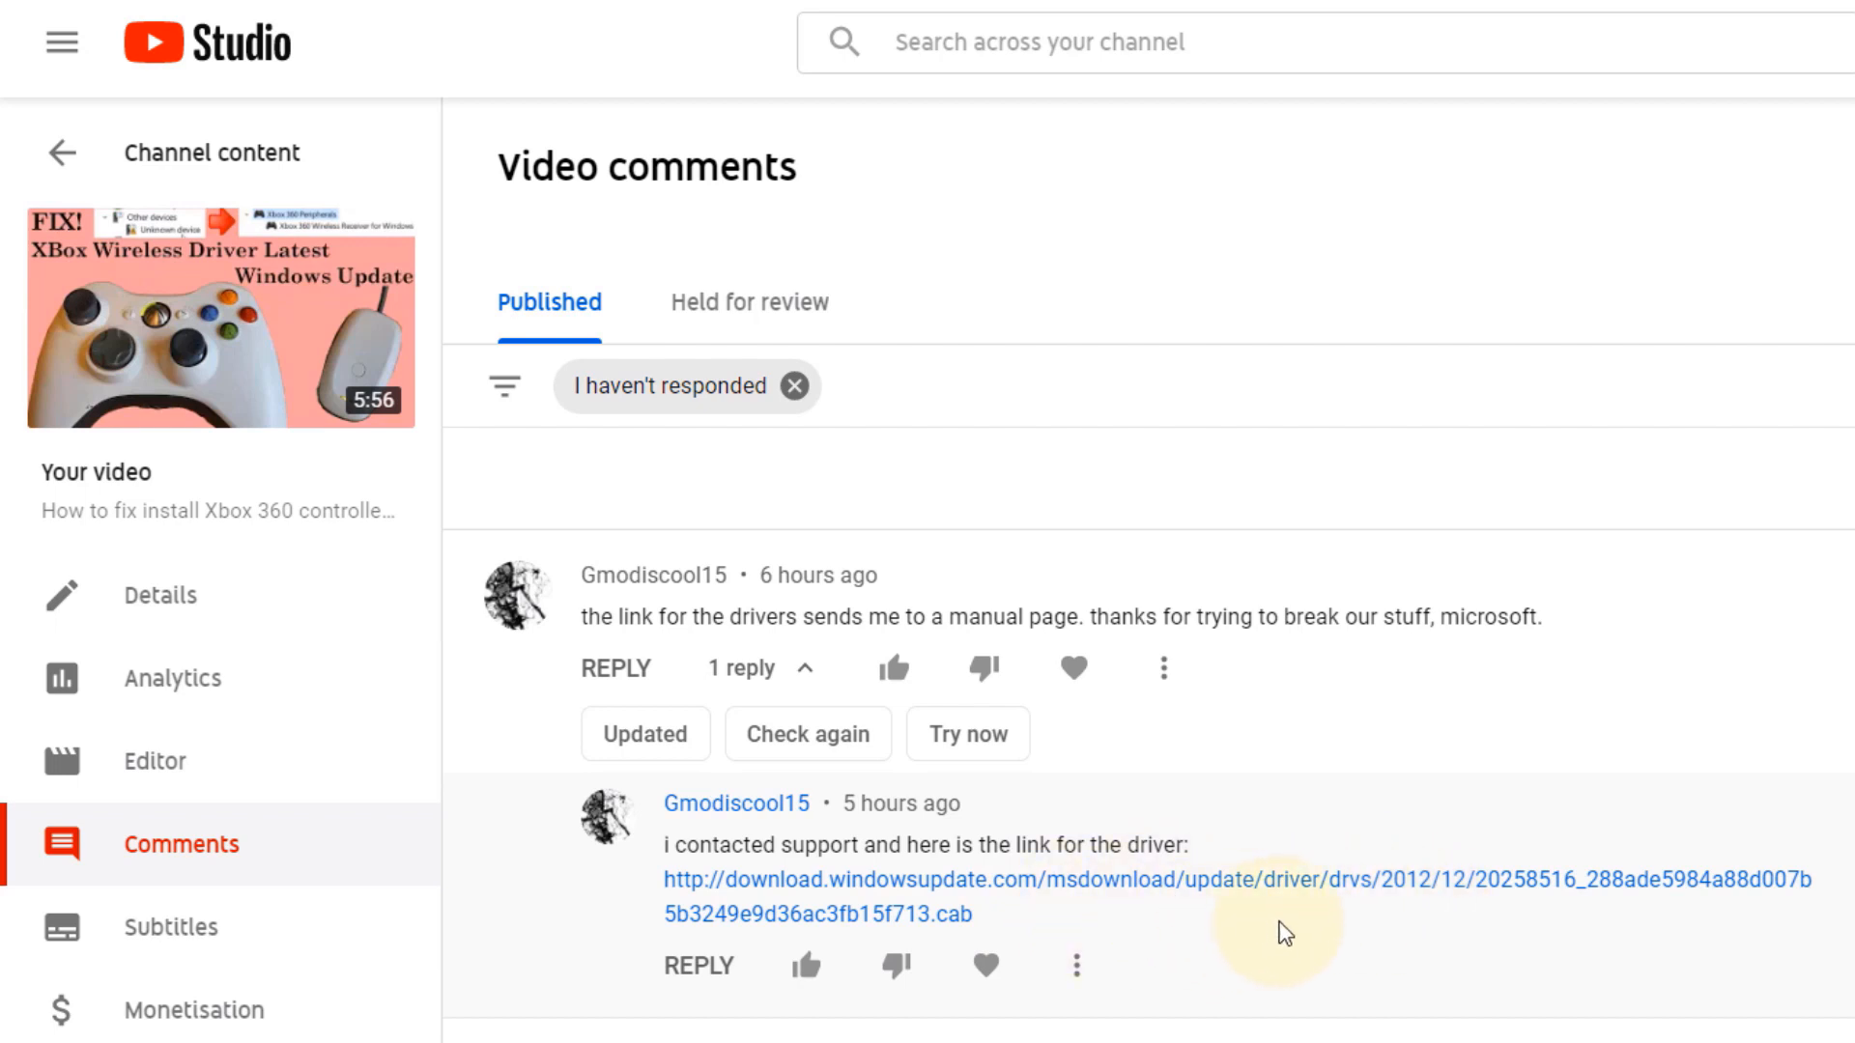
pyautogui.moveTo(1426, 923)
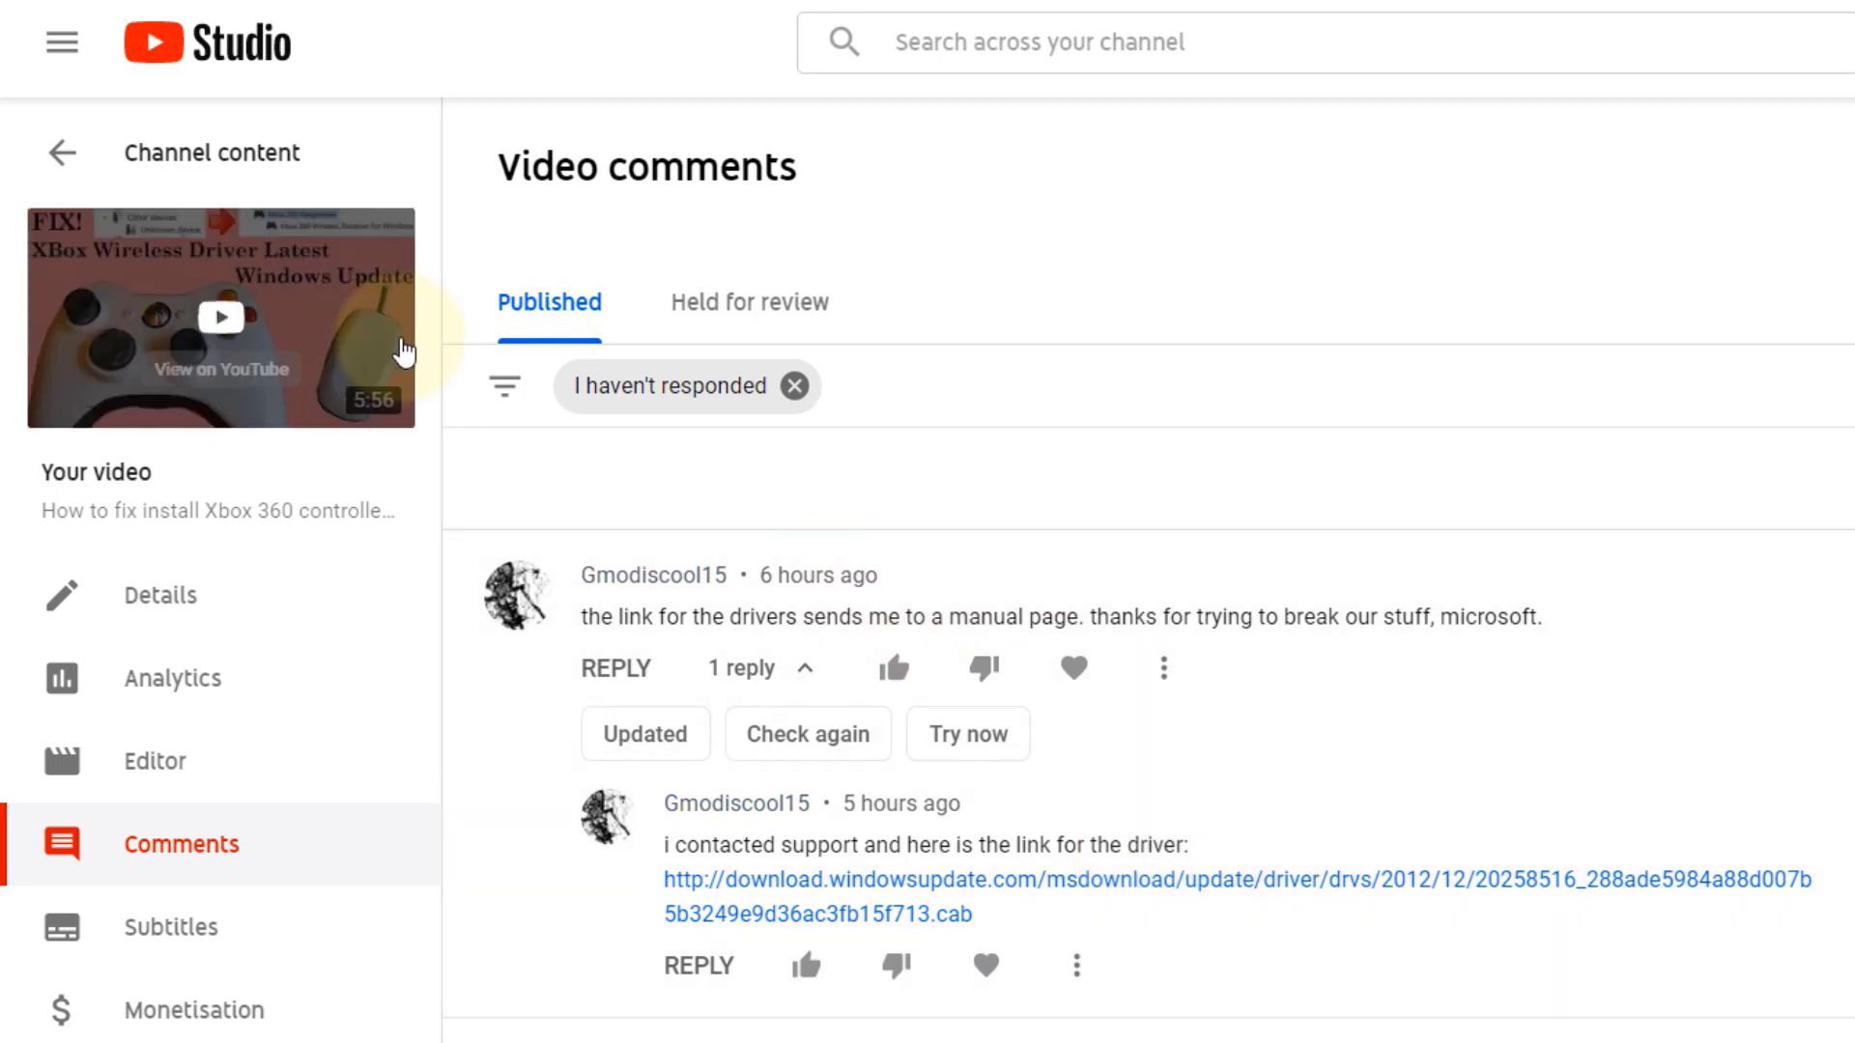
pyautogui.moveTo(402, 378)
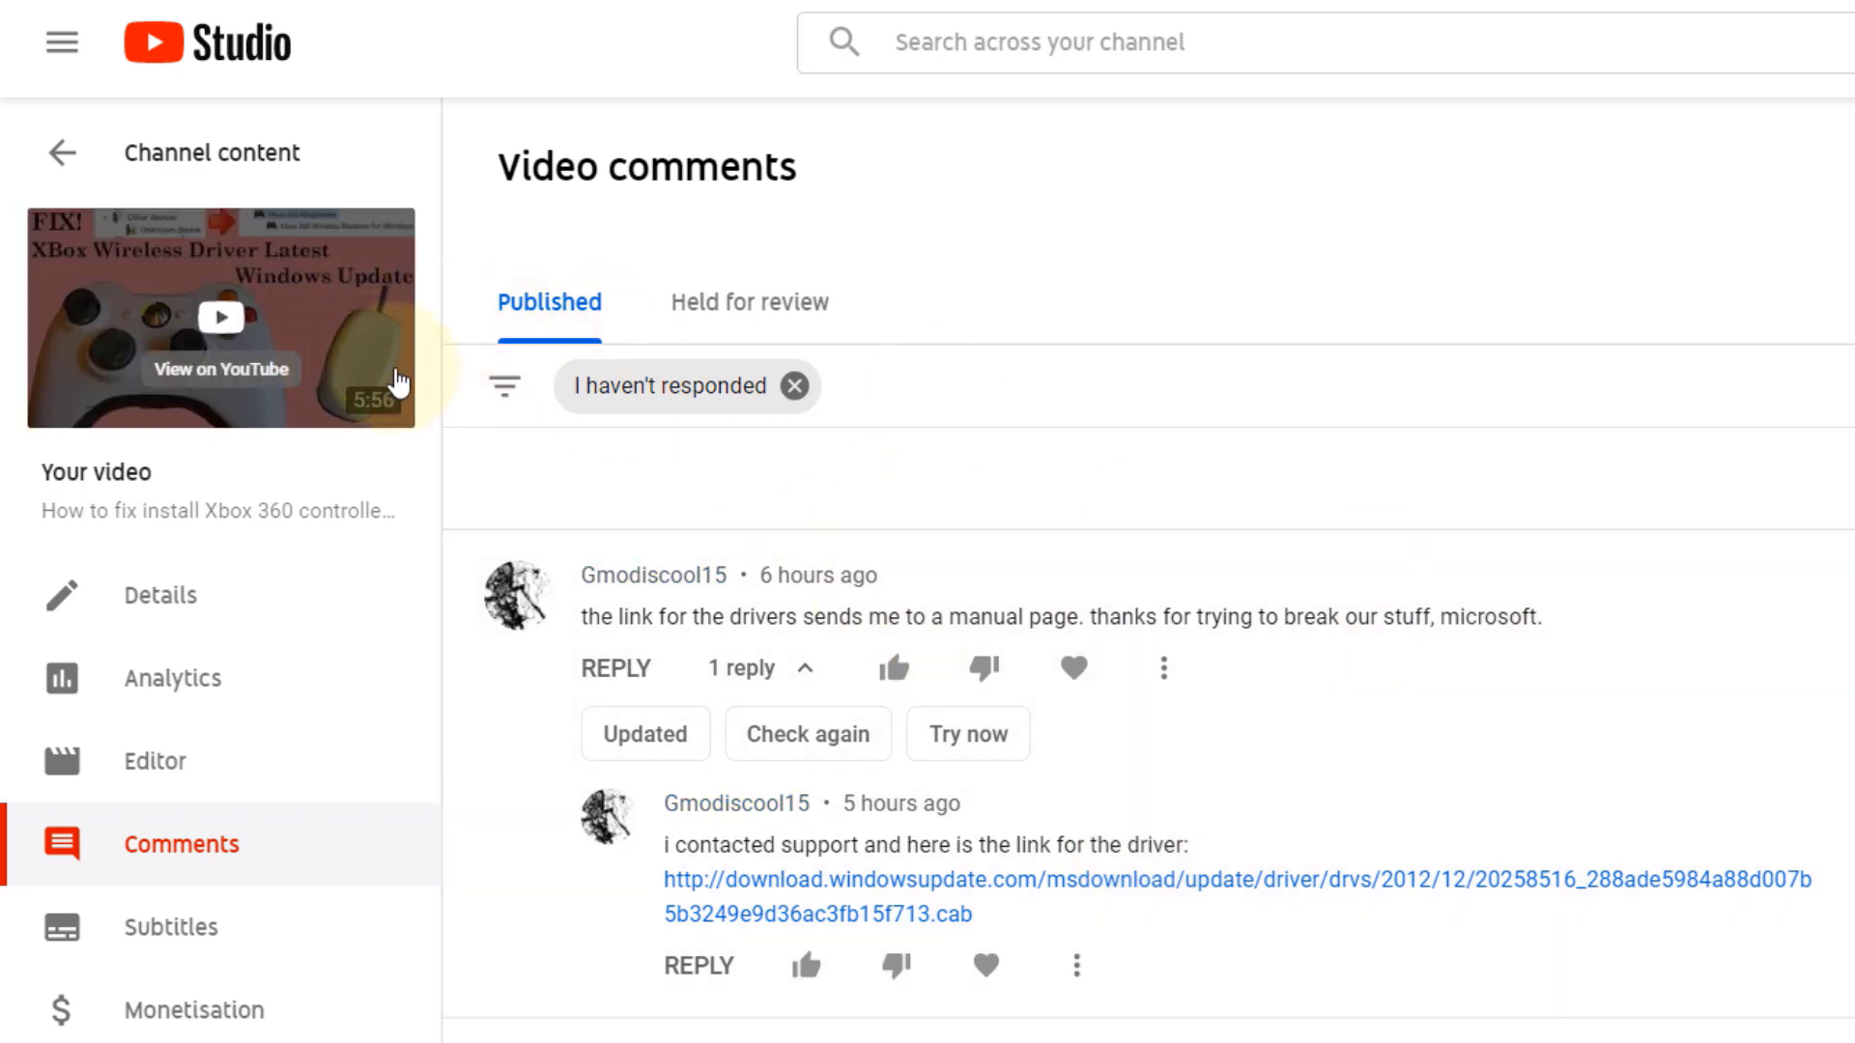
pyautogui.moveTo(1452, 946)
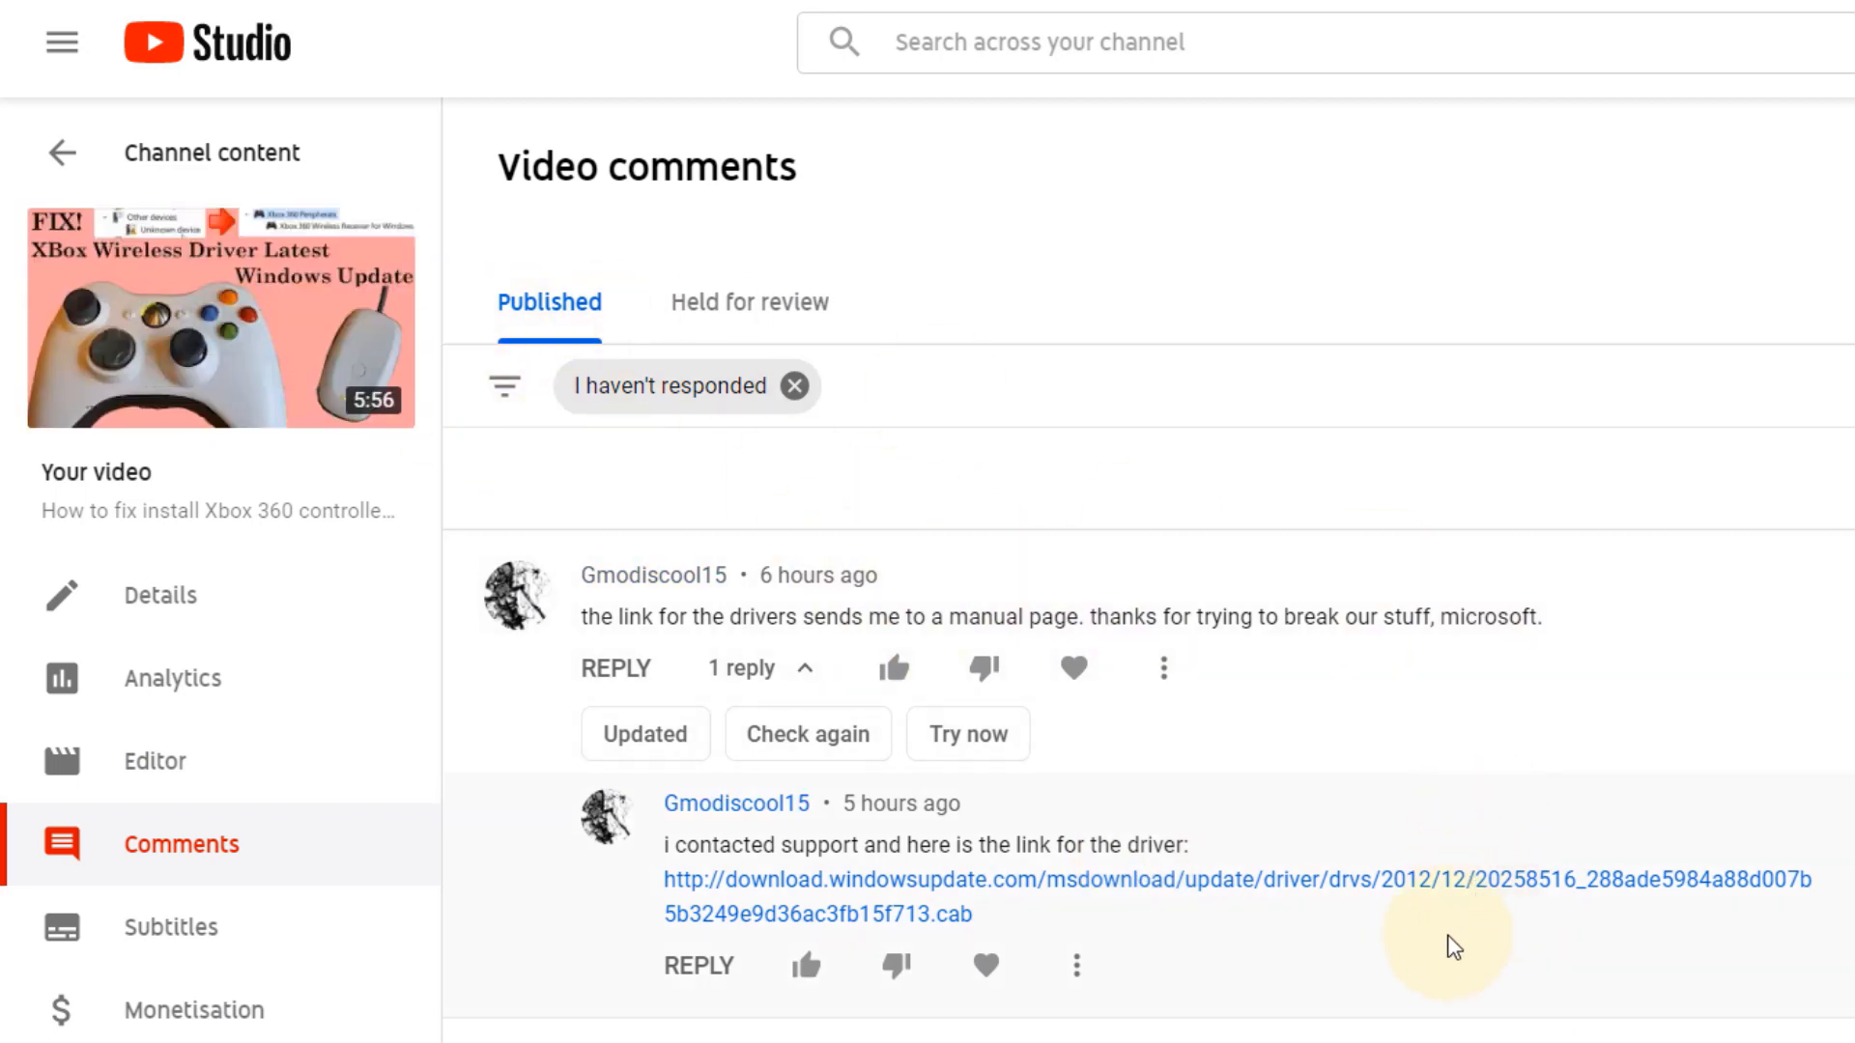
pyautogui.moveTo(322, 468)
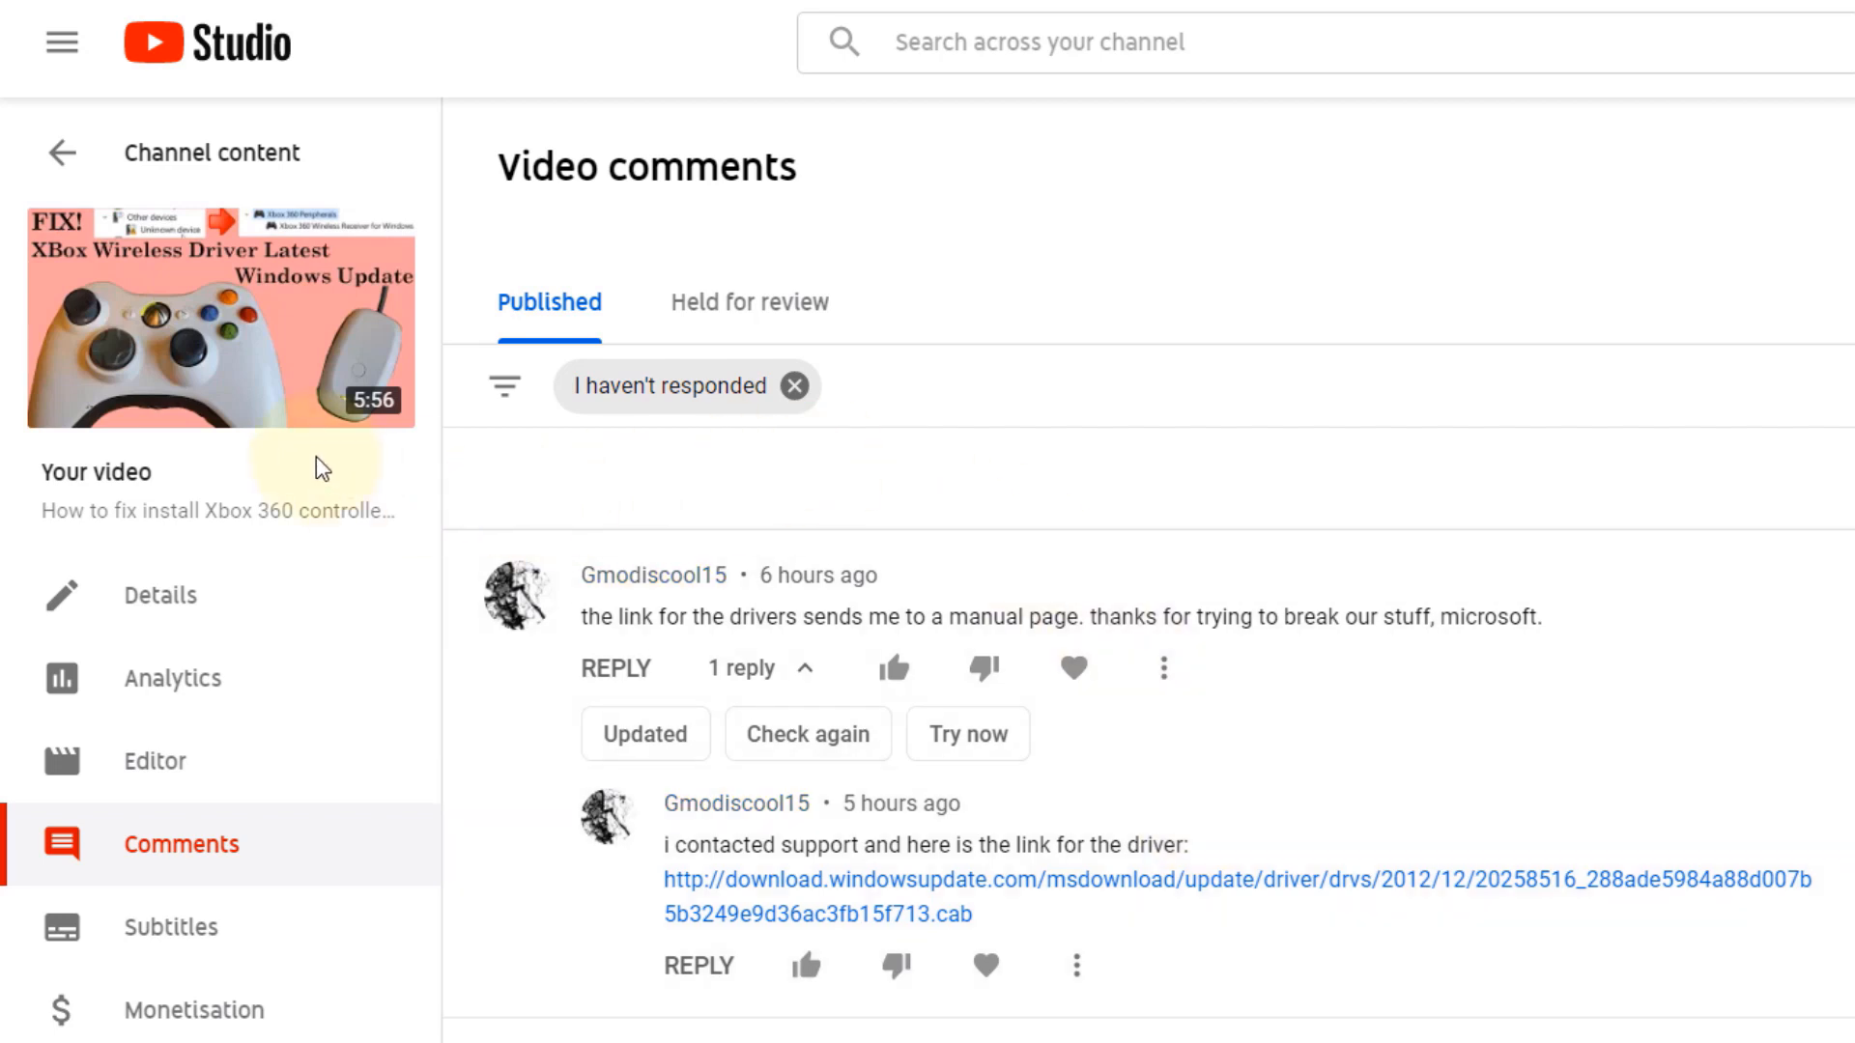
pyautogui.moveTo(419, 334)
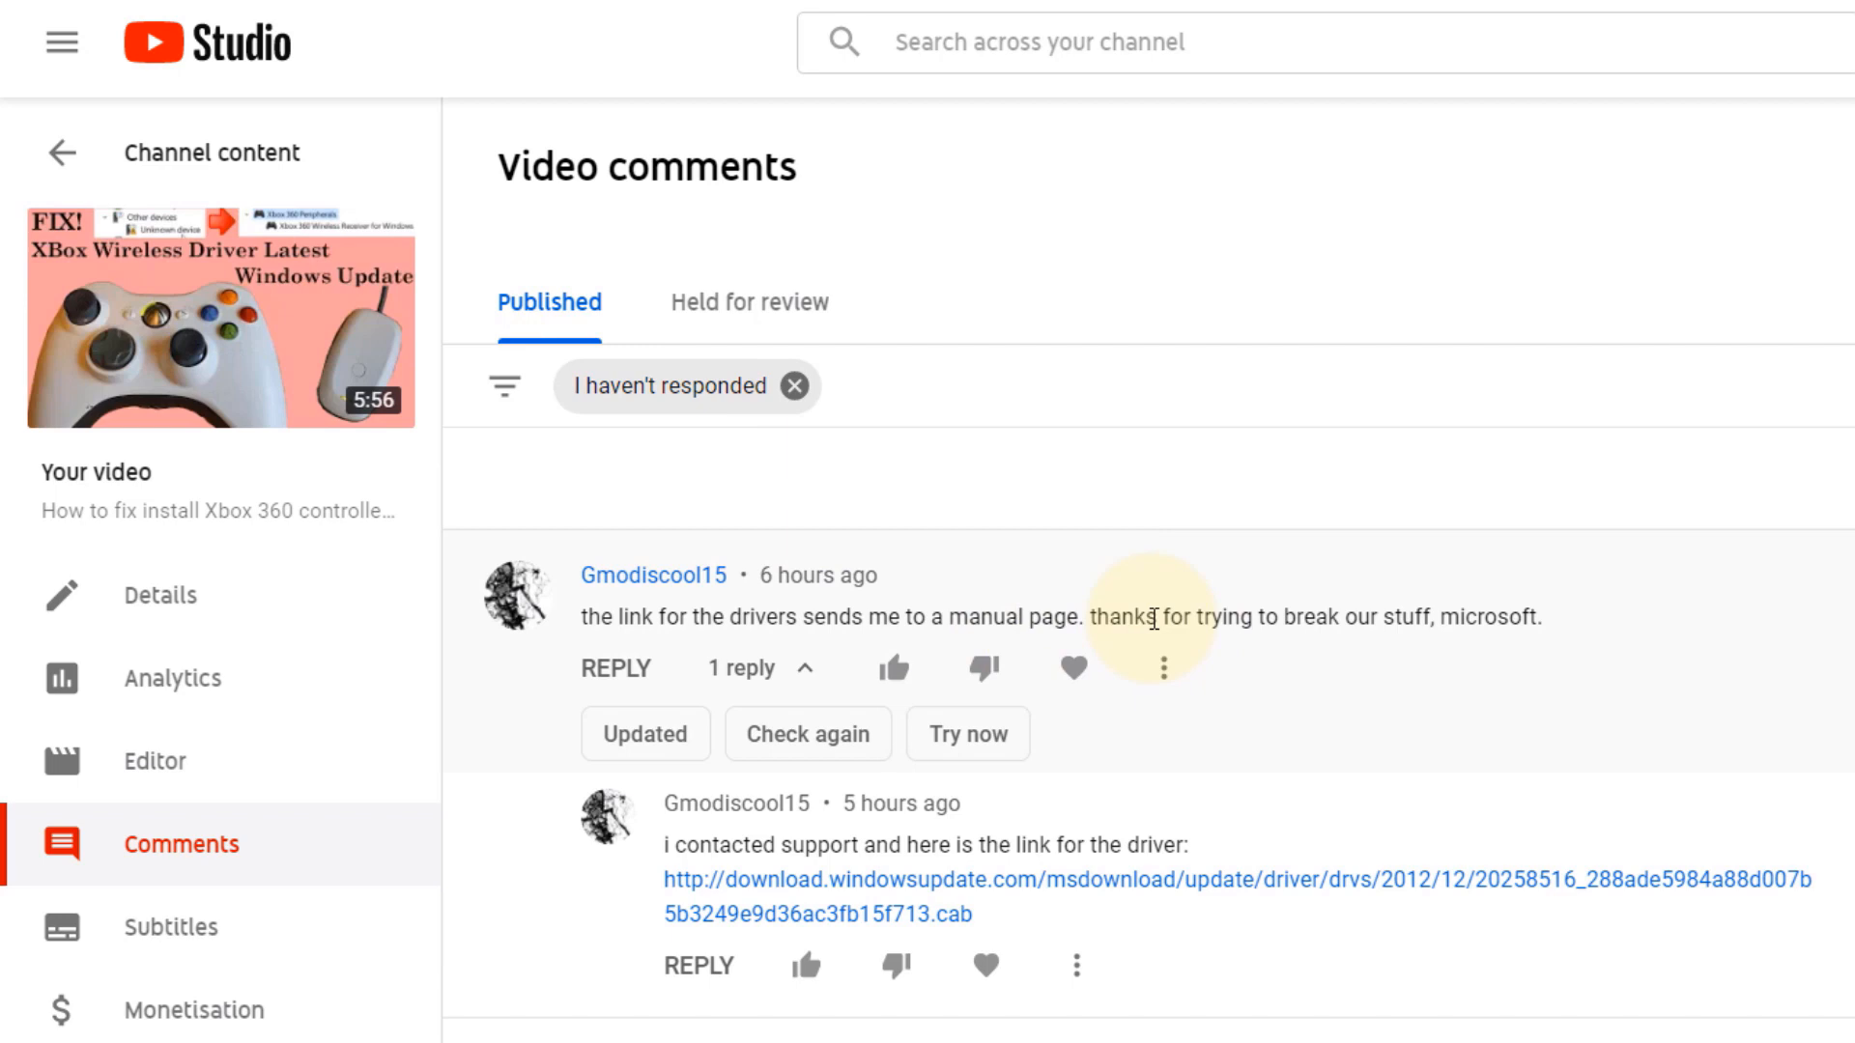
pyautogui.moveTo(1214, 574)
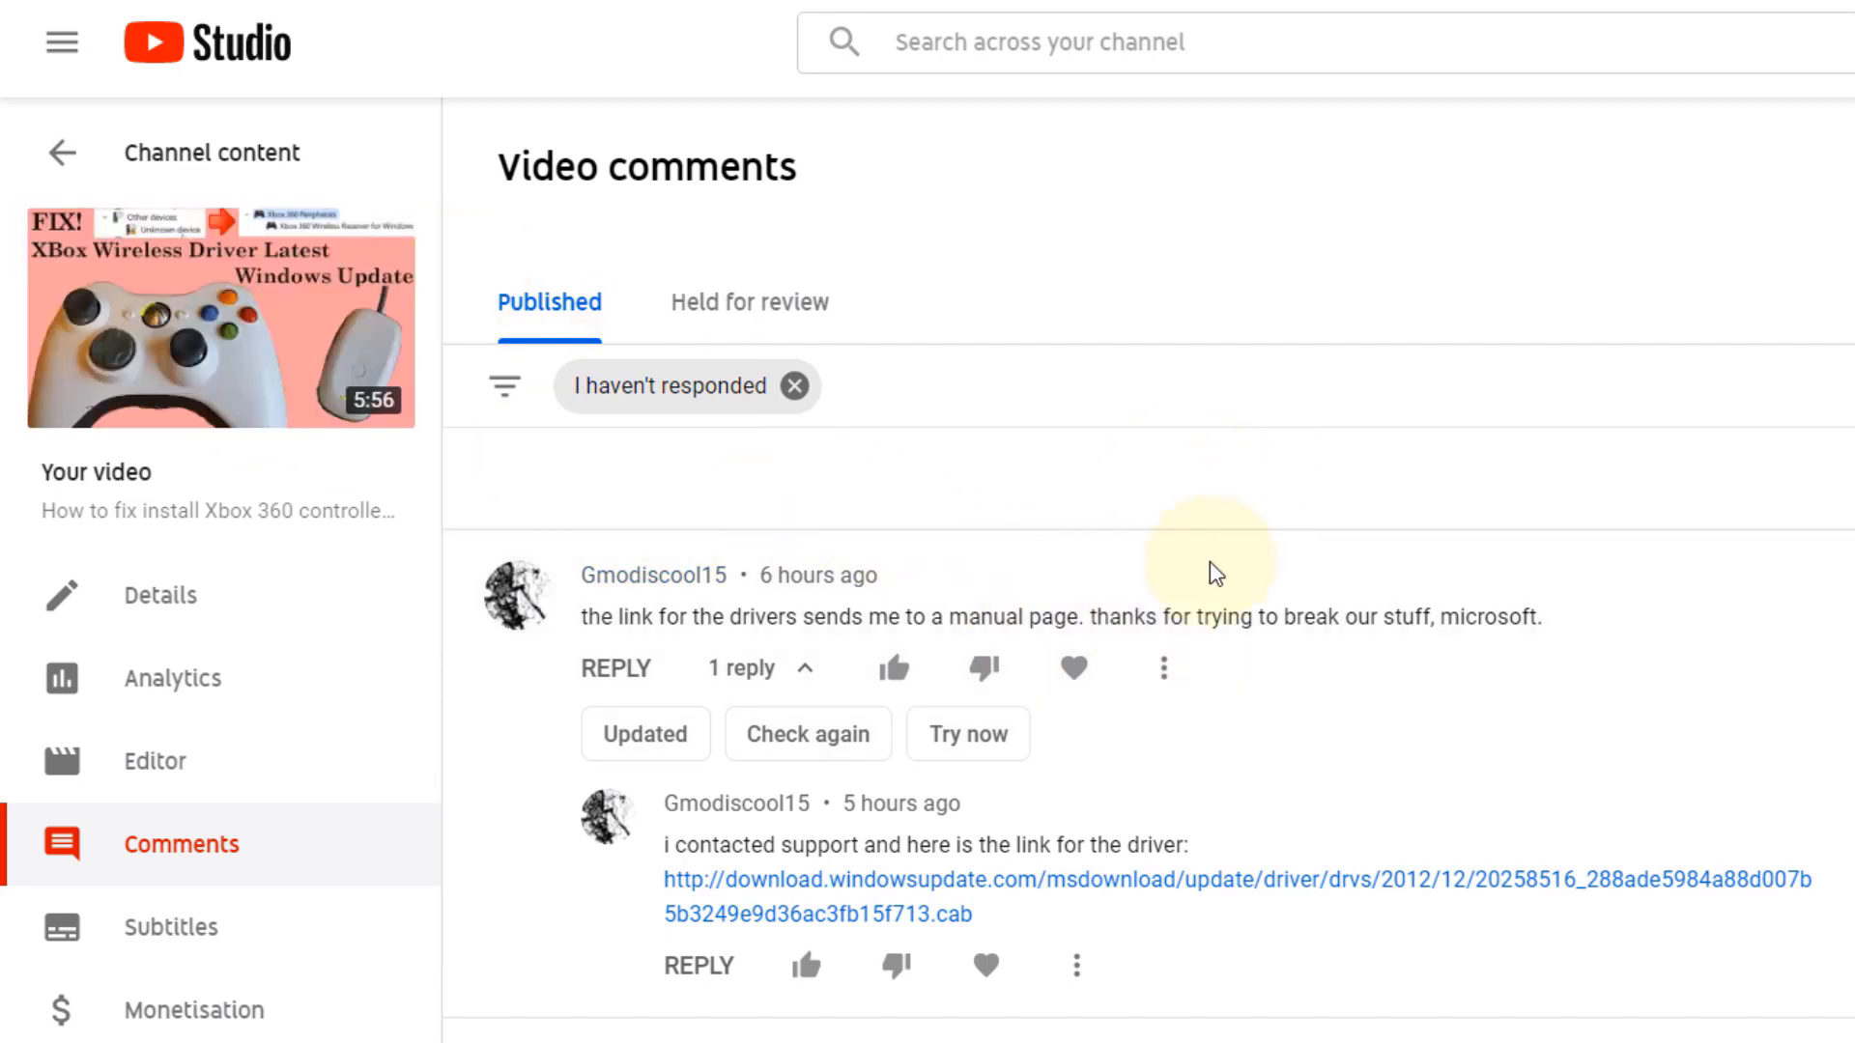
pyautogui.moveTo(1431, 628)
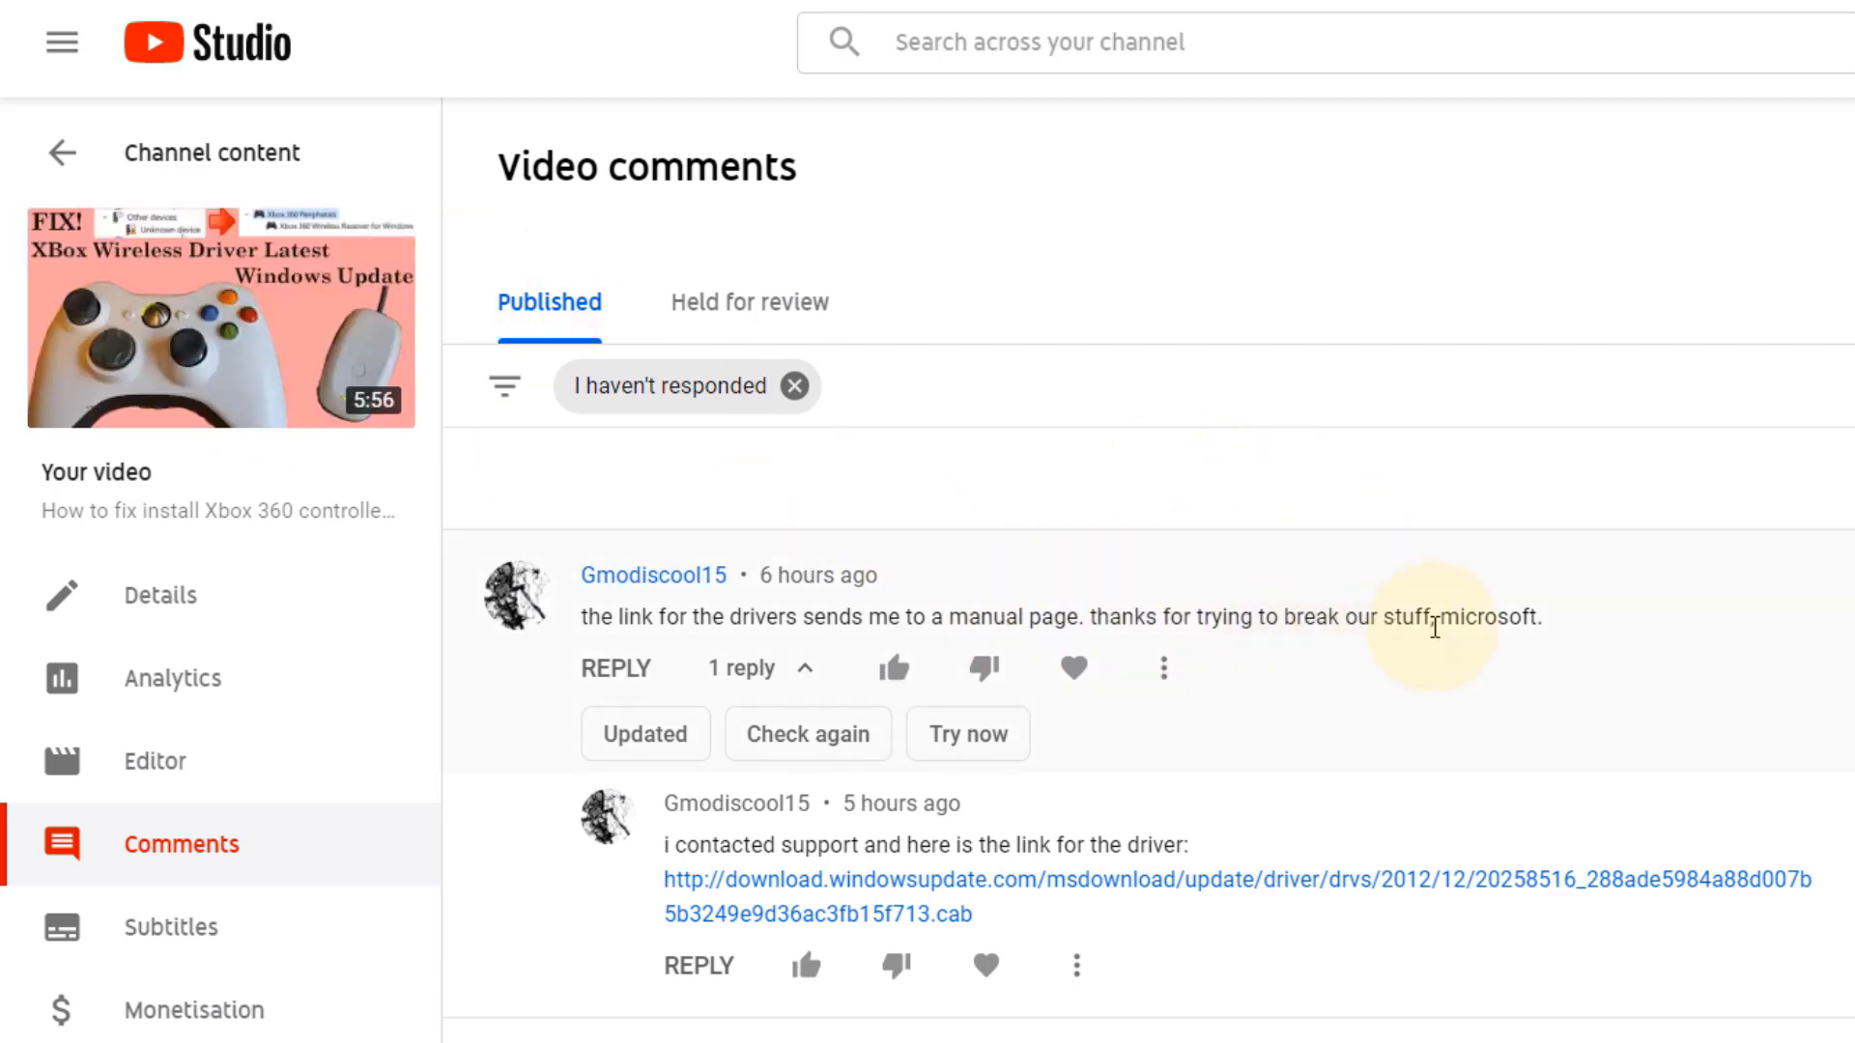
pyautogui.moveTo(1039, 741)
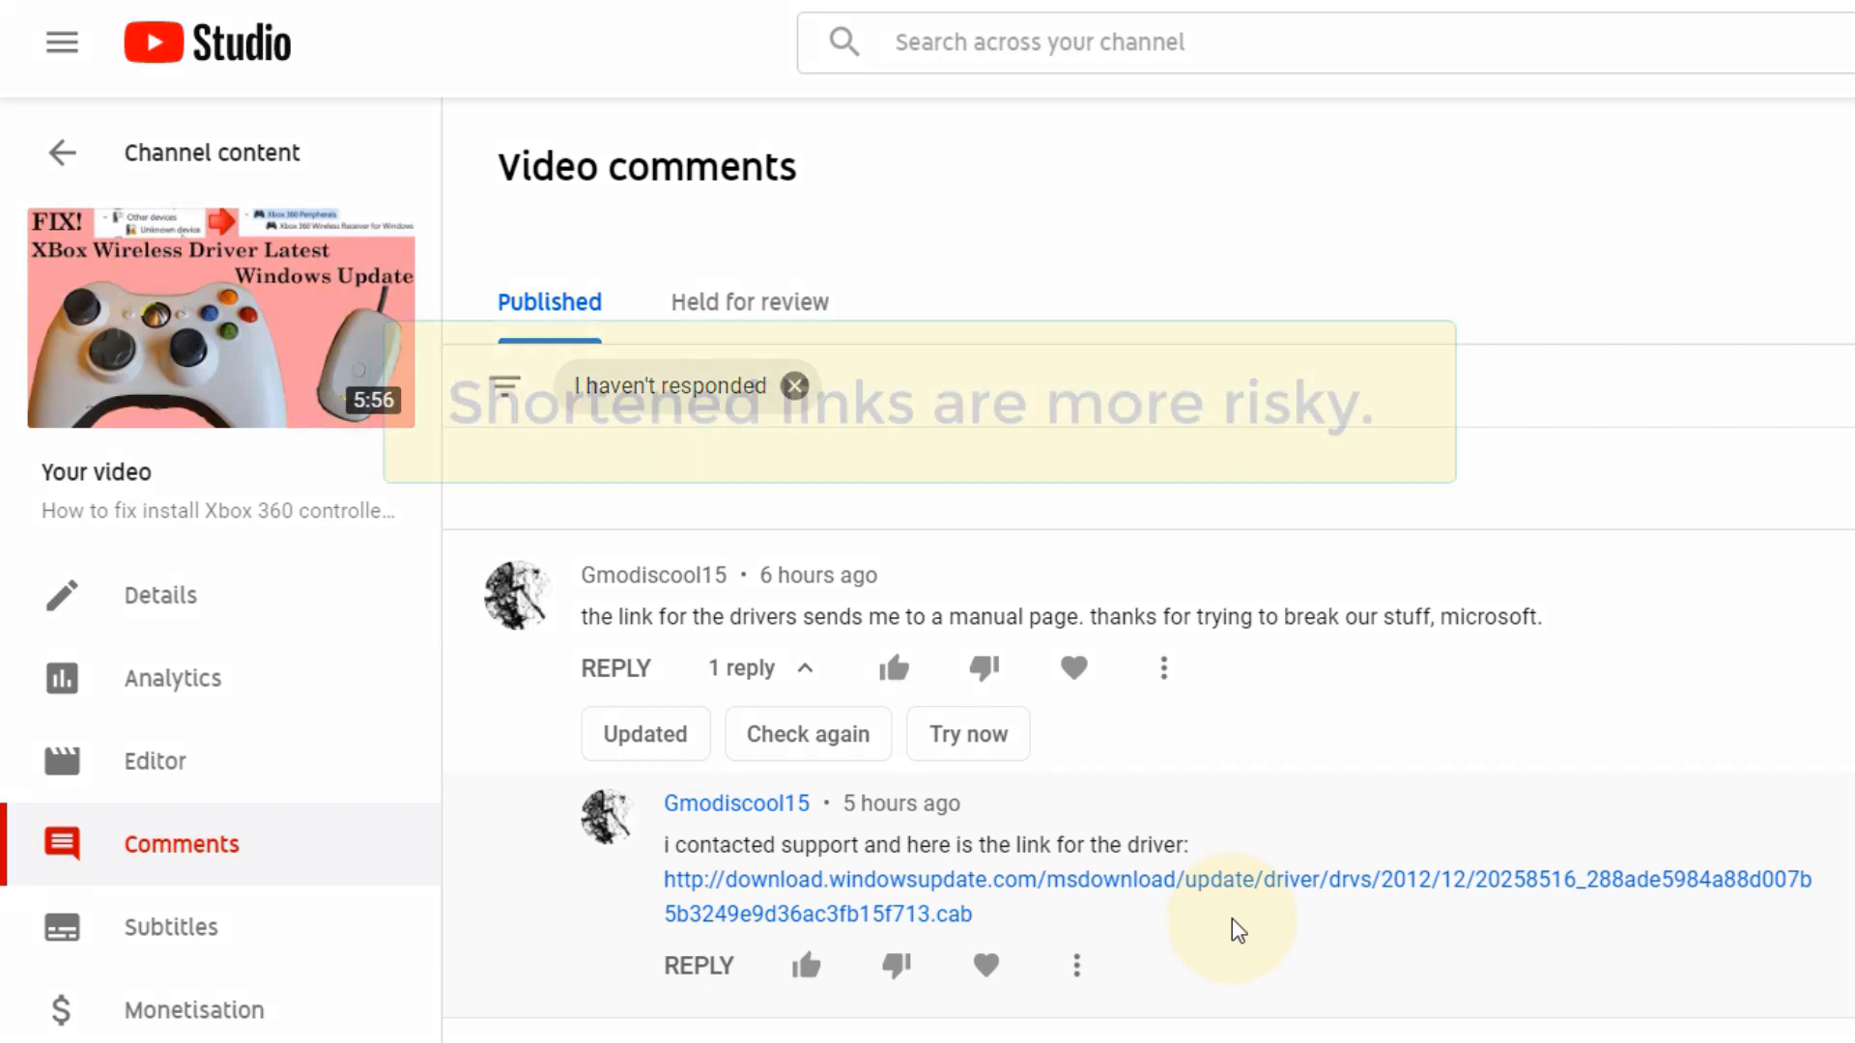
# Grab the download.windowsupdate.com driver link from the support reply for checking.
pyautogui.click(794, 387)
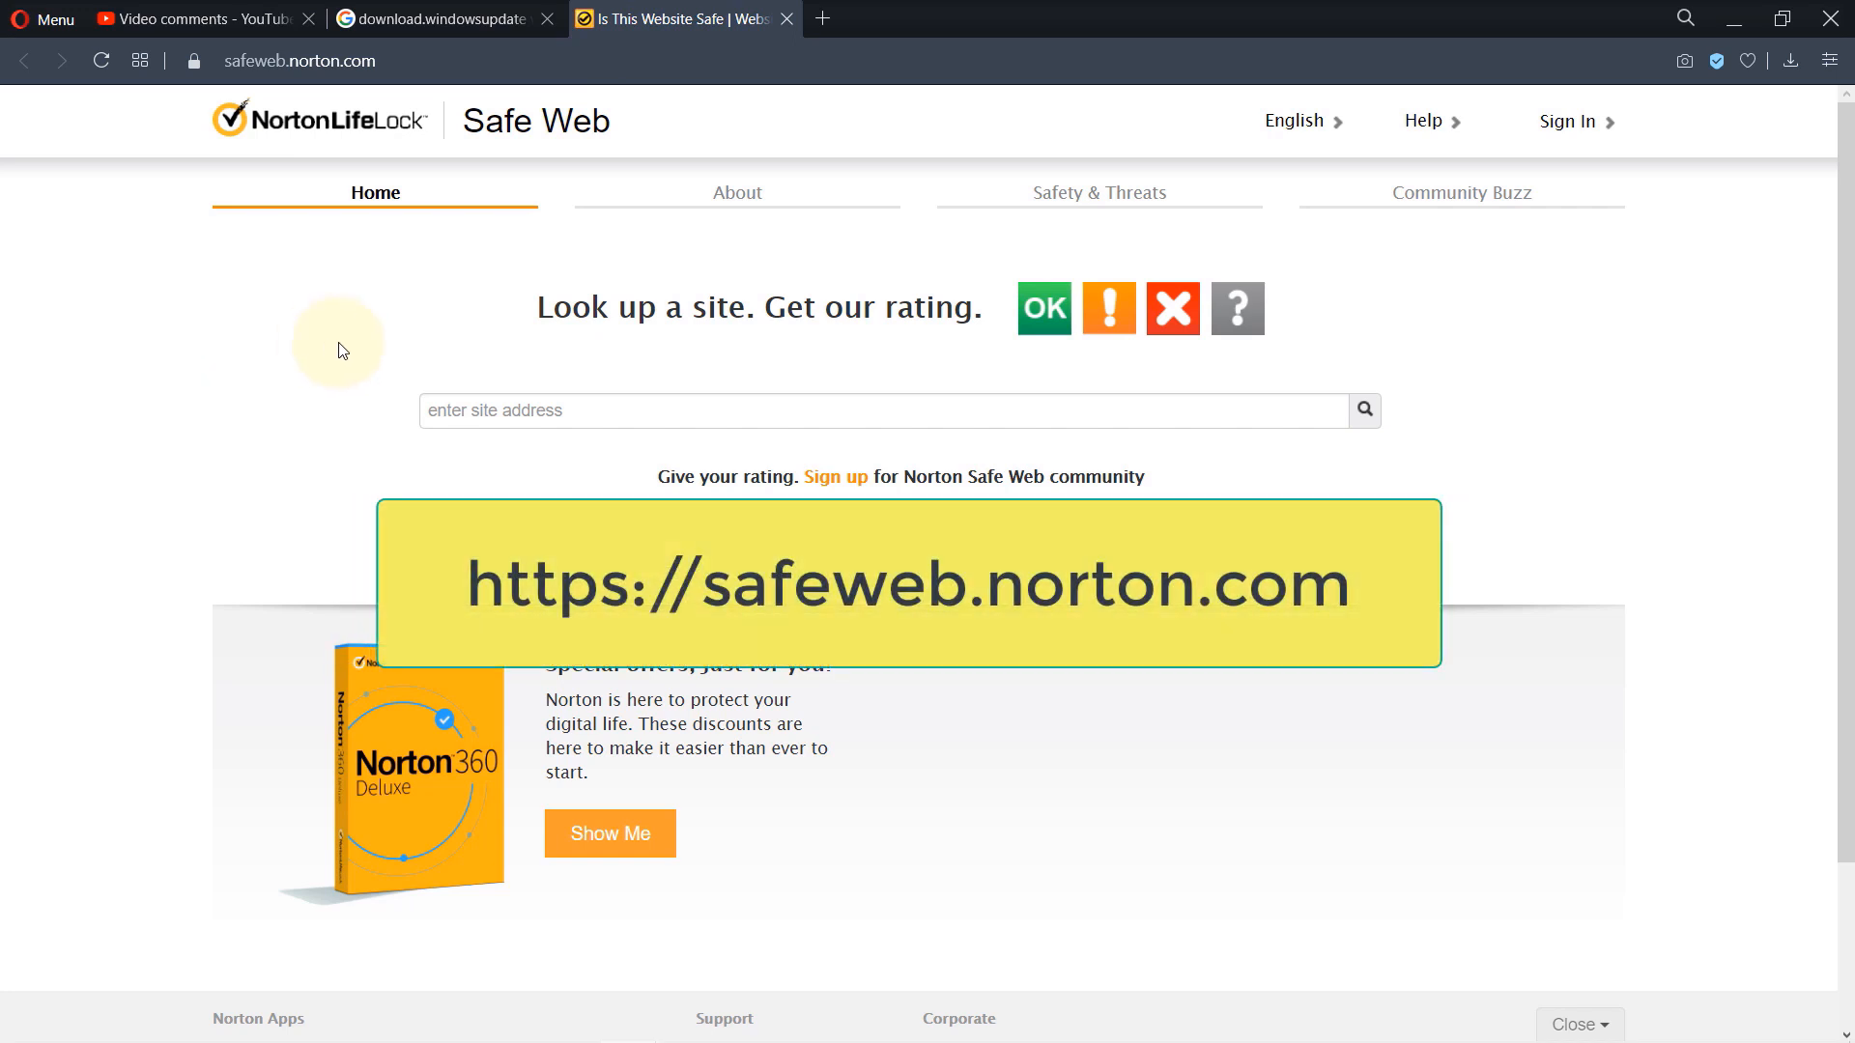
pyautogui.moveTo(311, 273)
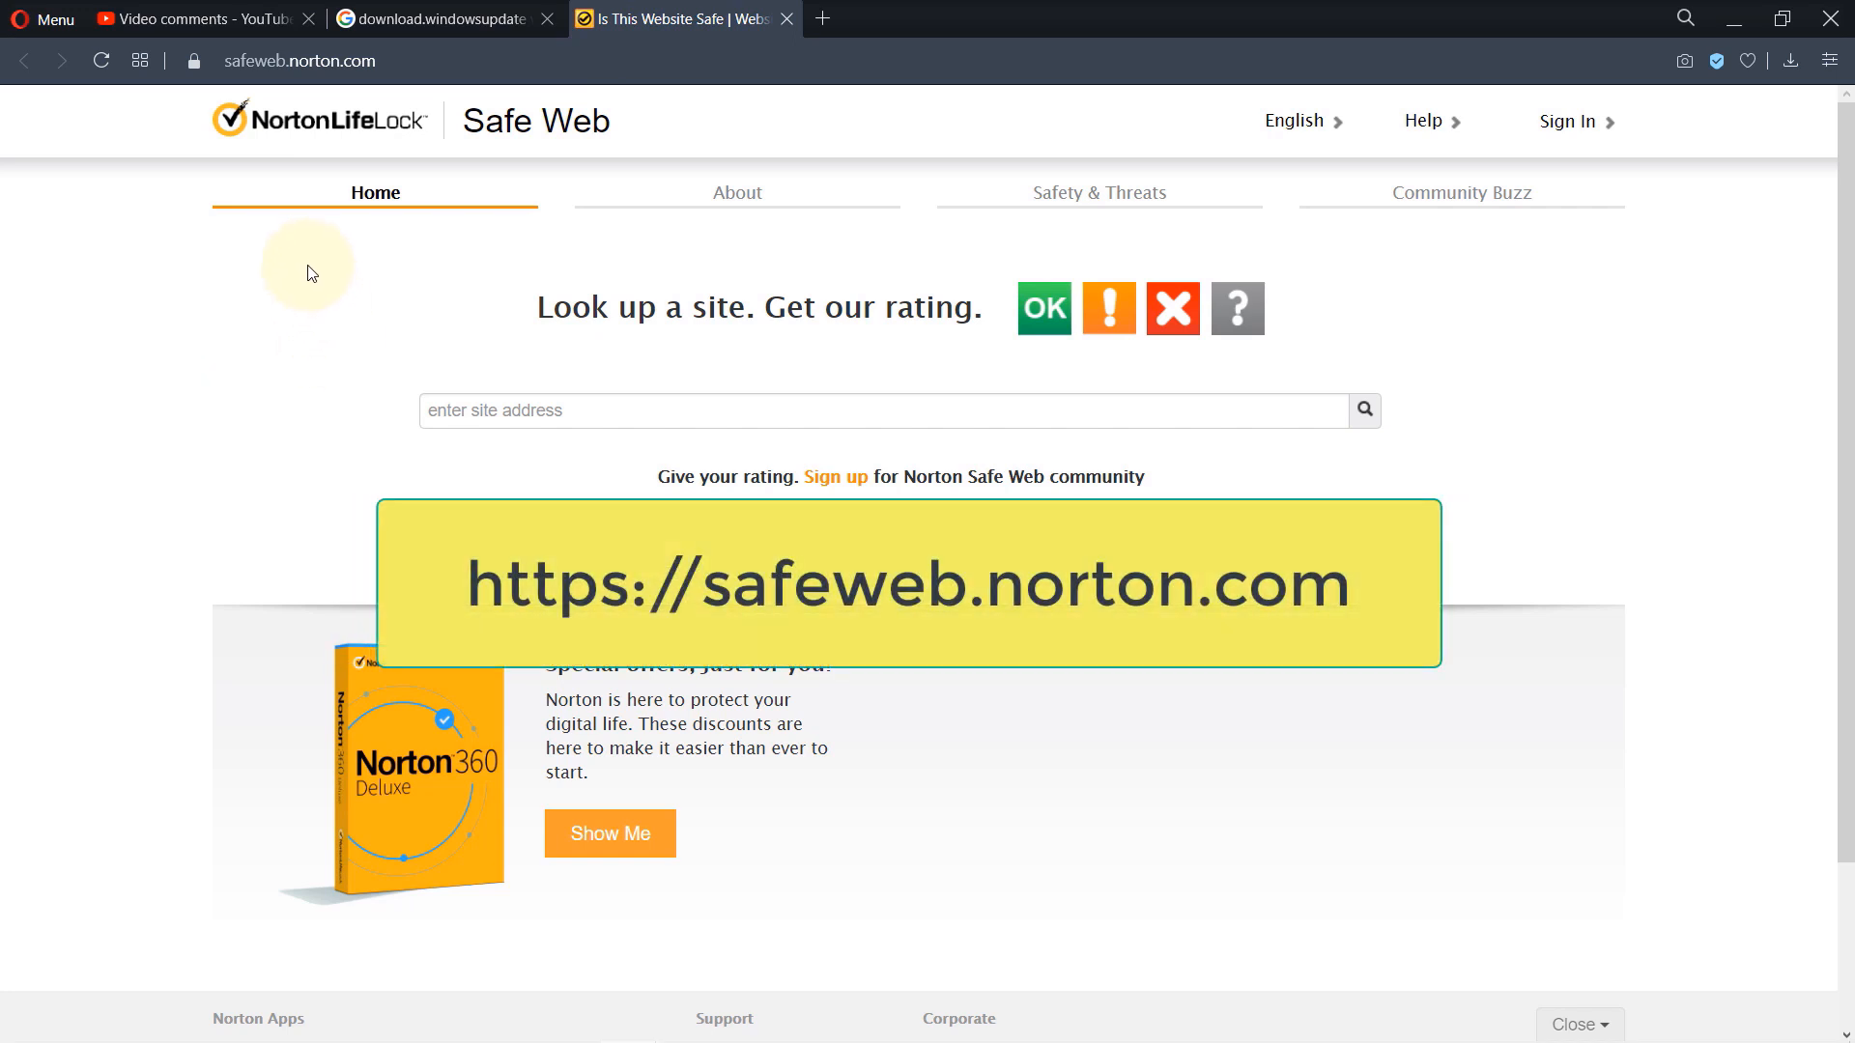
pyautogui.moveTo(307, 89)
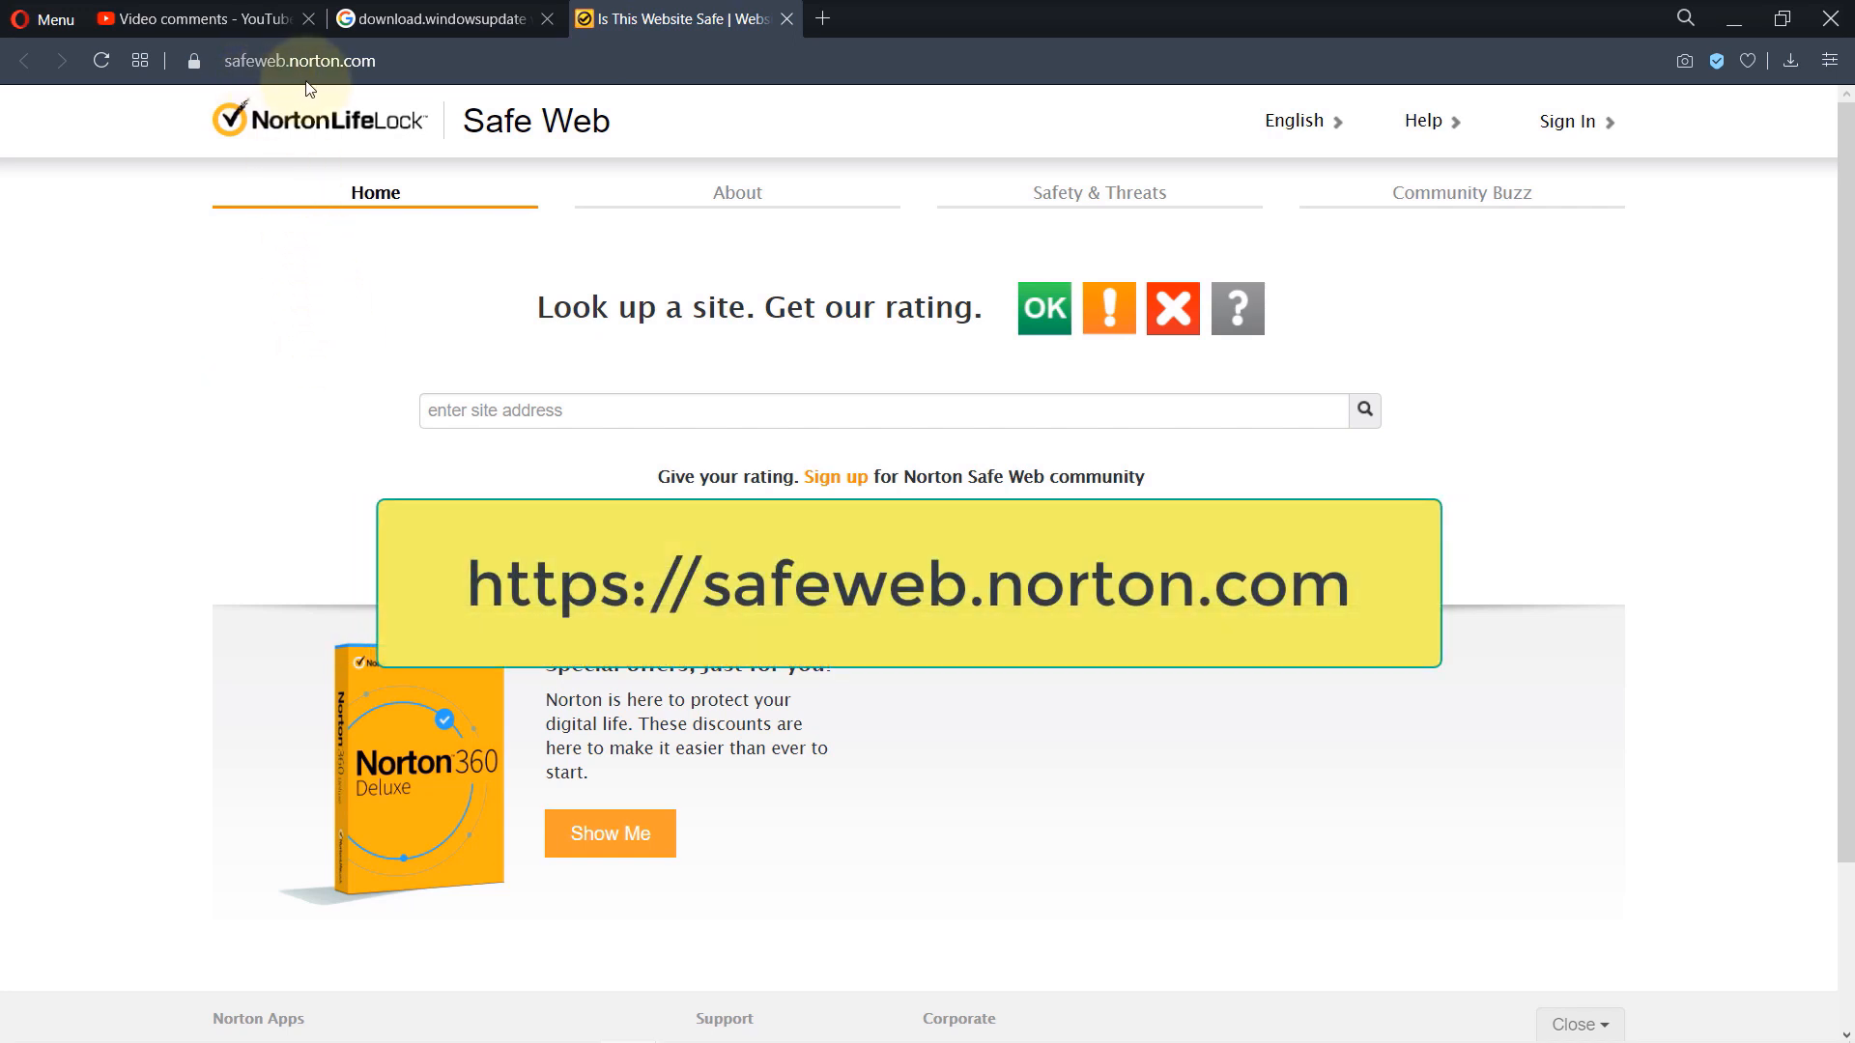
pyautogui.moveTo(379, 476)
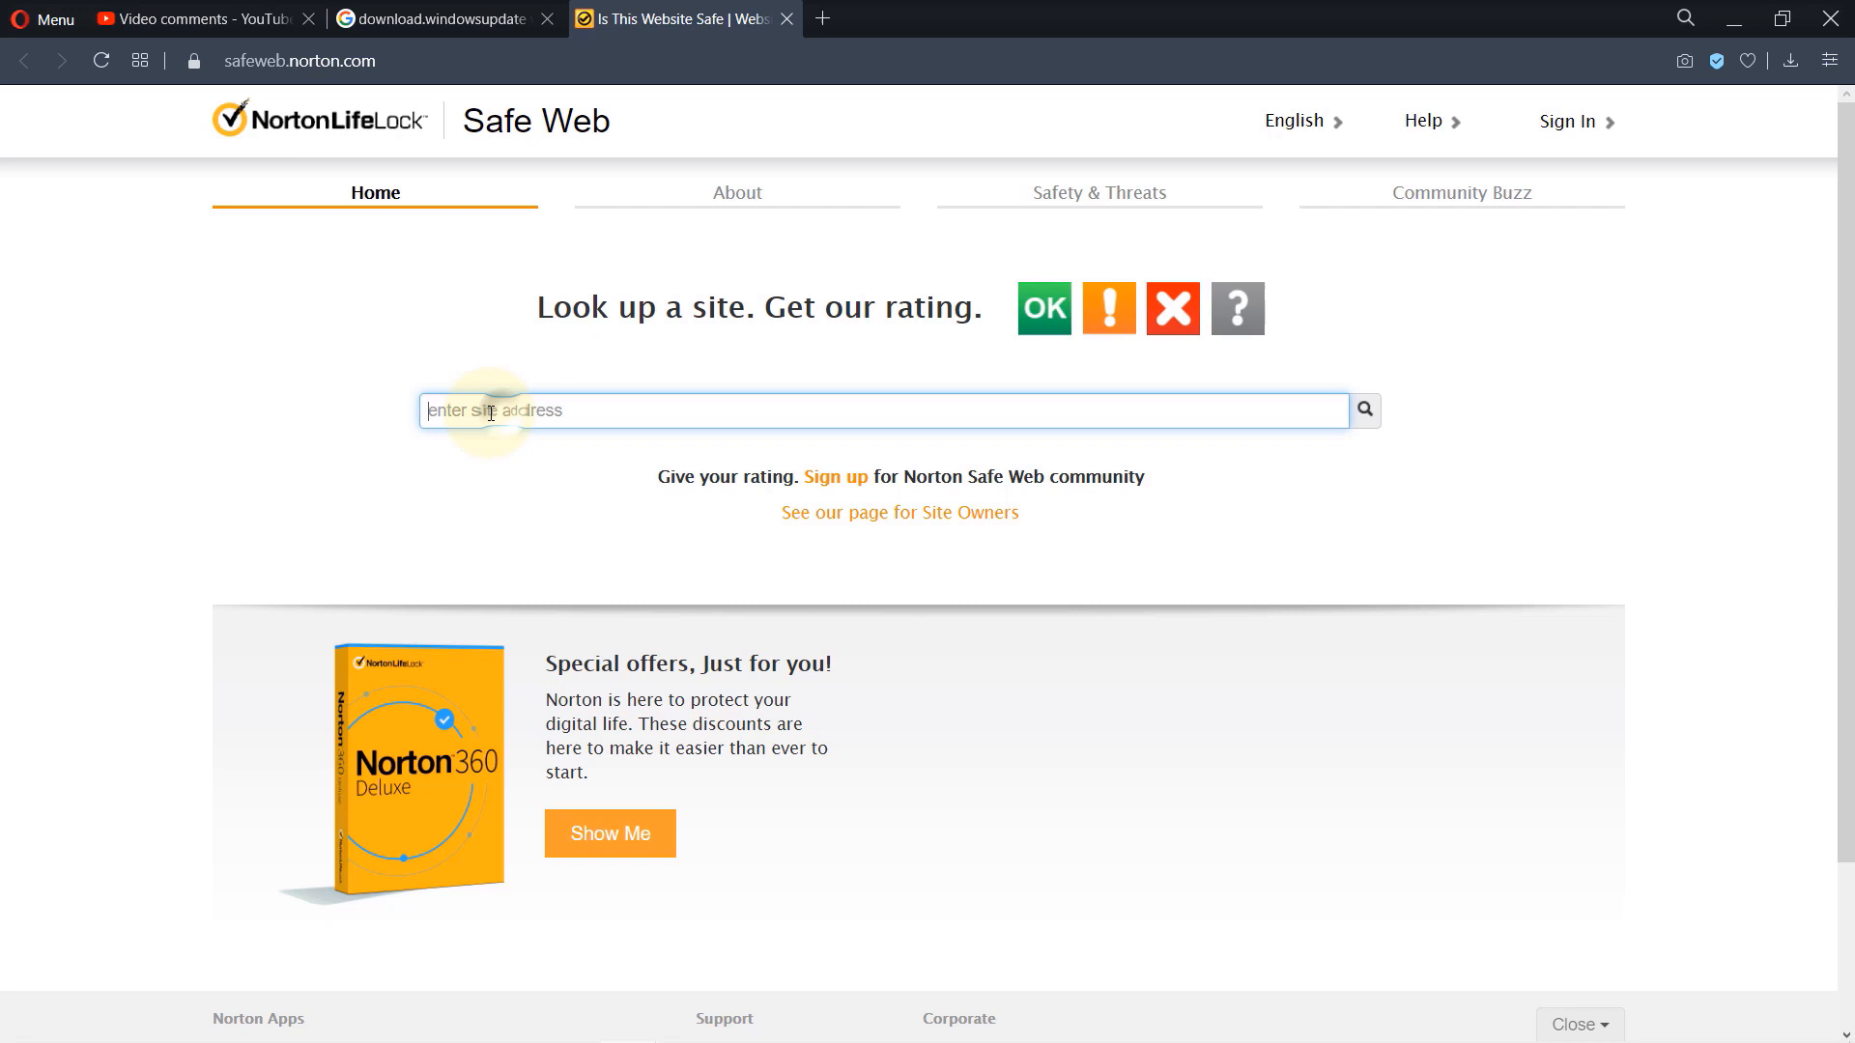
pyautogui.moveTo(499, 473)
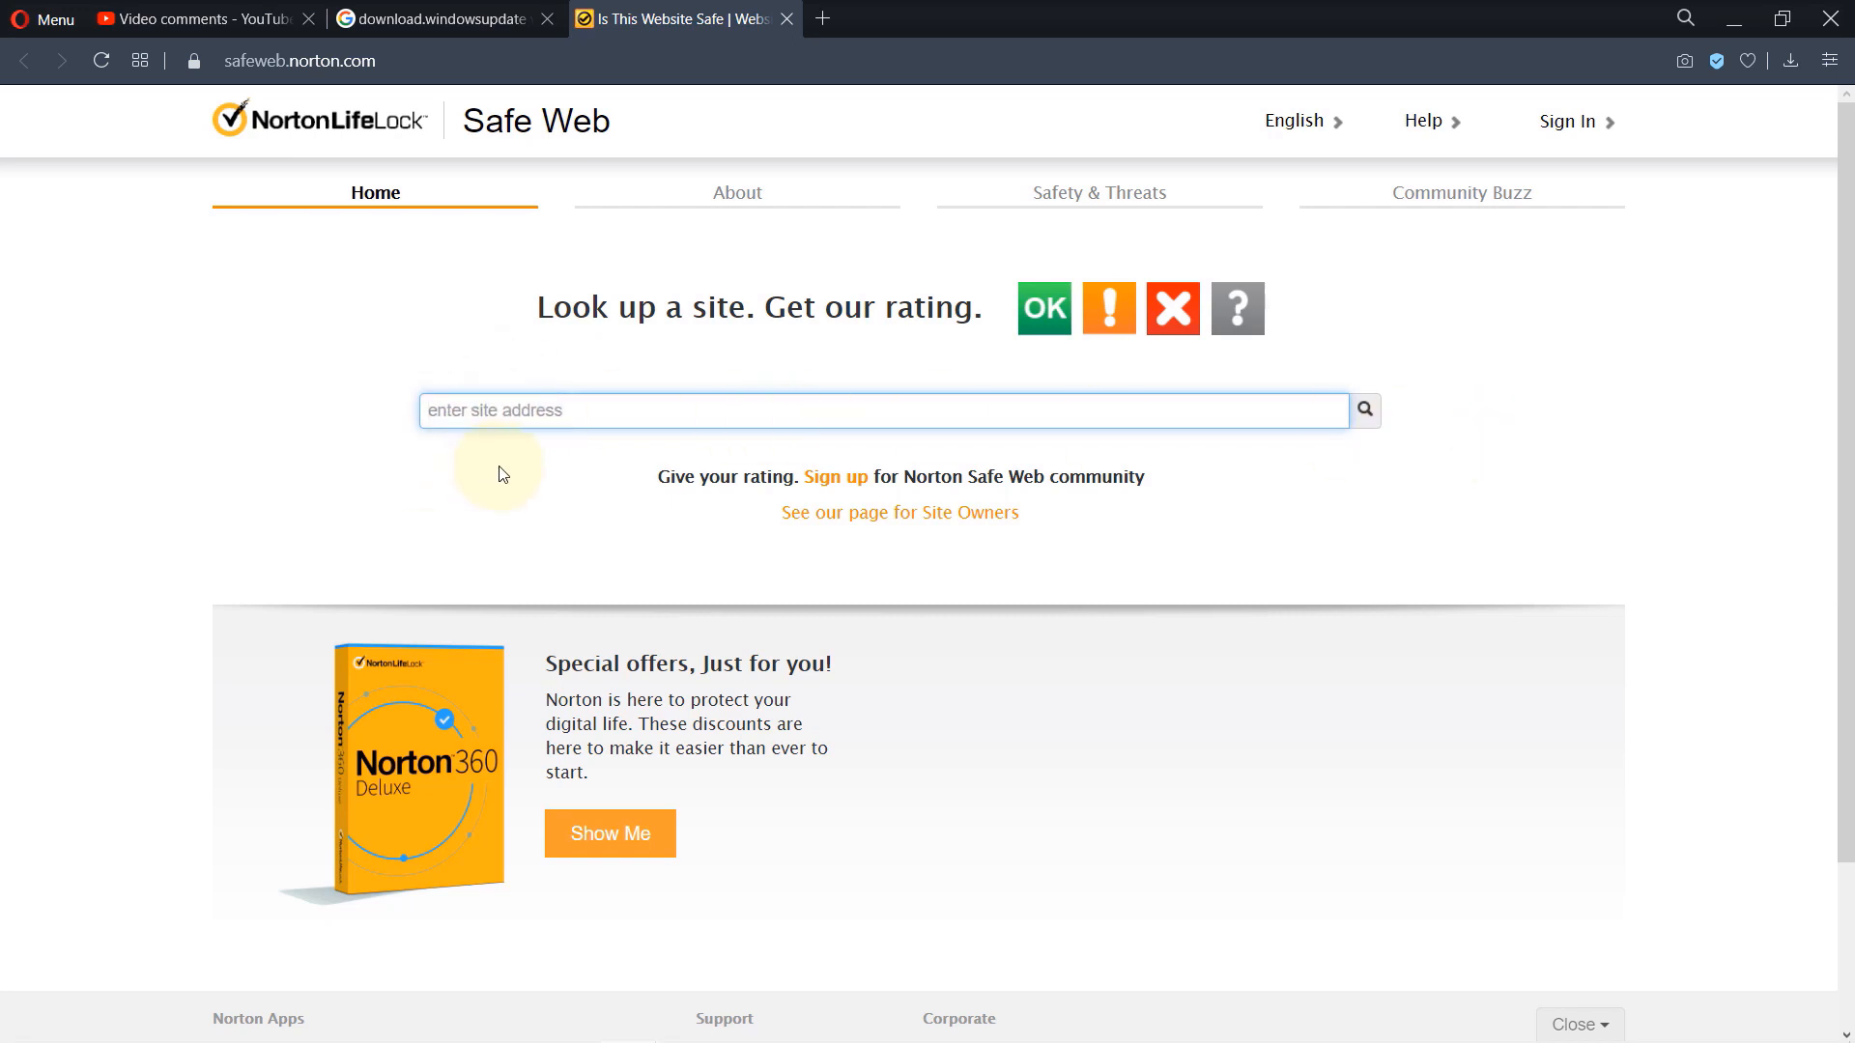
# Paste the windowsupdate driver link into Norton Safe Web's site-address lookup field.
pyautogui.write('lowsupdate.com/msdownload/update/driver/drvs/2012/12/20258516_288ade5984a88d007b5b3249e9d36ac3fb15f713.cab')
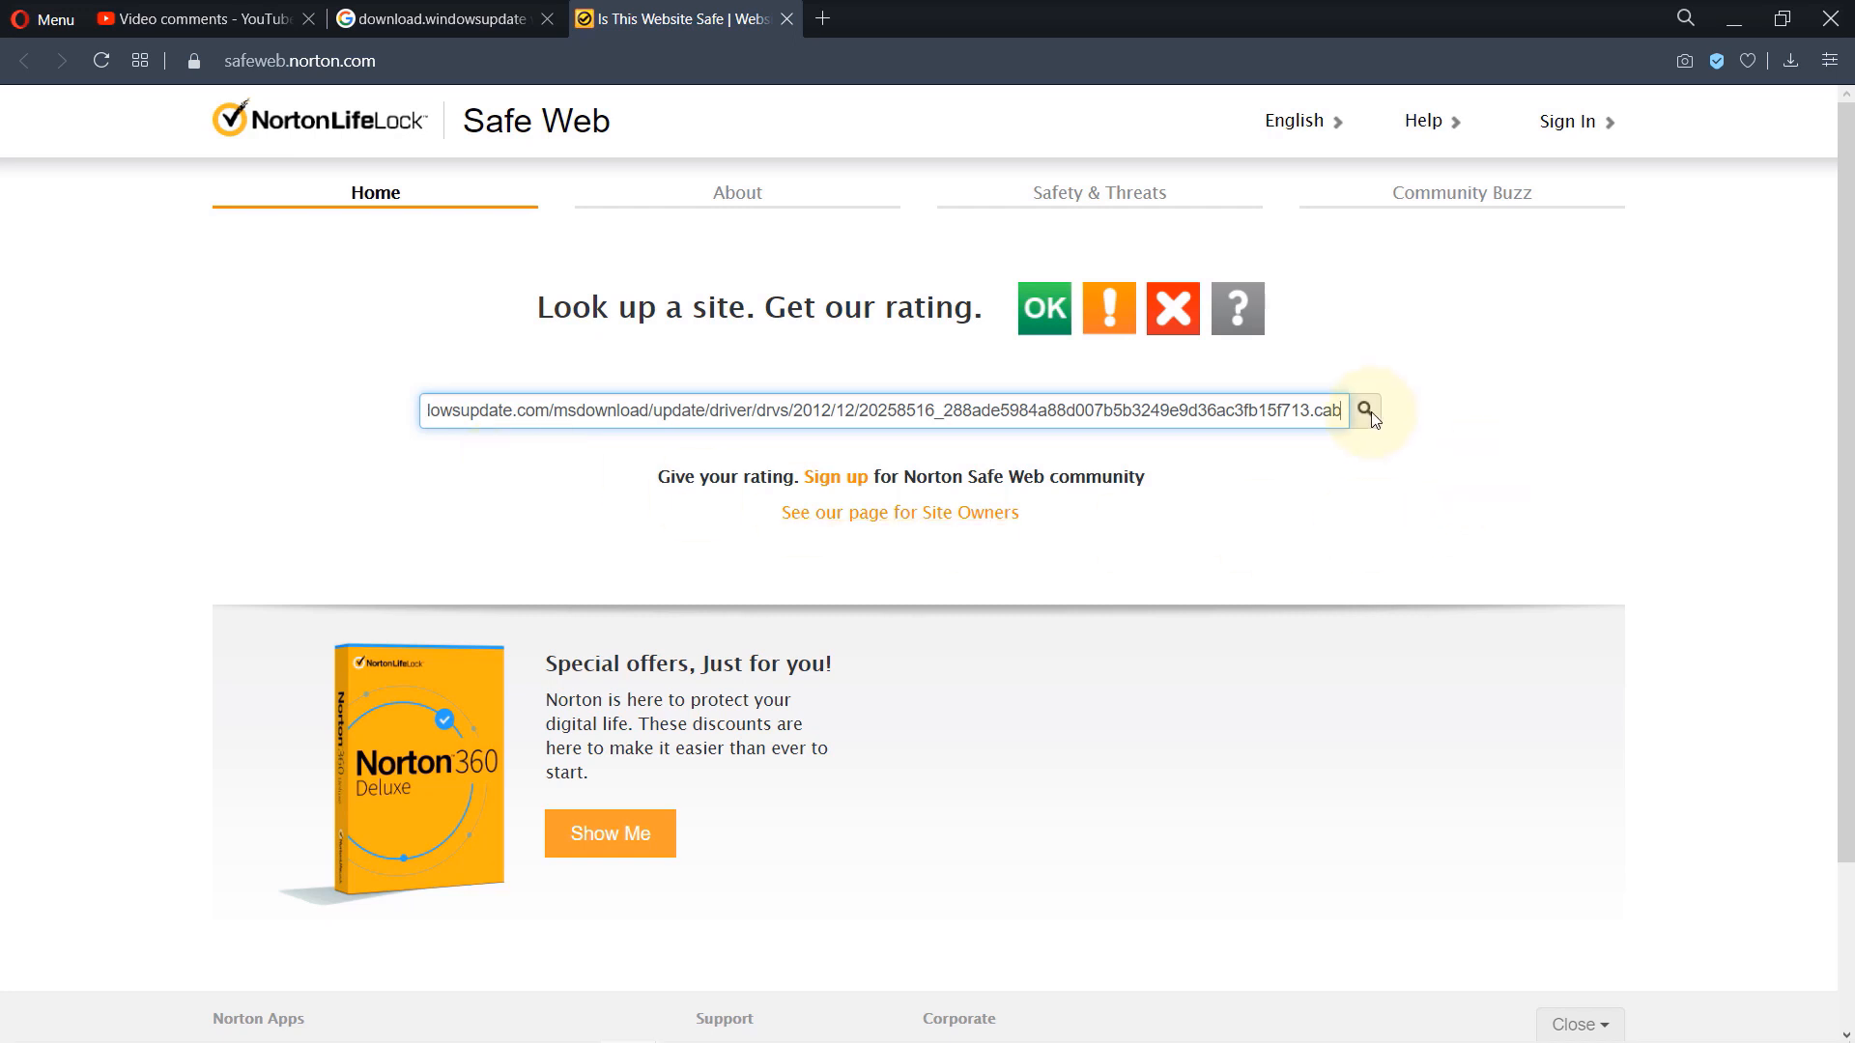
# Run the Norton lookup rating the link OK/Safe, close the scanurl search and move to URLVoid.
pyautogui.click(1362, 409)
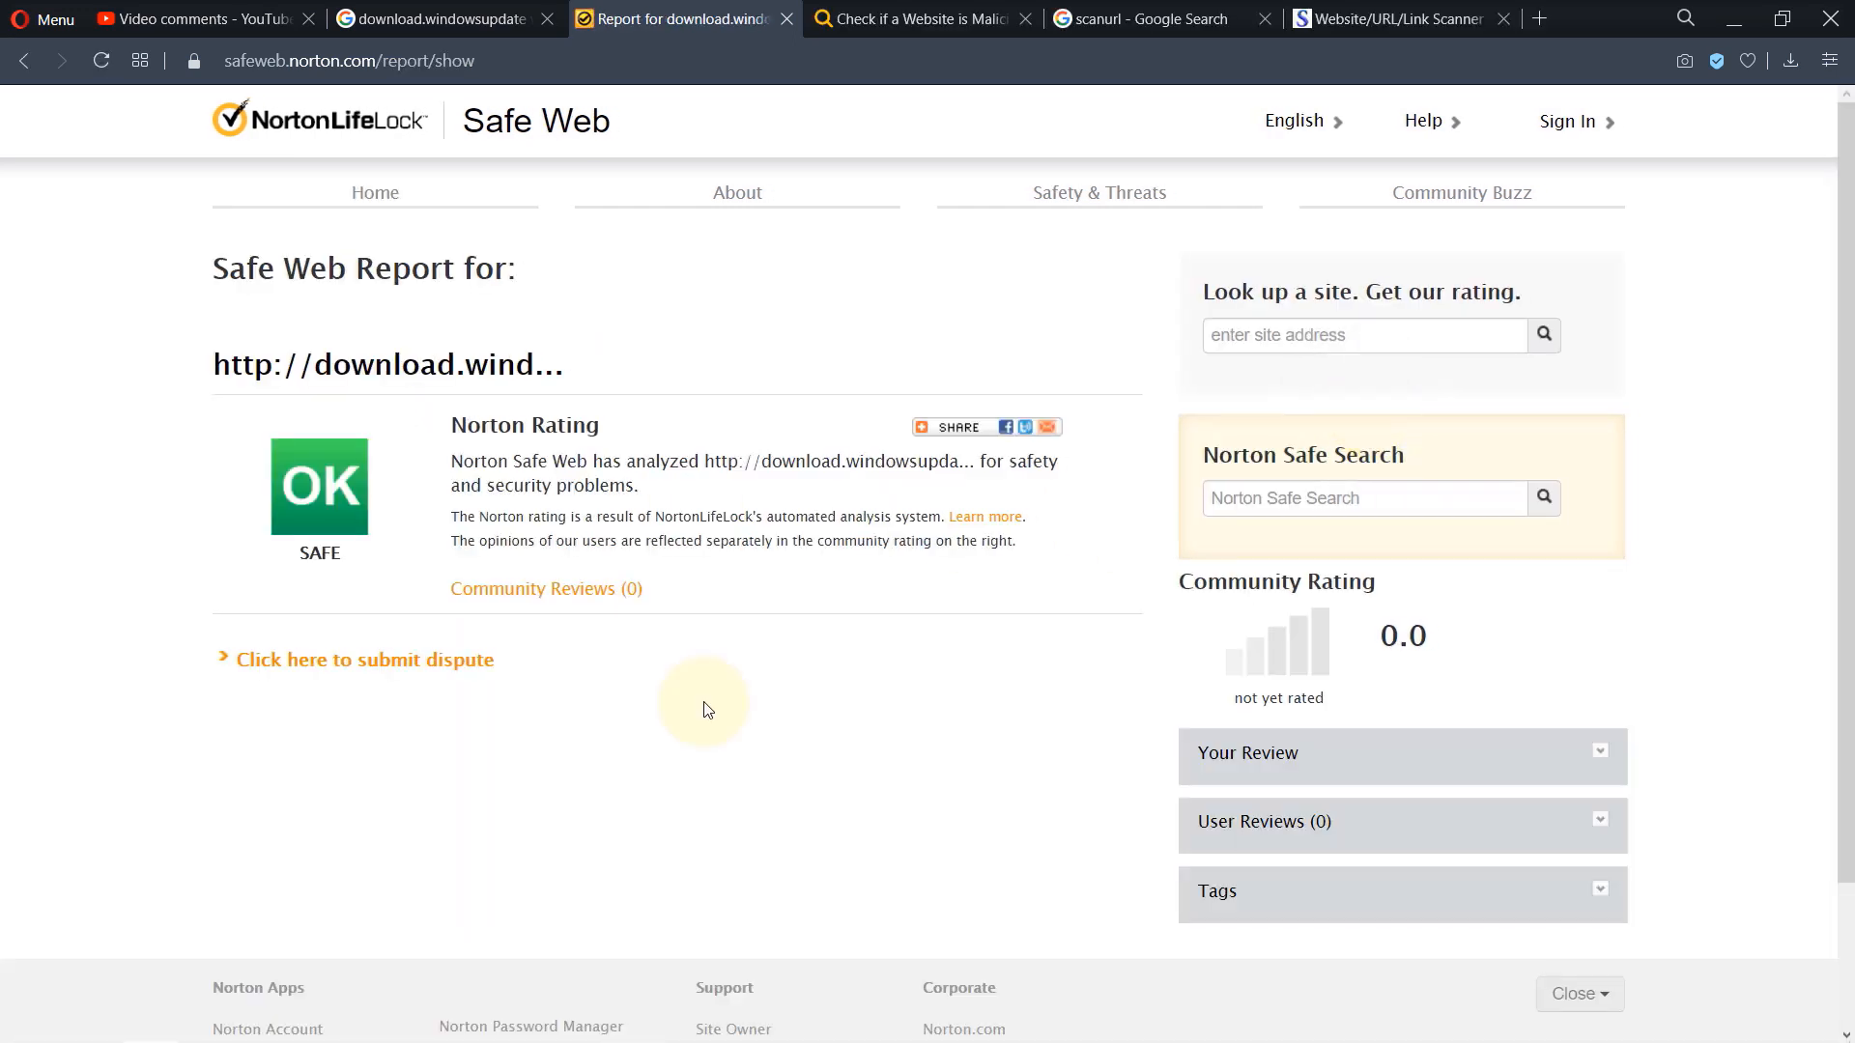
pyautogui.moveTo(1045, 601)
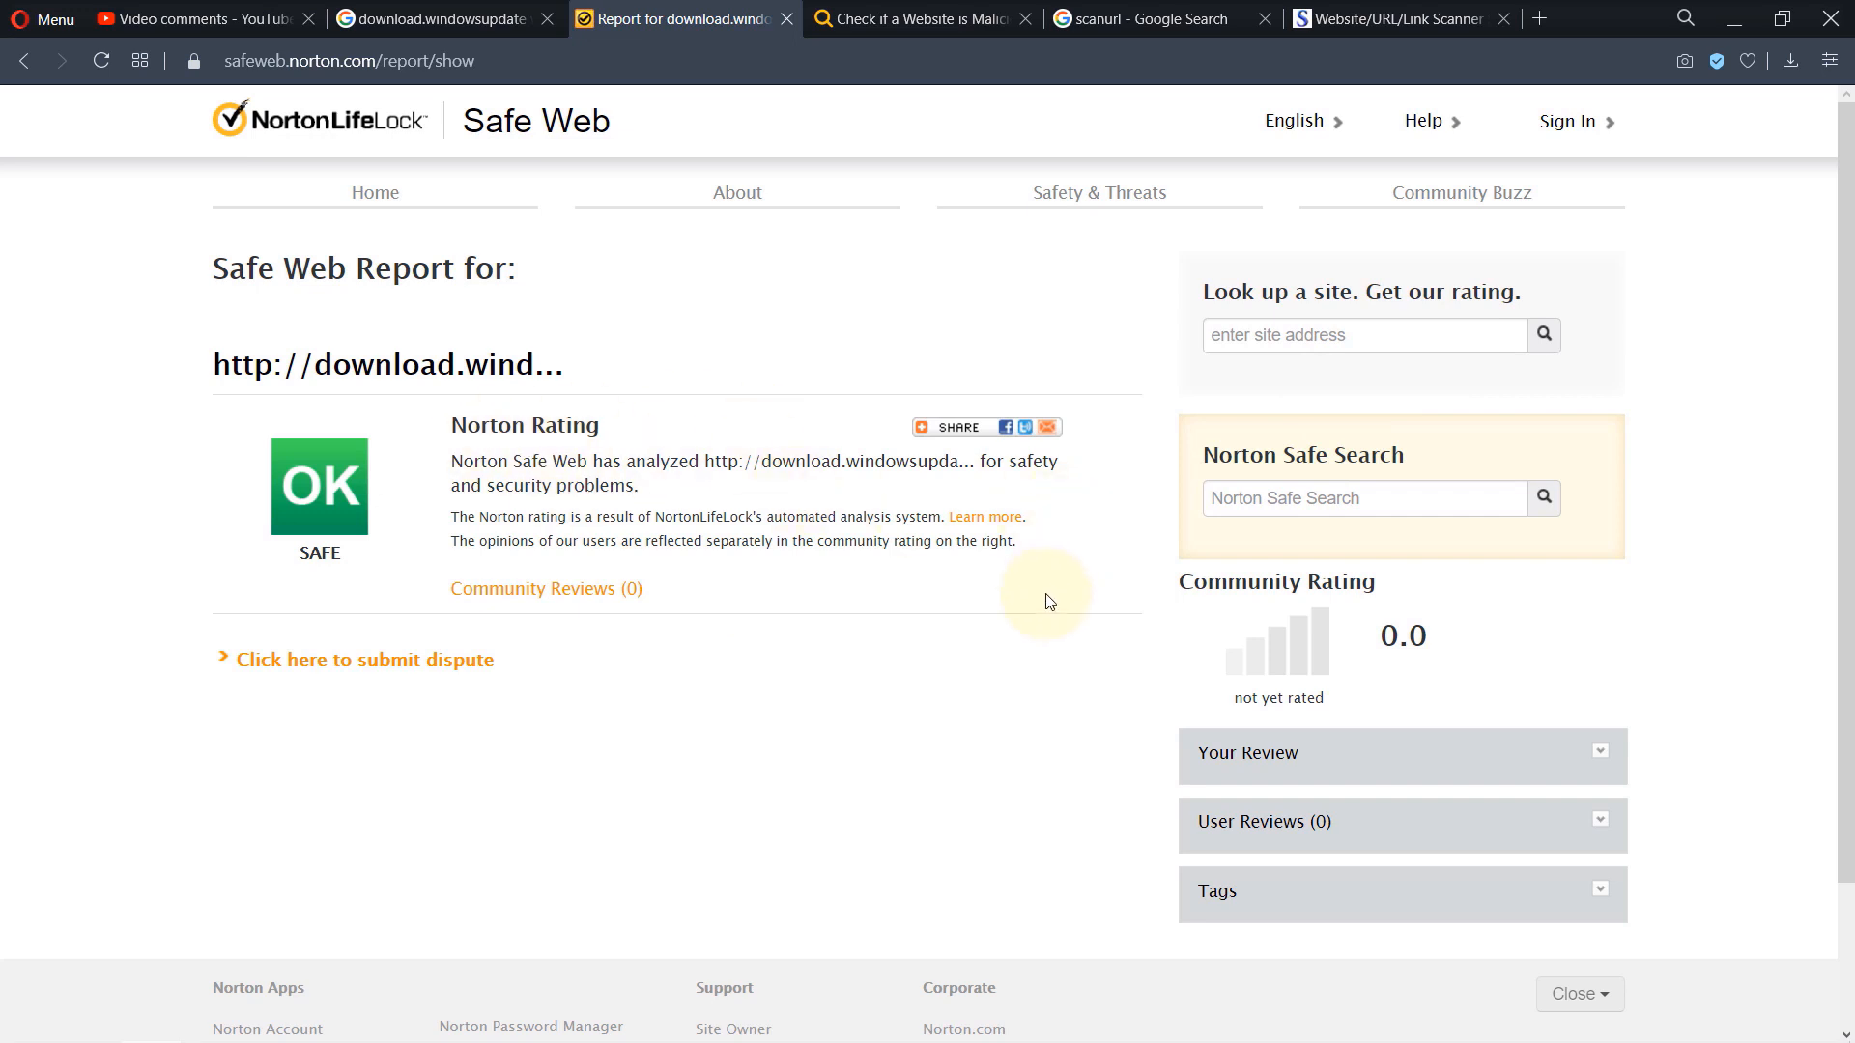
pyautogui.moveTo(792, 562)
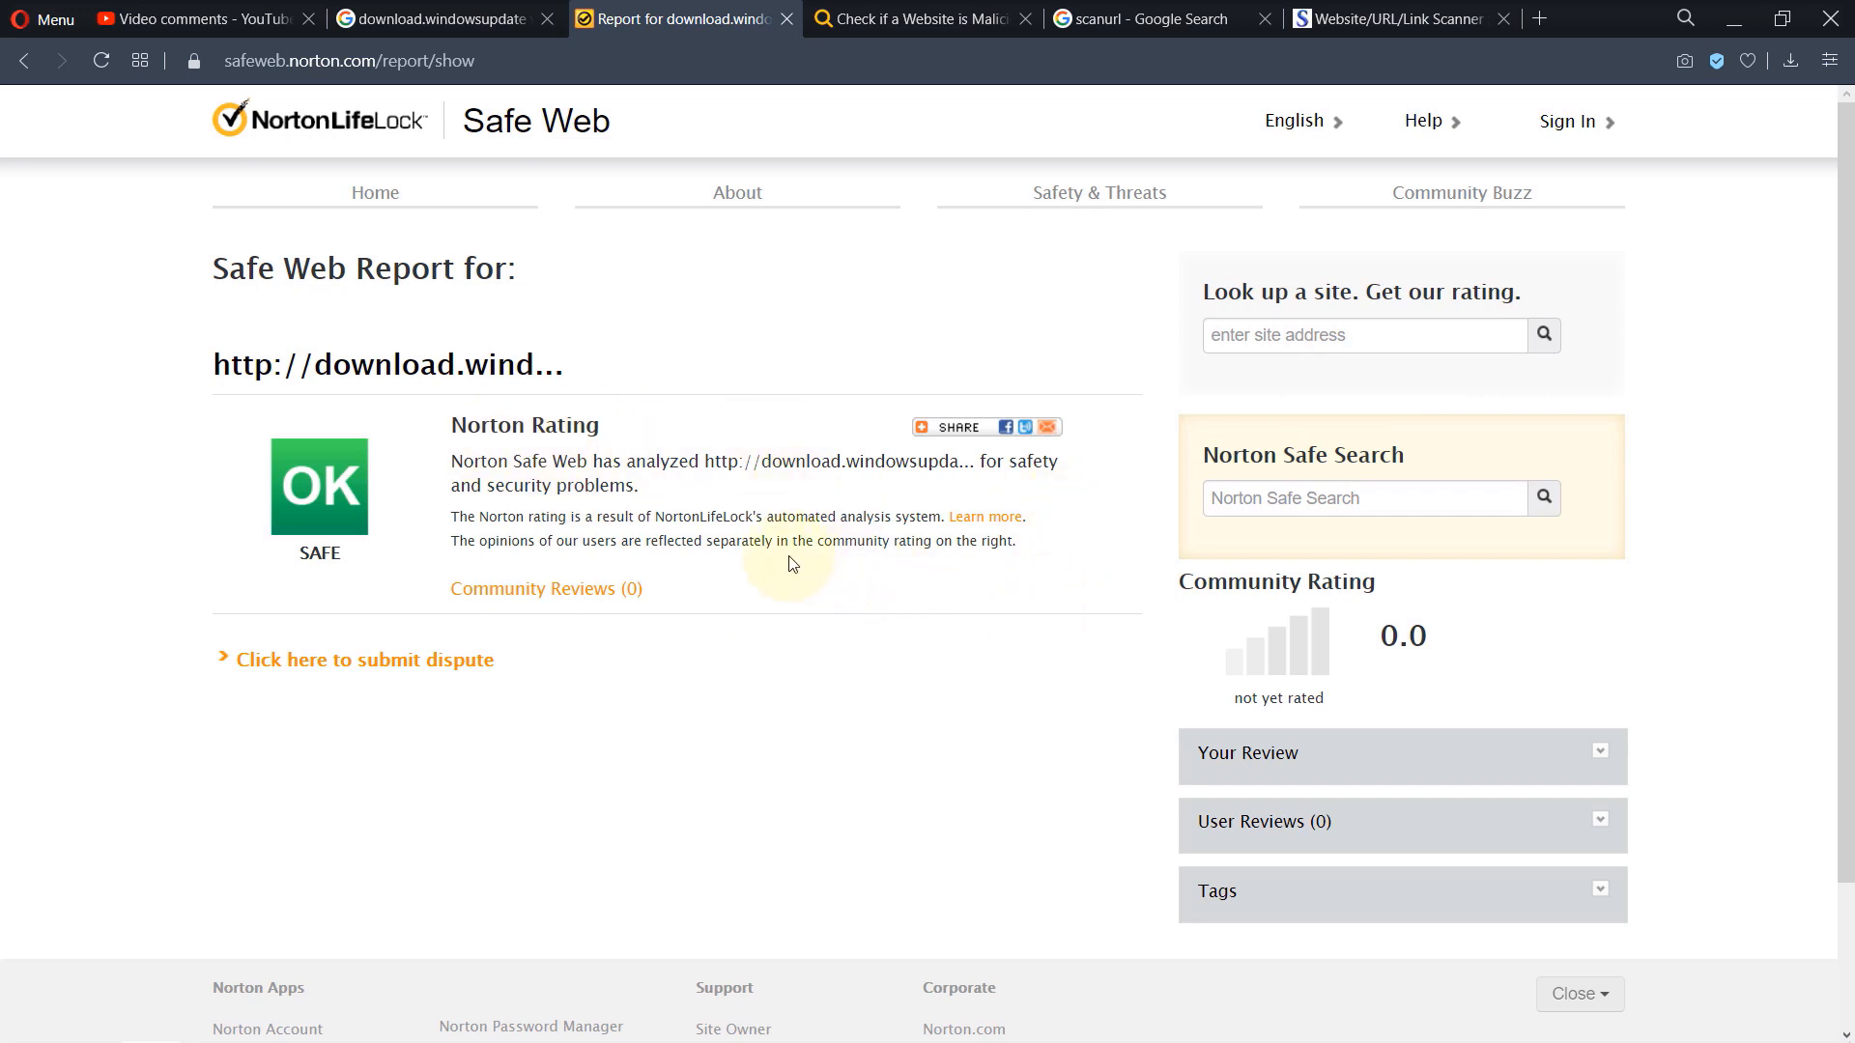
pyautogui.moveTo(394, 557)
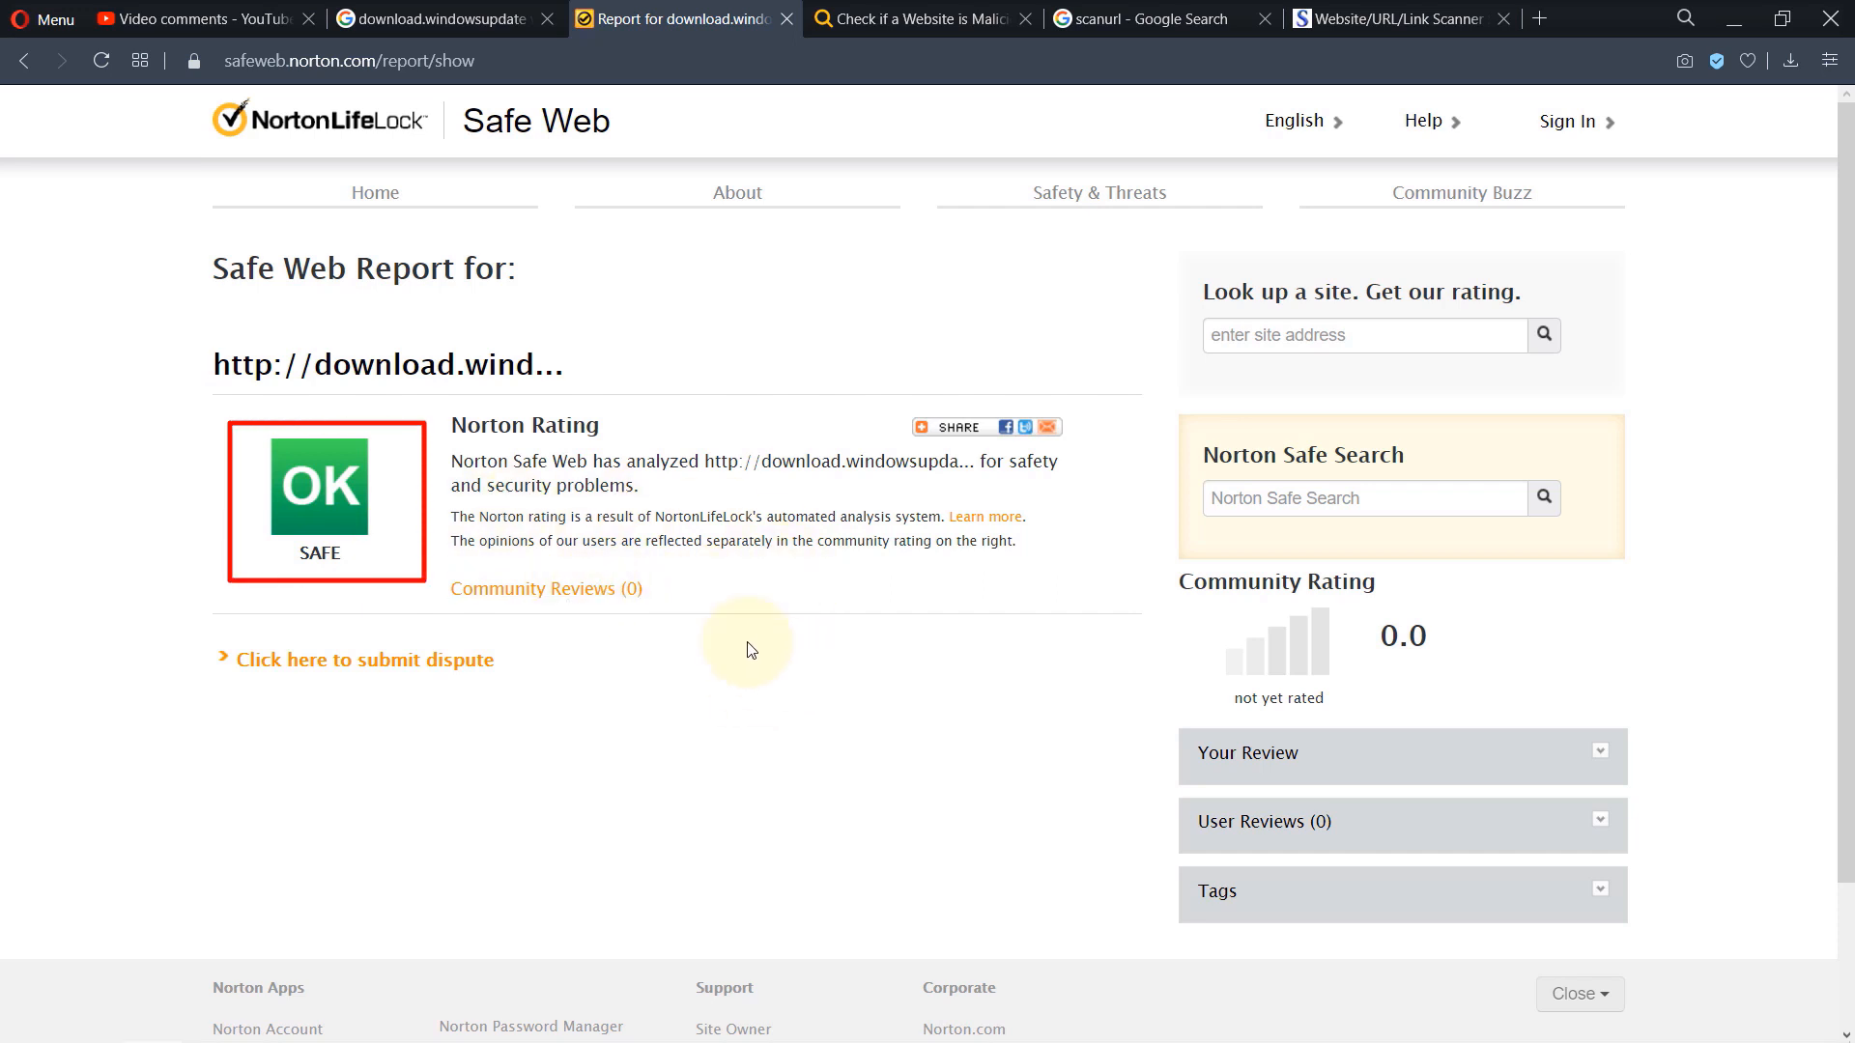
pyautogui.moveTo(362, 558)
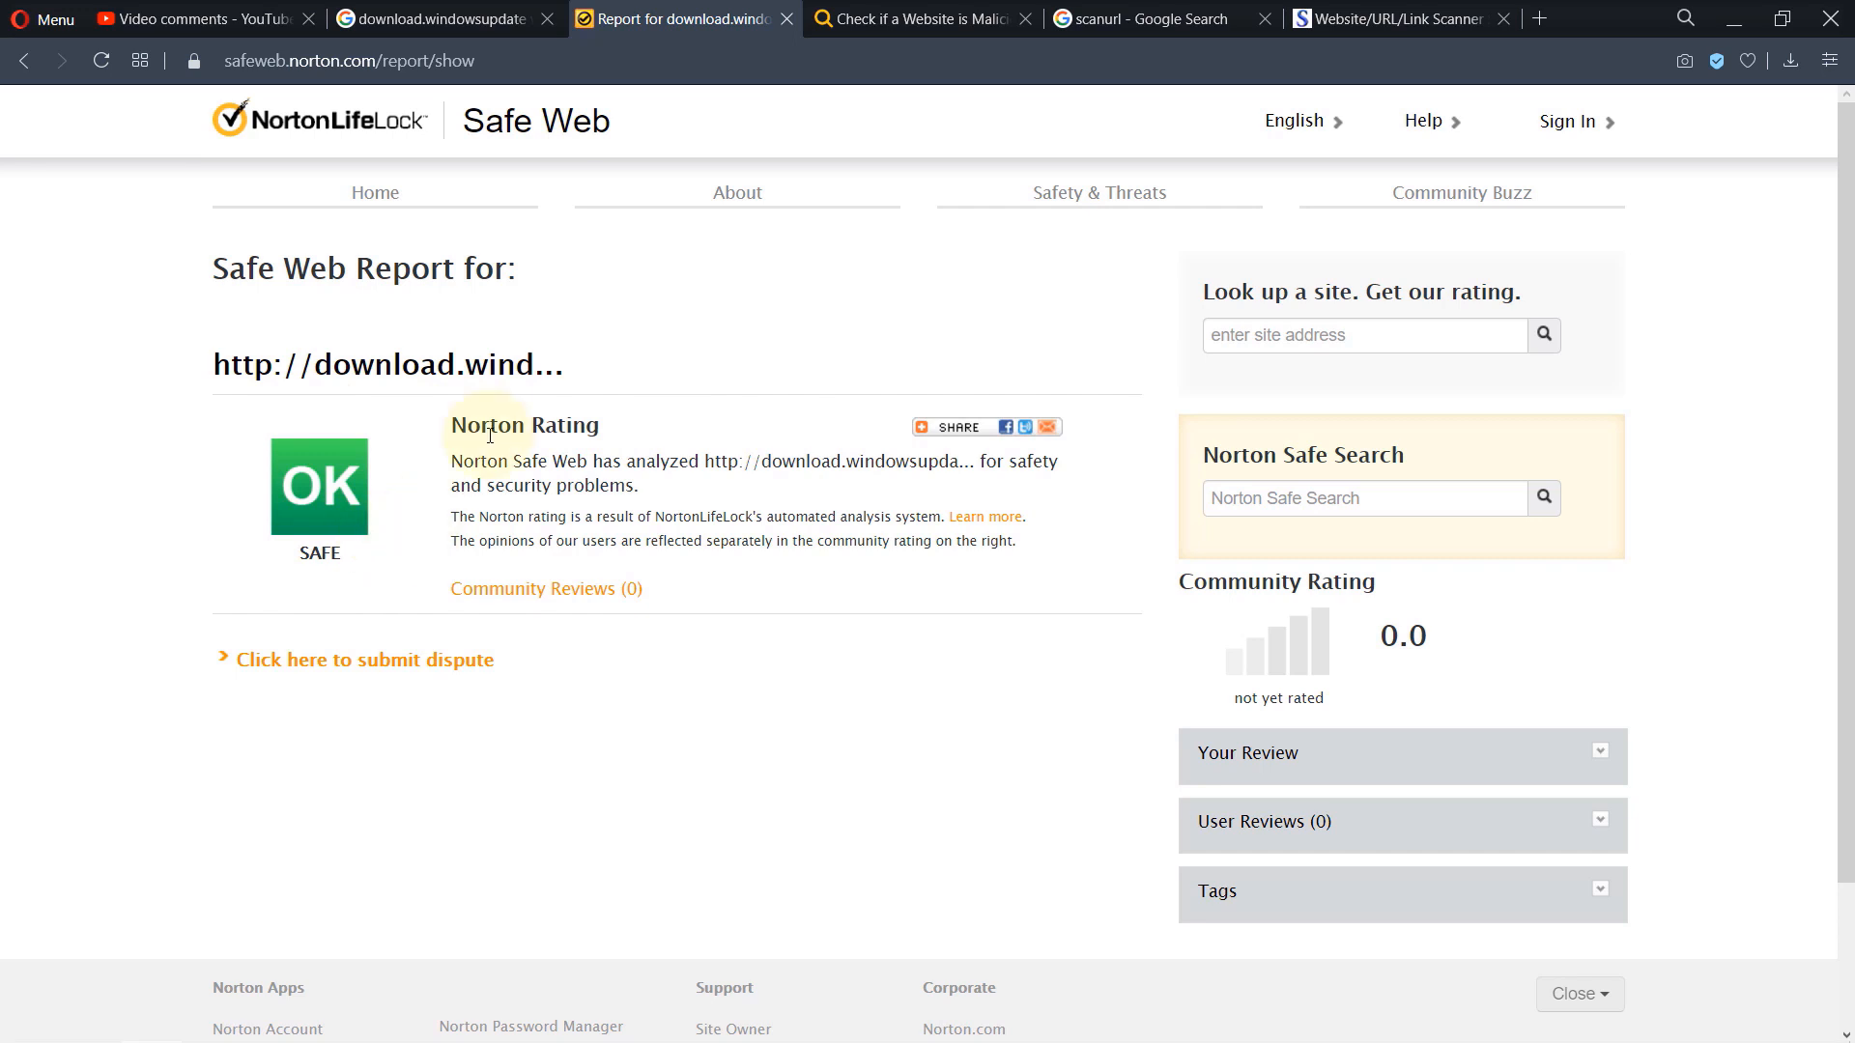
pyautogui.moveTo(649, 431)
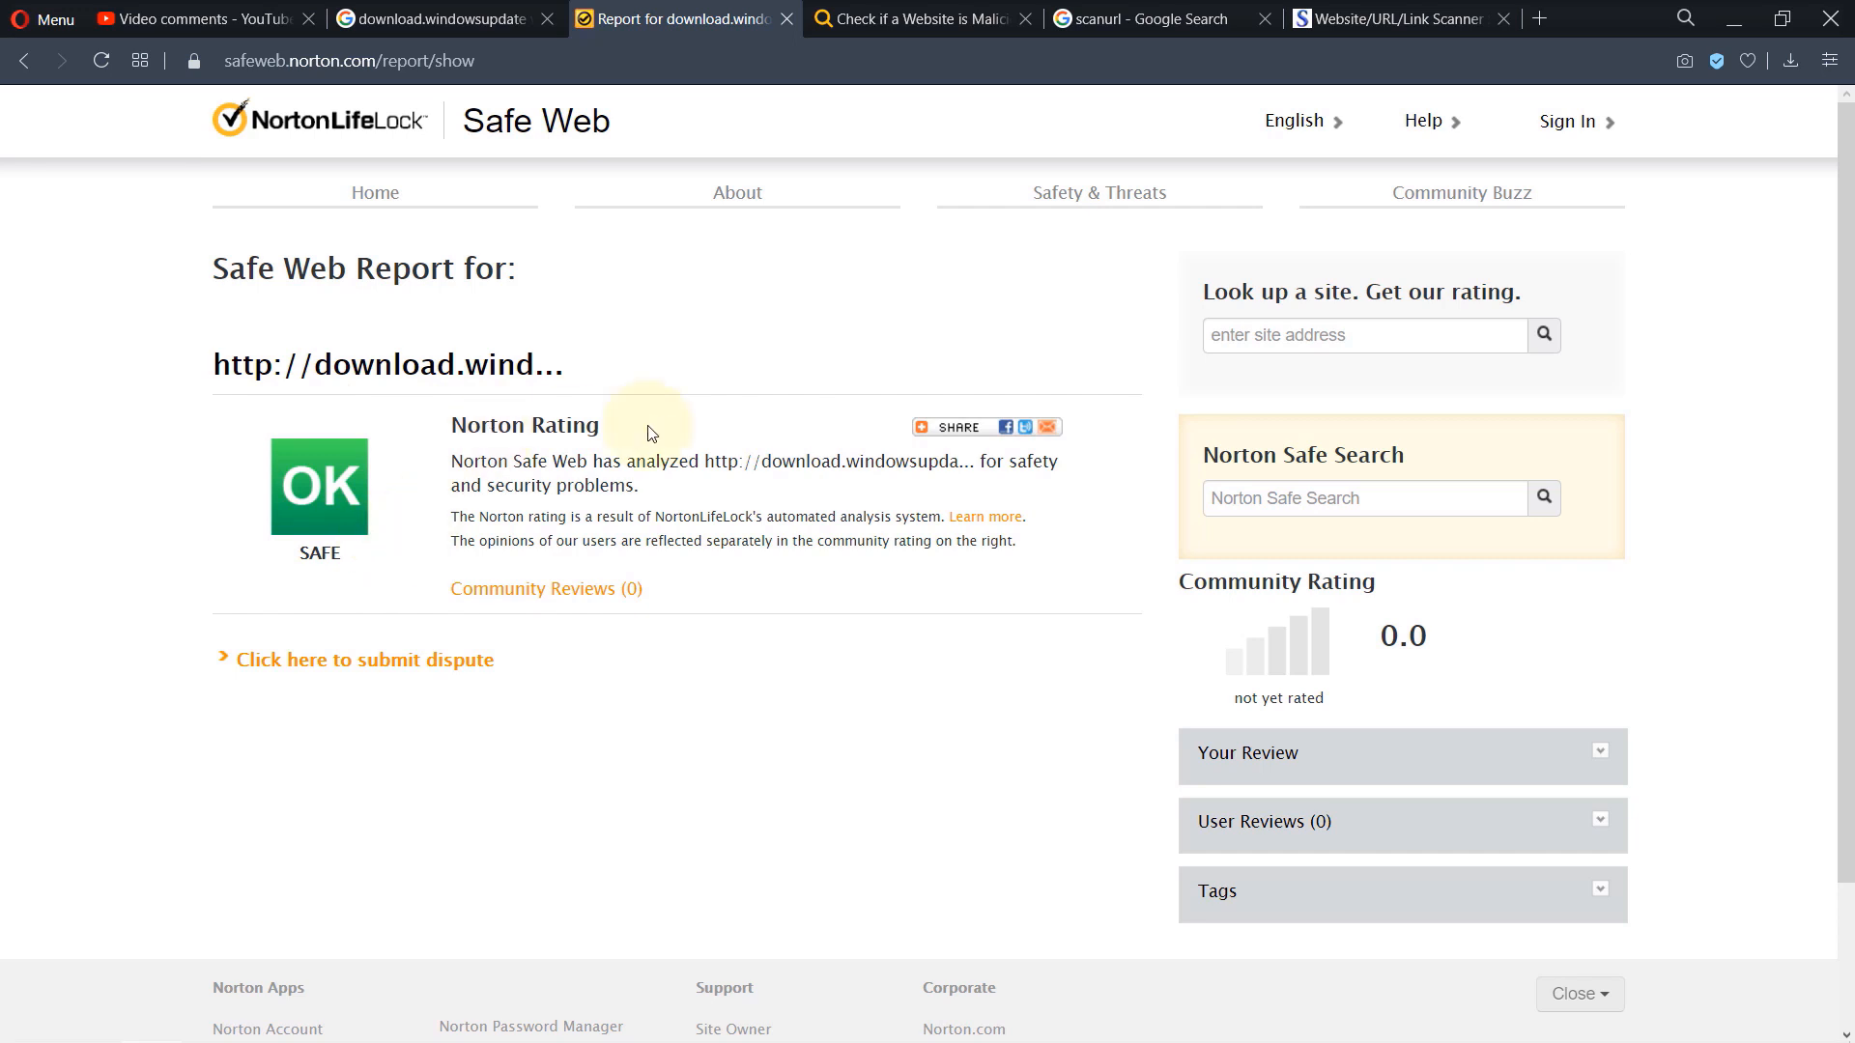
pyautogui.click(1267, 19)
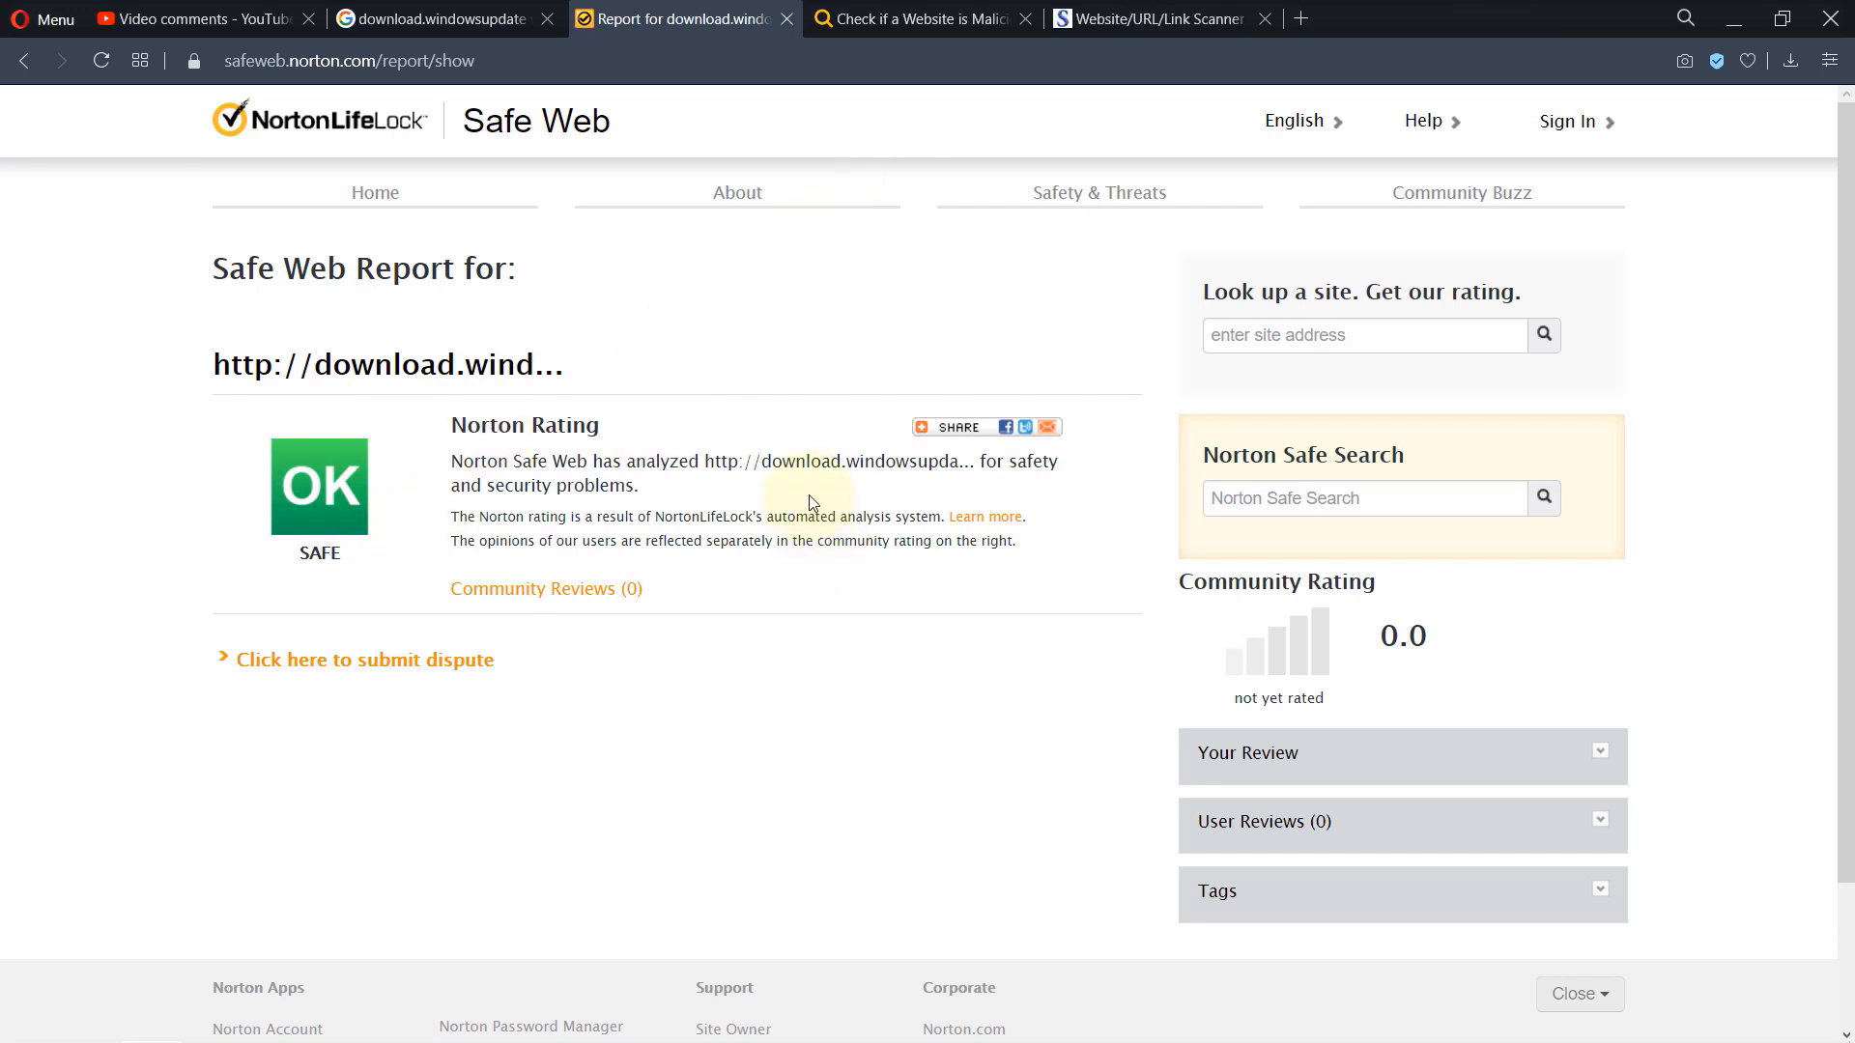
pyautogui.click(916, 18)
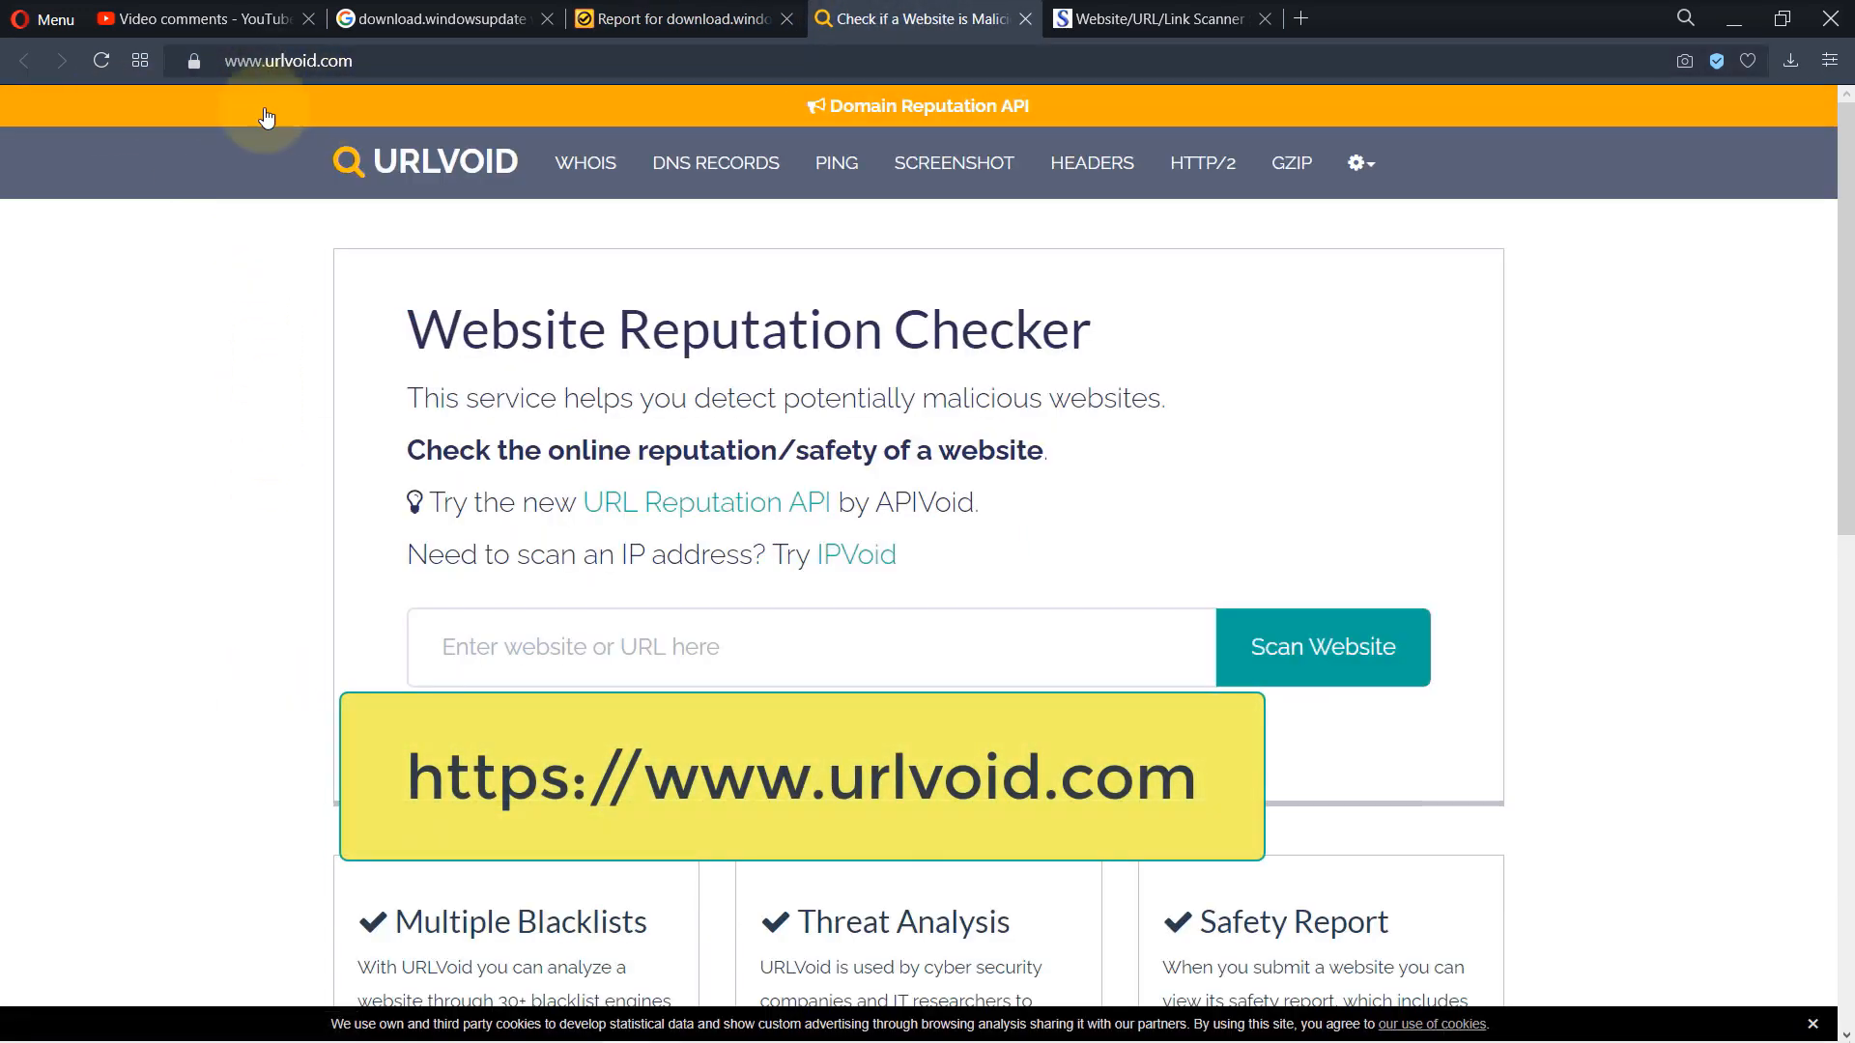
pyautogui.moveTo(232, 357)
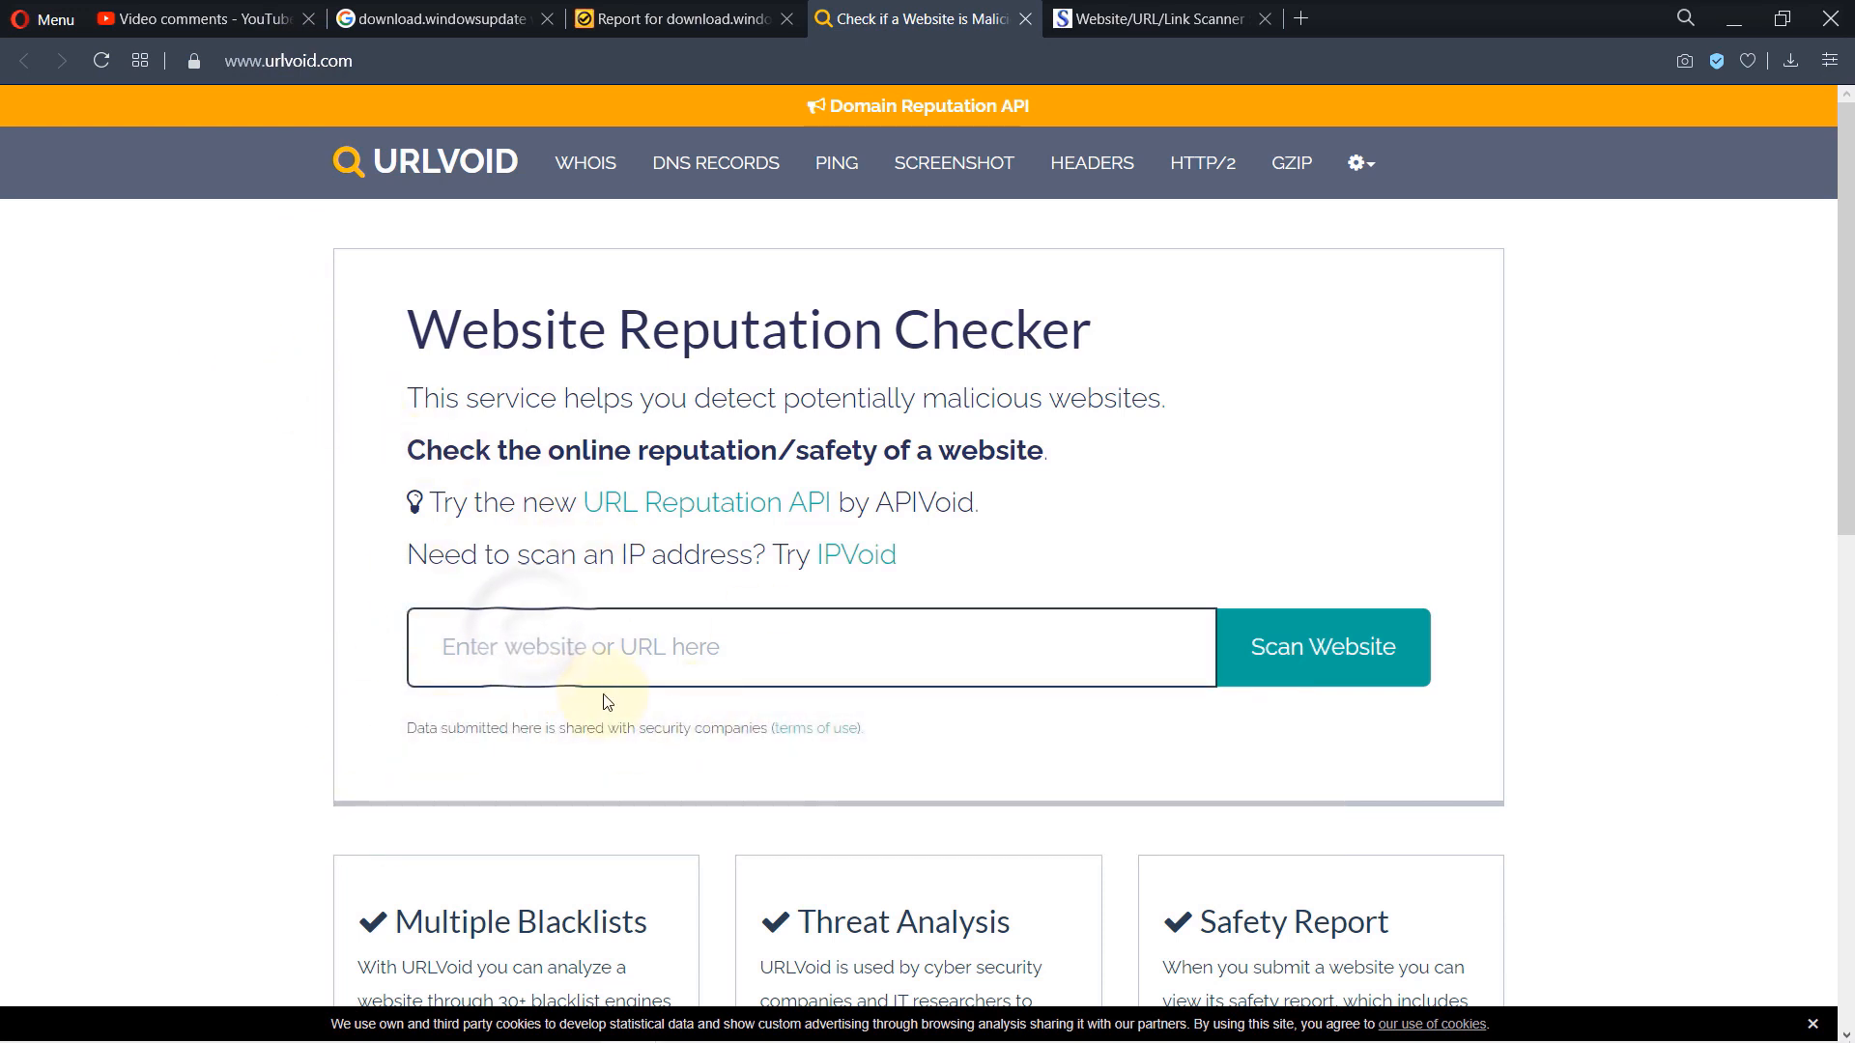
pyautogui.moveTo(725, 746)
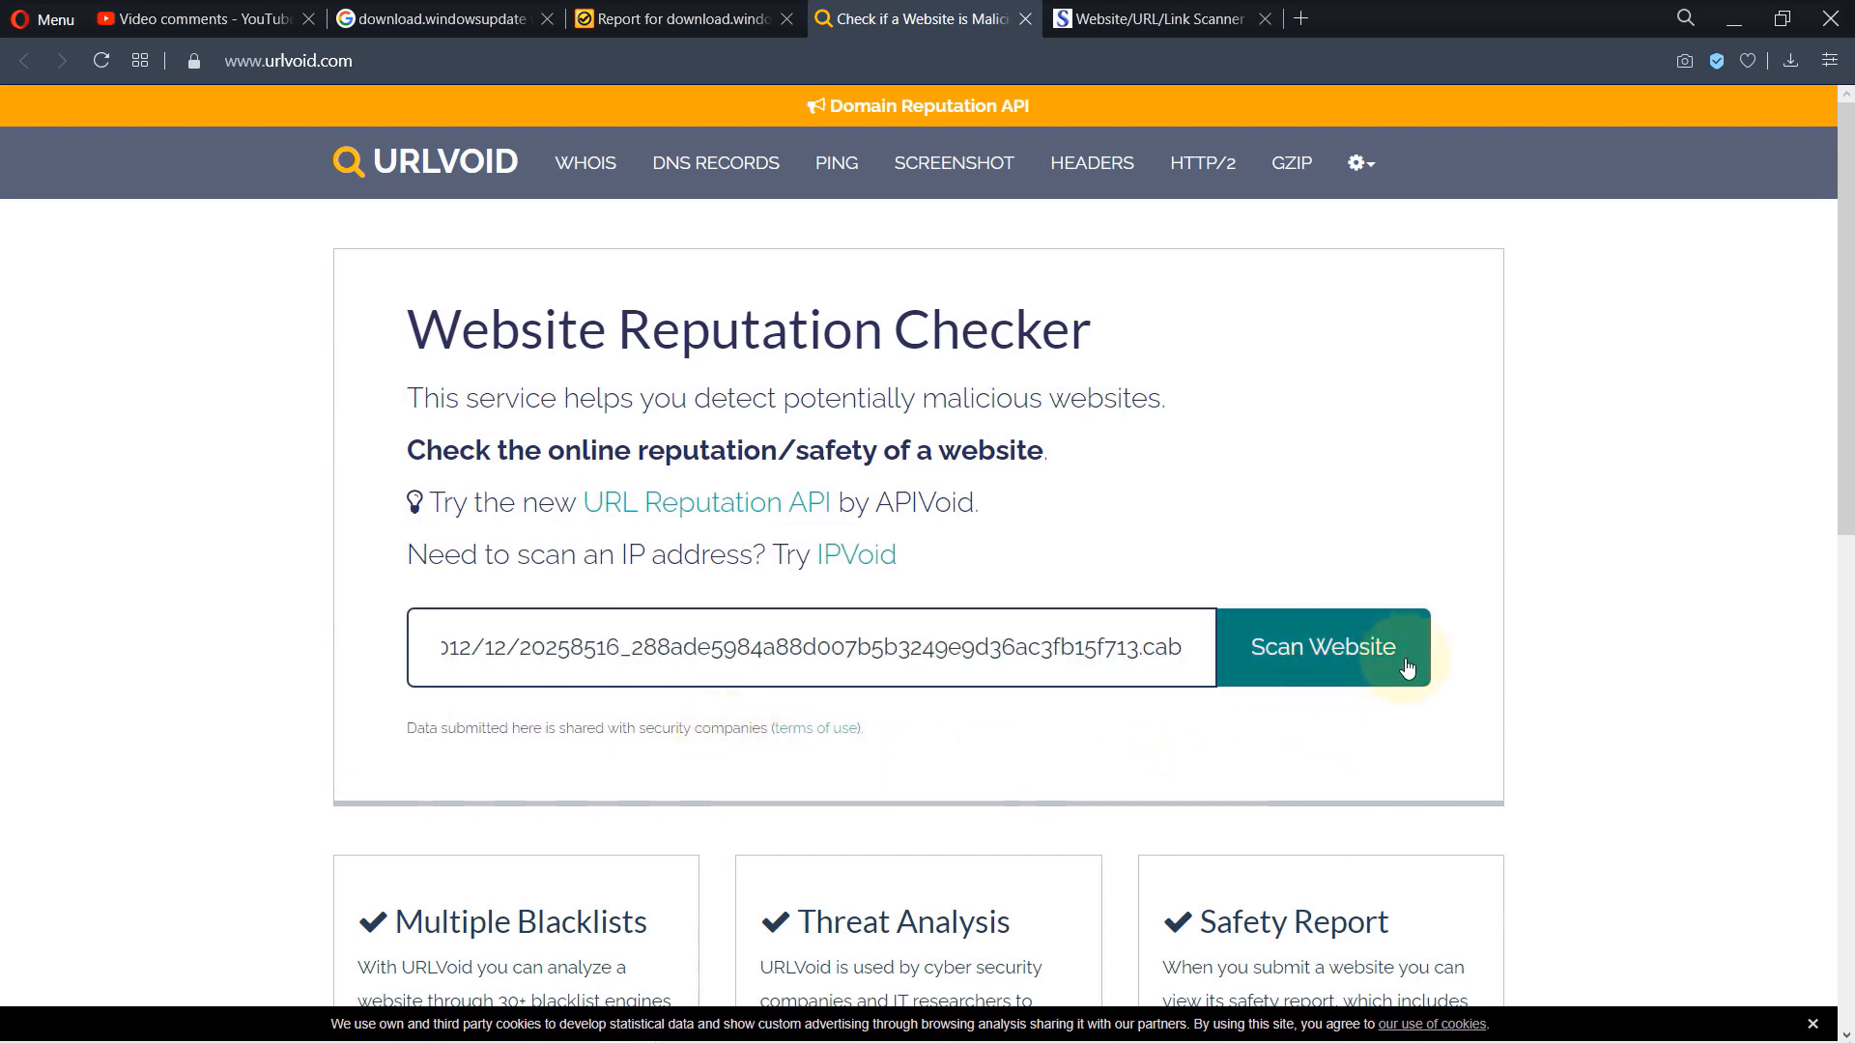
# Start URLVoid's scan of the driver link to get the download.windowsupdate.com report summary.
pyautogui.click(1321, 648)
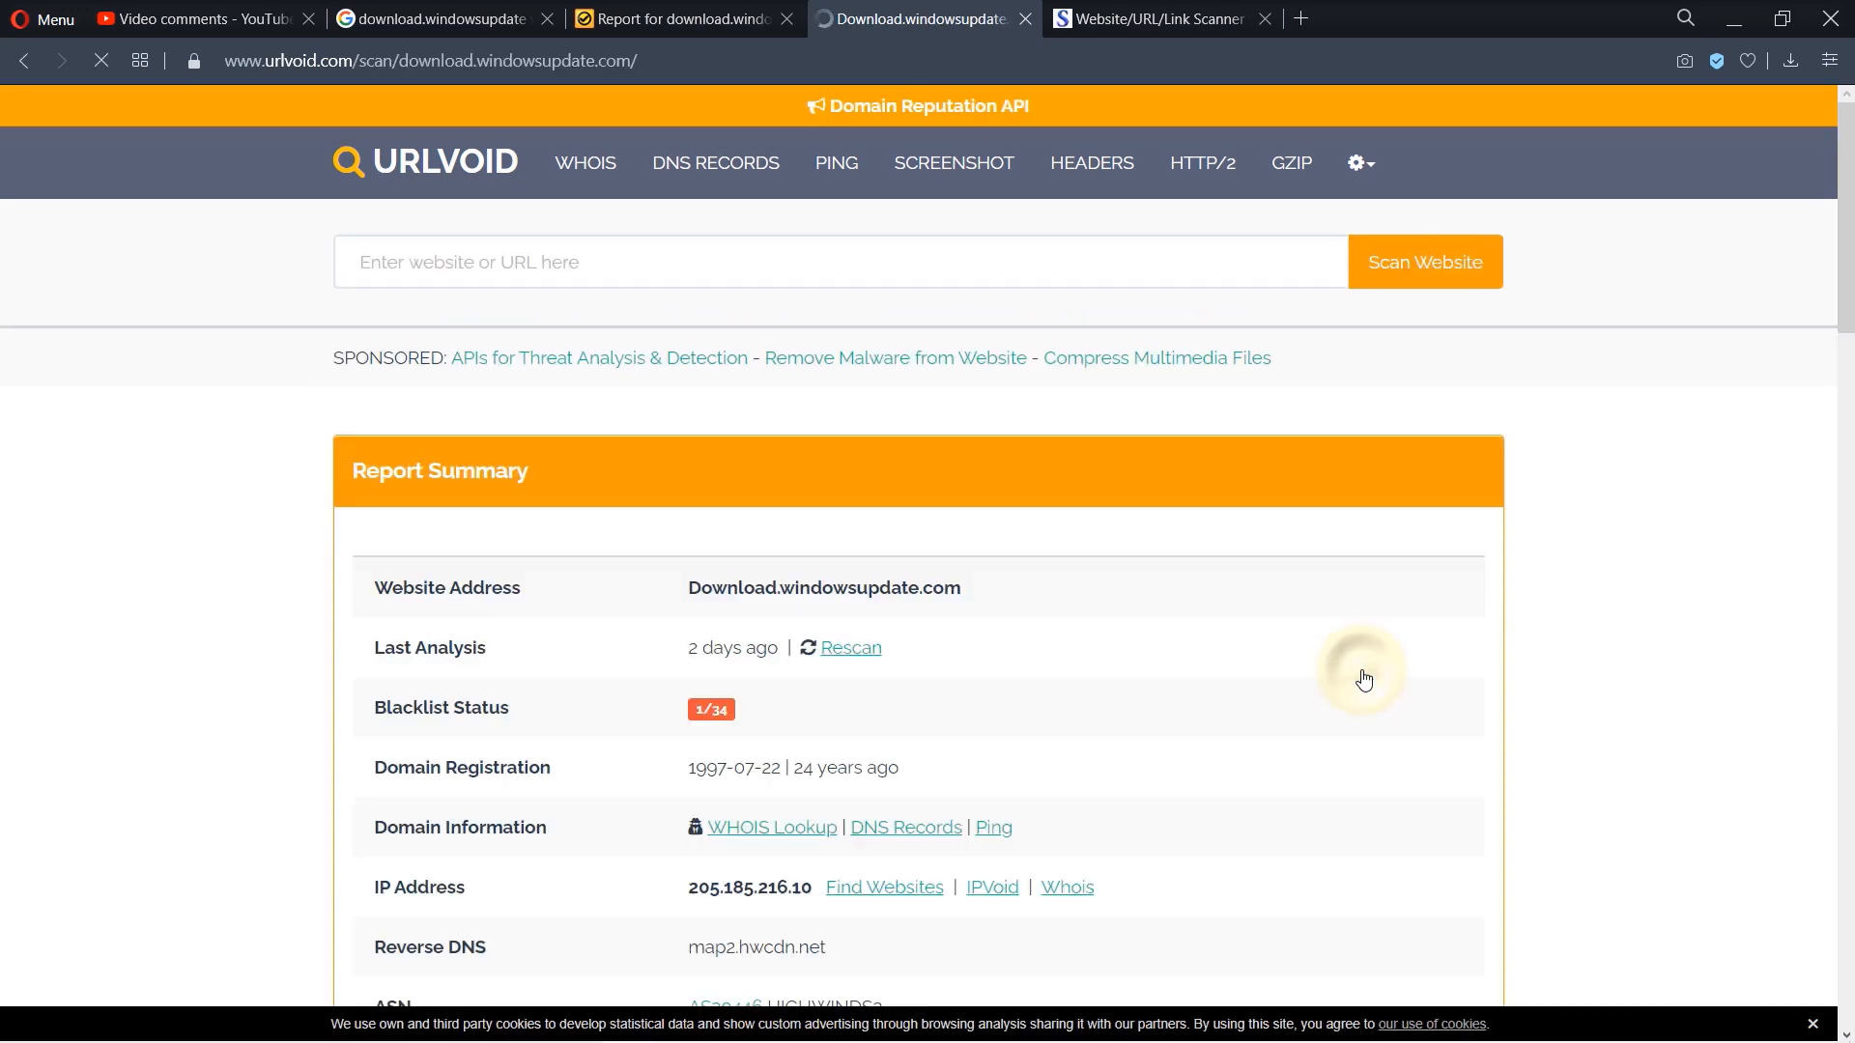
# Read URLVoid's report: 1/34 blacklist status, 1997 registration, US server, then move to Scanurl.
pyautogui.scroll(-3)
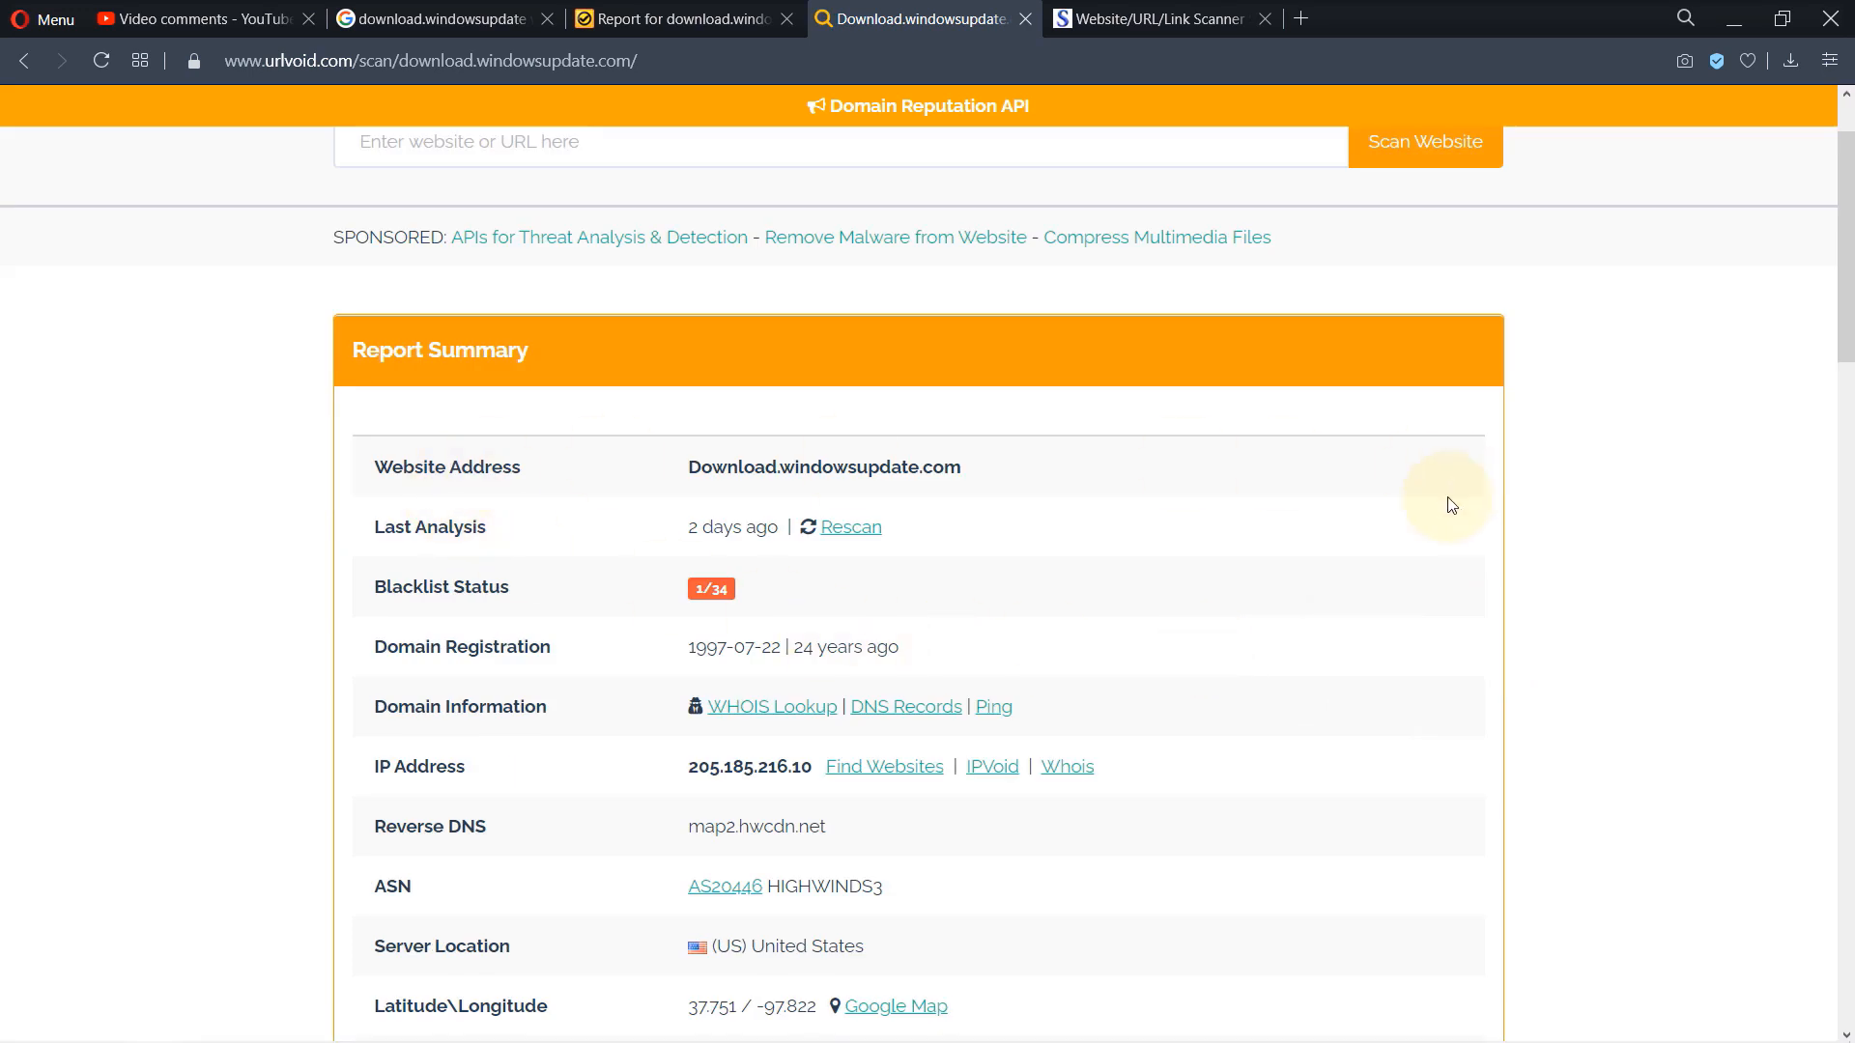
pyautogui.scroll(-3)
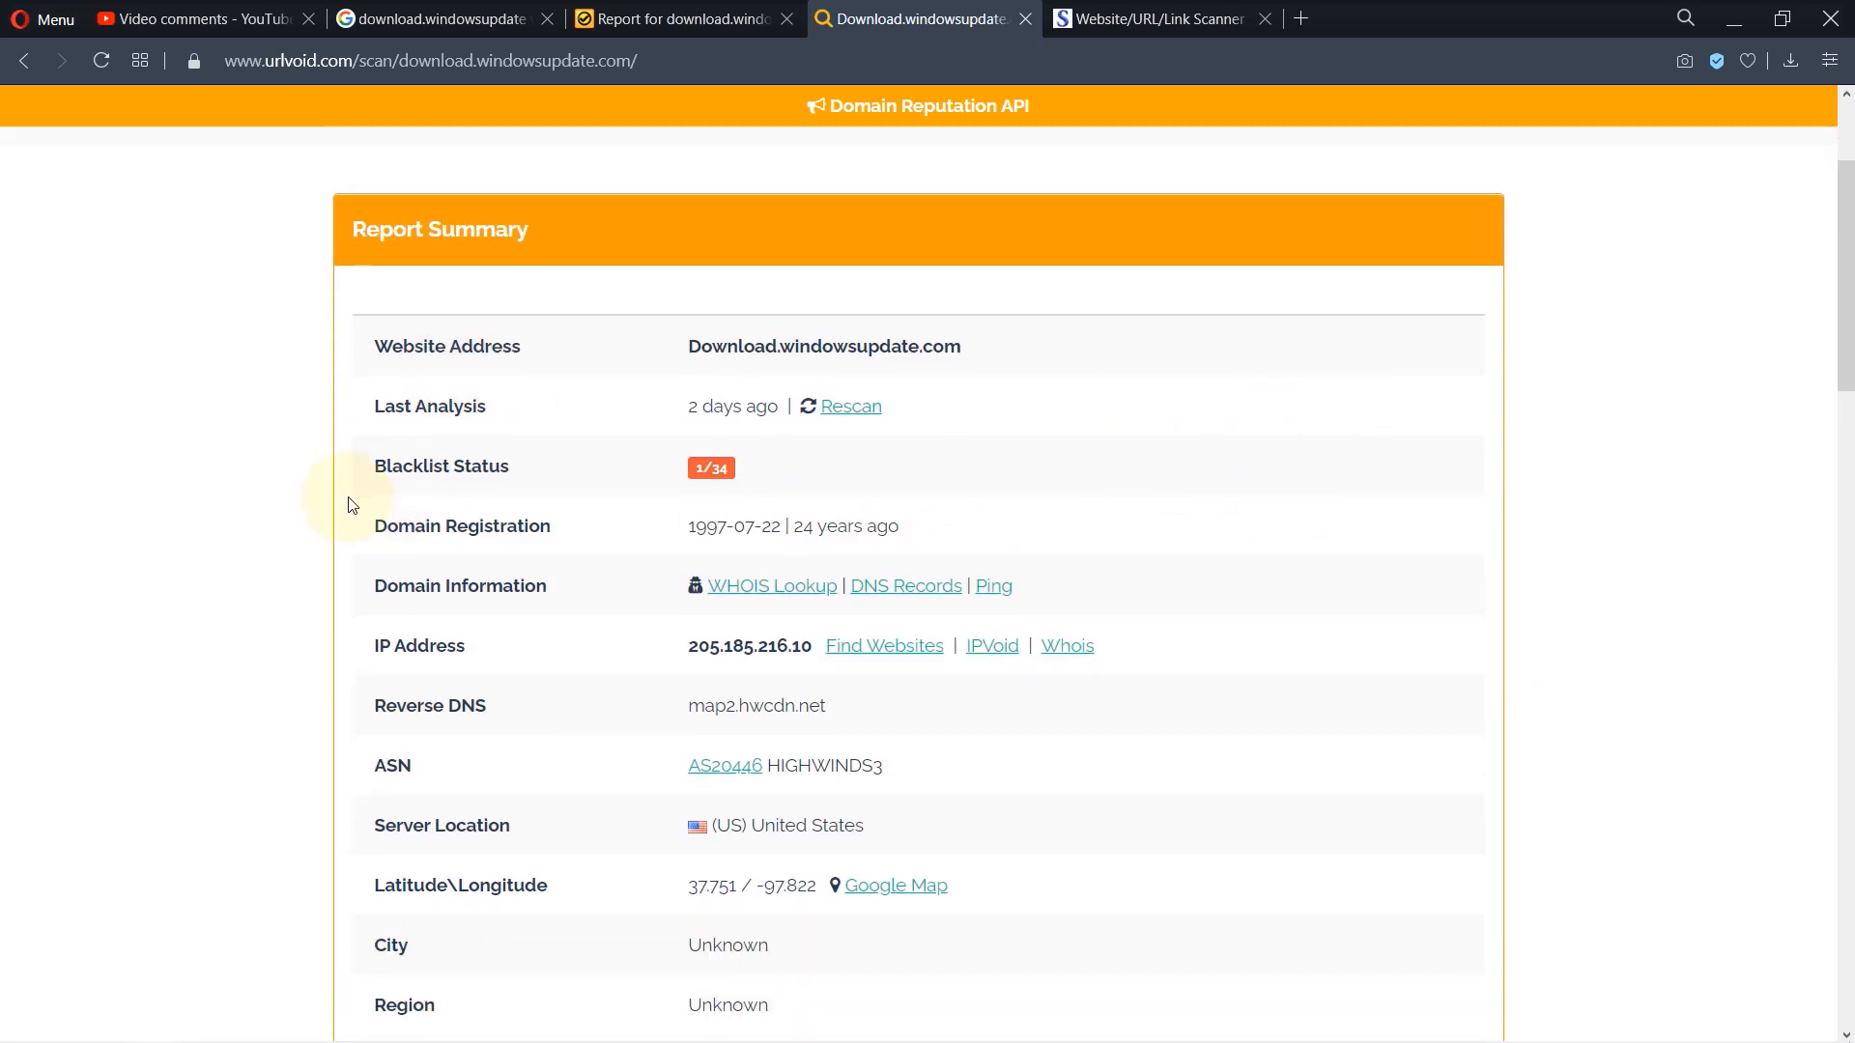
pyautogui.moveTo(736, 502)
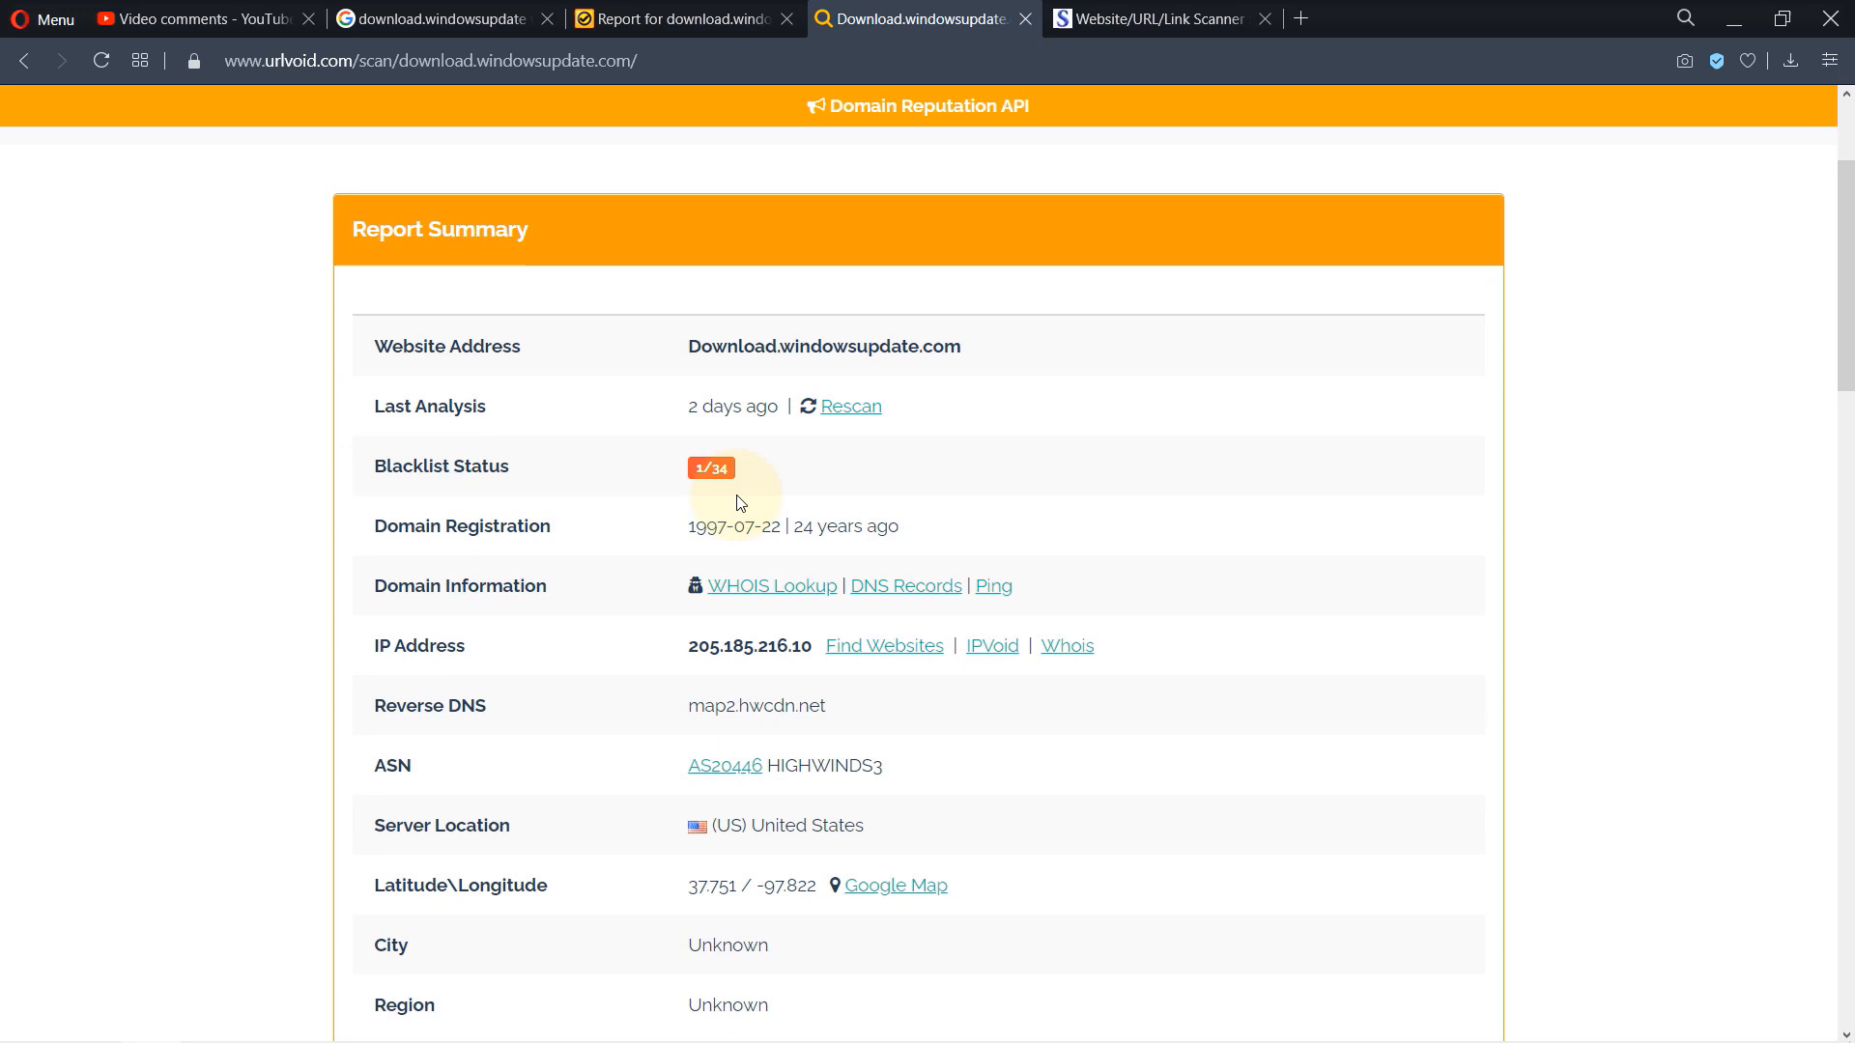
pyautogui.moveTo(798, 506)
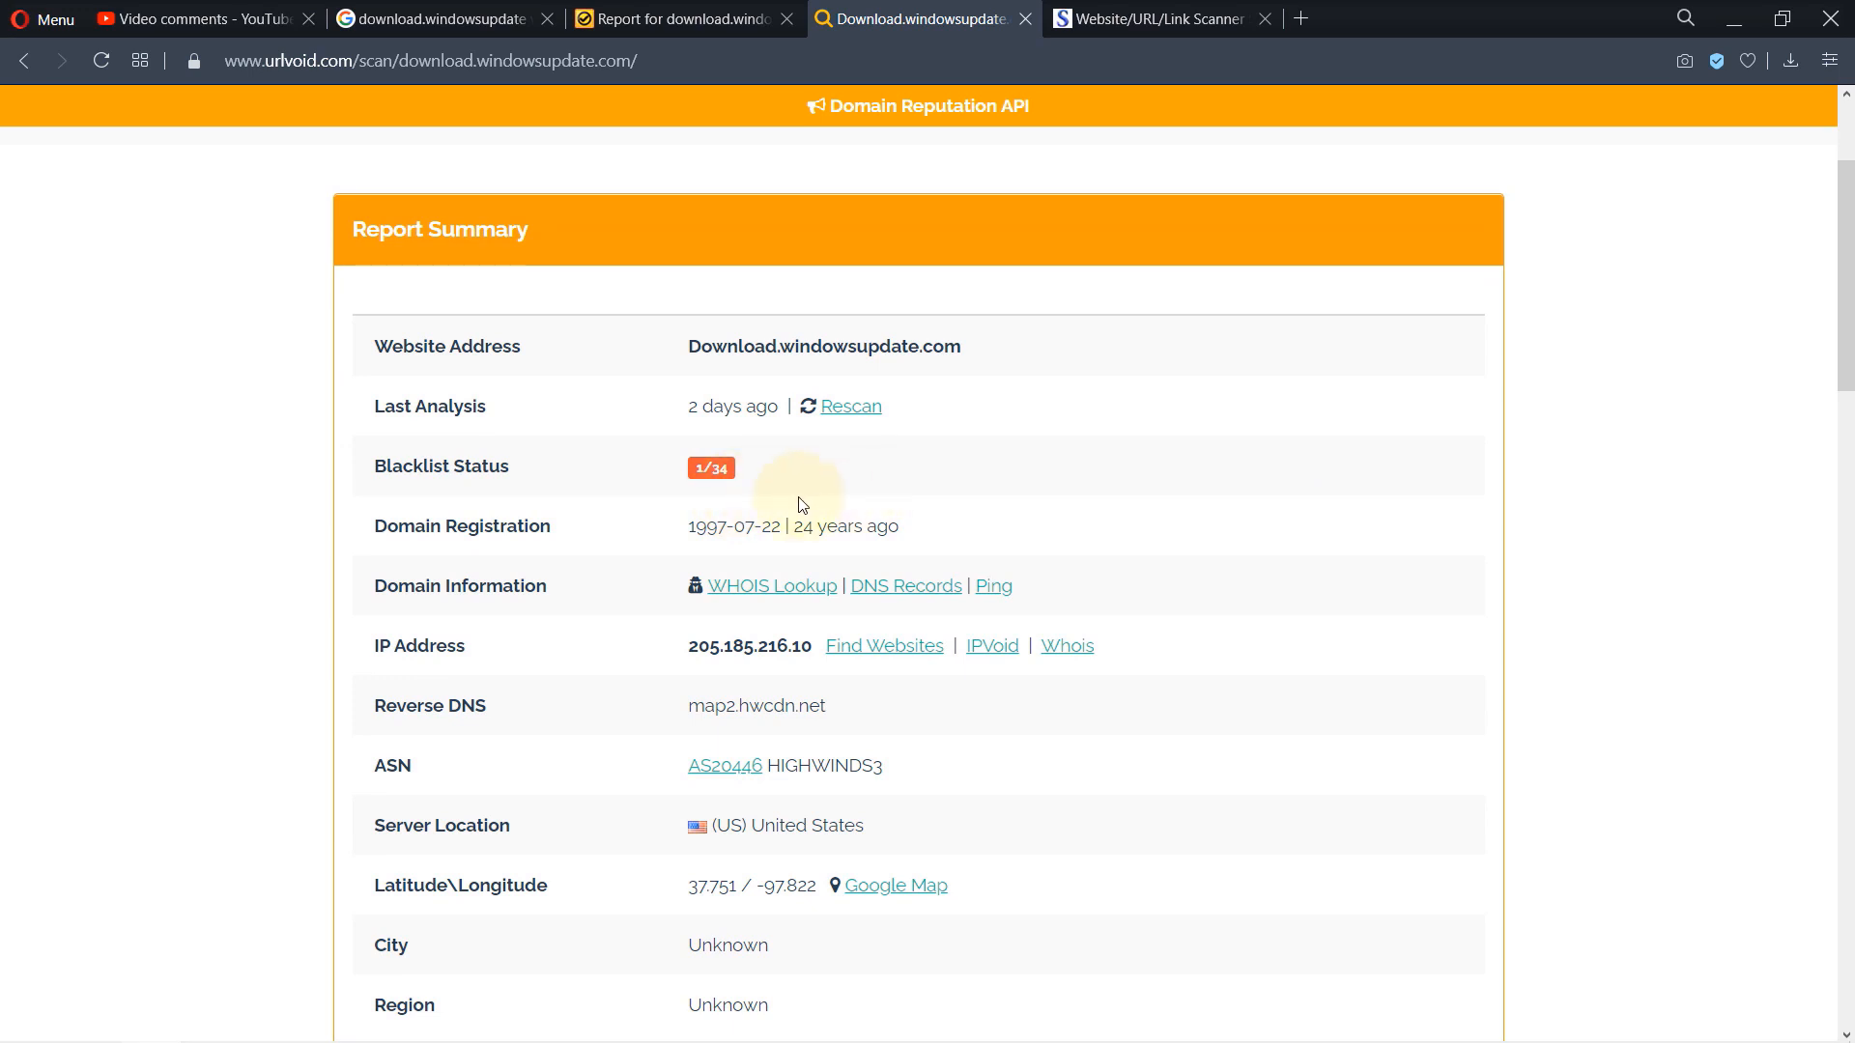
pyautogui.scroll(-3)
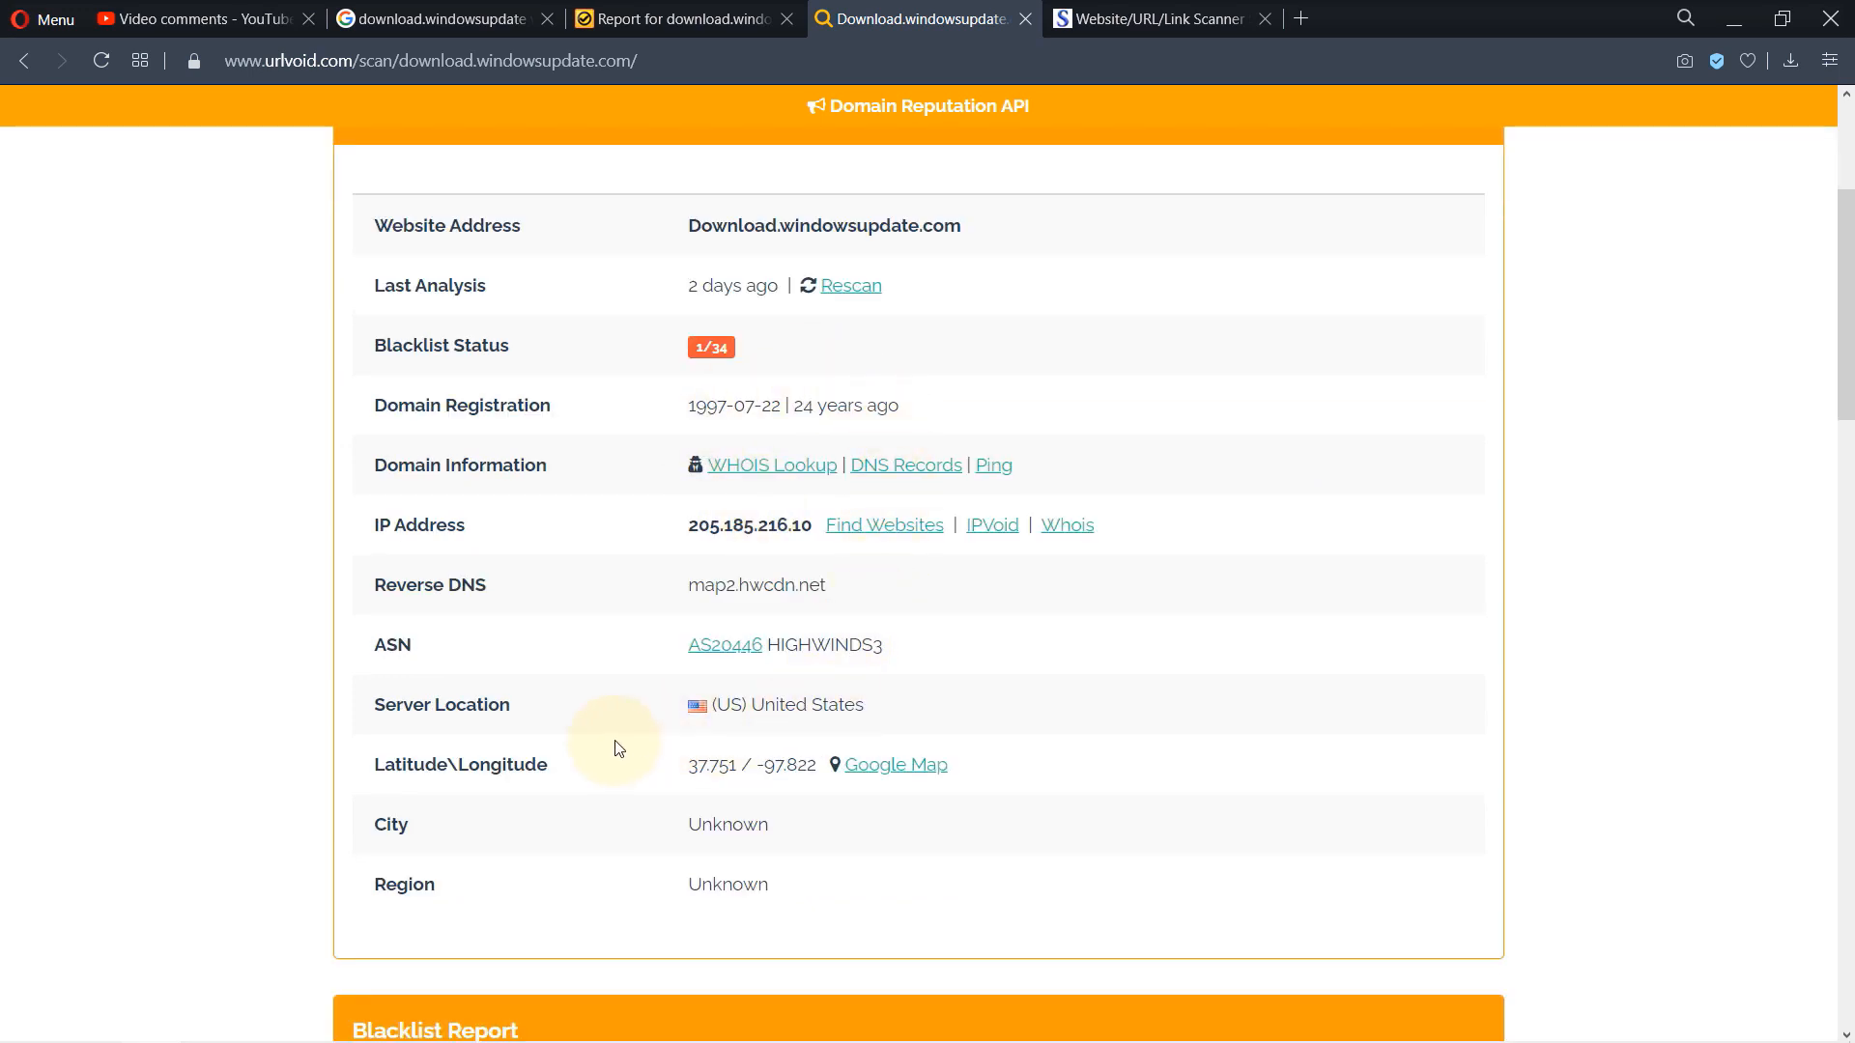
pyautogui.moveTo(1077, 614)
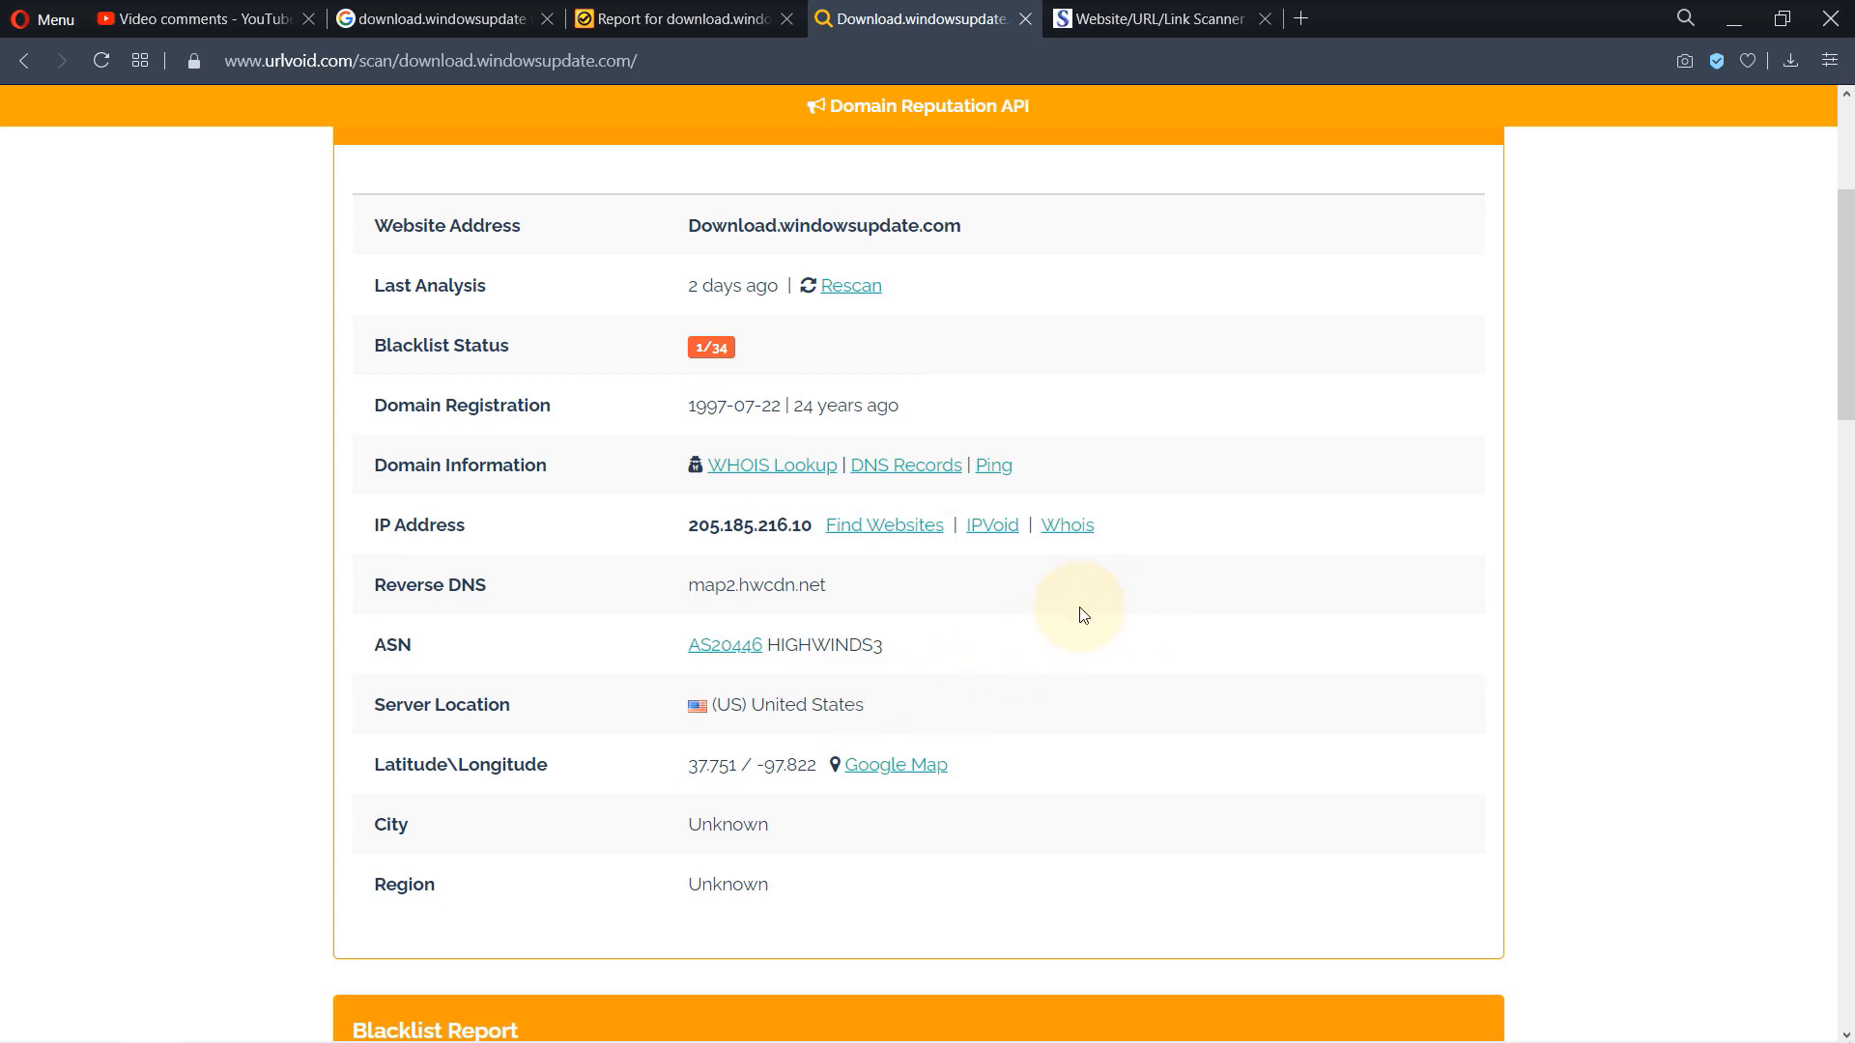
pyautogui.moveTo(1142, 767)
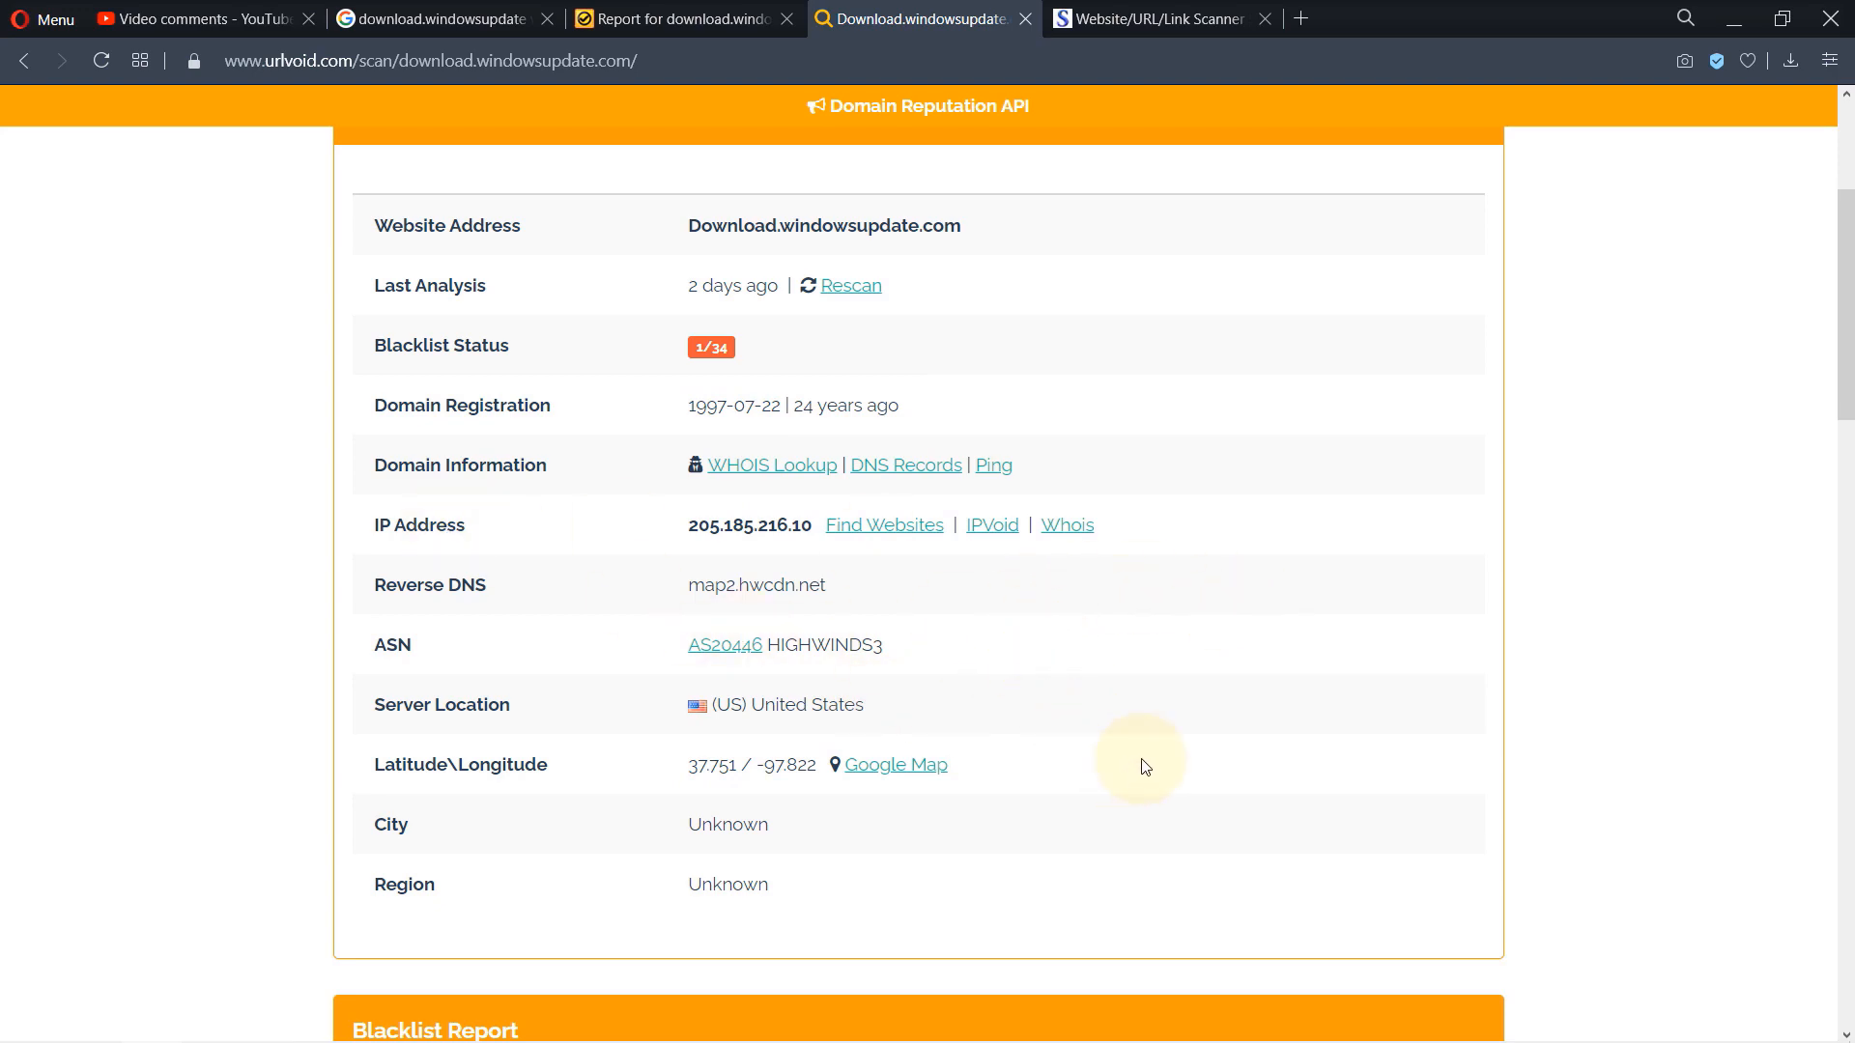
pyautogui.scroll(3)
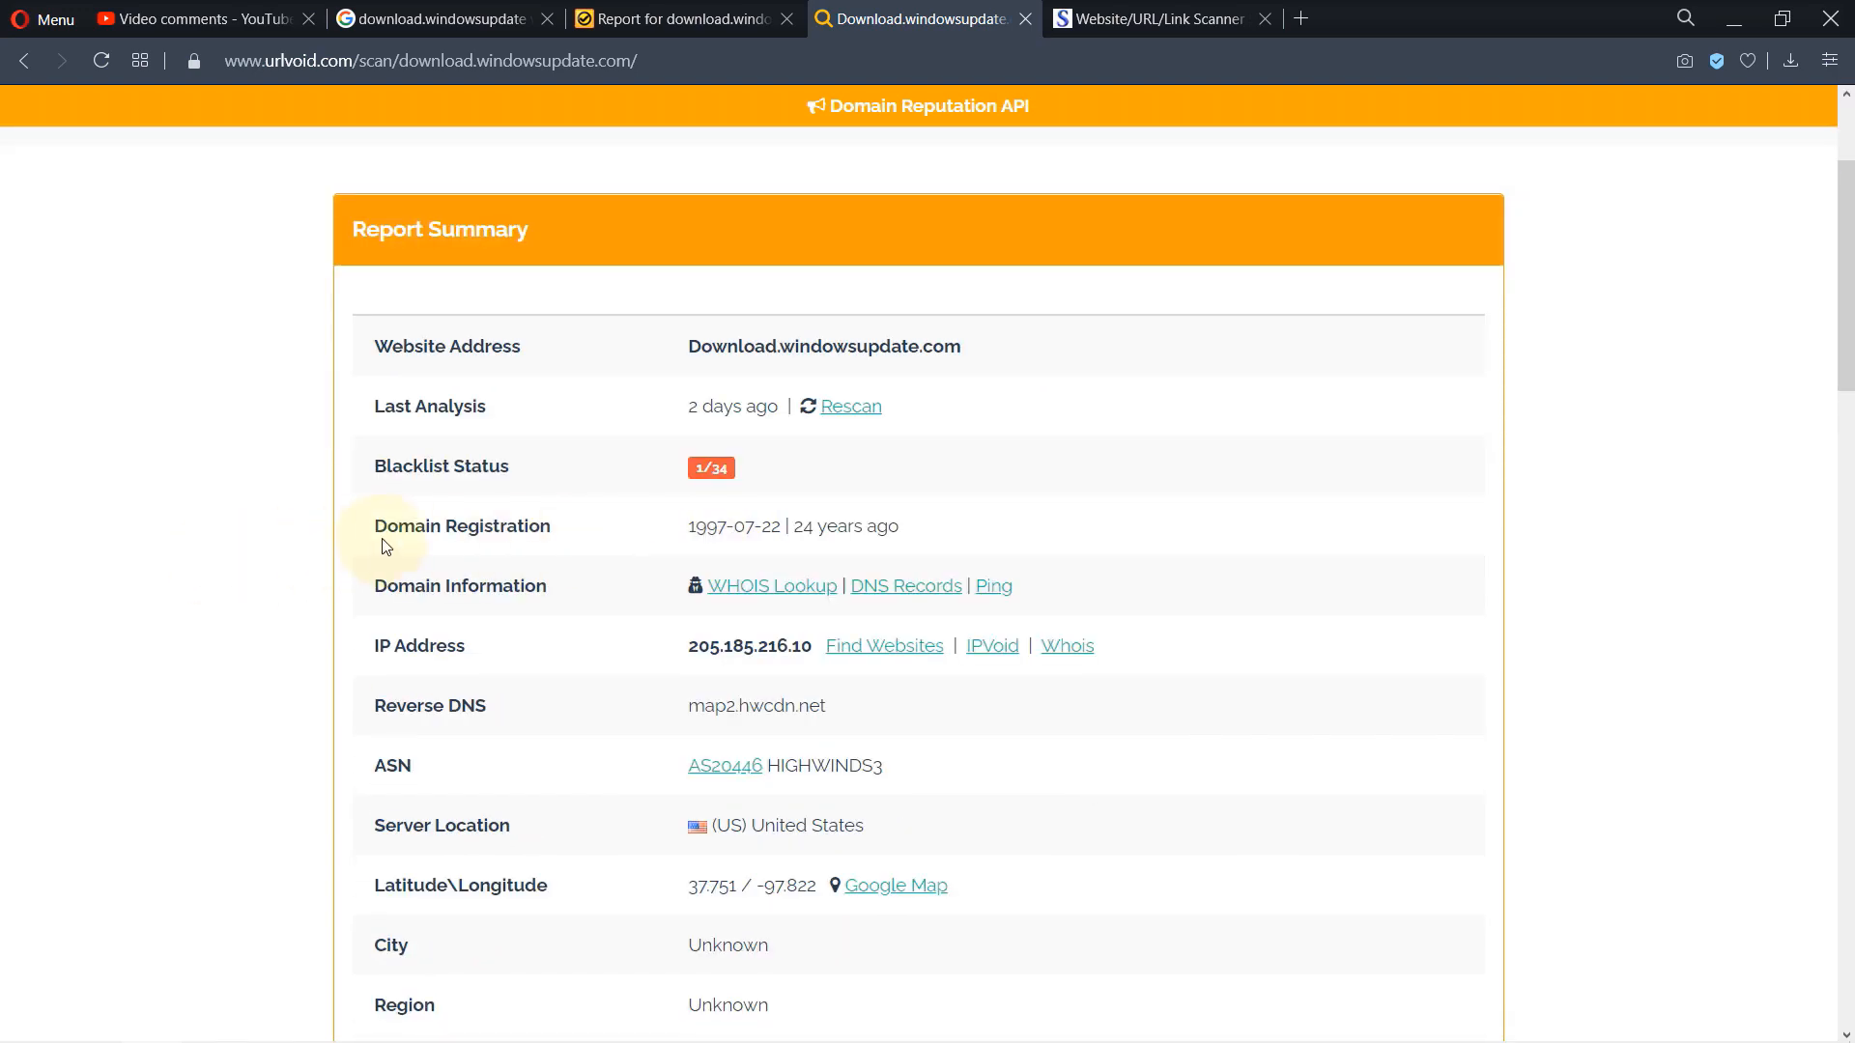
pyautogui.moveTo(908, 547)
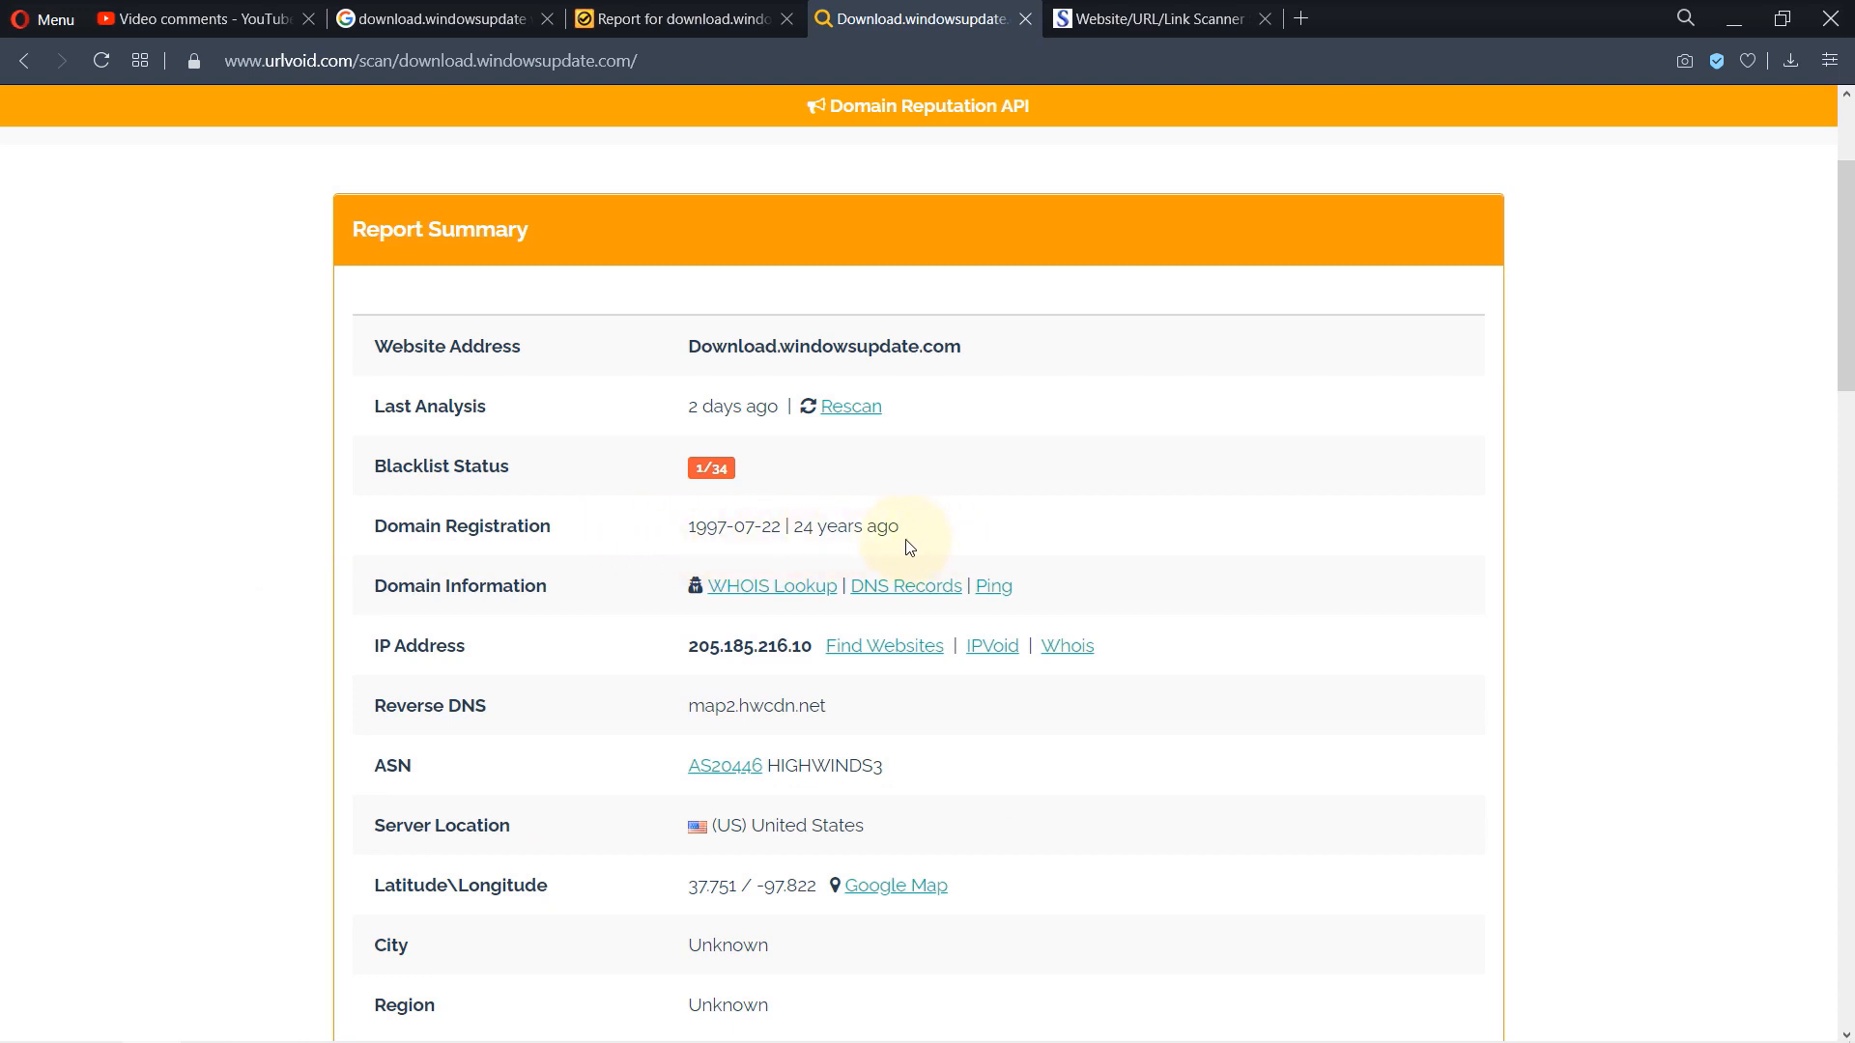
pyautogui.moveTo(886, 546)
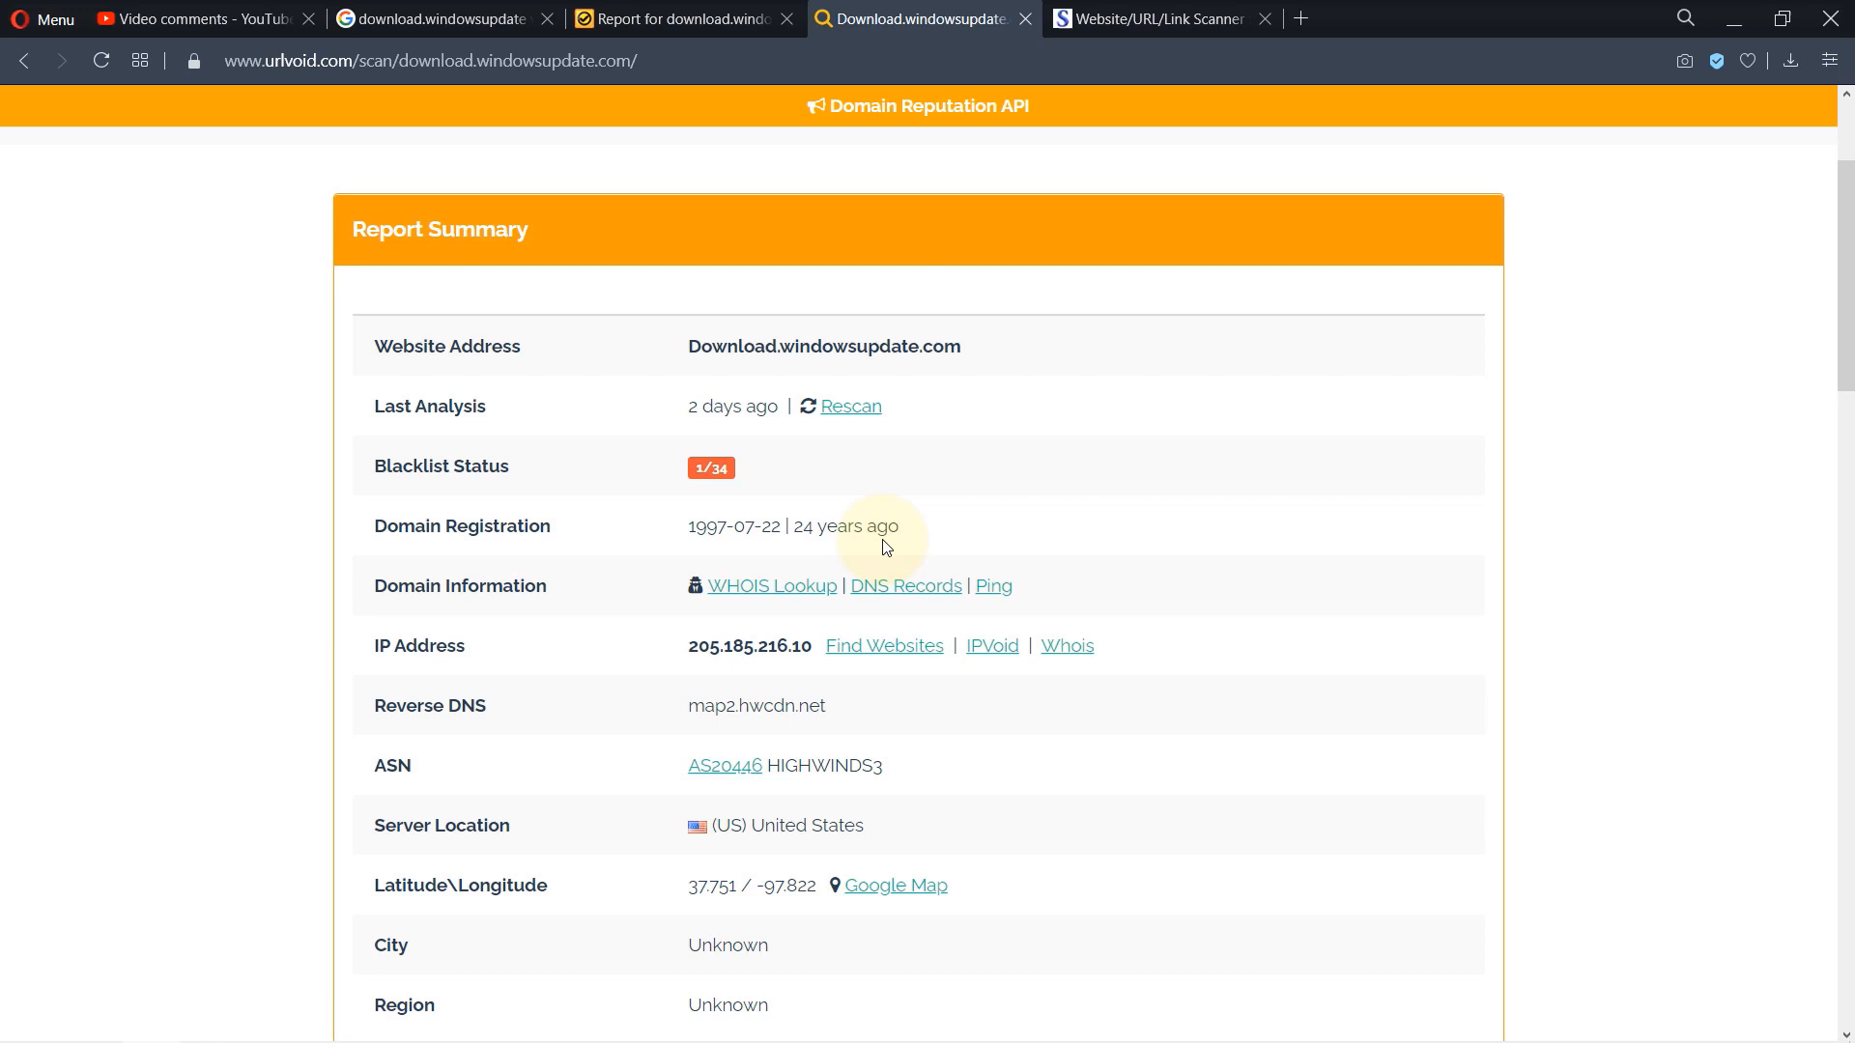
pyautogui.moveTo(910, 543)
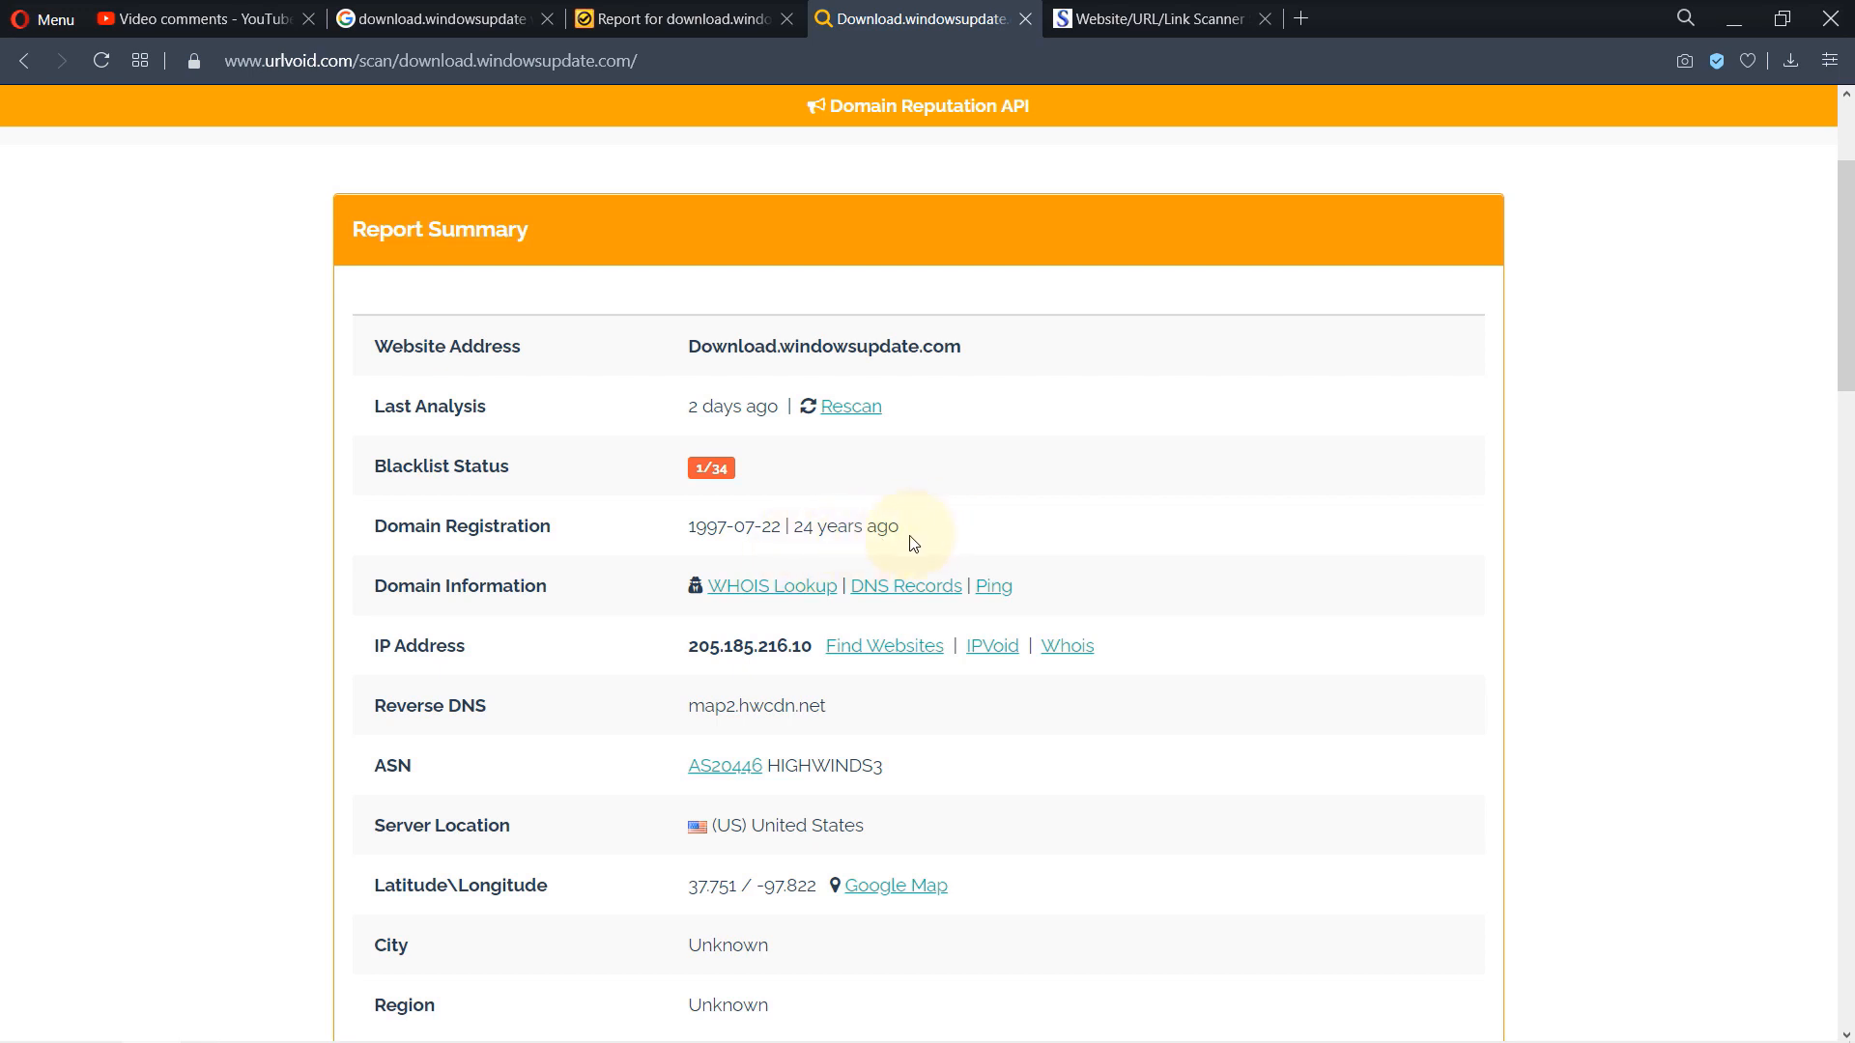
pyautogui.moveTo(921, 547)
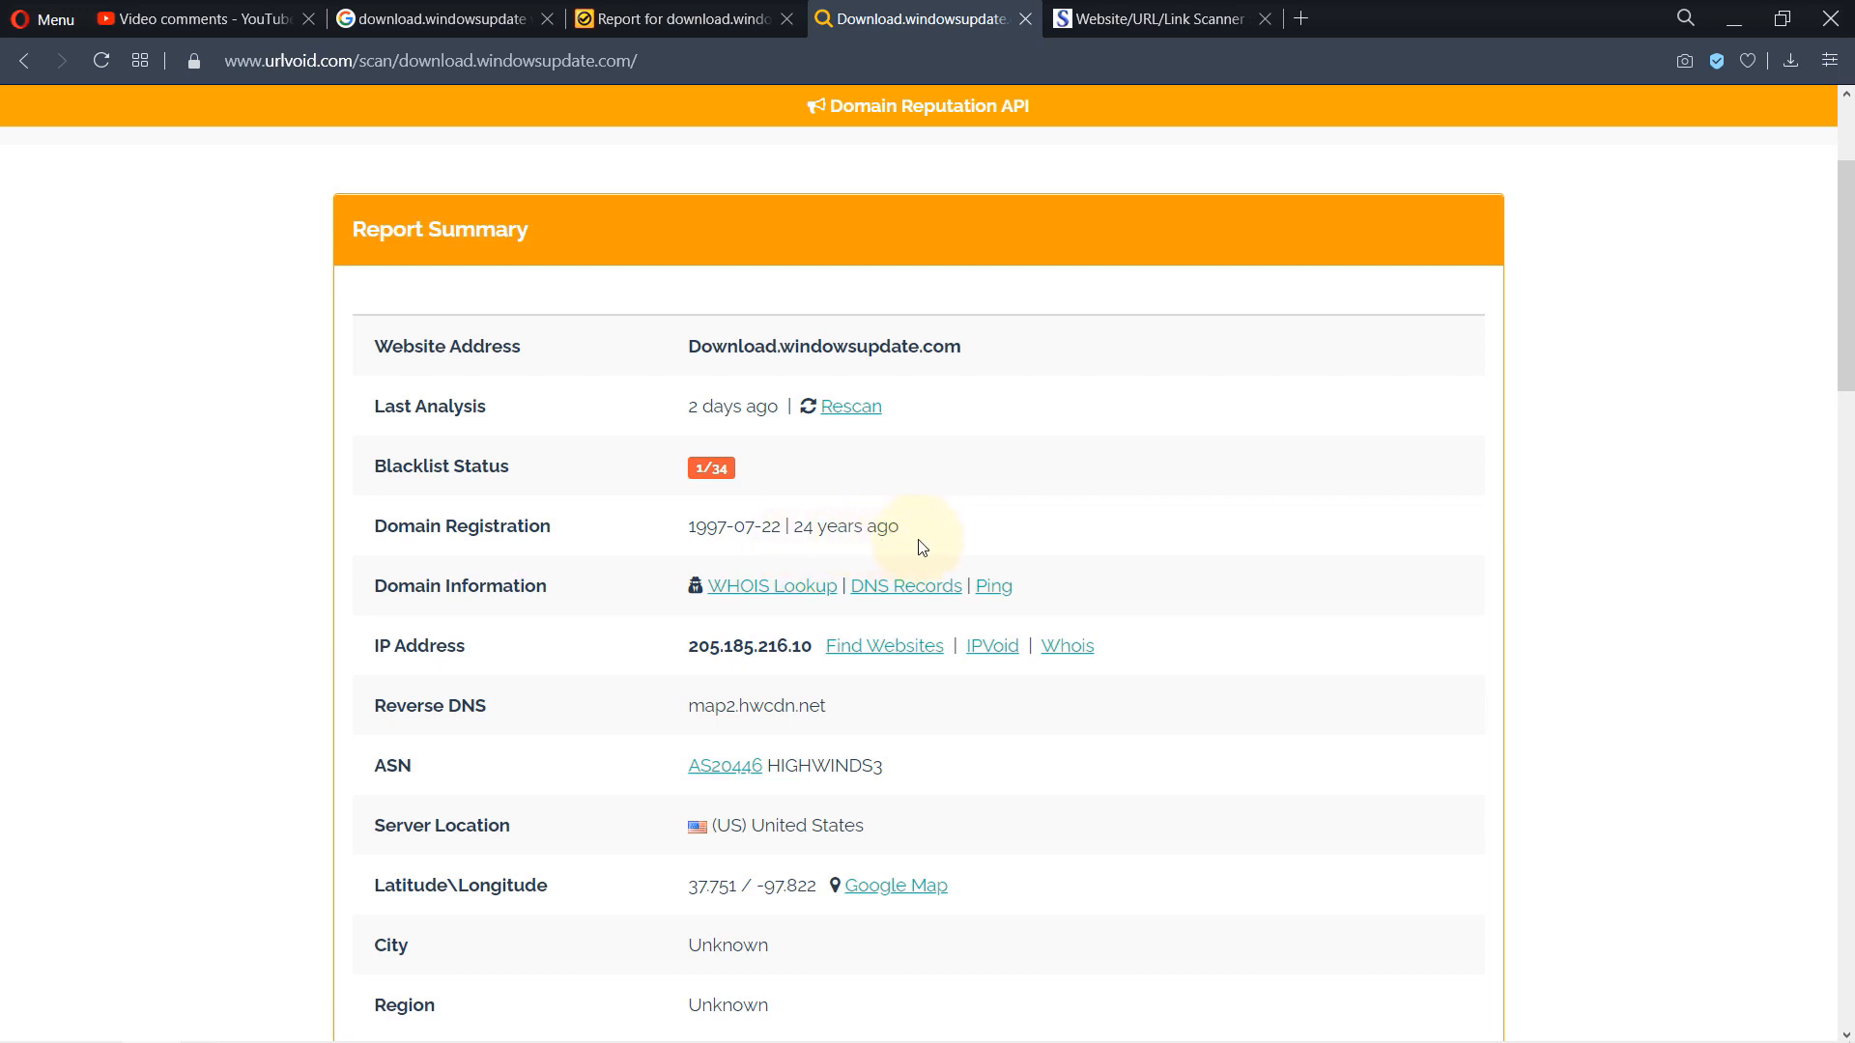
pyautogui.click(1157, 17)
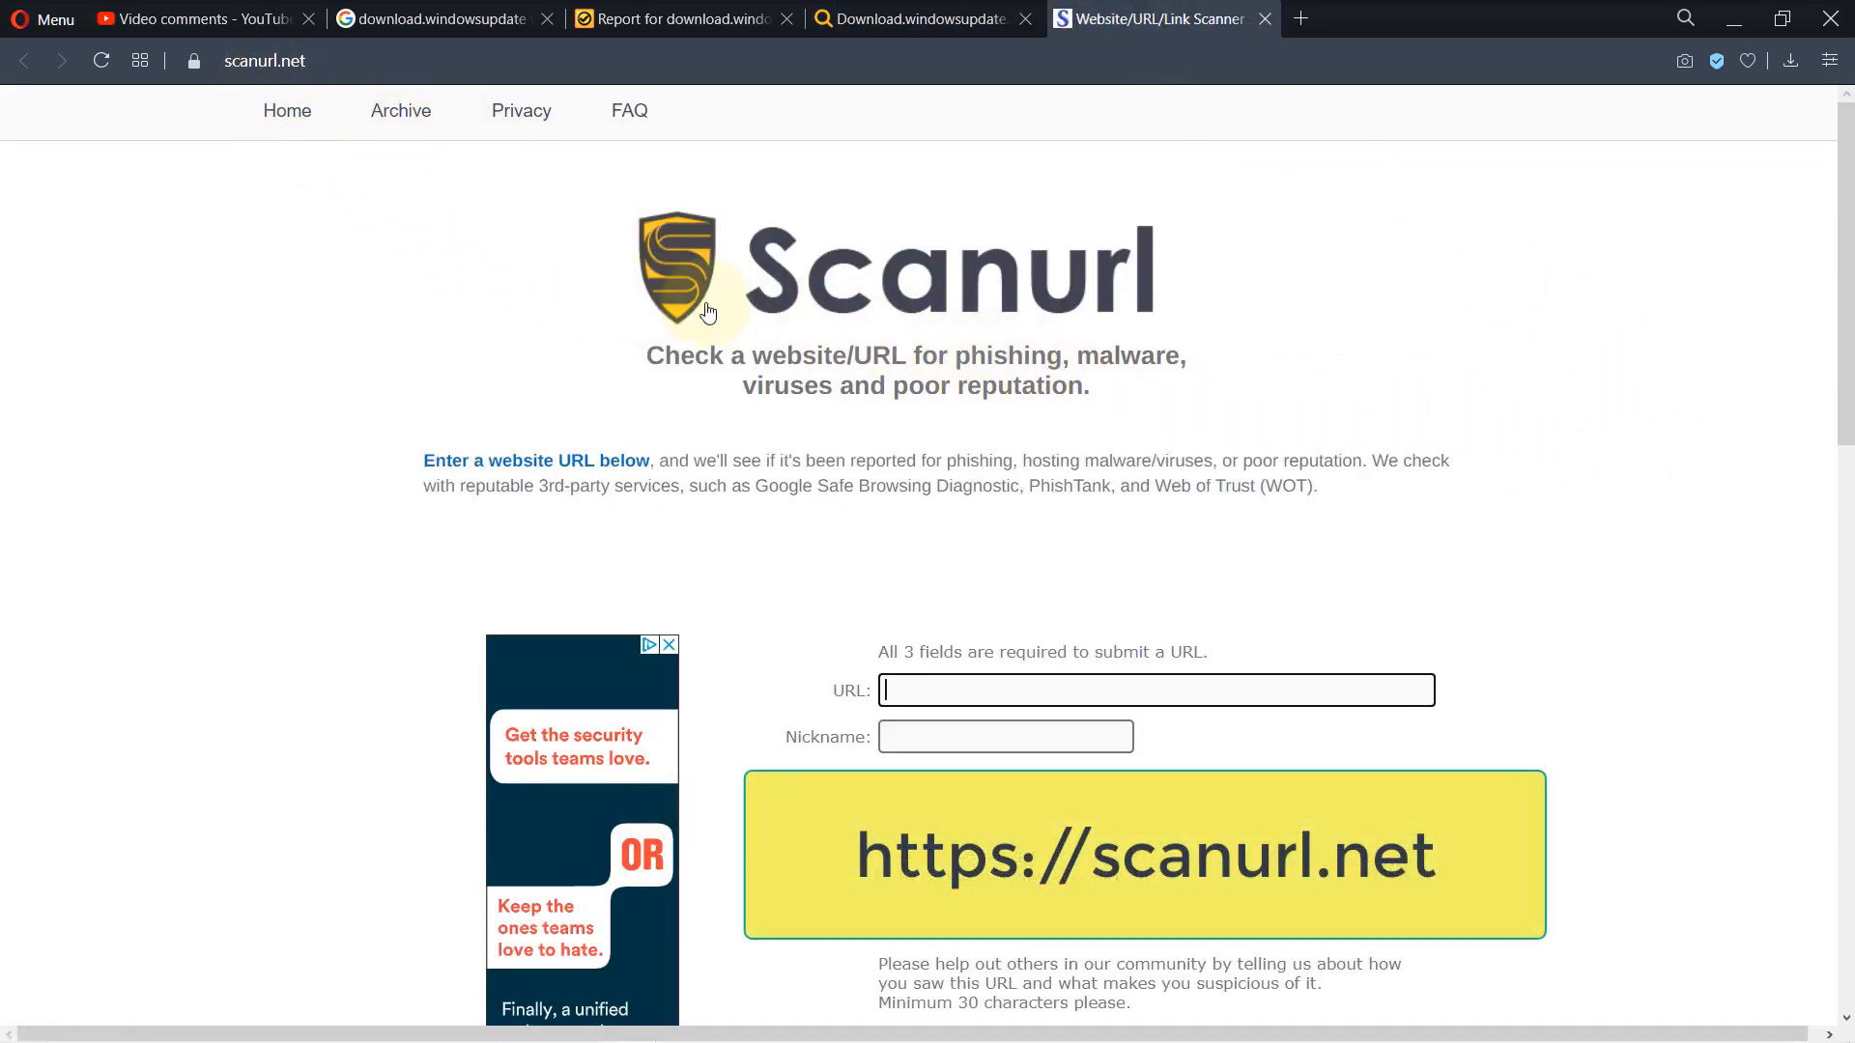
# Fill Scanurl's form with the driver .cab link, a nickname and a no-https comment, and submit it.
pyautogui.scroll(-3)
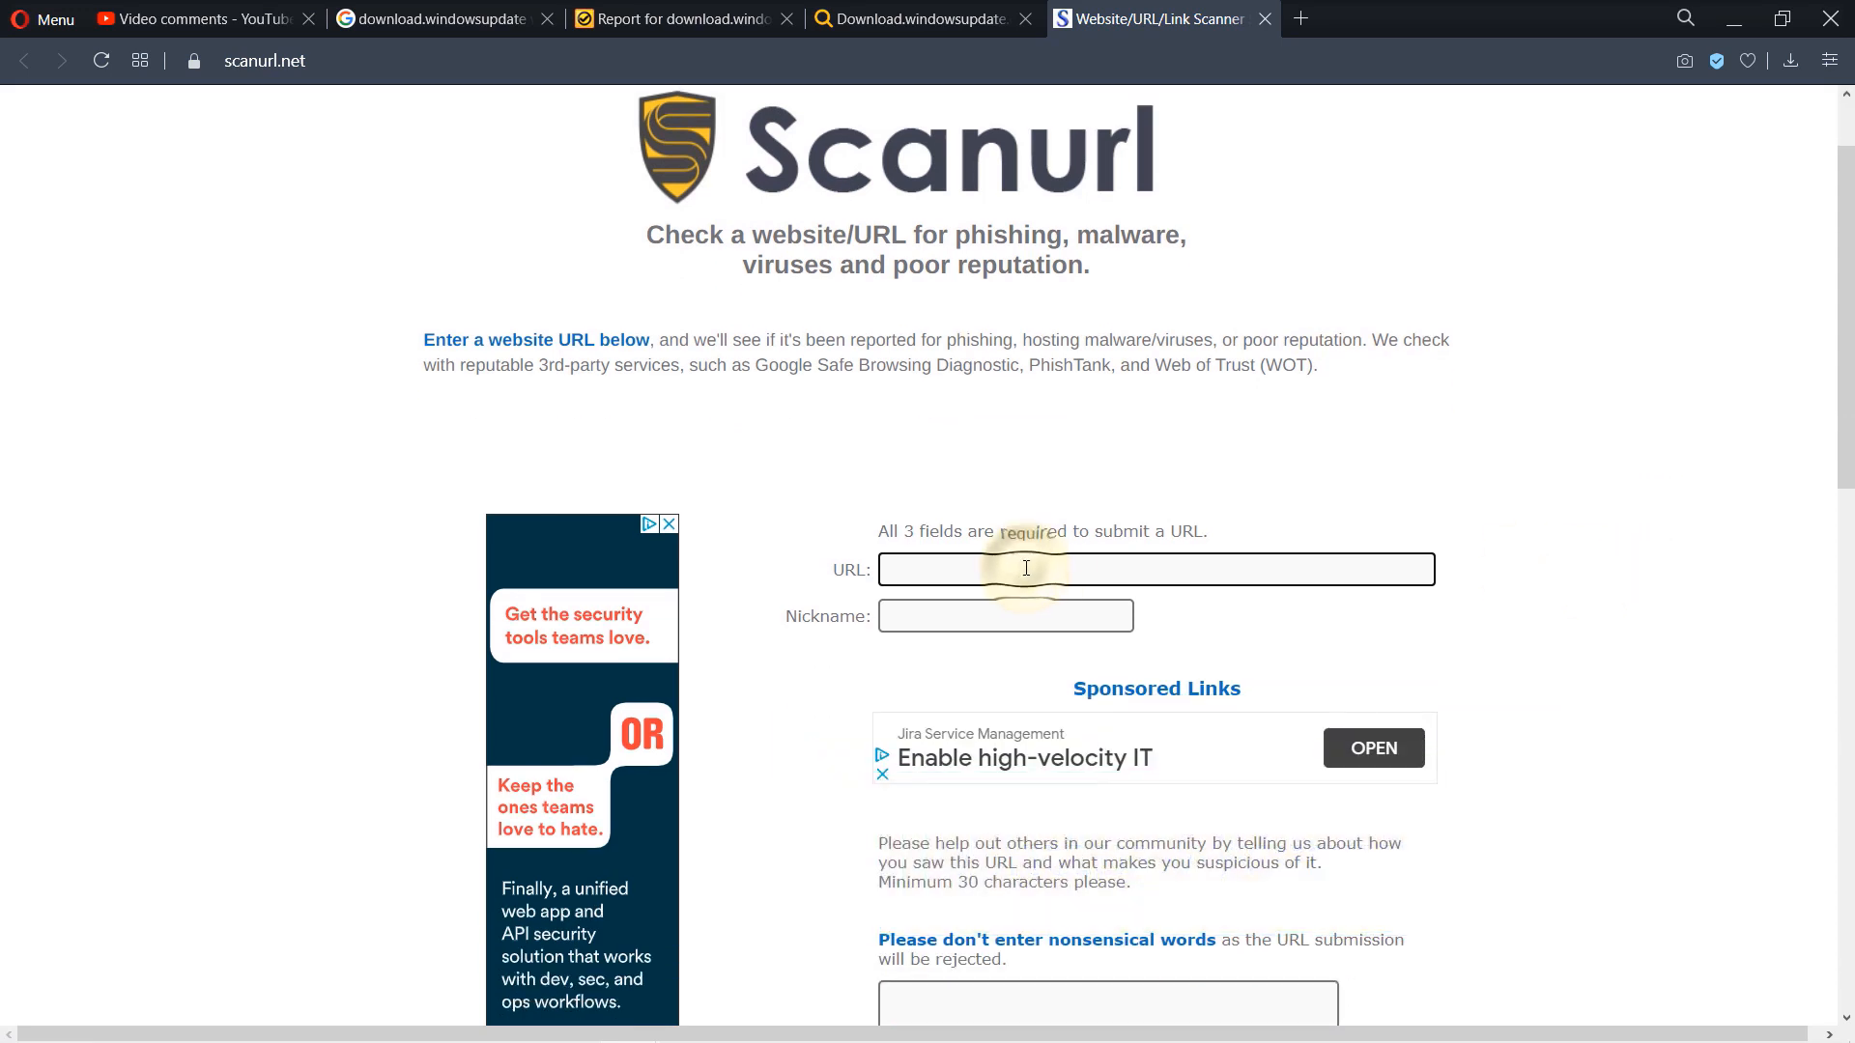
pyautogui.write('258516_288ade5984a88d007b5b3249e9d36ac3fb15f713.cab')
pyautogui.click(1107, 1003)
pyautogui.write("check the url of this website. It doesn't have https.")
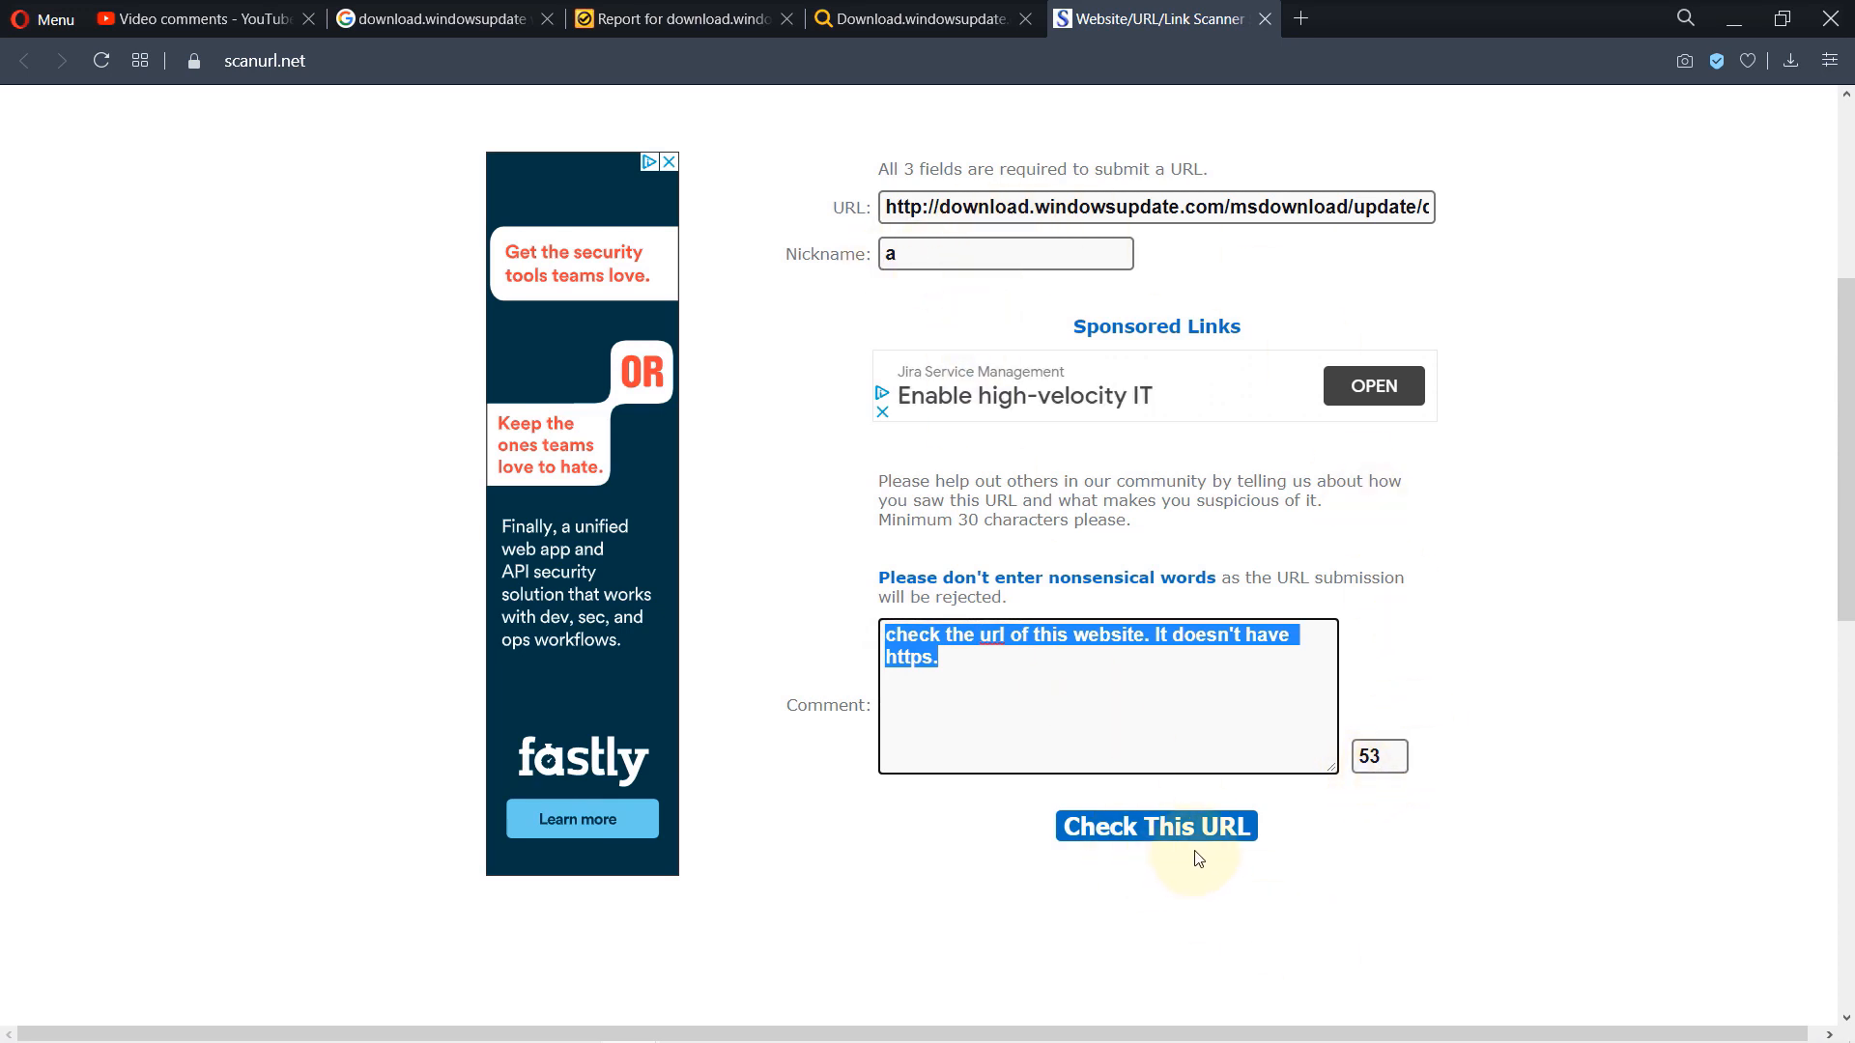
pyautogui.click(1156, 825)
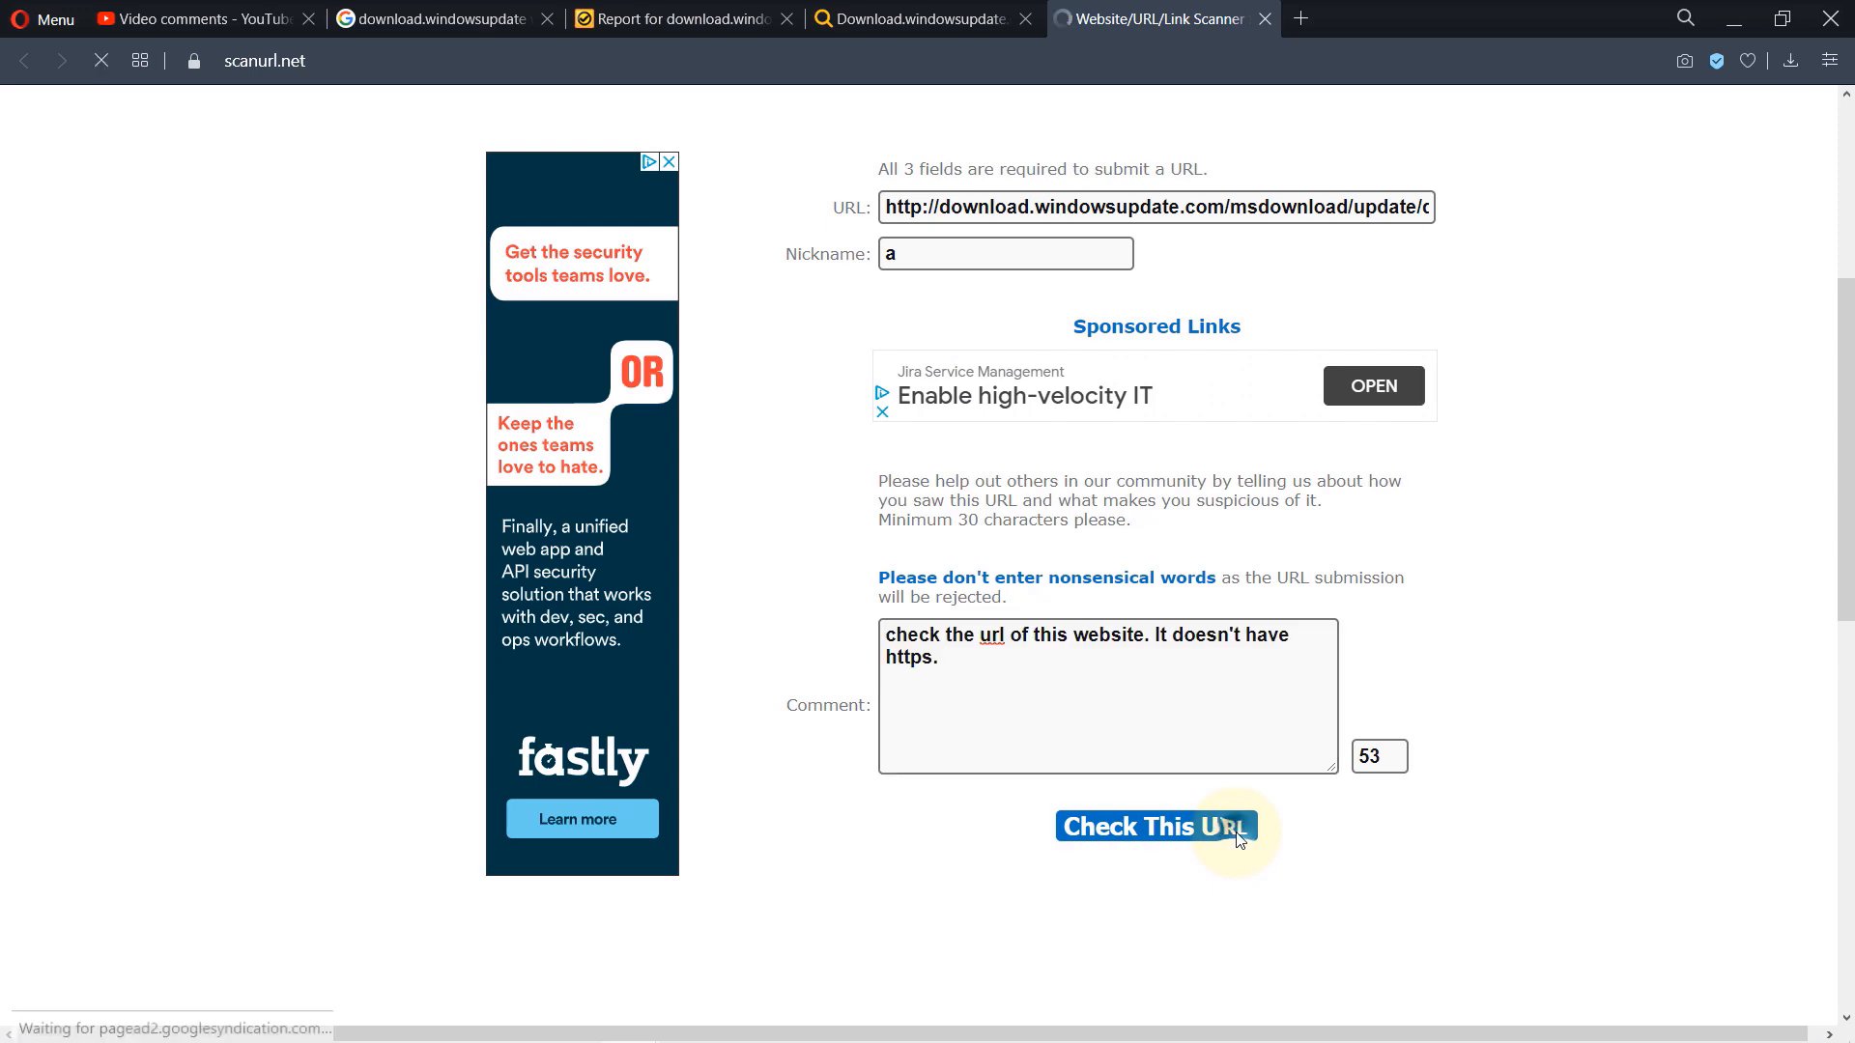
# Load Scanurl's results and reach the Recommendation saying the link is probably safe to visit.
pyautogui.click(1156, 826)
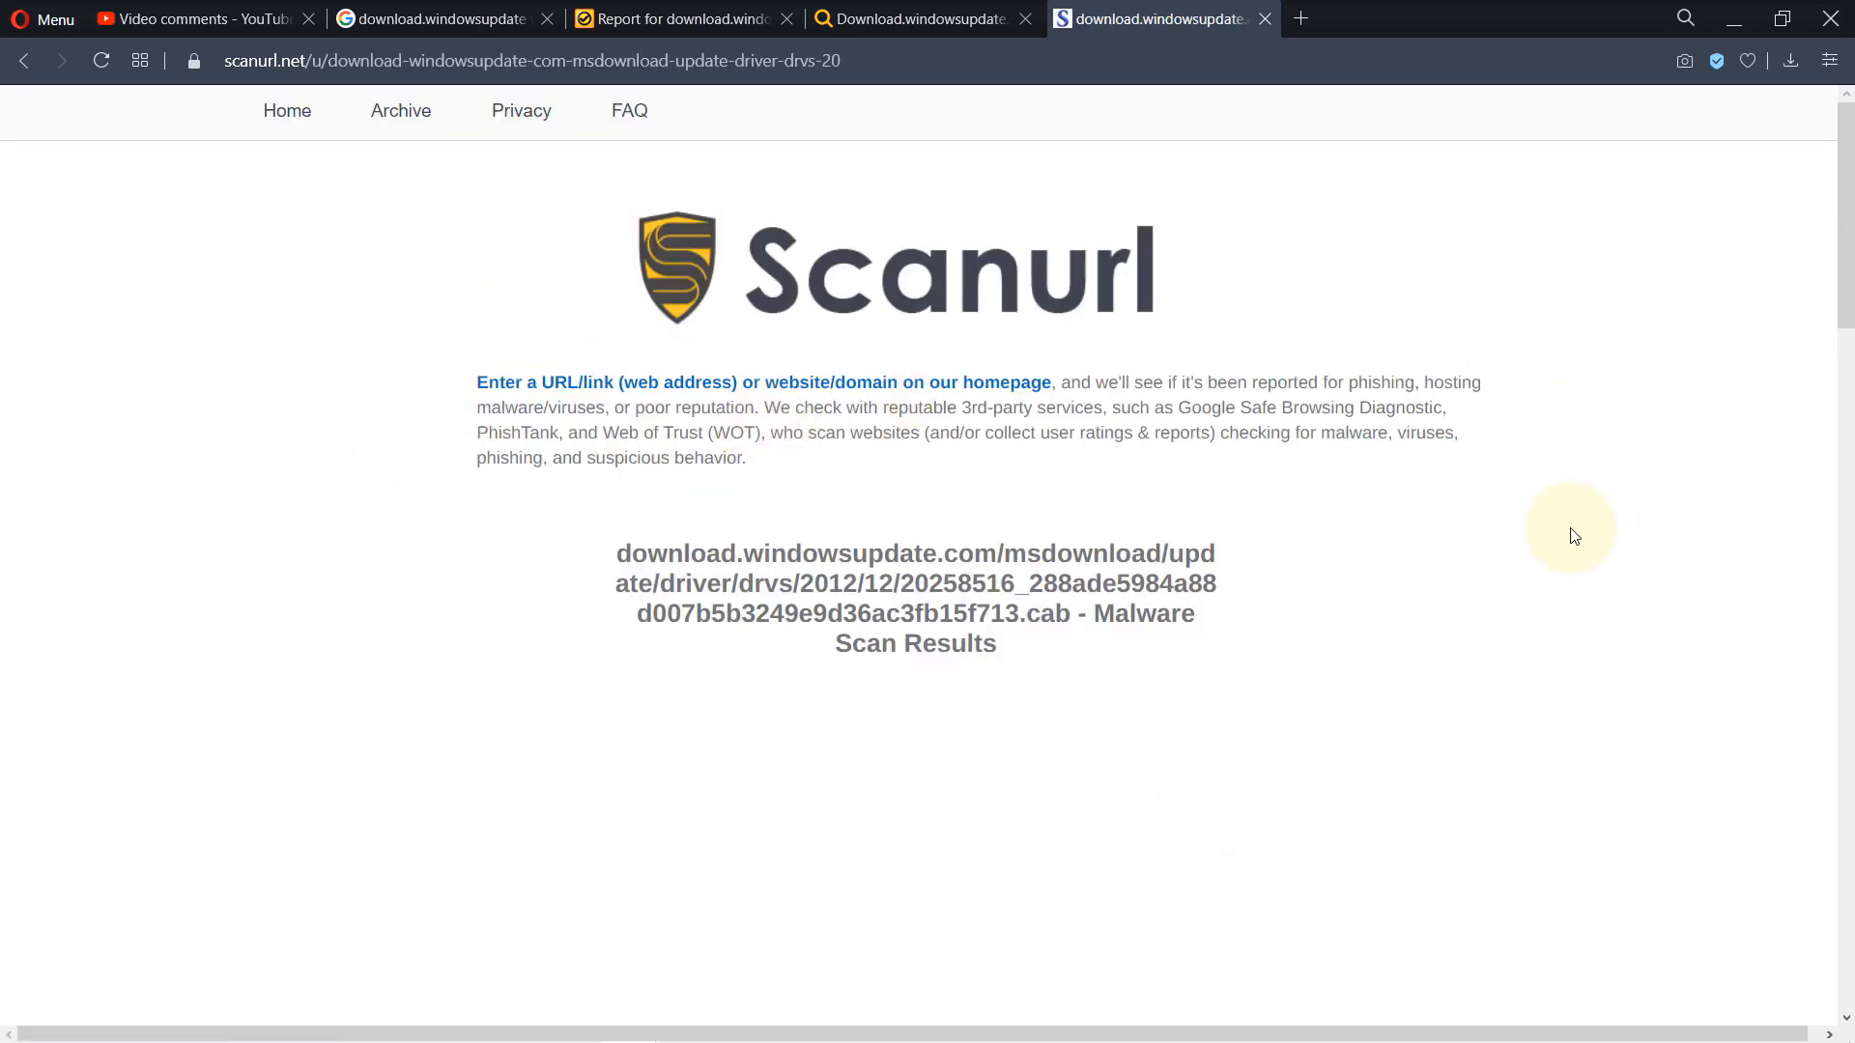
pyautogui.scroll(-3)
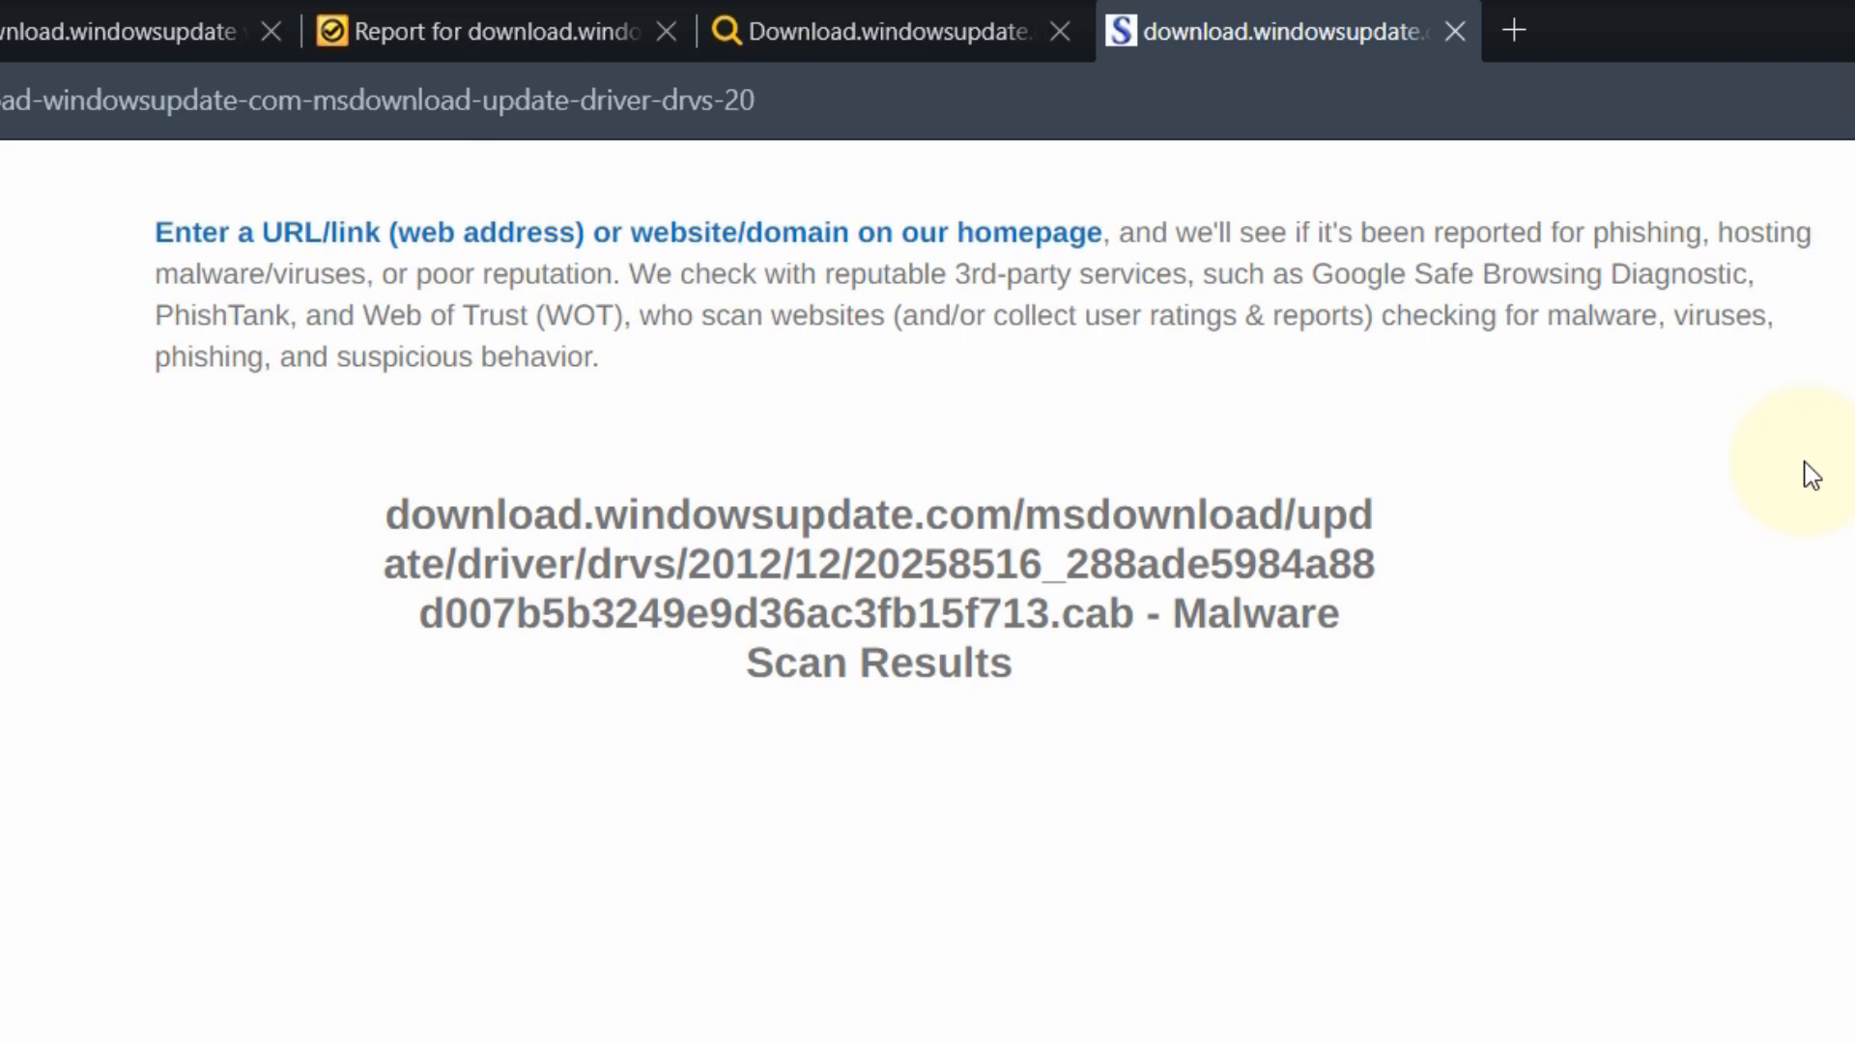
pyautogui.scroll(-3)
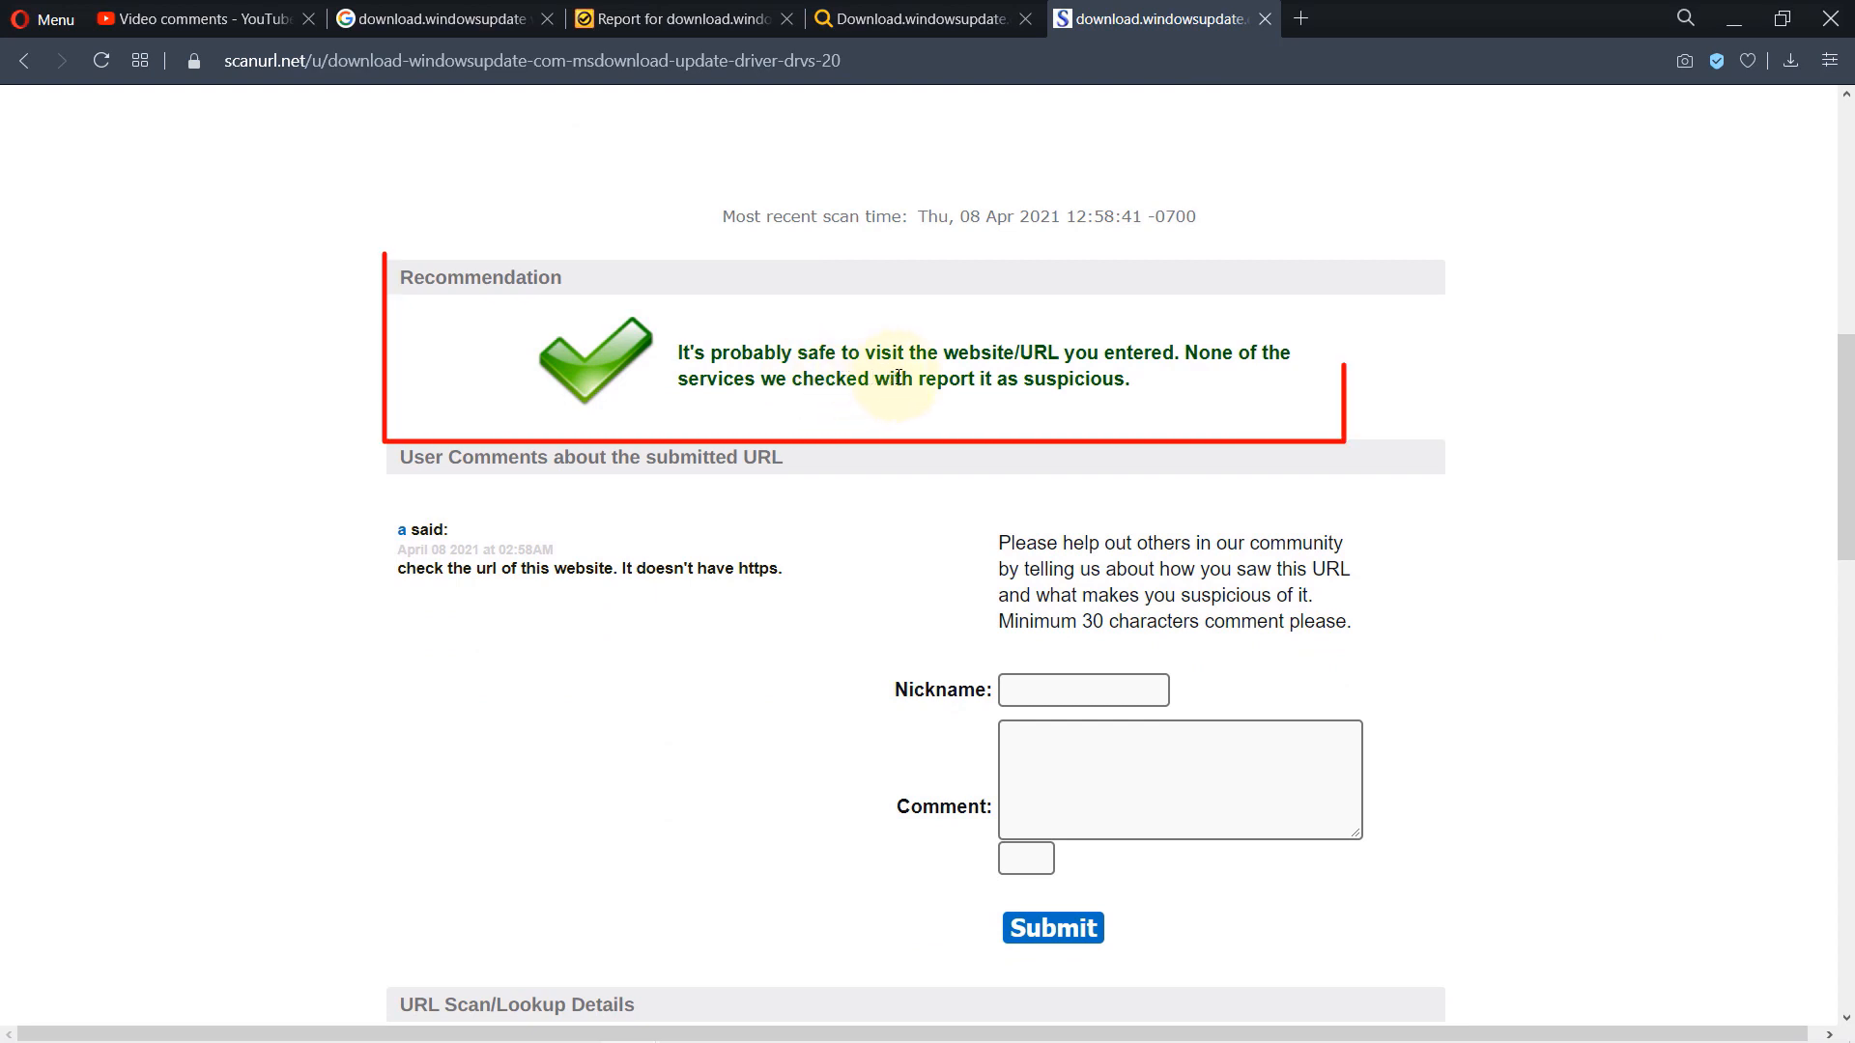
pyautogui.moveTo(1078, 371)
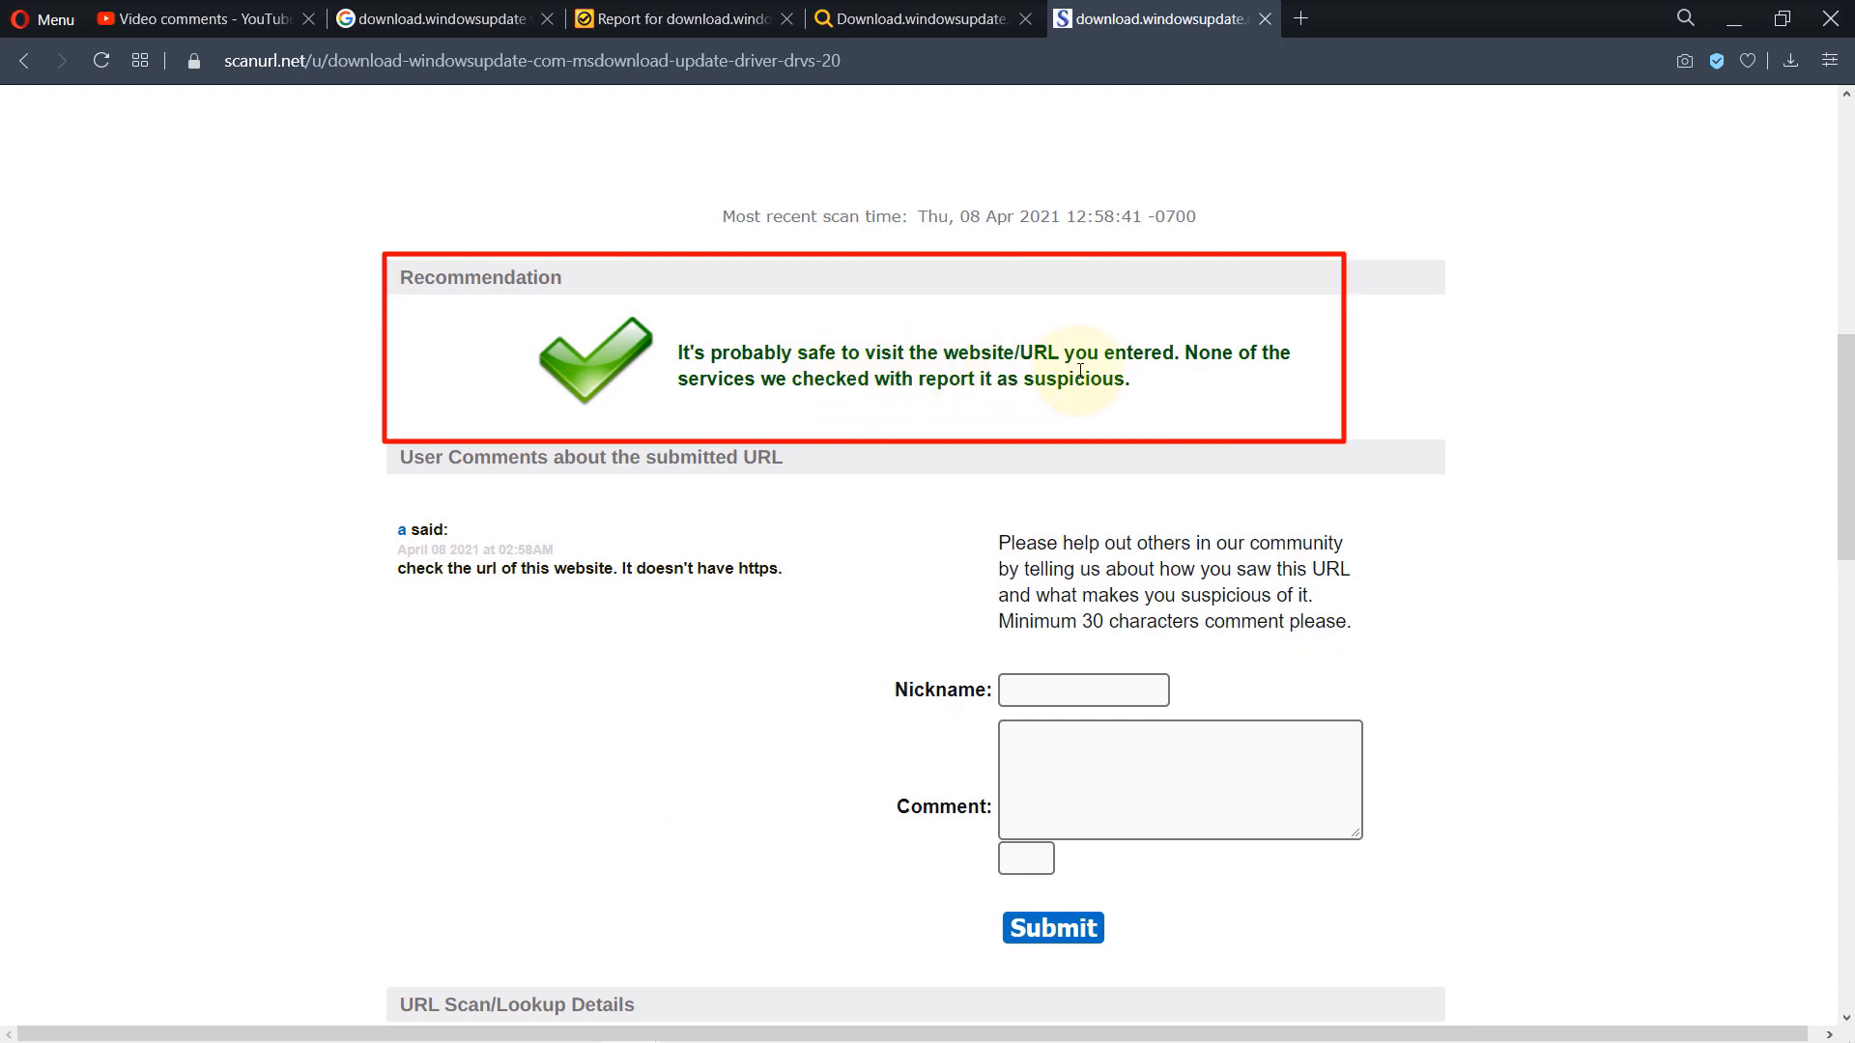
pyautogui.moveTo(829, 406)
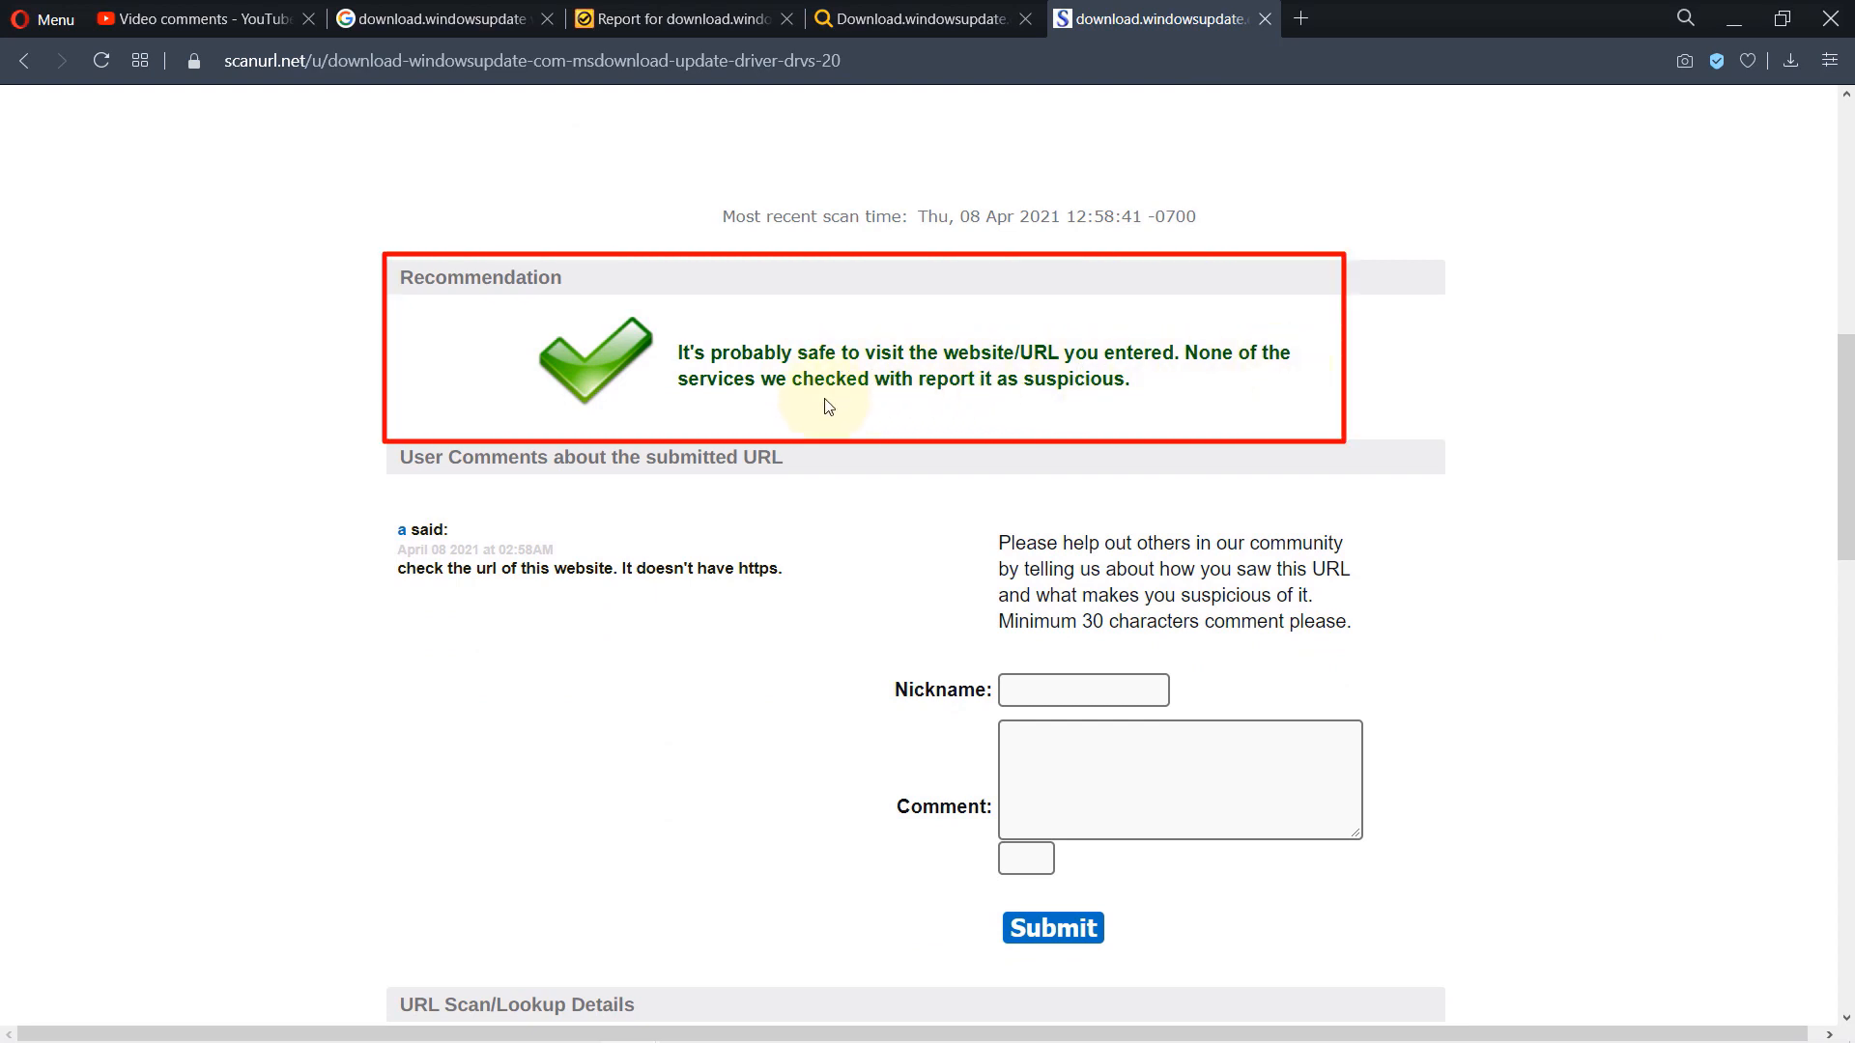
pyautogui.moveTo(1010, 404)
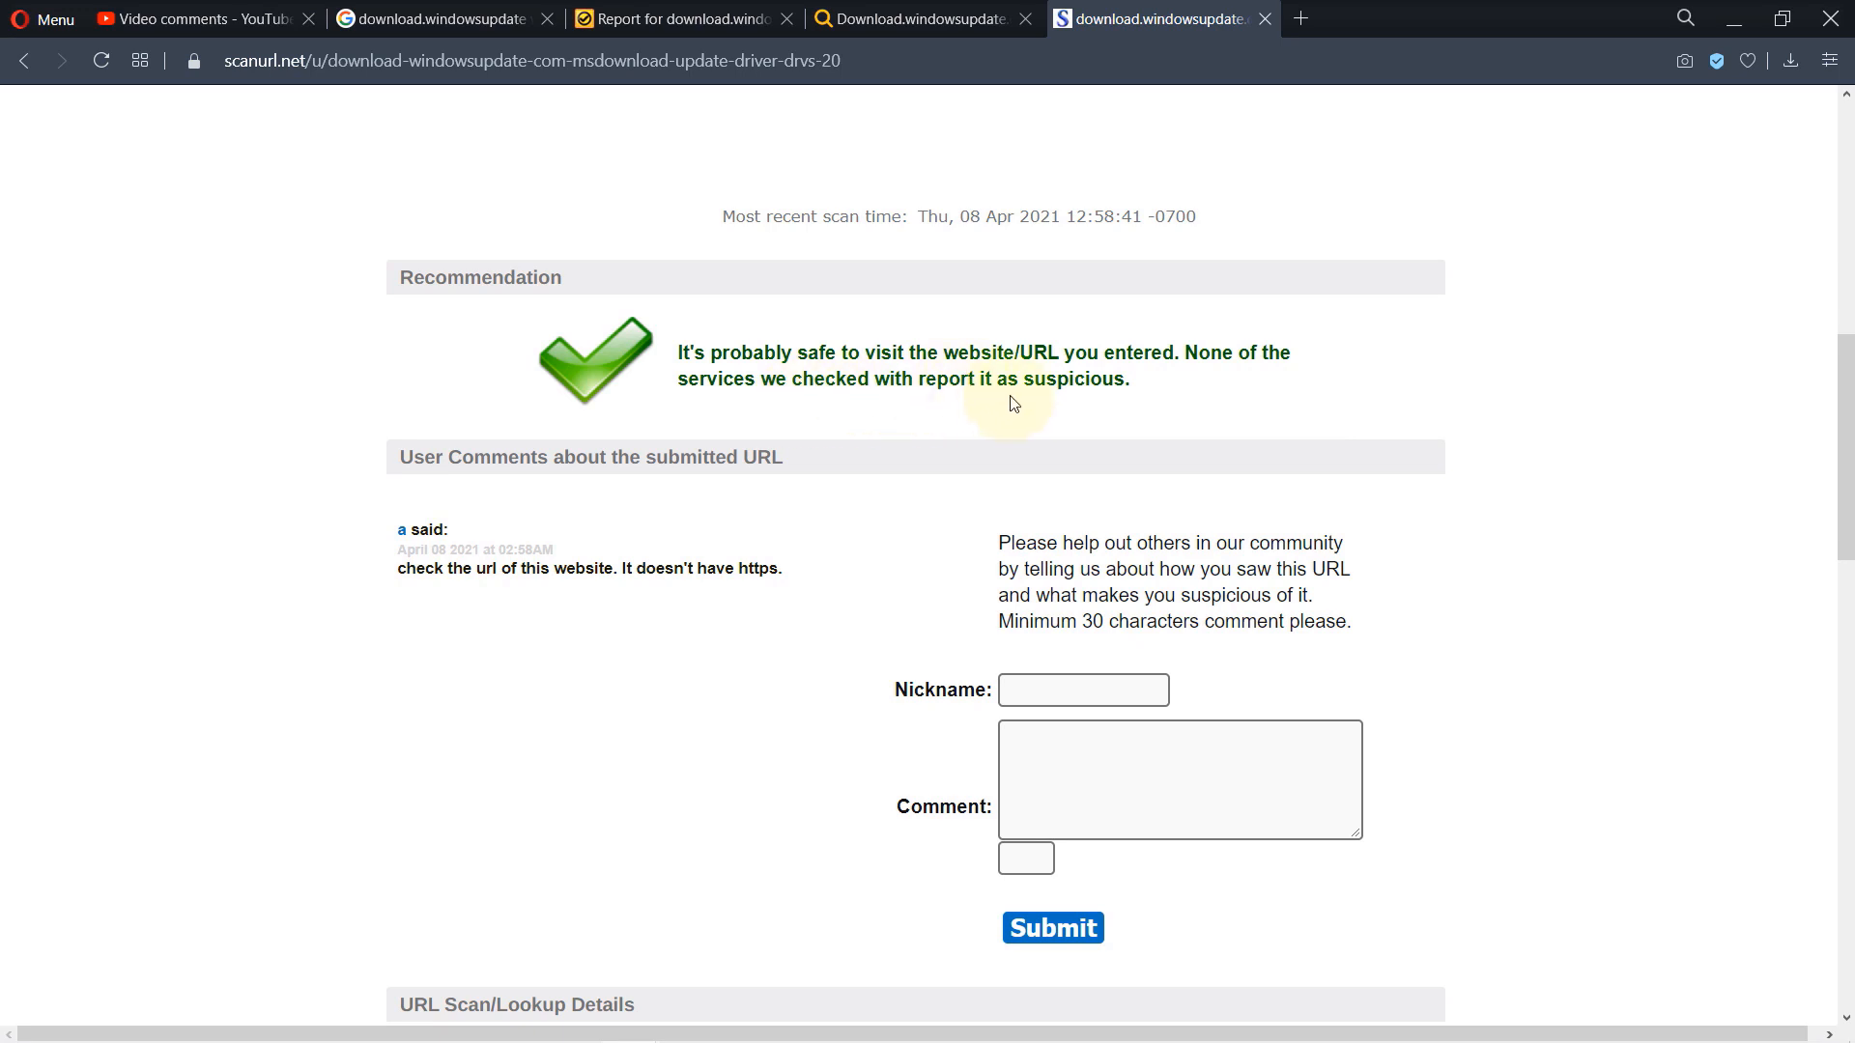
pyautogui.moveTo(1031, 400)
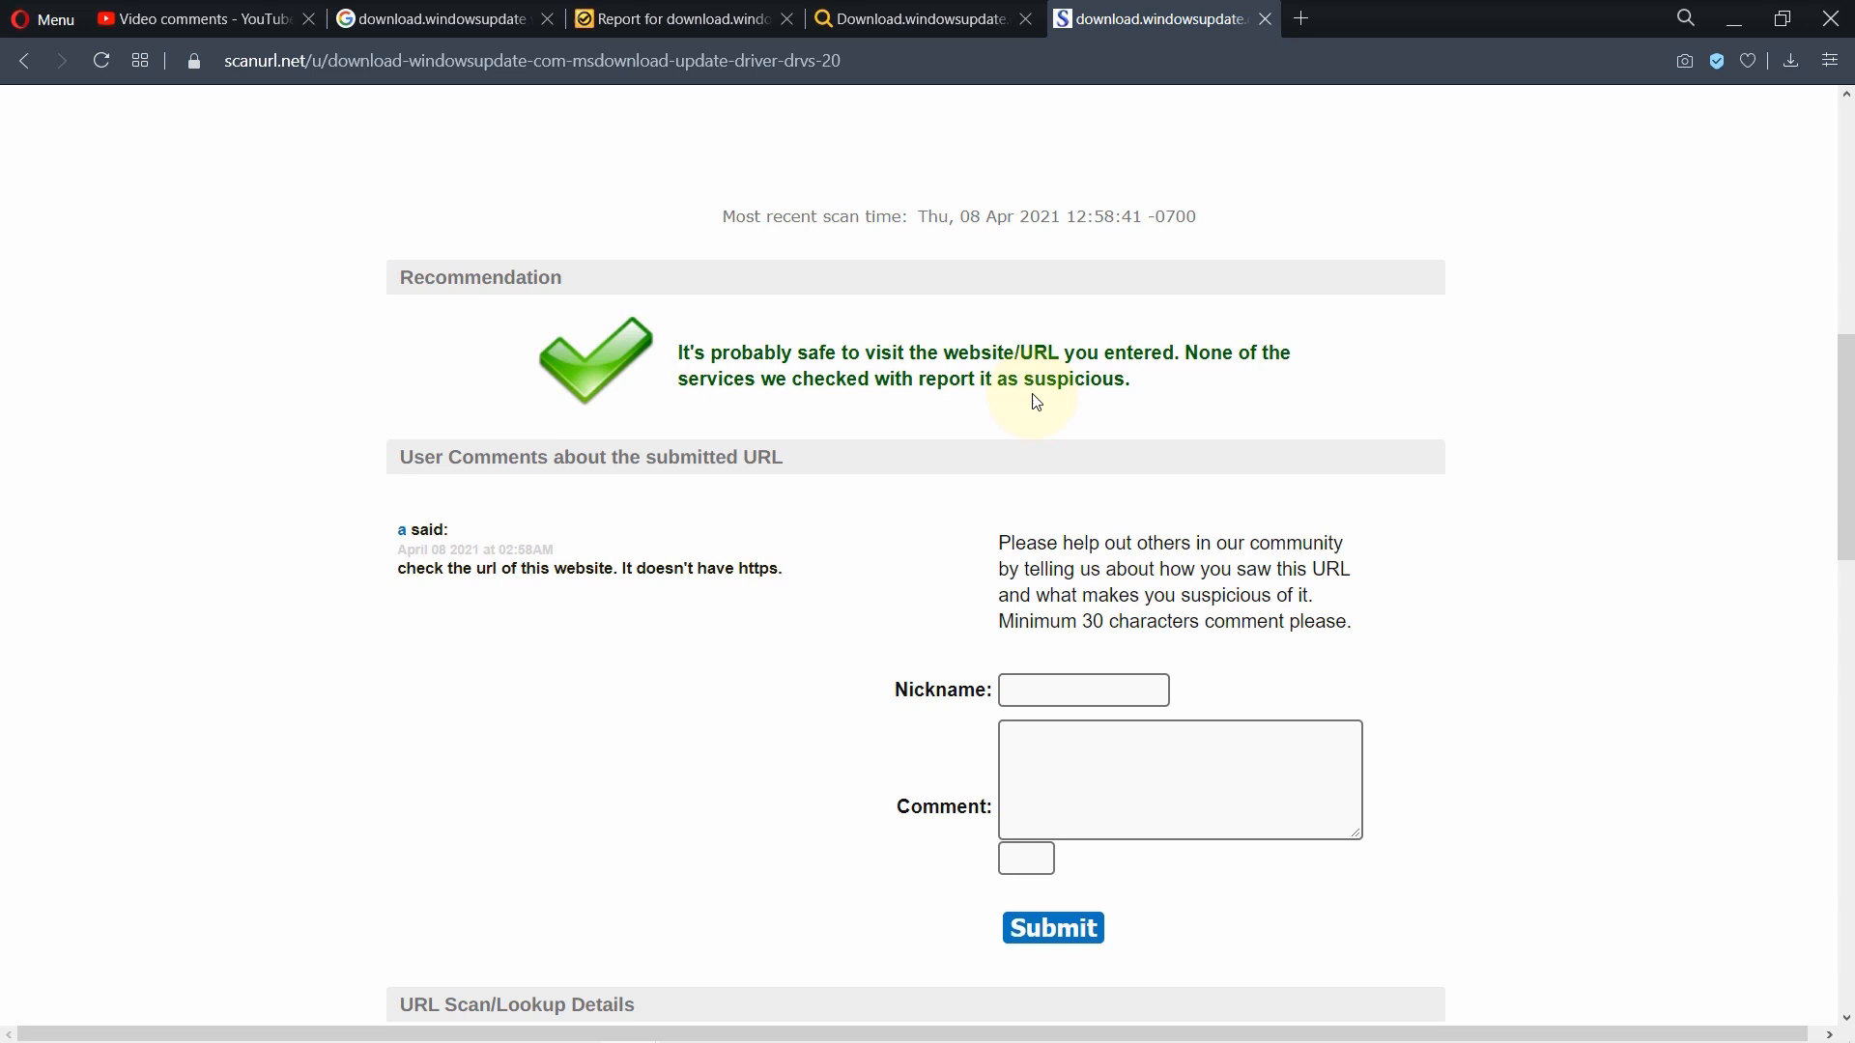
pyautogui.scroll(-3)
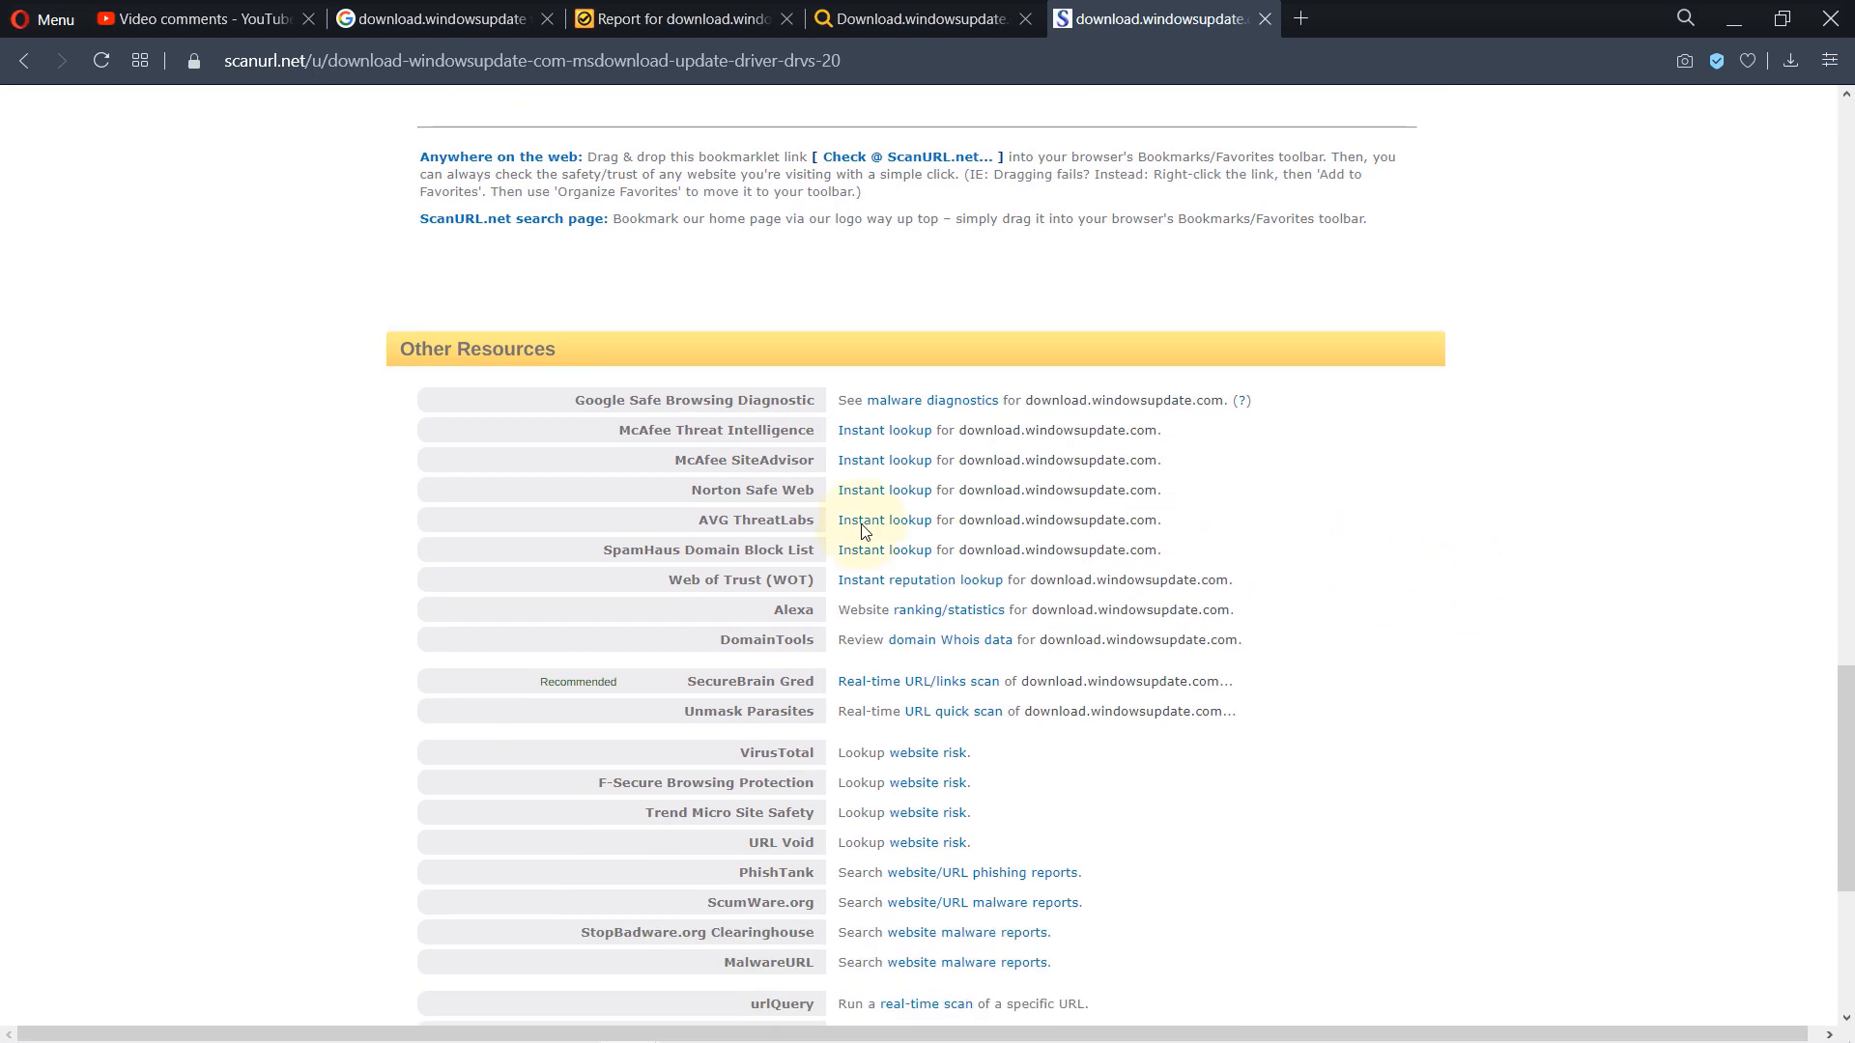
# Look over the Other Resources lookups, then return to the Google search on whether download.windowsupdate is legit.
pyautogui.scroll(-3)
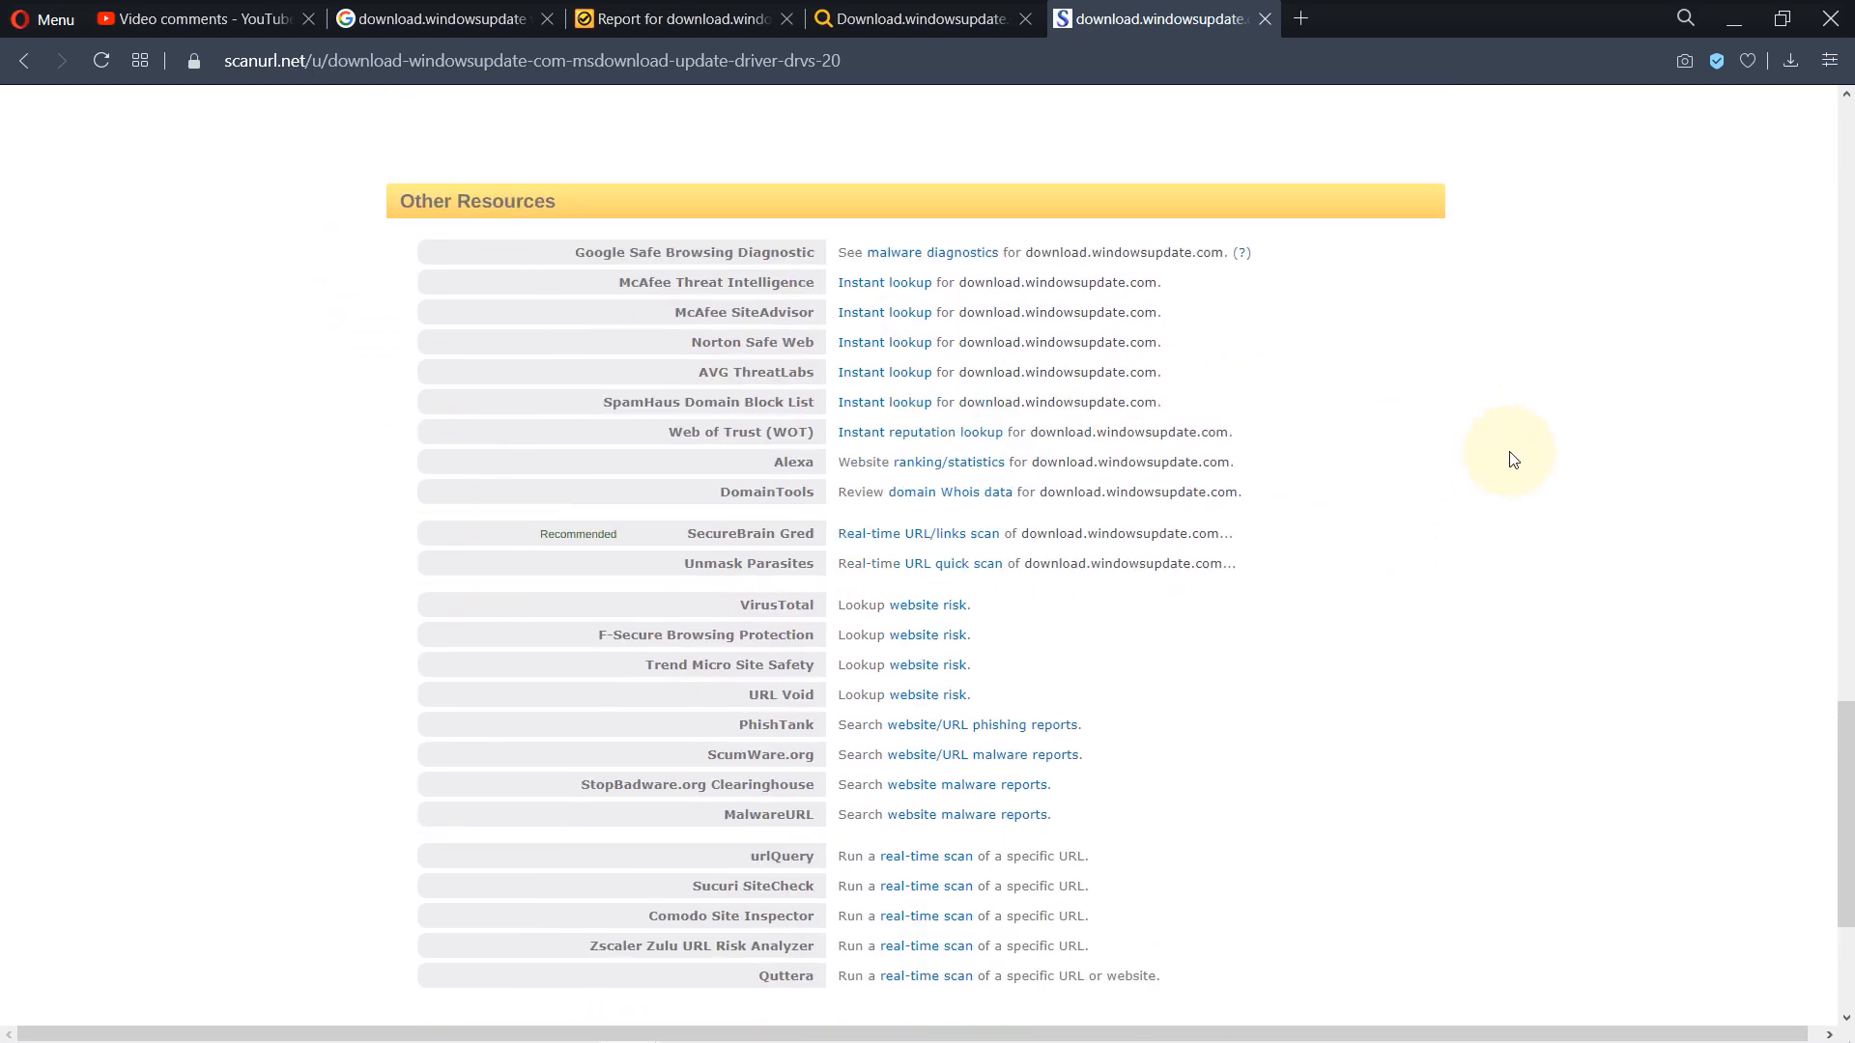
pyautogui.scroll(3)
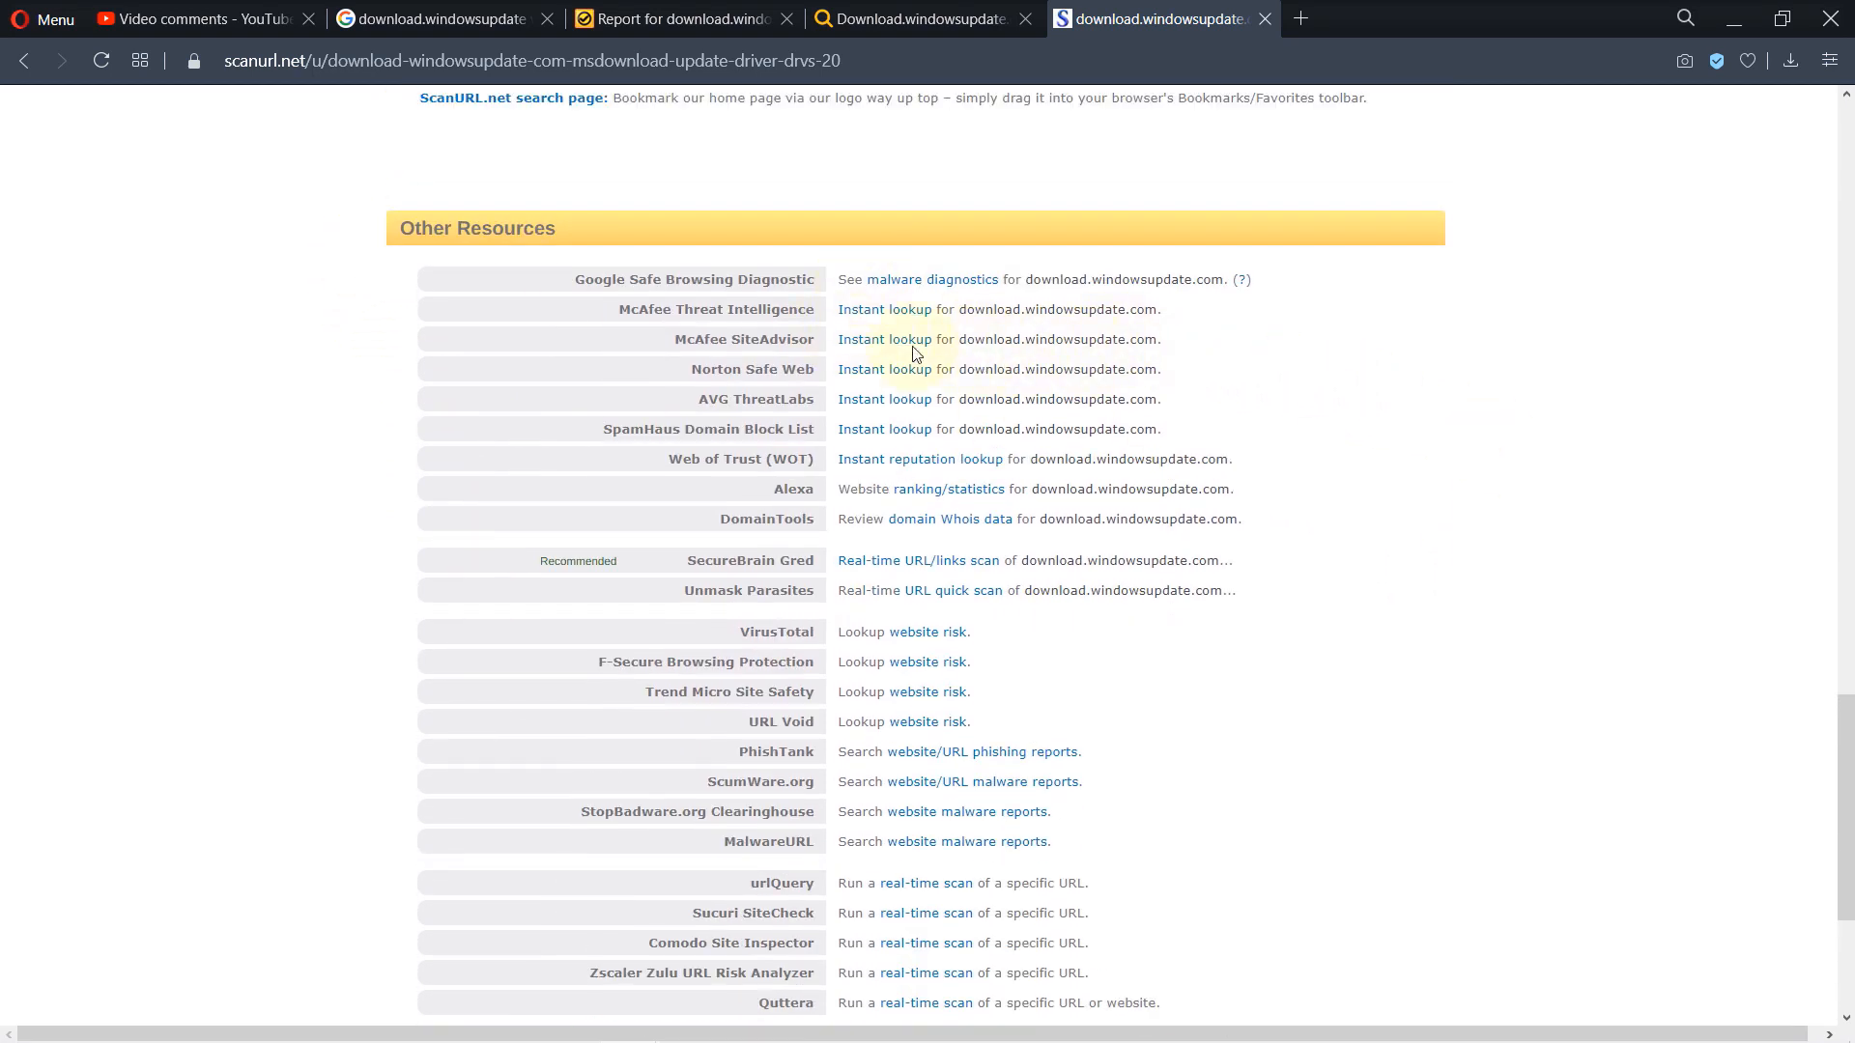
pyautogui.moveTo(1466, 582)
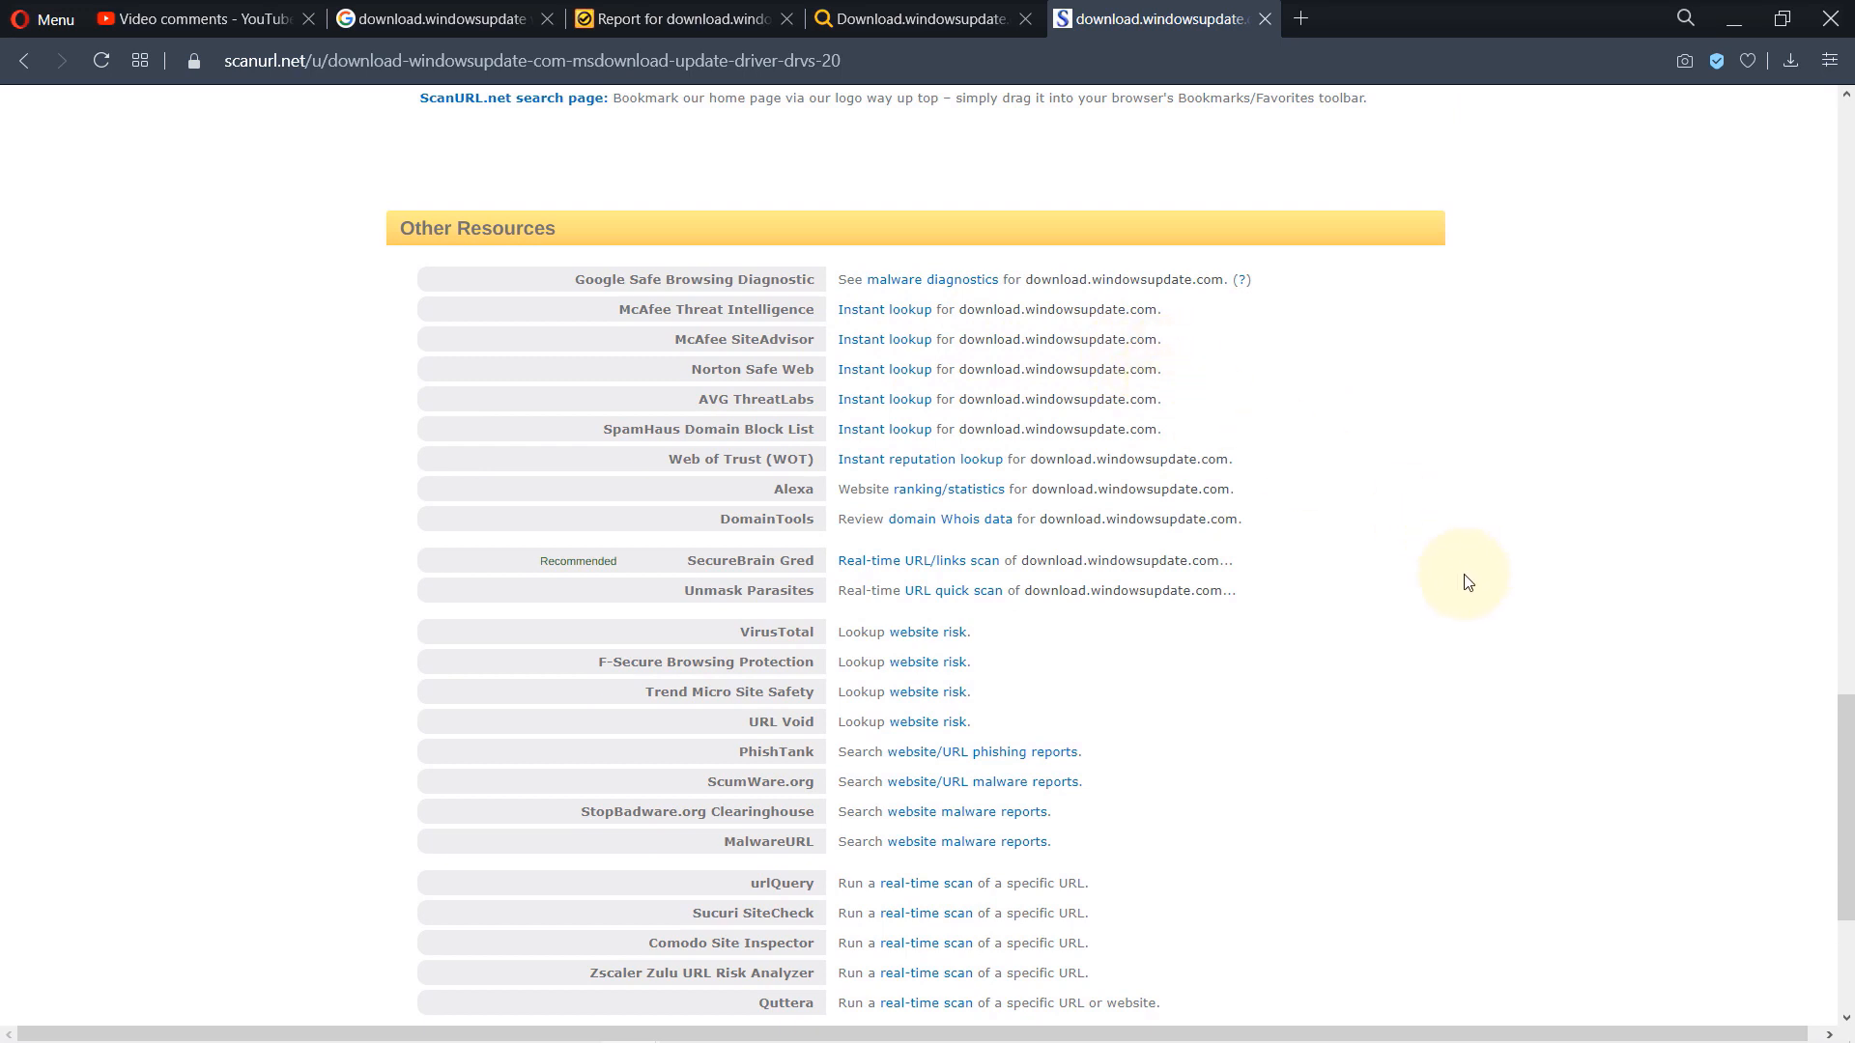
pyautogui.scroll(3)
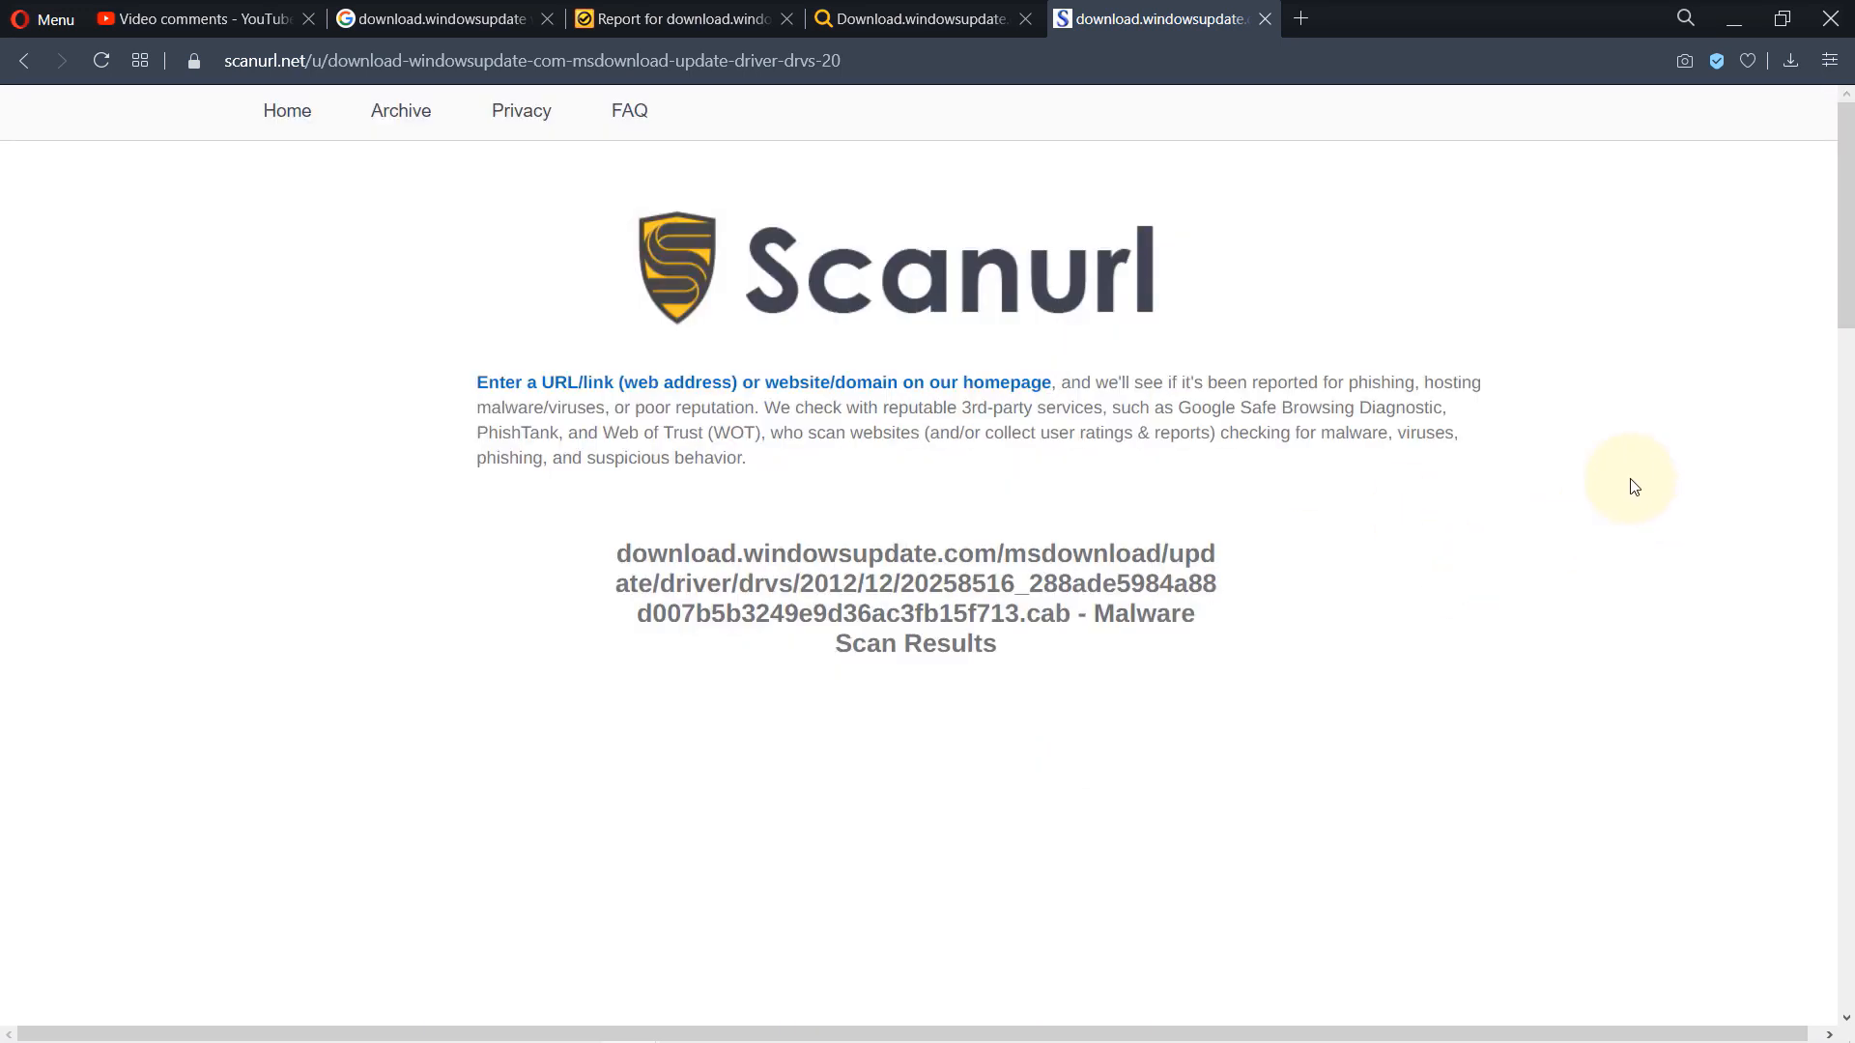
pyautogui.moveTo(1638, 467)
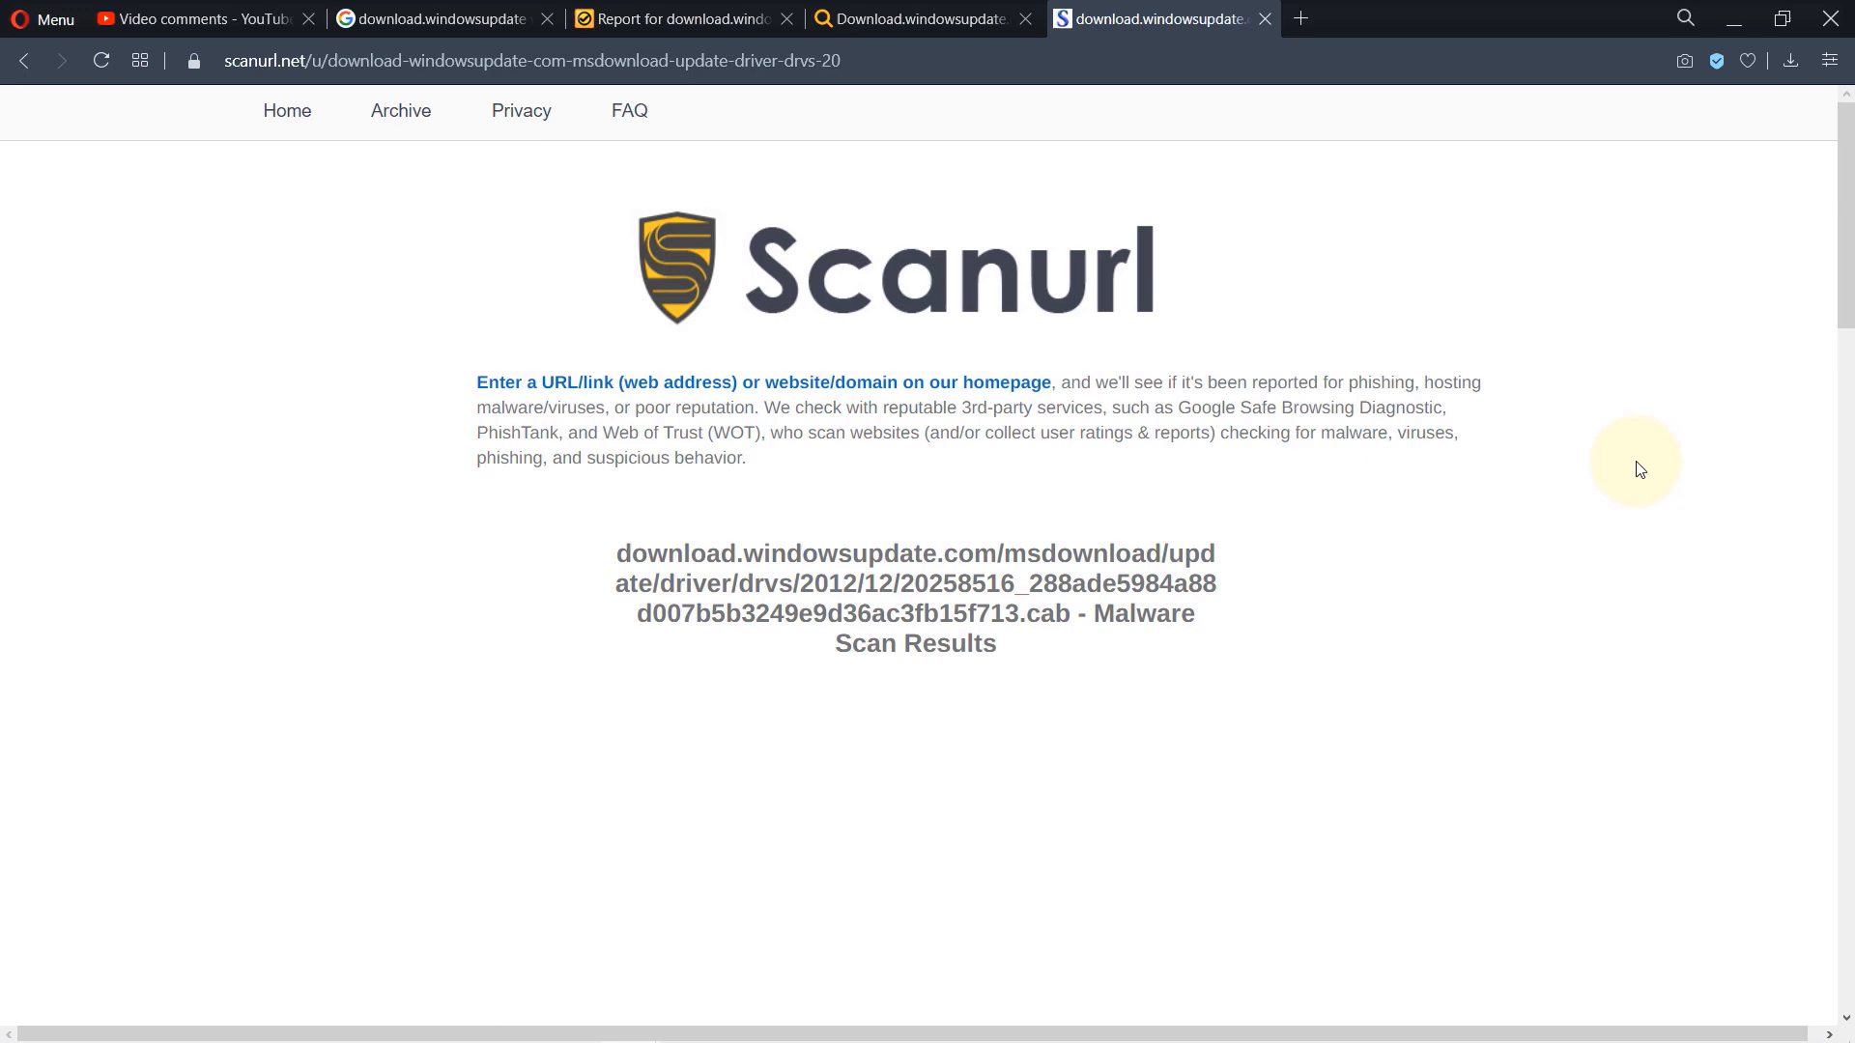
pyautogui.scroll(-3)
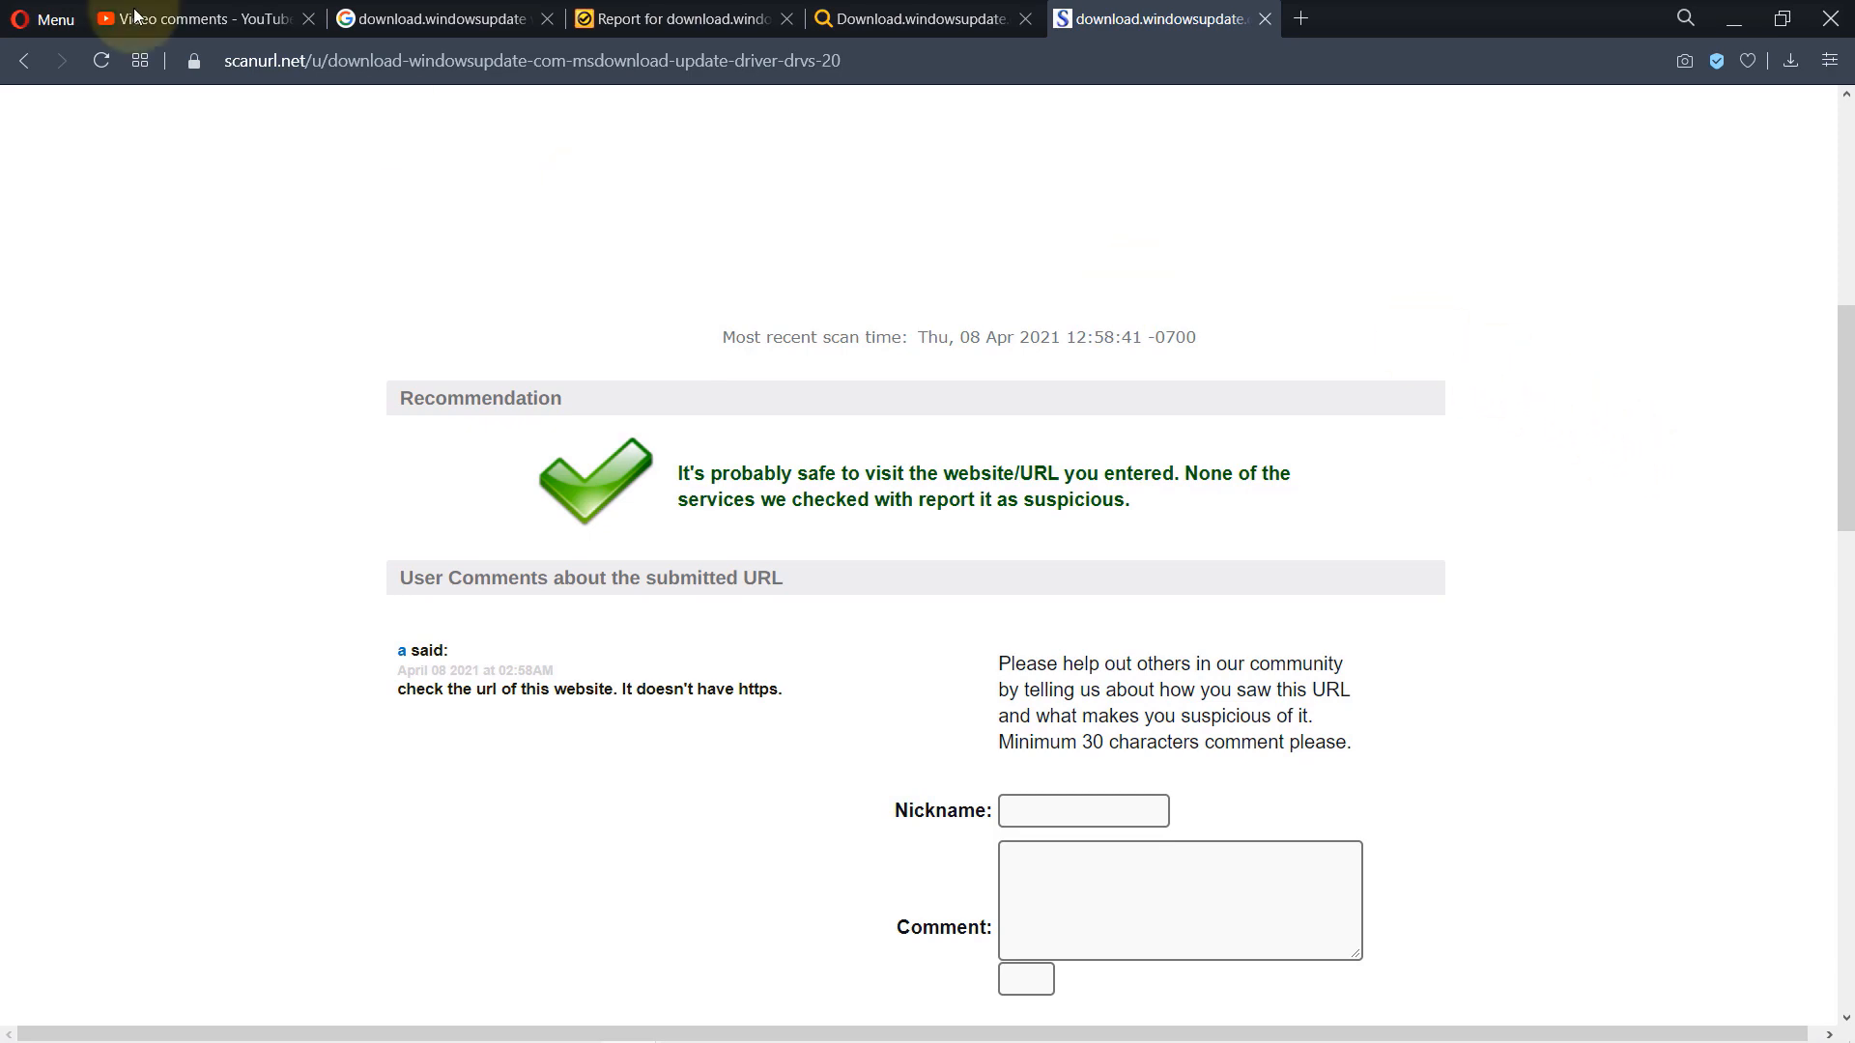
pyautogui.click(439, 20)
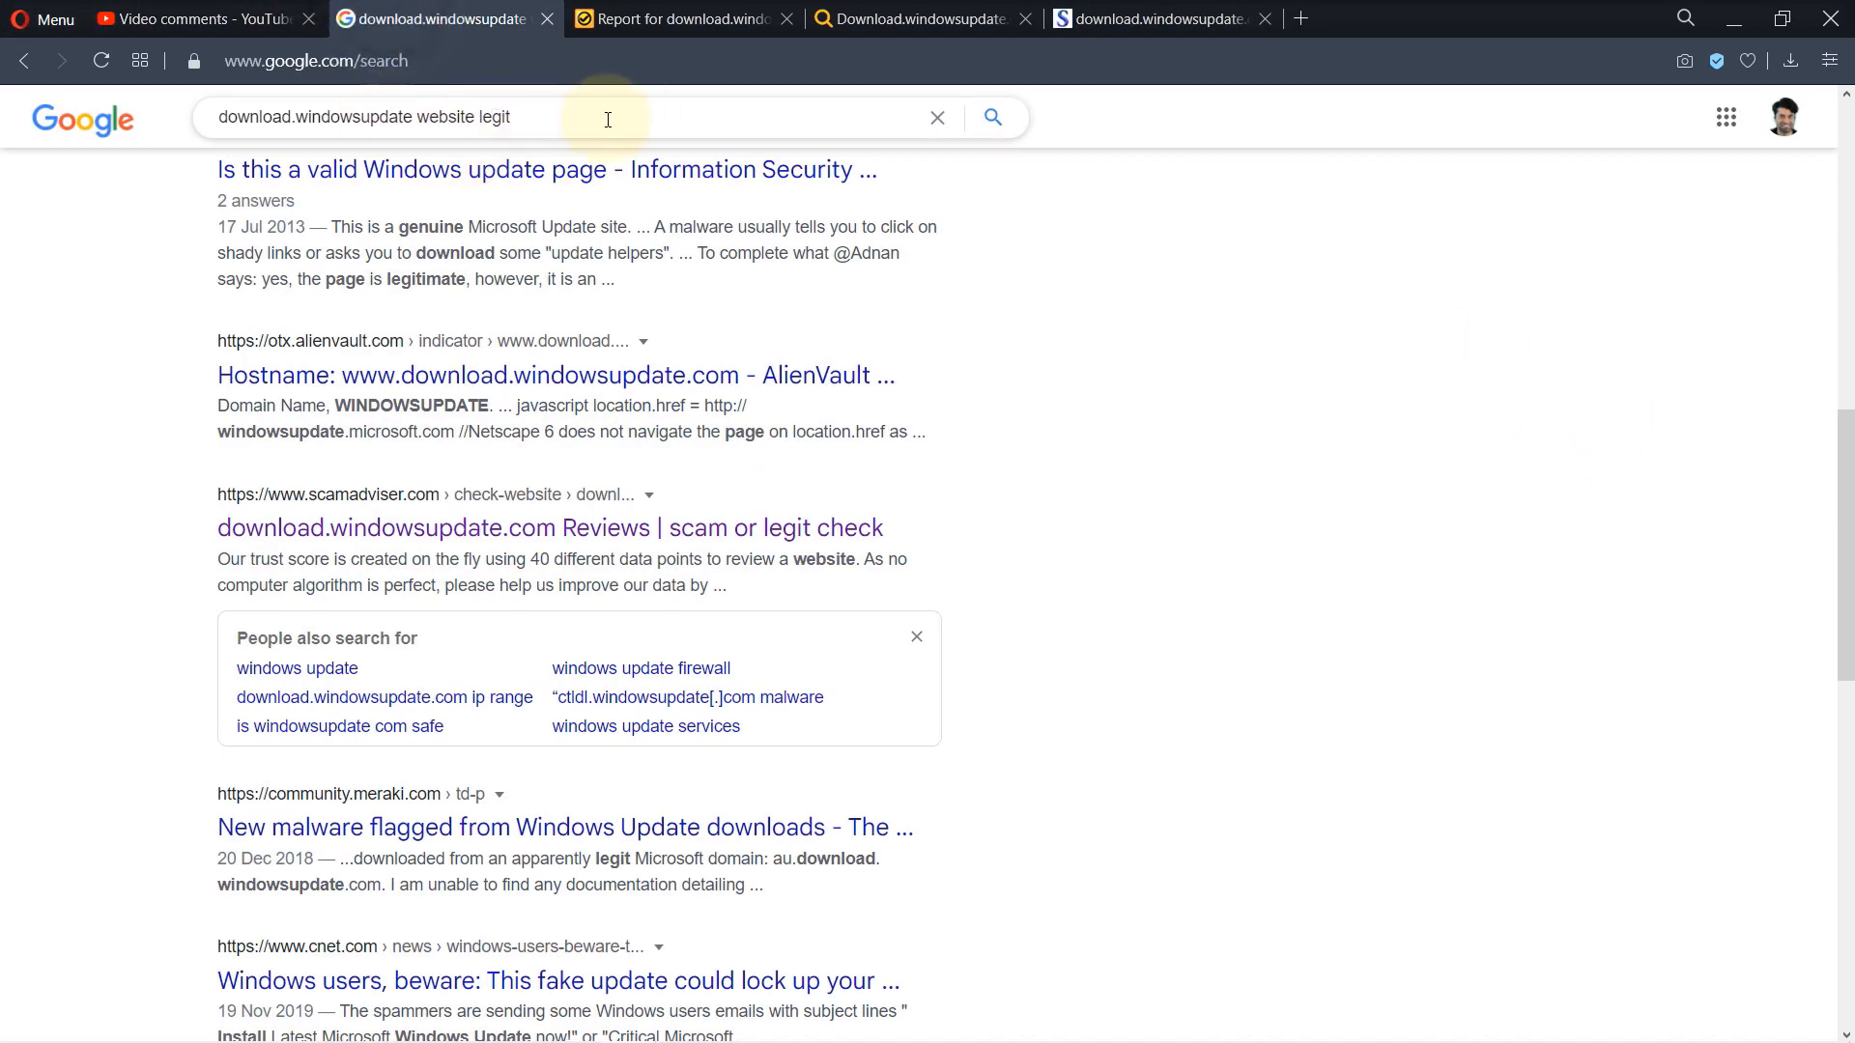
pyautogui.moveTo(561, 112)
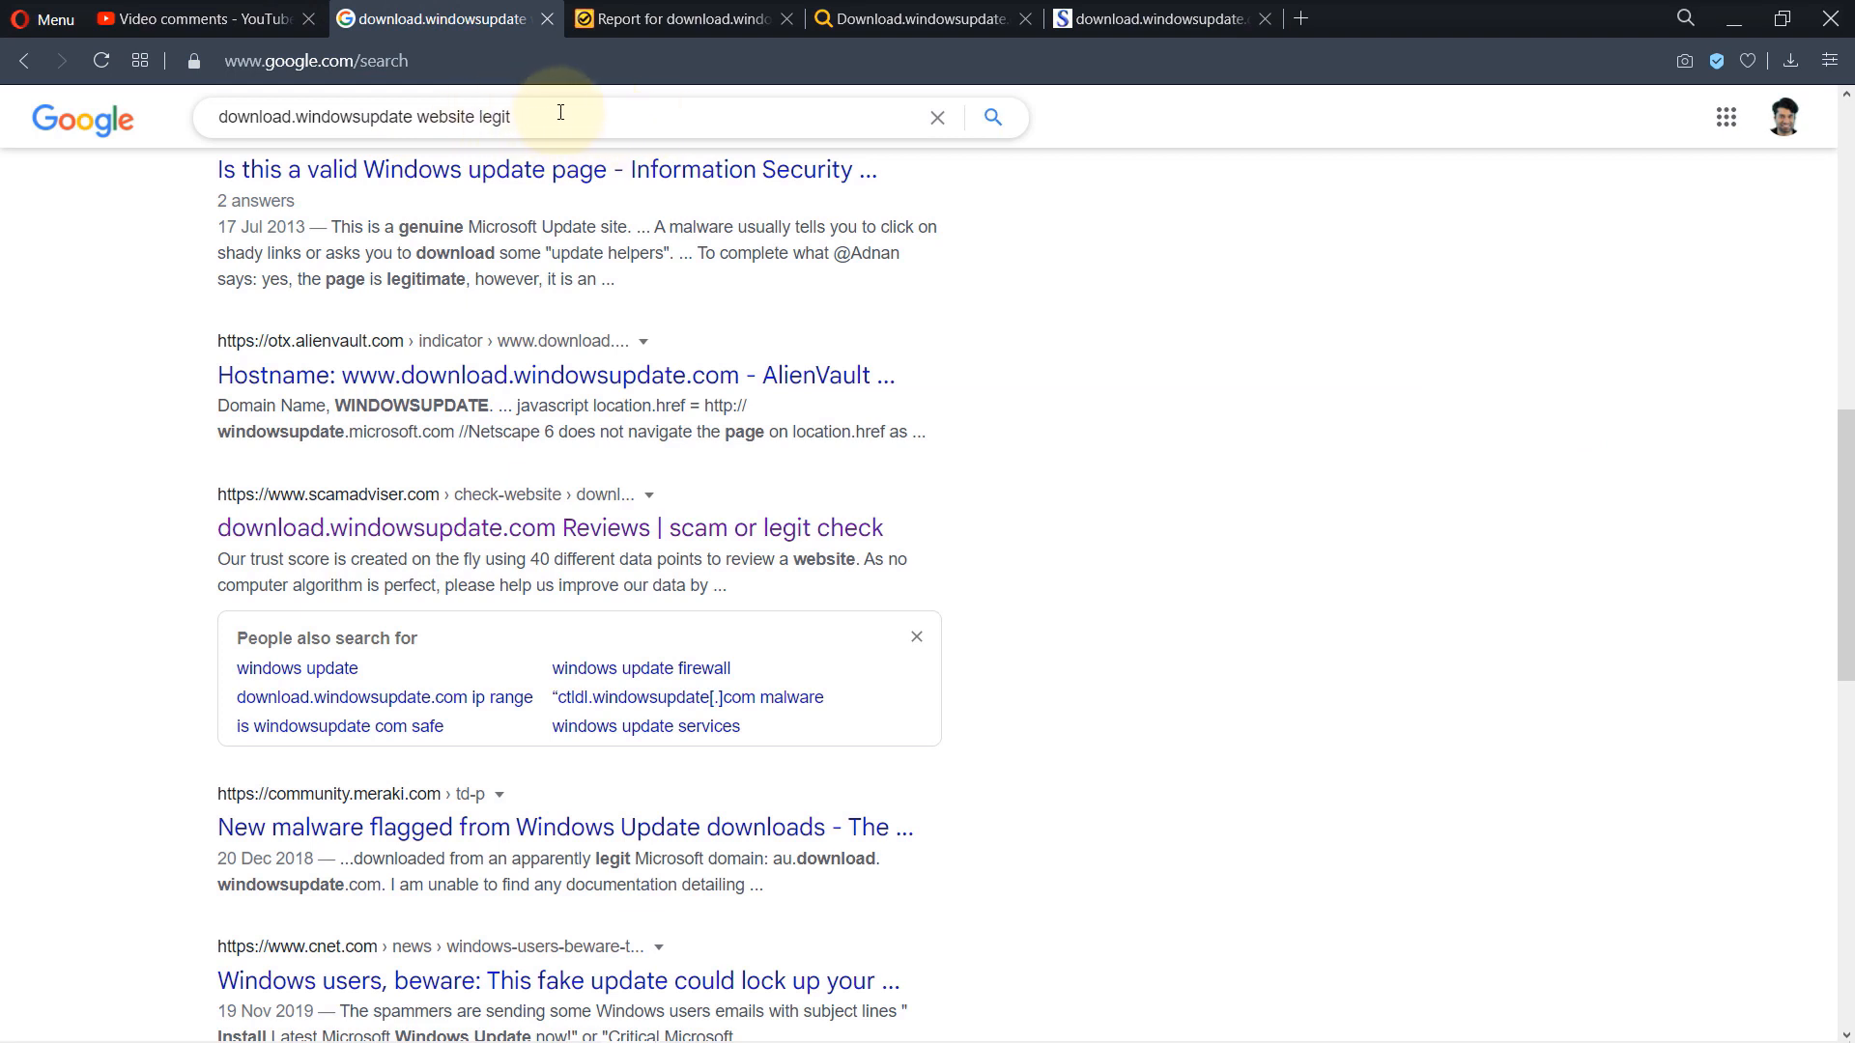
pyautogui.moveTo(340, 279)
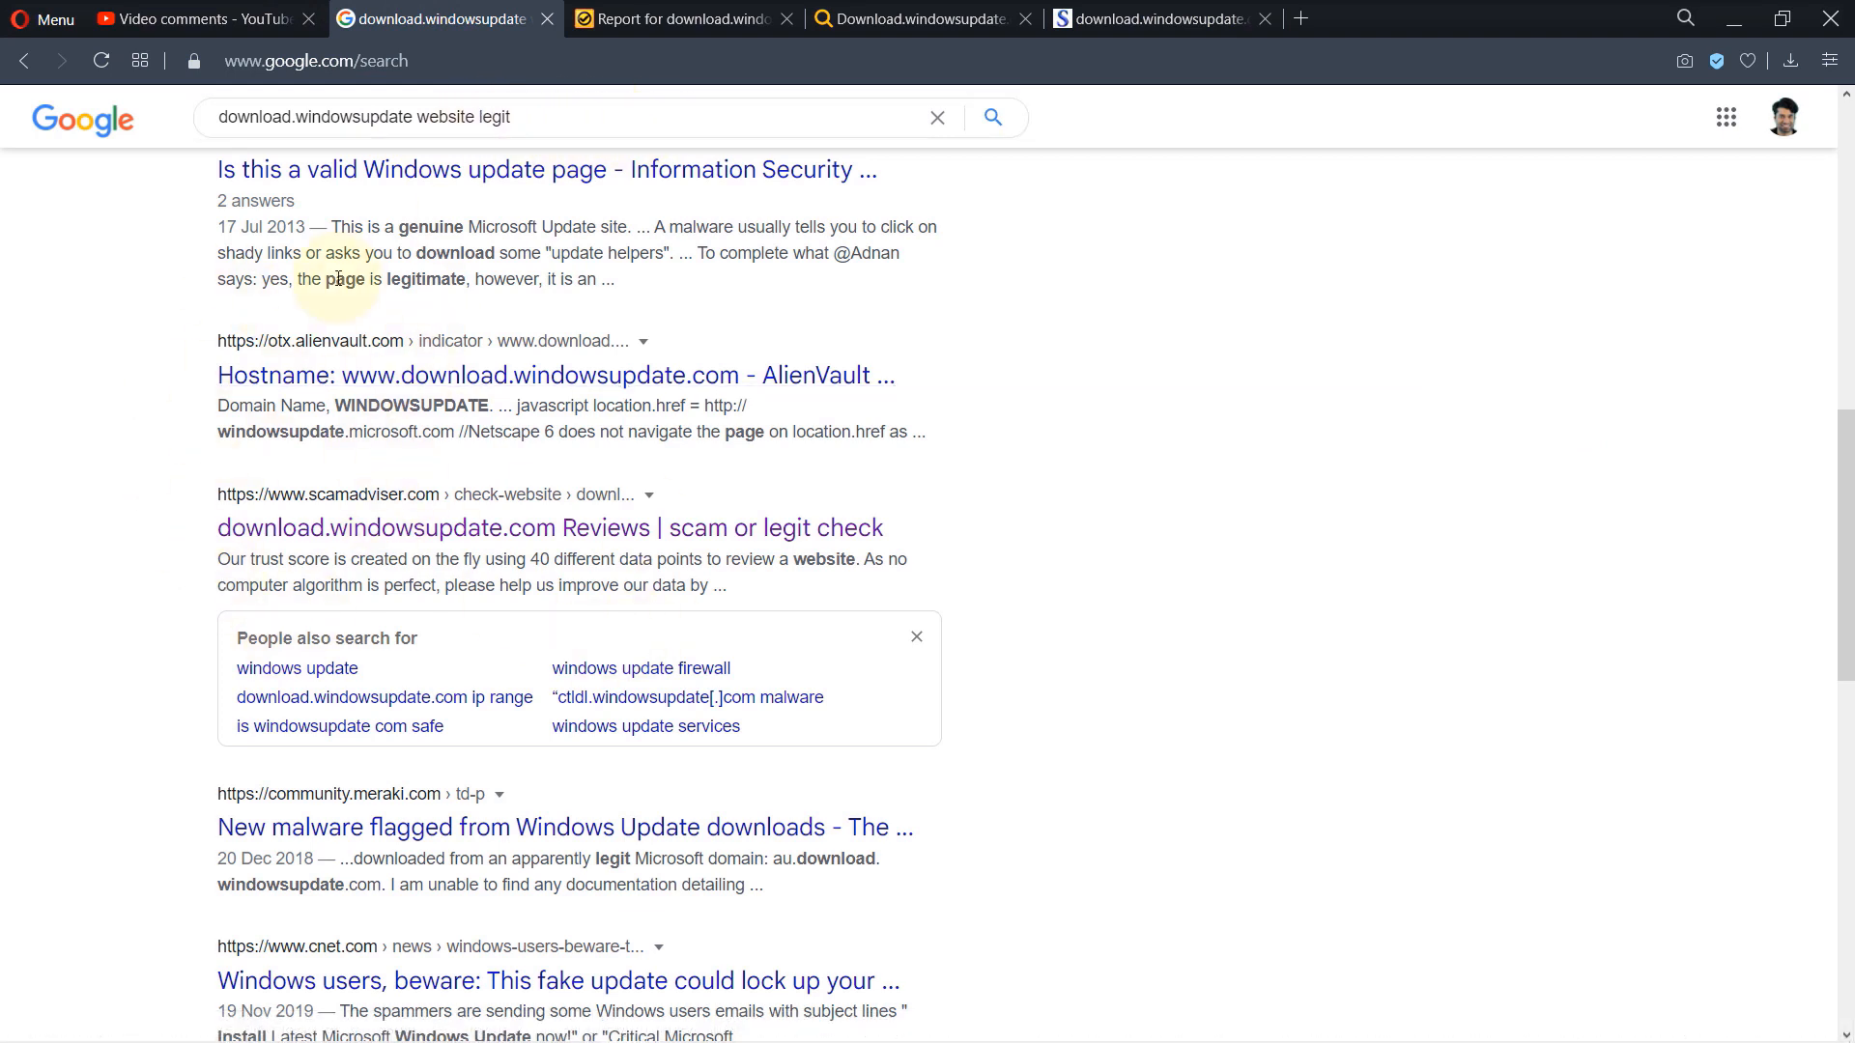
pyautogui.moveTo(212, 530)
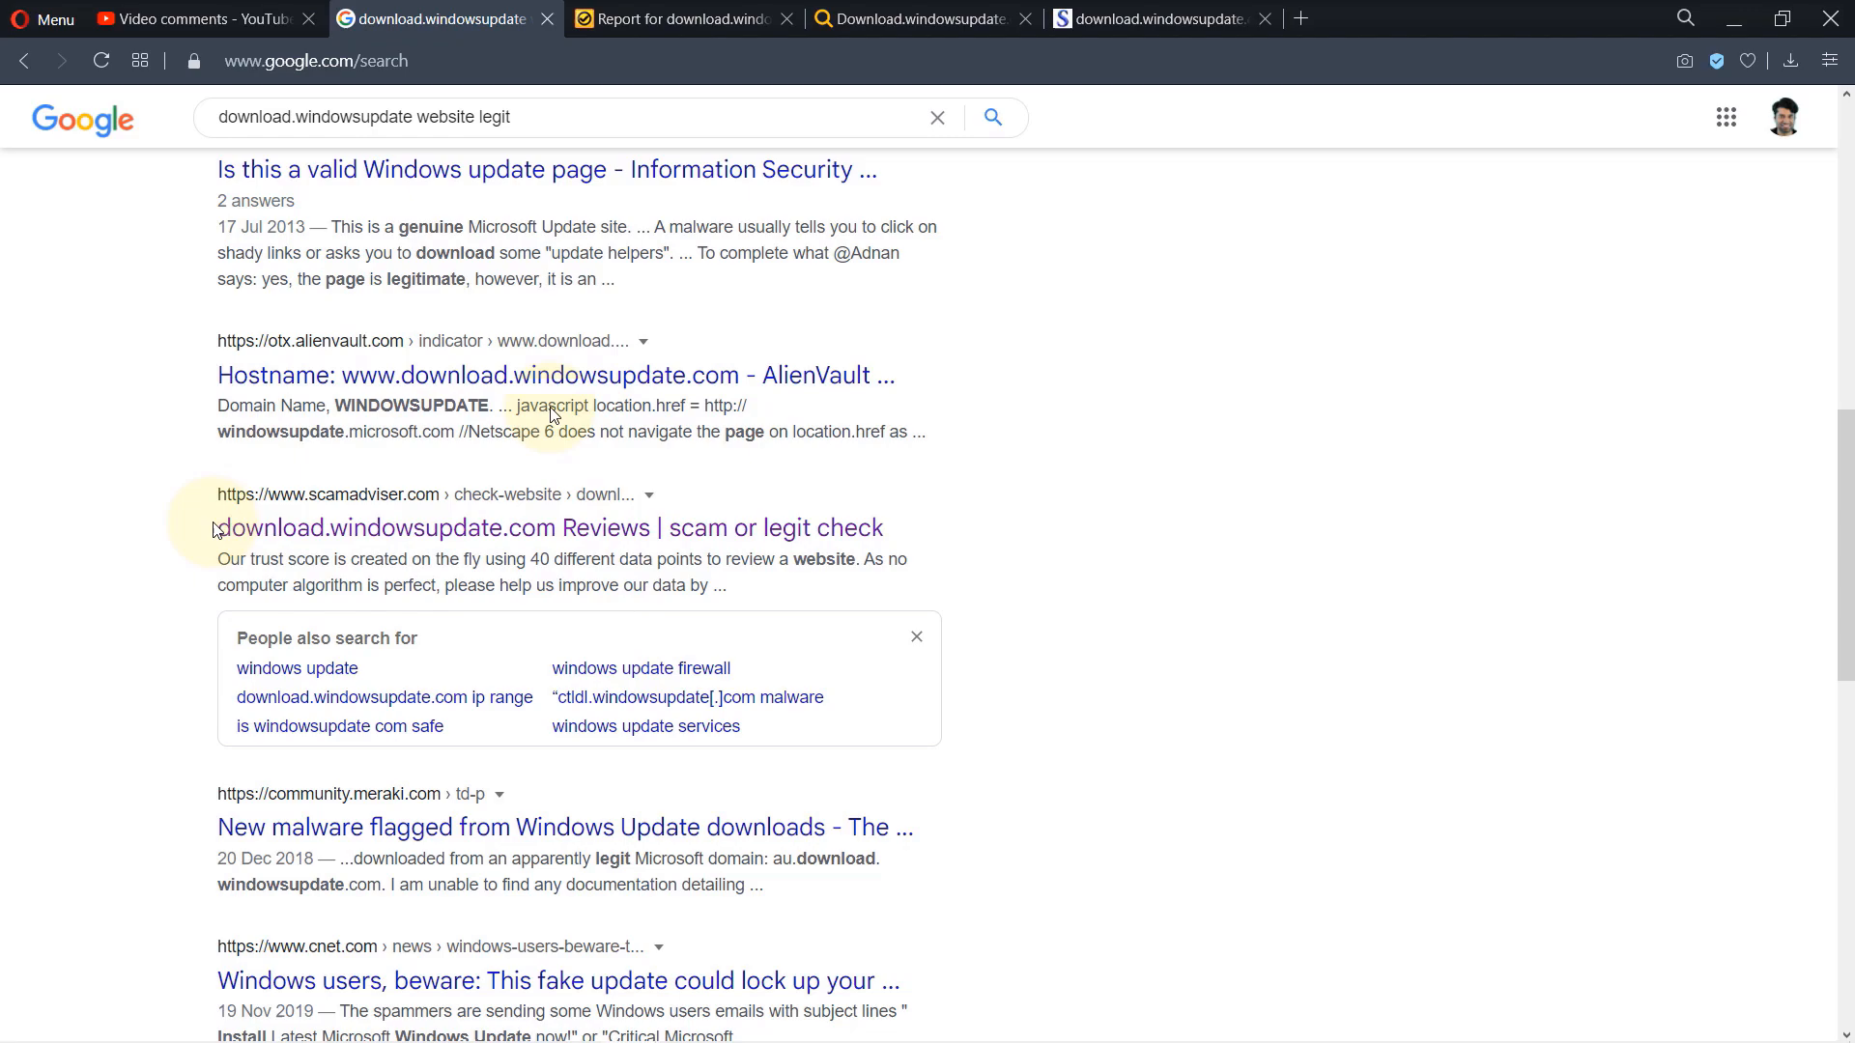